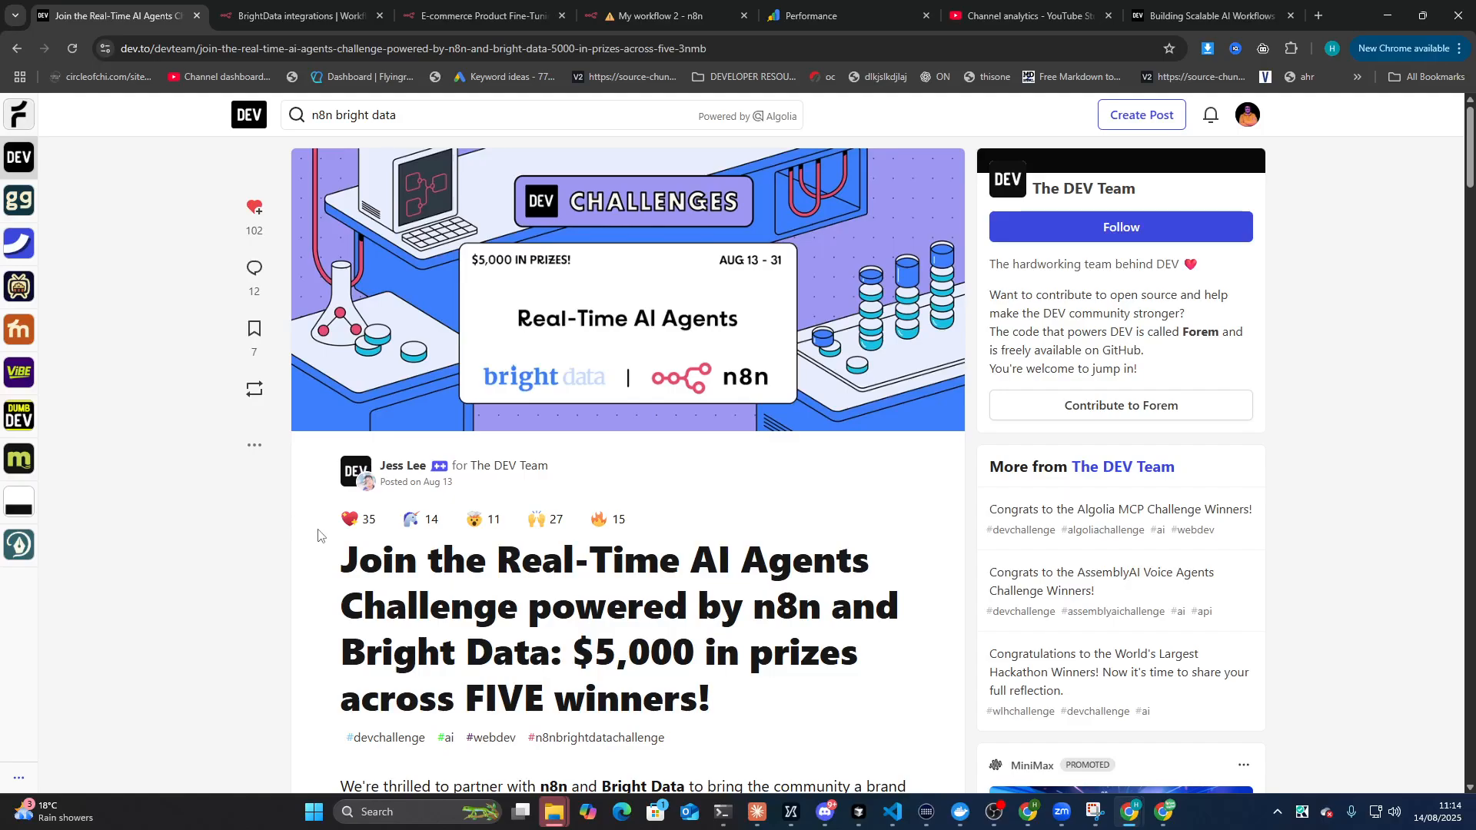
pyautogui.moveTo(399, 534)
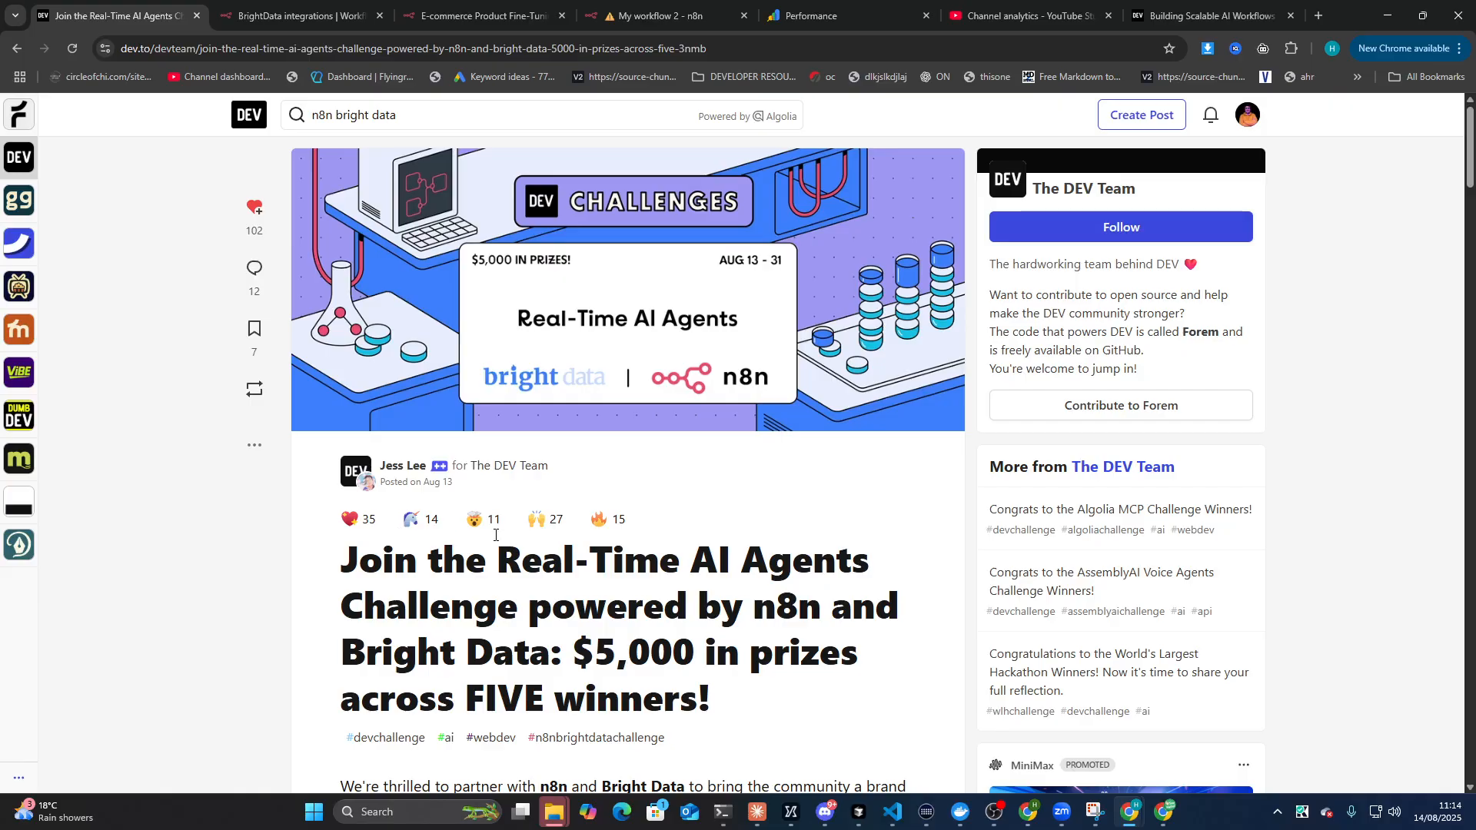
# Step: Read through the Real-Time AI Agents challenge post's prompt, judging criteria and rules
pyautogui.scroll(-3)
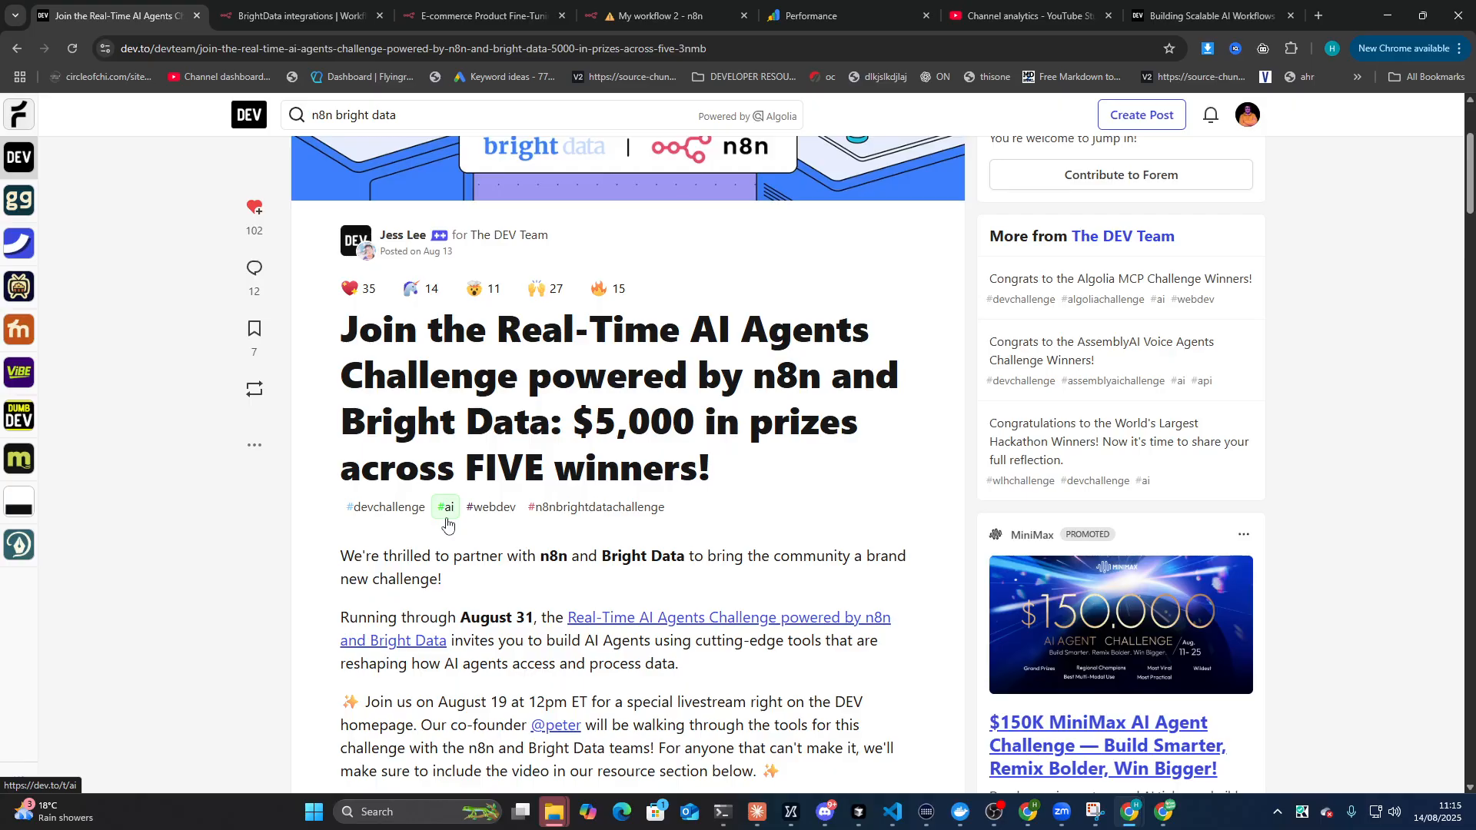
pyautogui.scroll(-3)
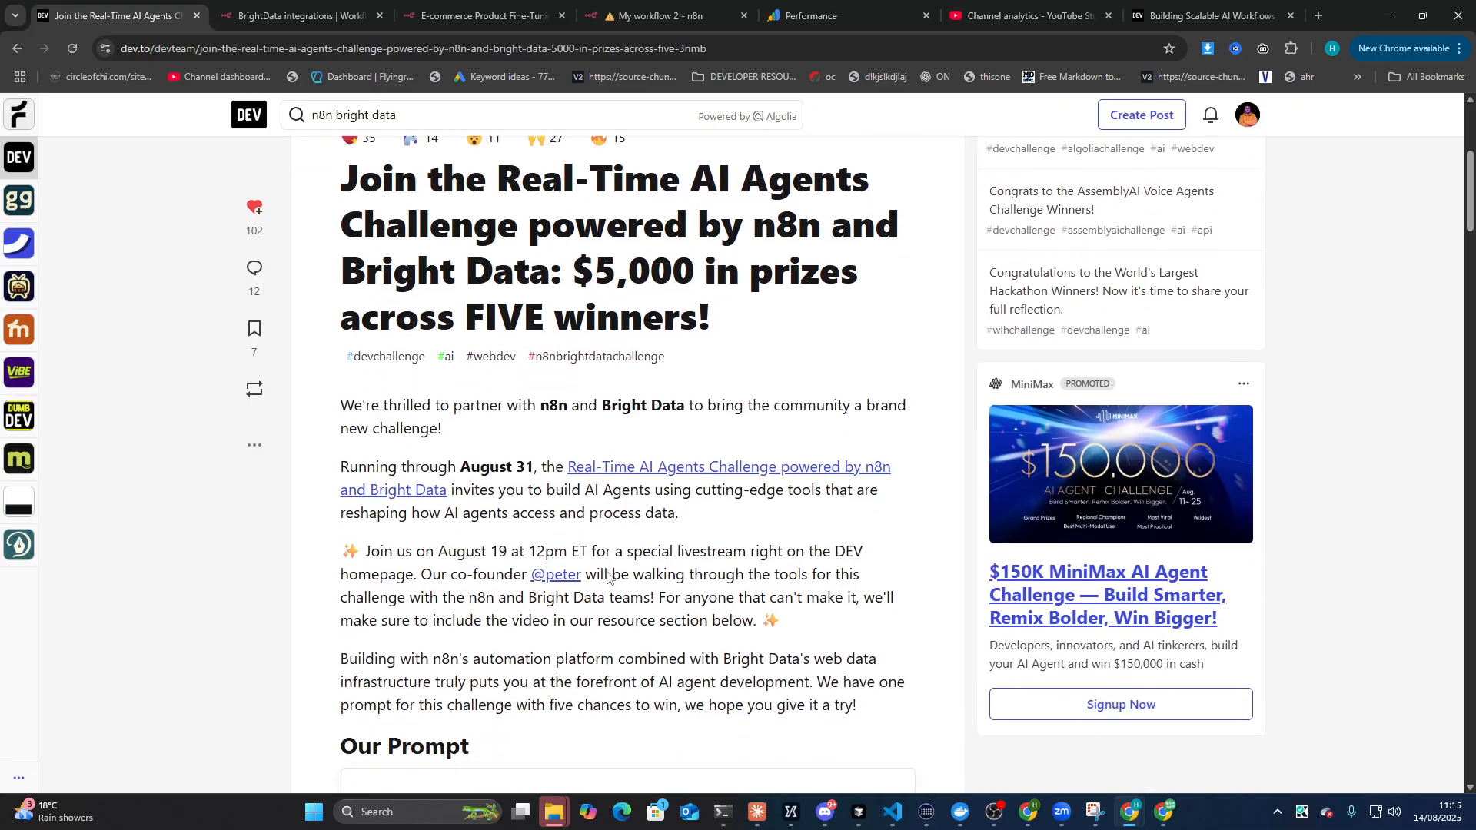
pyautogui.scroll(-3)
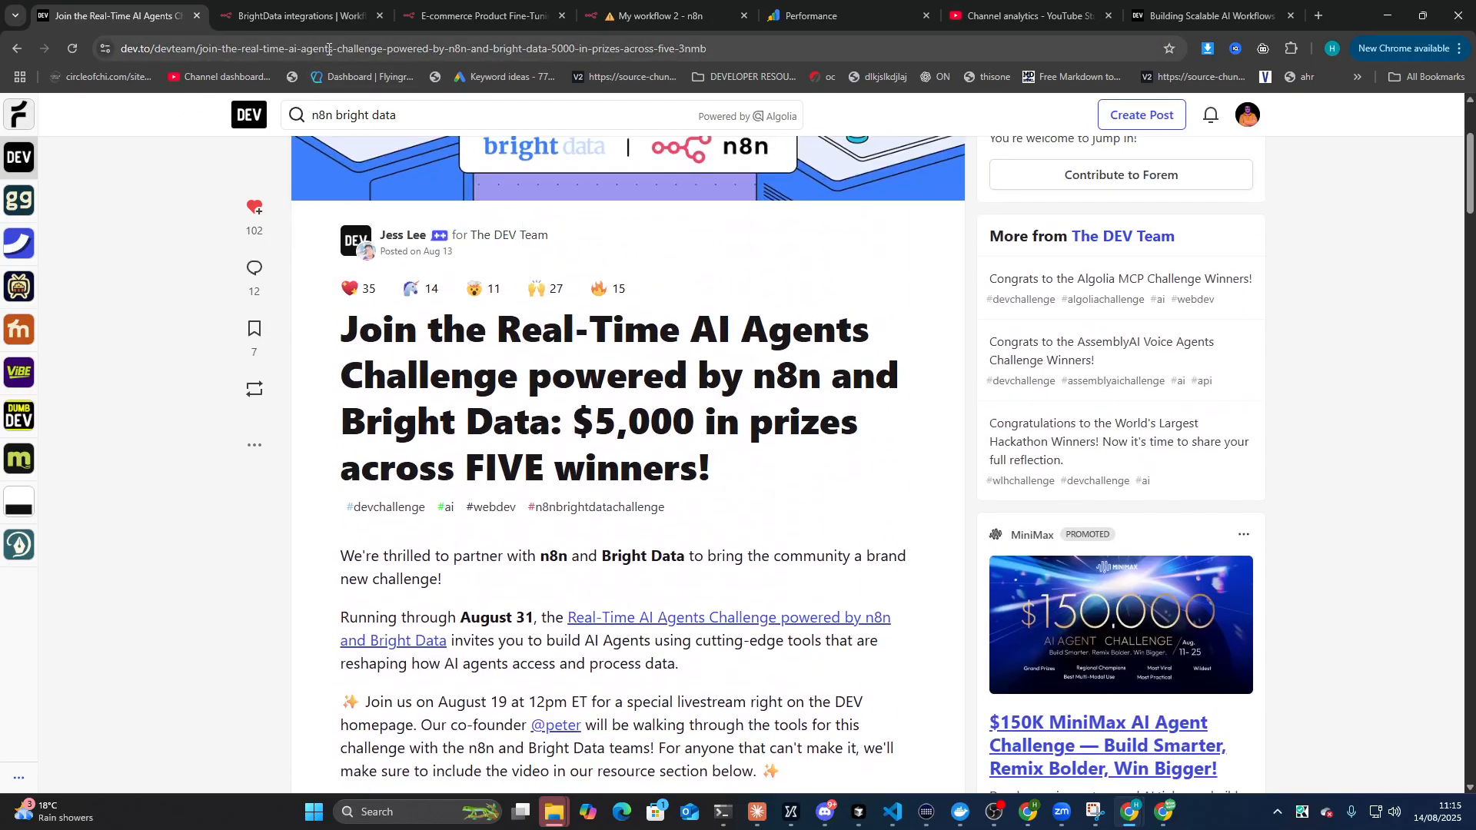
pyautogui.scroll(-3)
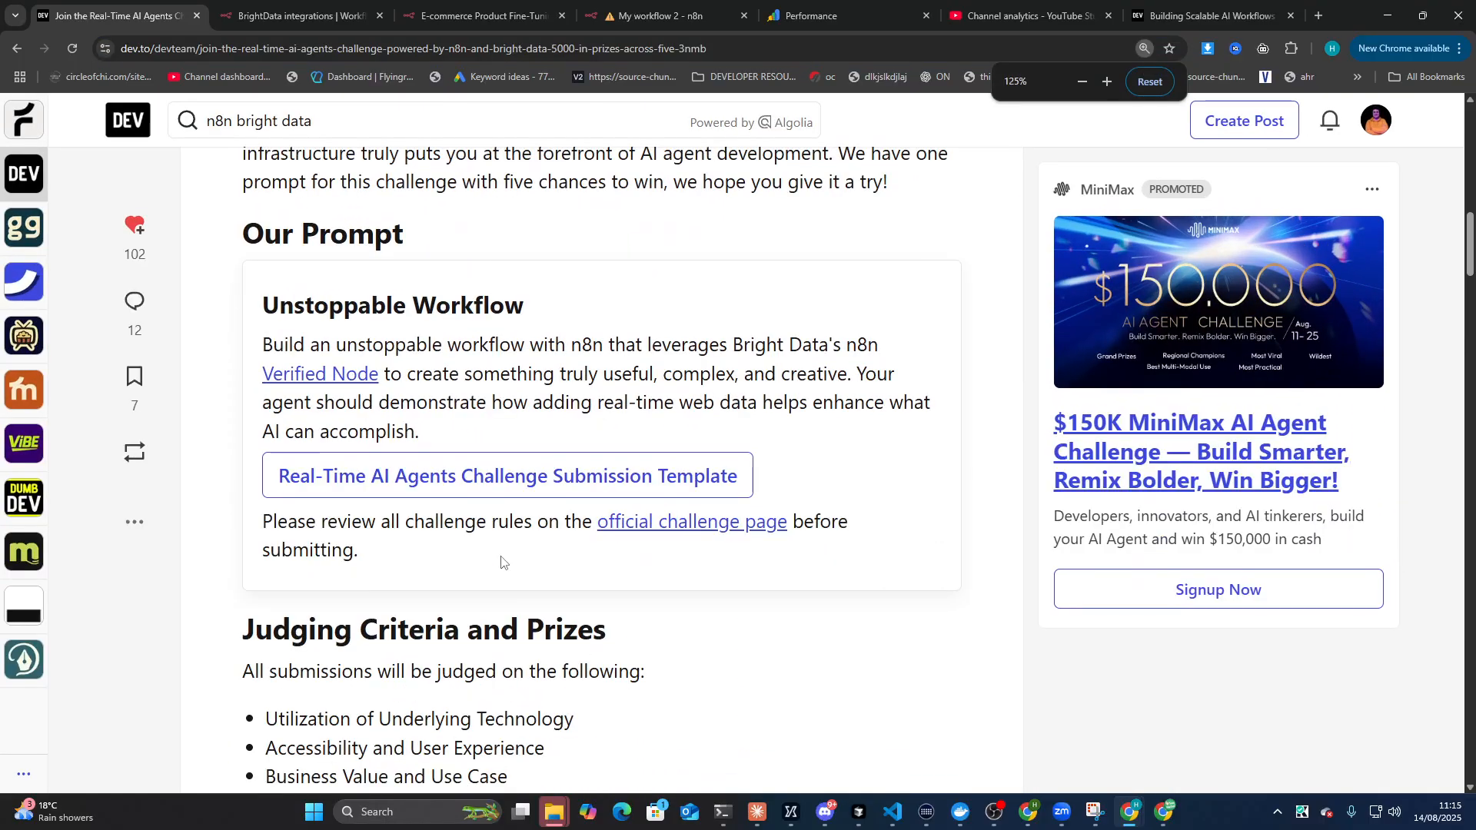
pyautogui.scroll(-3)
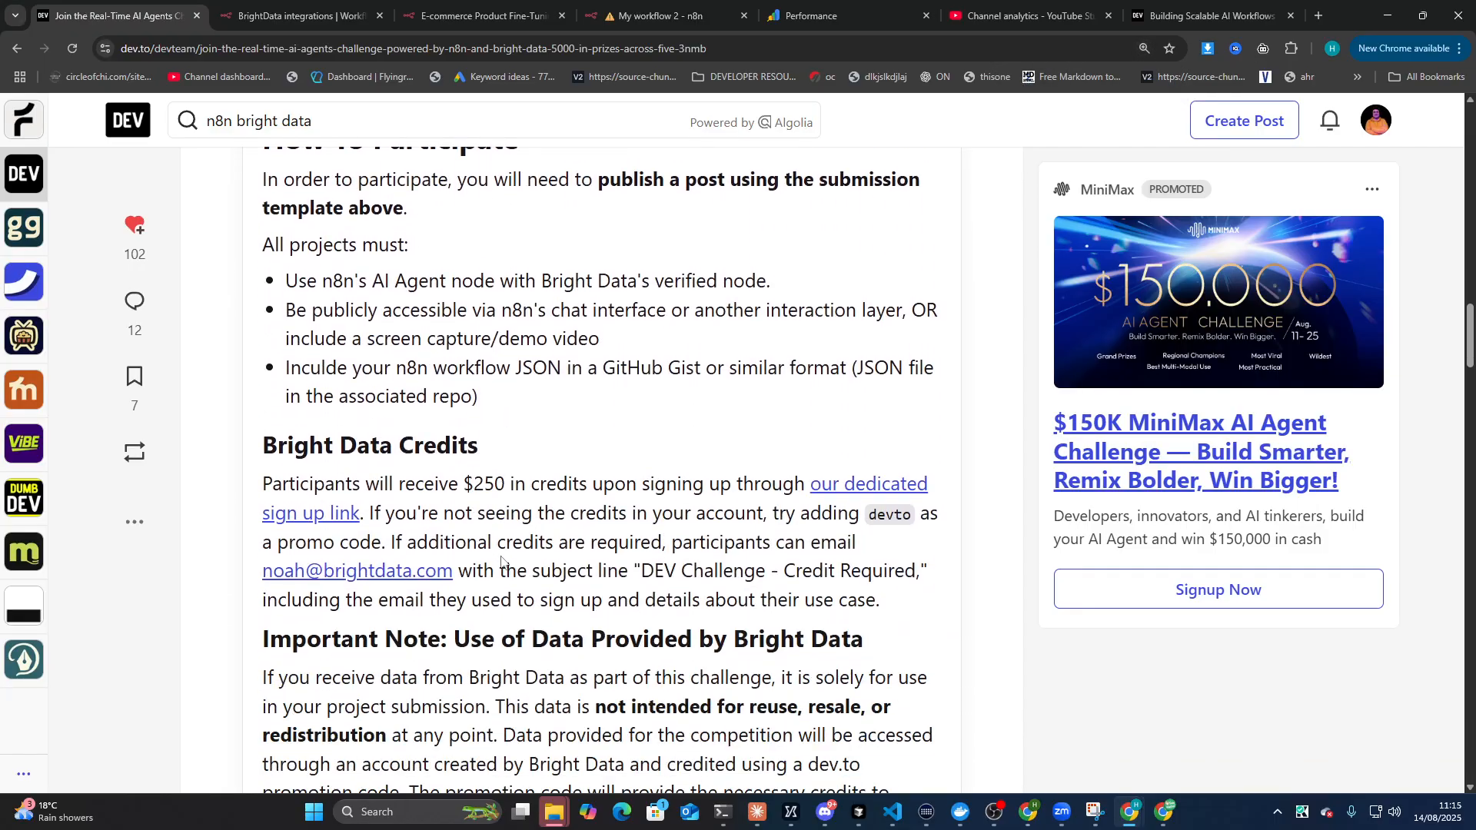
pyautogui.click(349, 812)
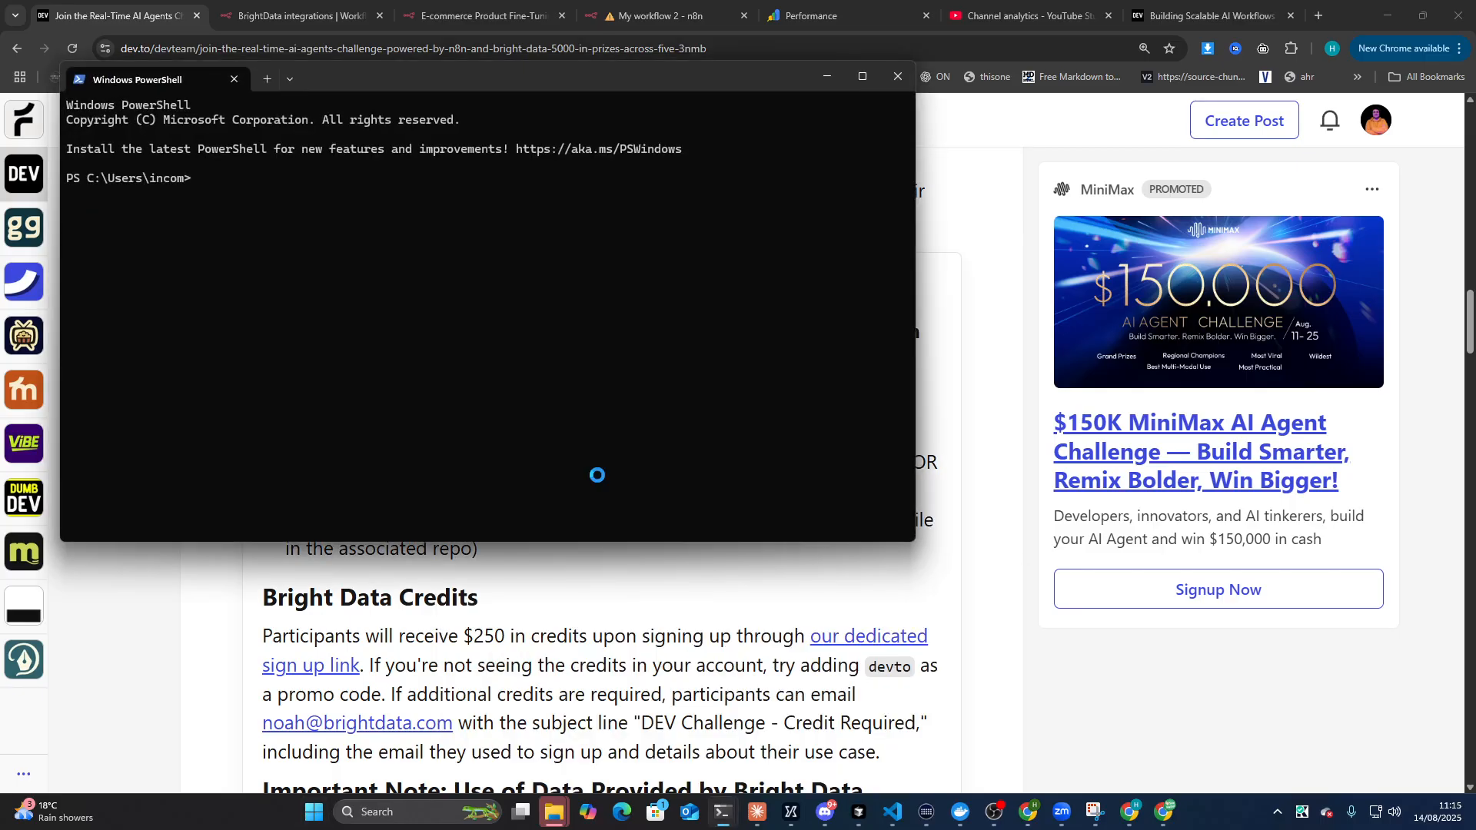
pyautogui.click(895, 77)
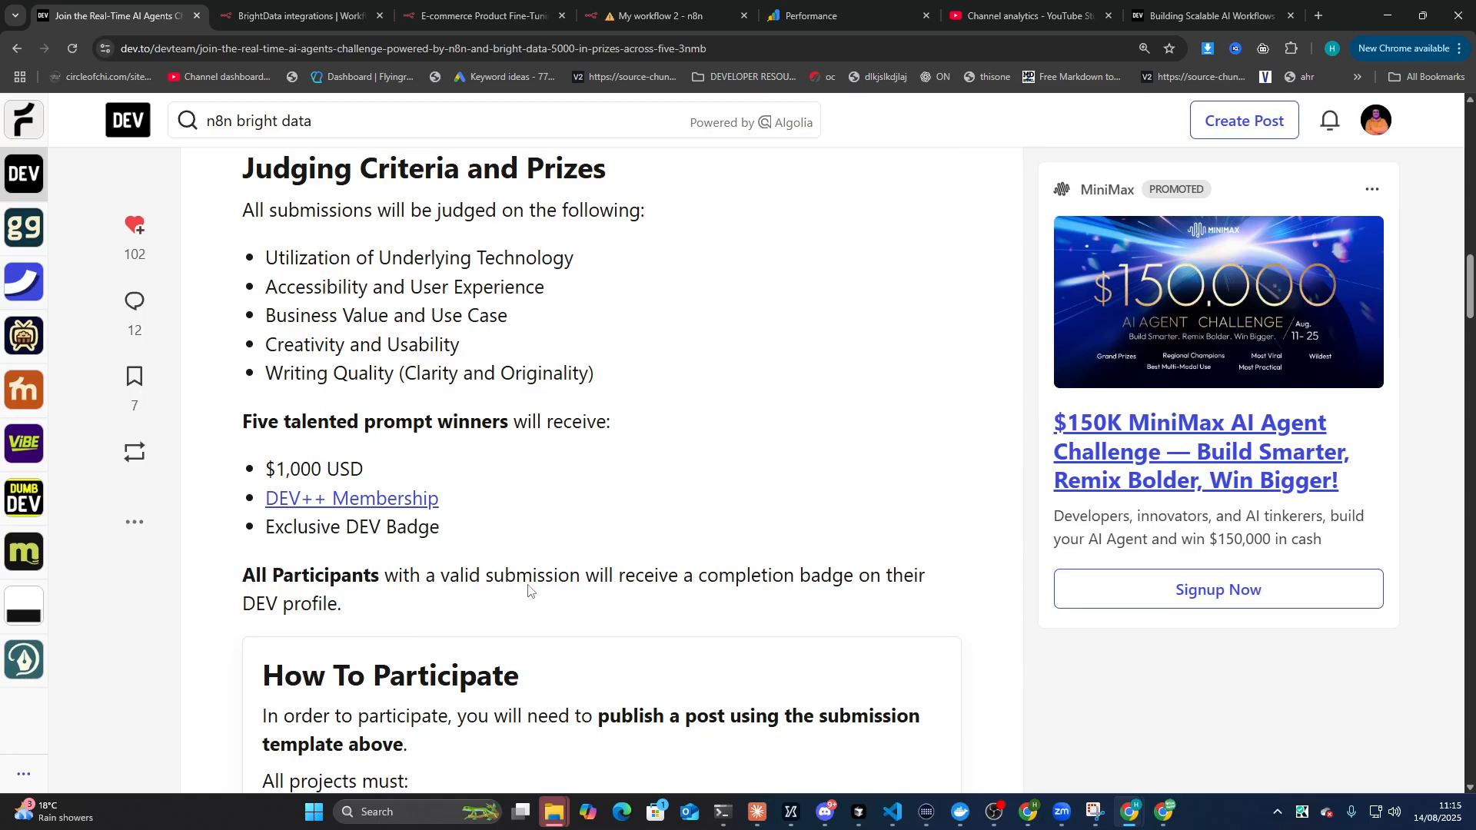
# Step: Follow the 'Verified Node' link under Our Prompt to n8n's Bright Data page
pyautogui.scroll(-3)
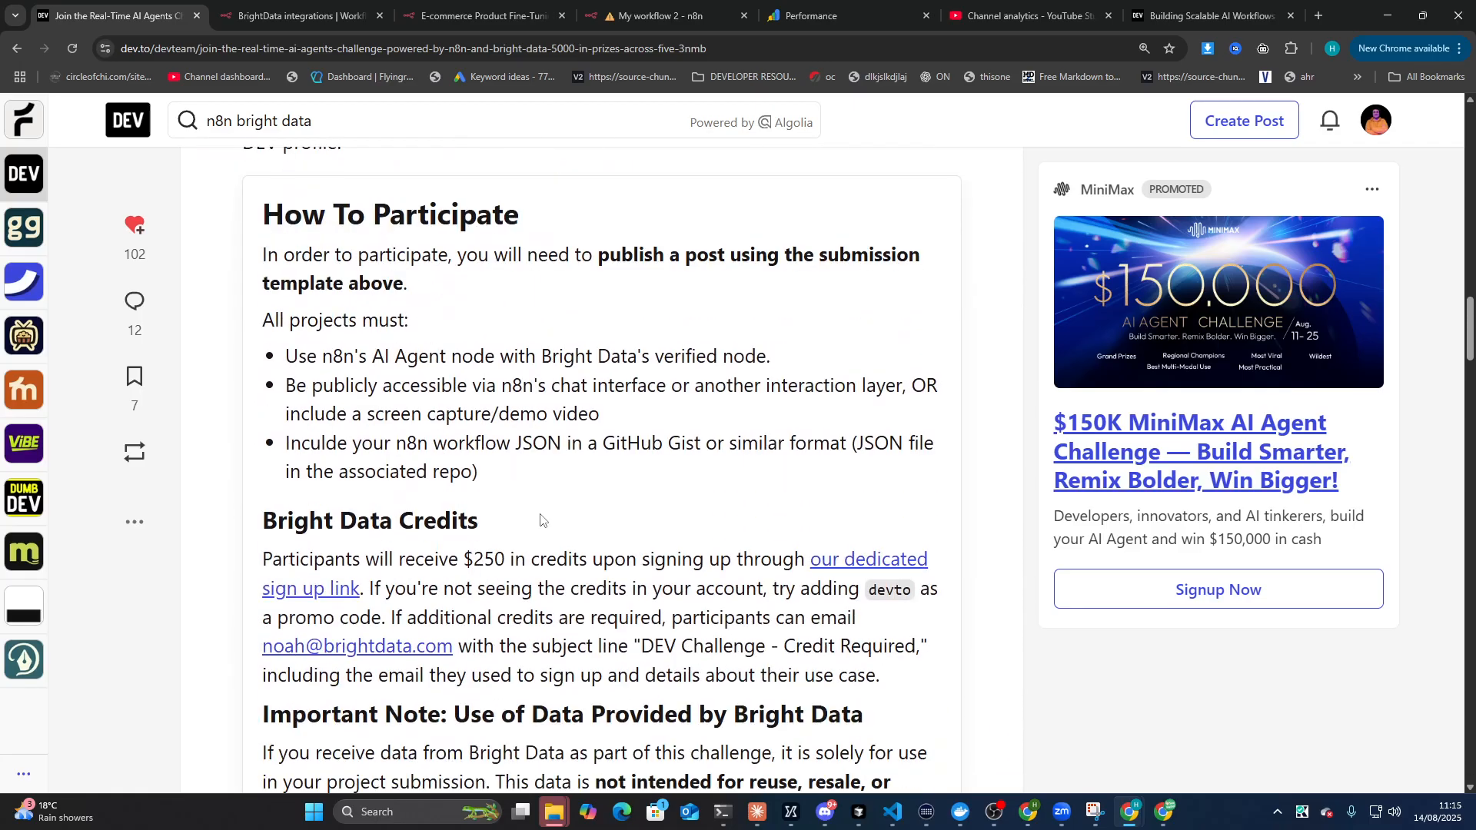
pyautogui.scroll(-3)
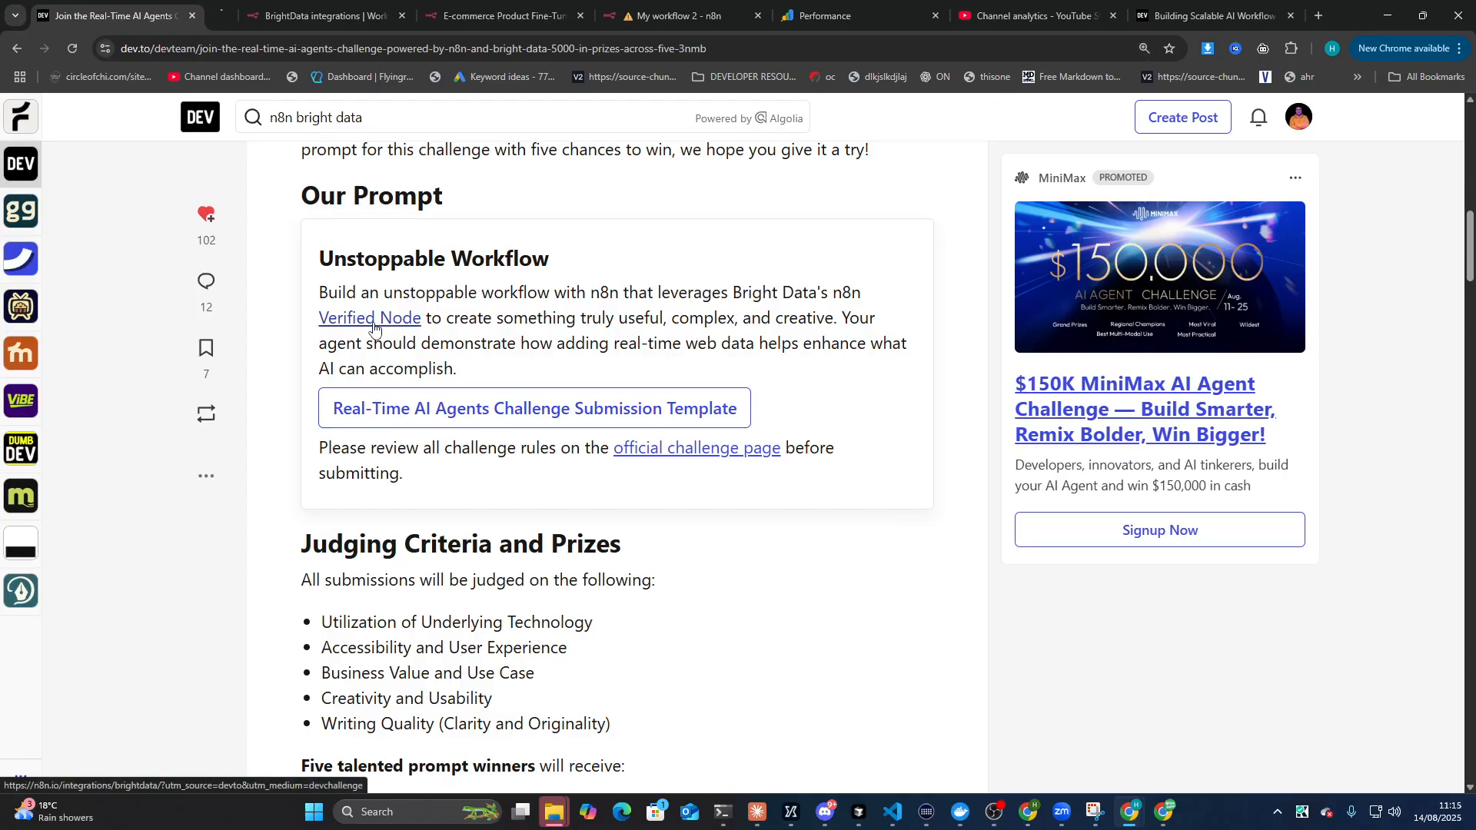
pyautogui.click(370, 318)
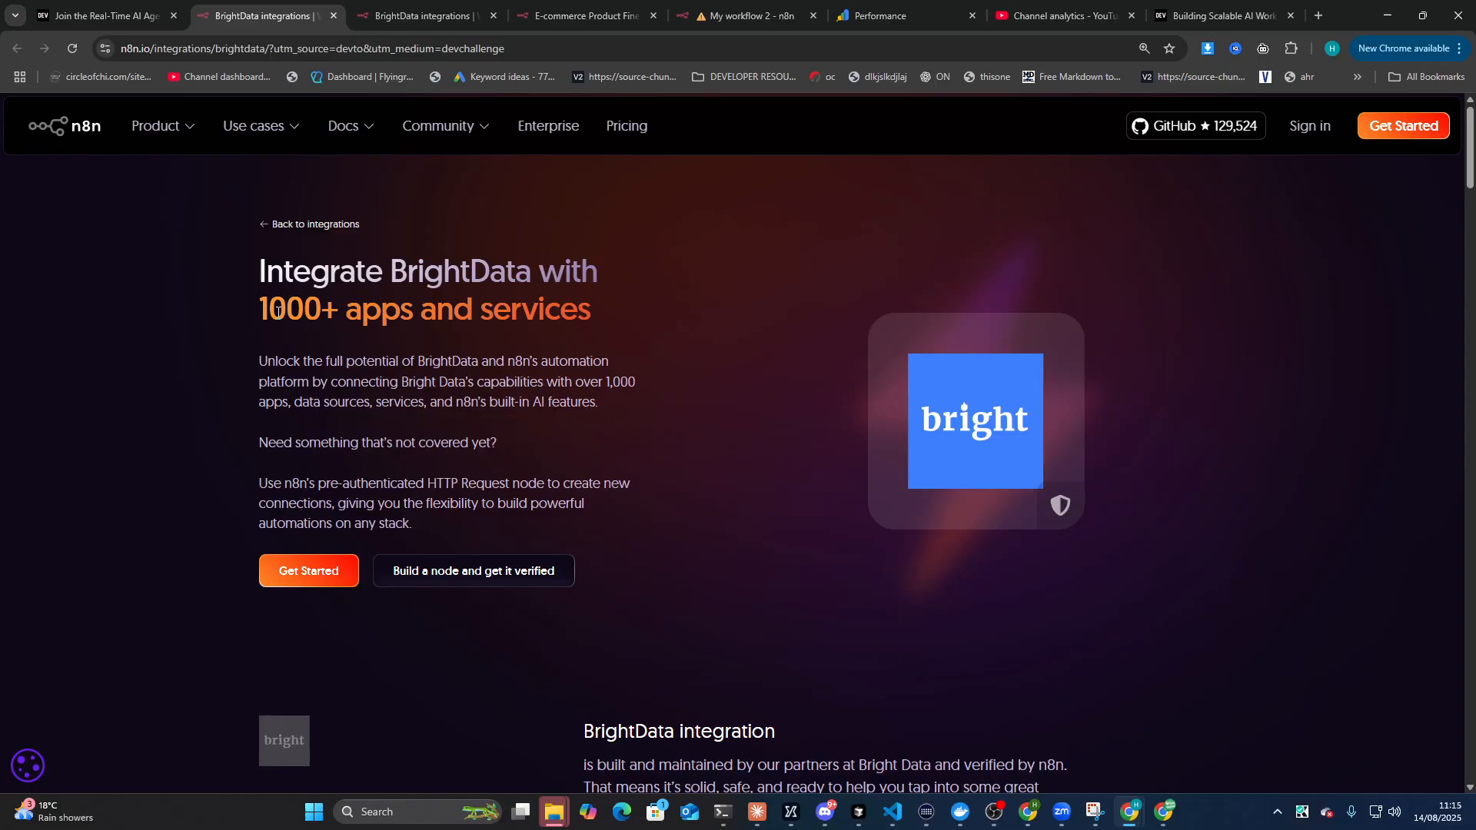
# Step: Open the E-commerce Product Fine-Tuning With Bright Data and OpenAI template and choose 'Use for free'
pyautogui.scroll(-3)
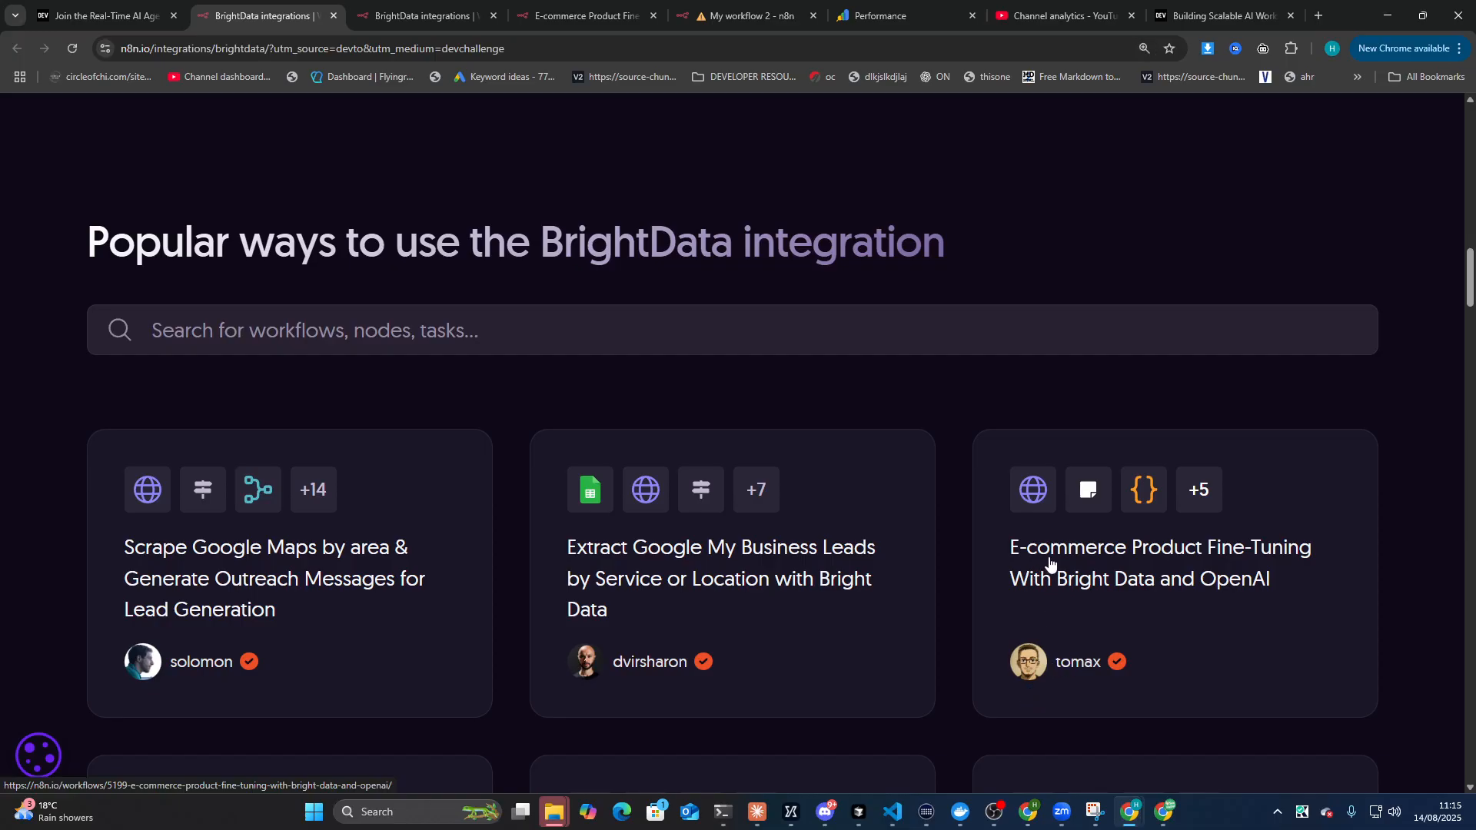
pyautogui.click(1160, 562)
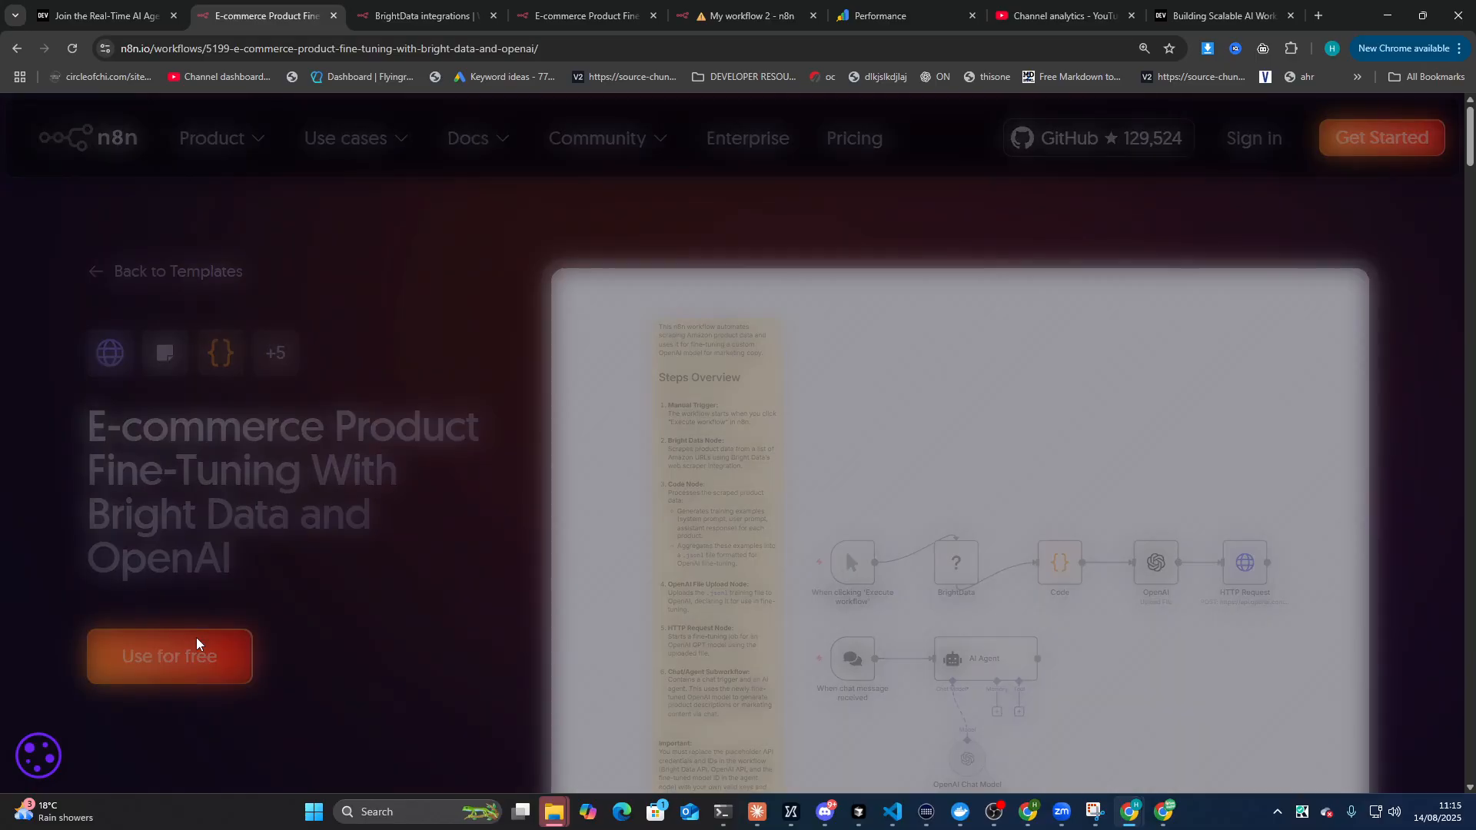
pyautogui.click(168, 655)
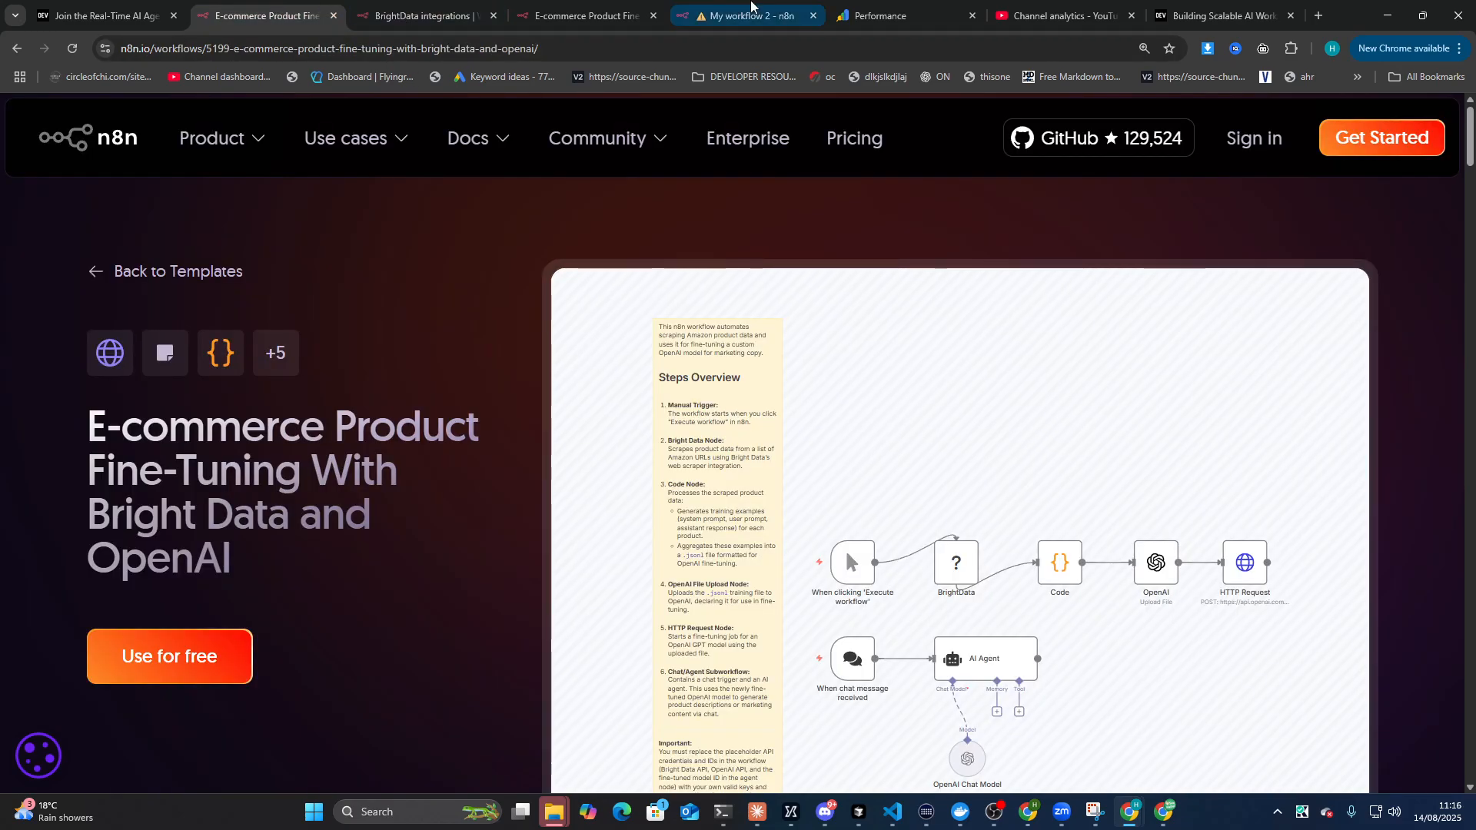
# Step: Load the template in local n8n without saving the old workflow, and inspect BrightData's Amazon best seller URLs
pyautogui.click(746, 15)
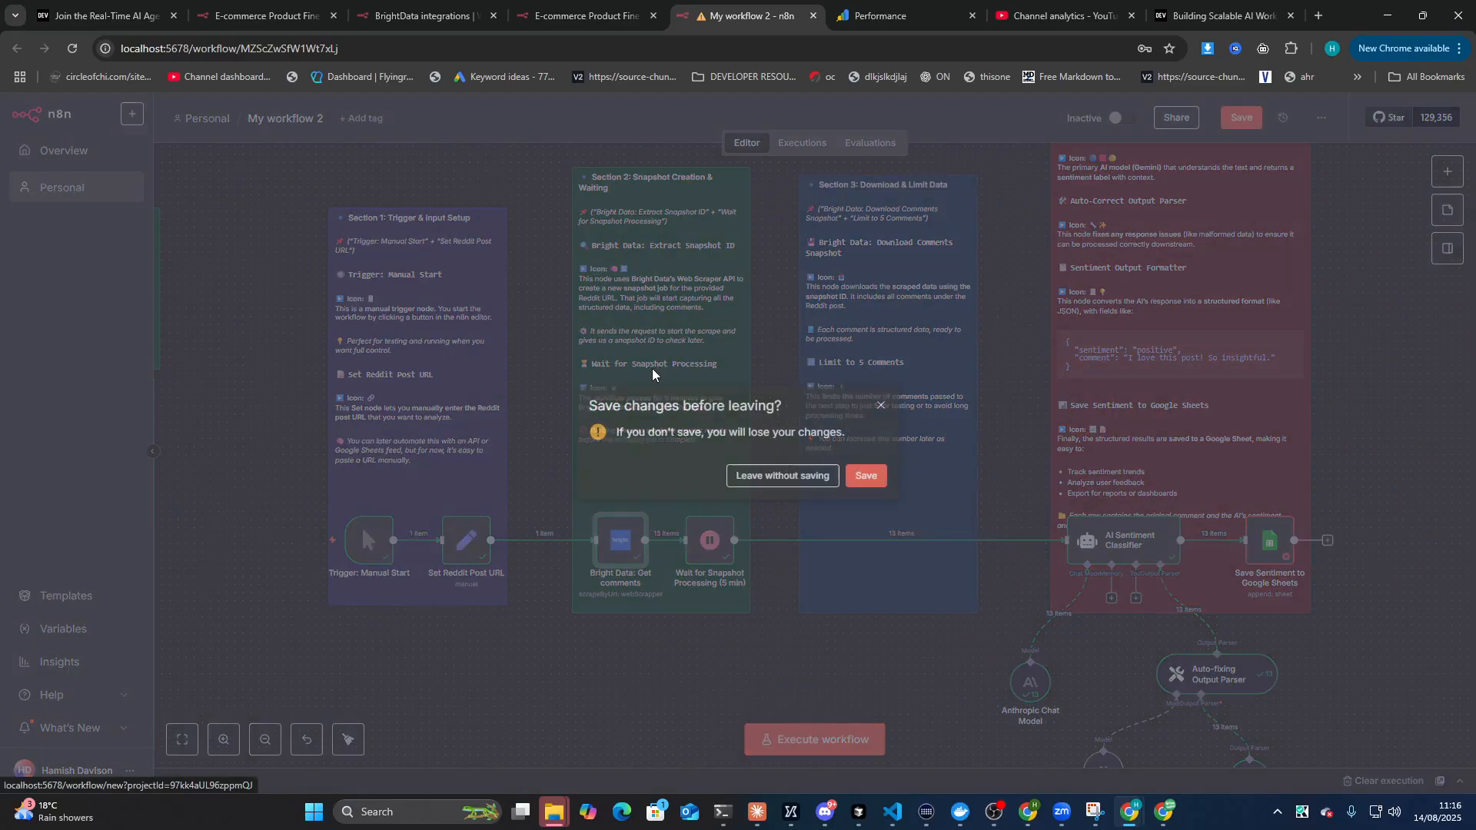
pyautogui.click(780, 475)
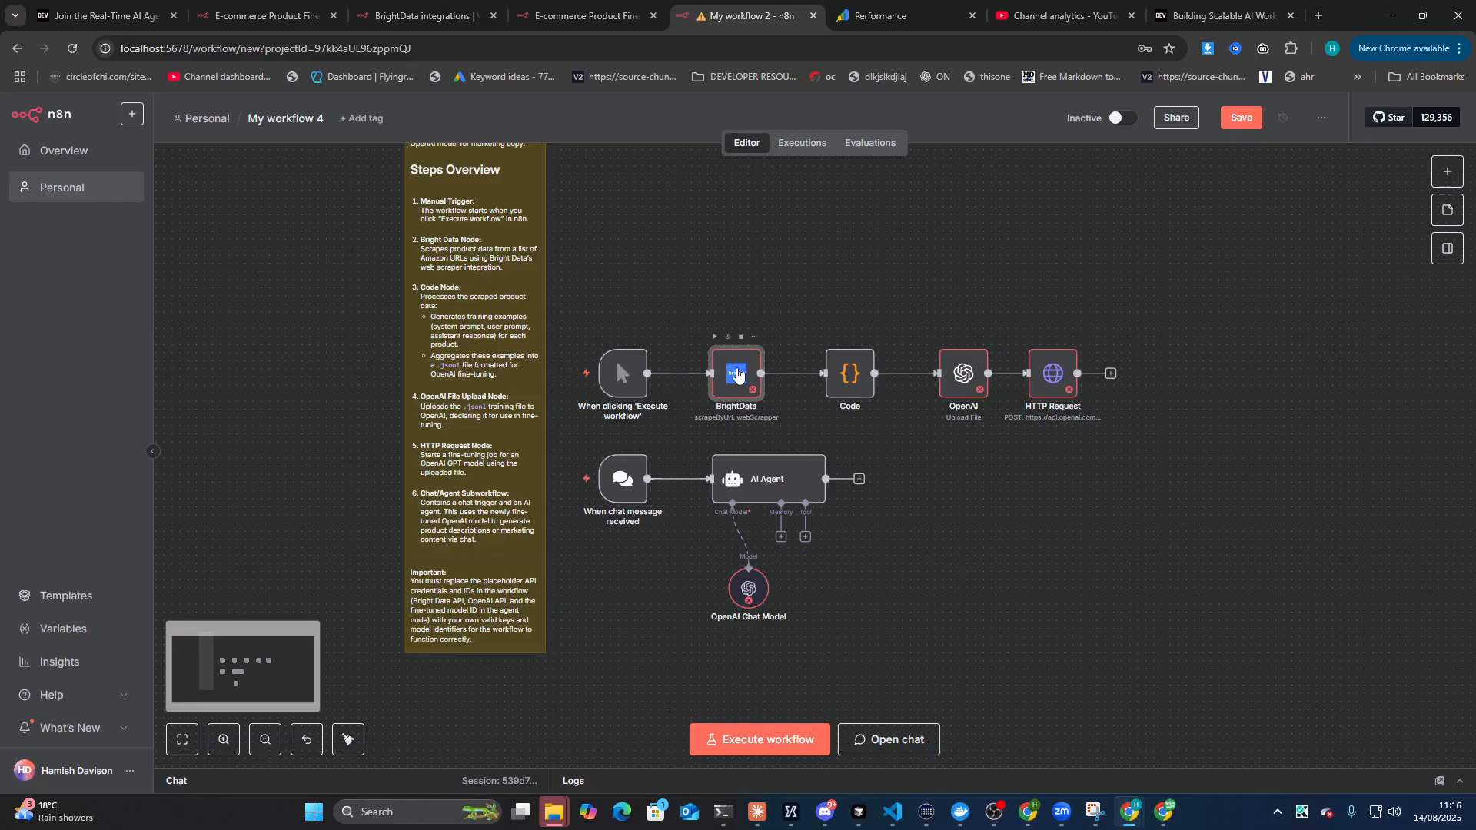
pyautogui.doubleClick(737, 373)
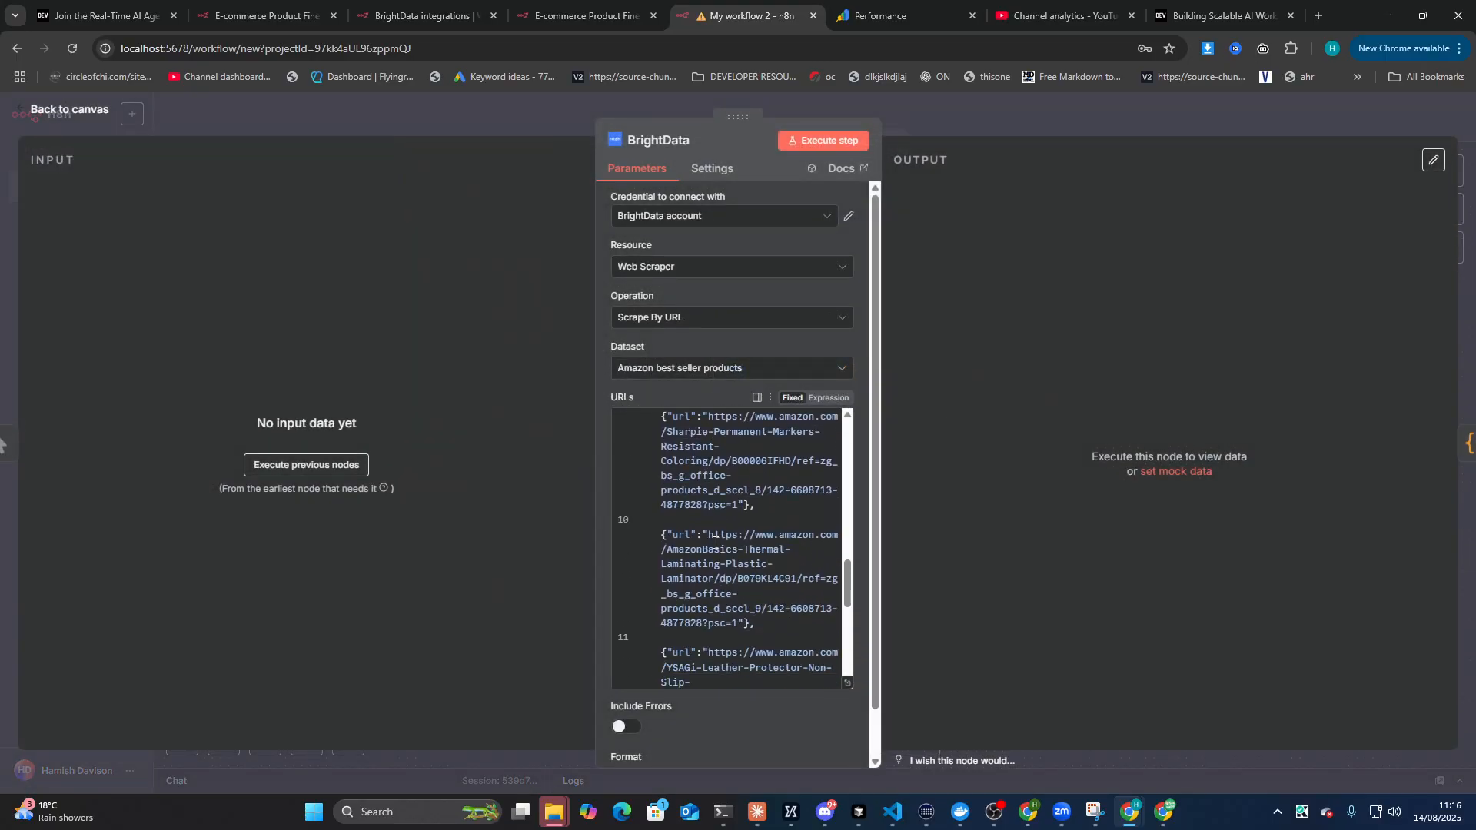
pyautogui.scroll(-3)
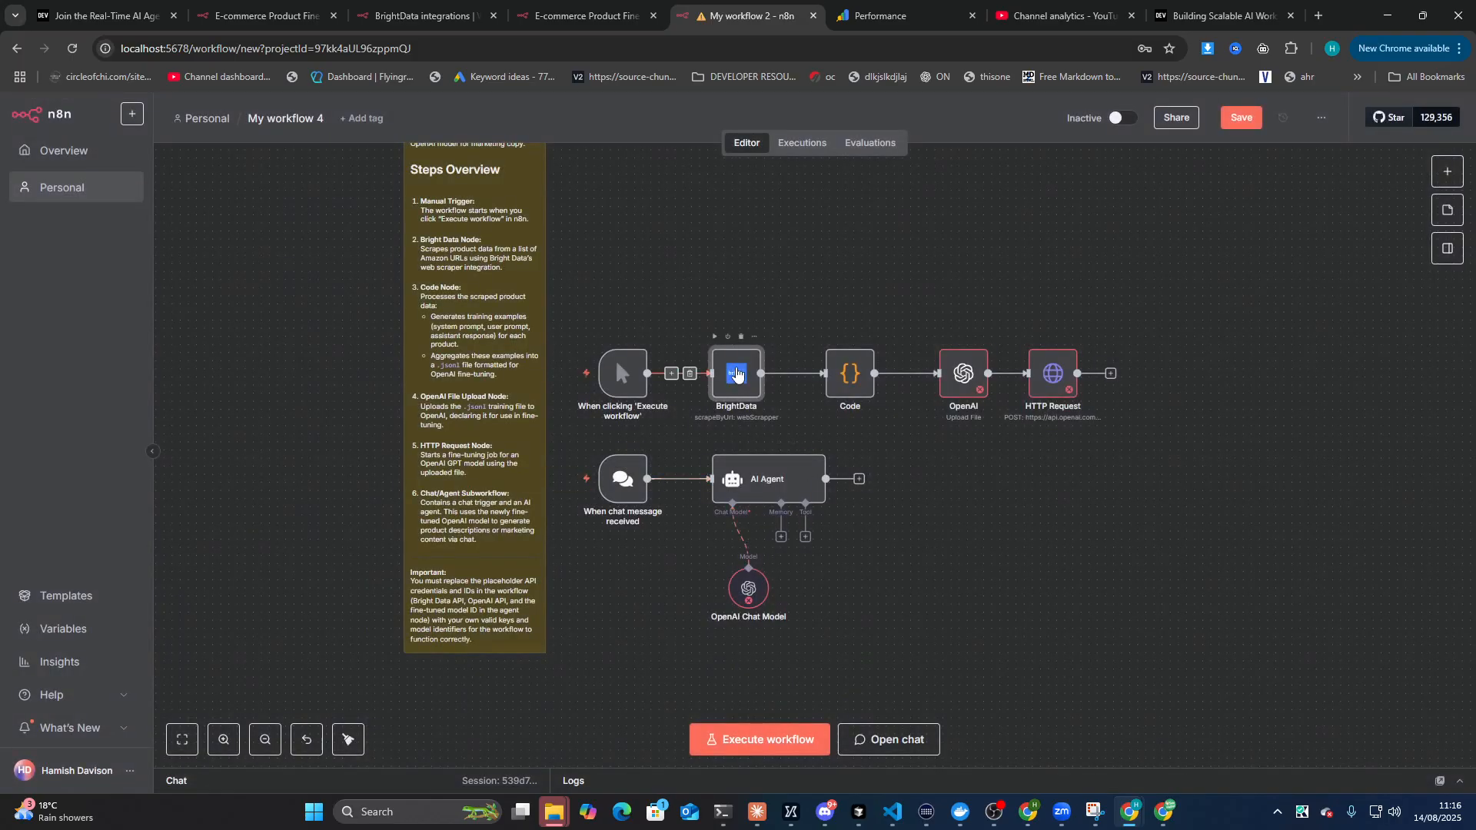
pyautogui.moveTo(737, 373); pyautogui.dragTo(793, 302)
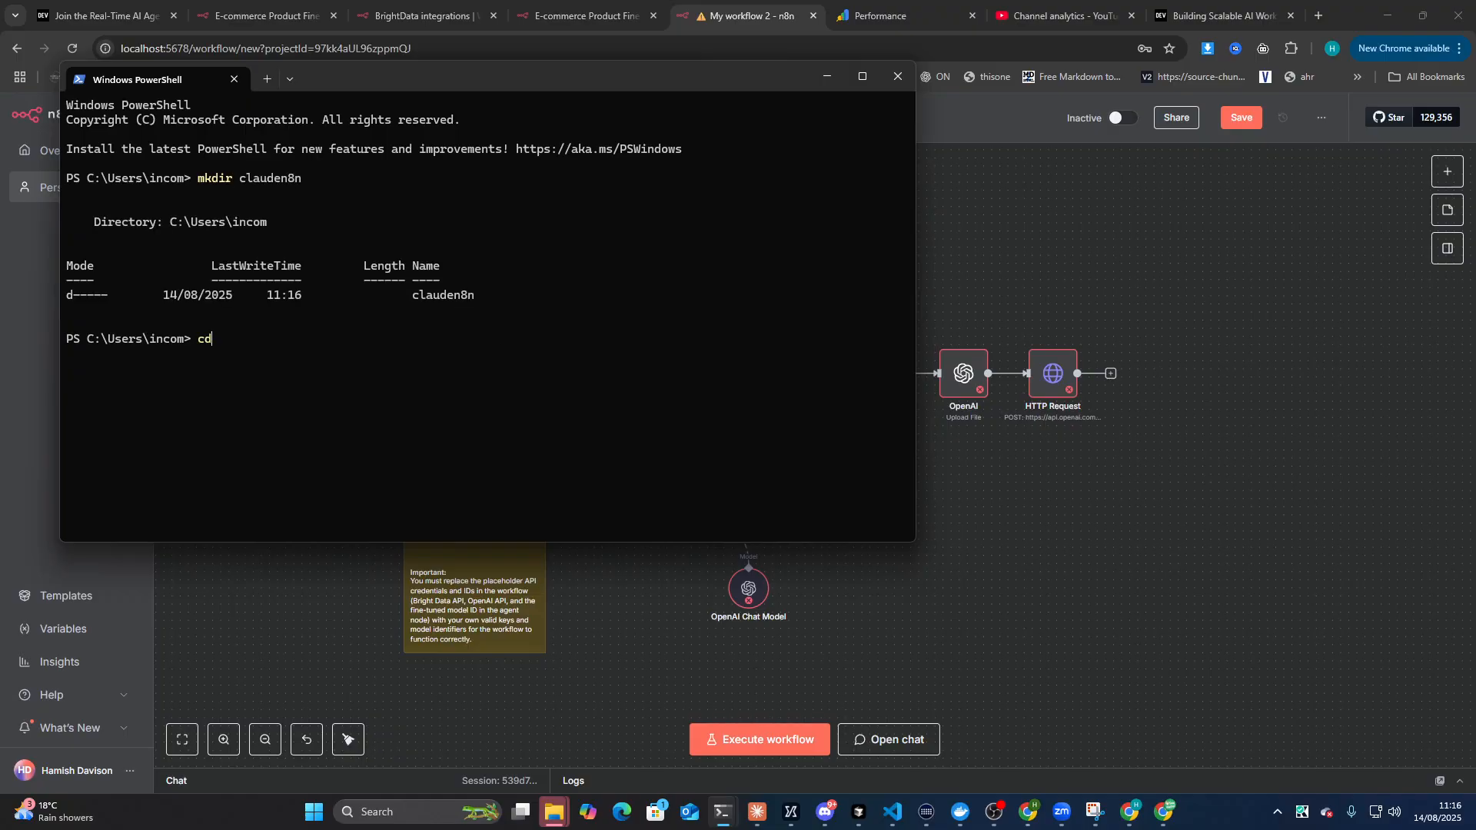
# Step: Start Ubuntu with wsl -d Ubuntu and cd into the clauden8n folder
pyautogui.write('wsl -d')
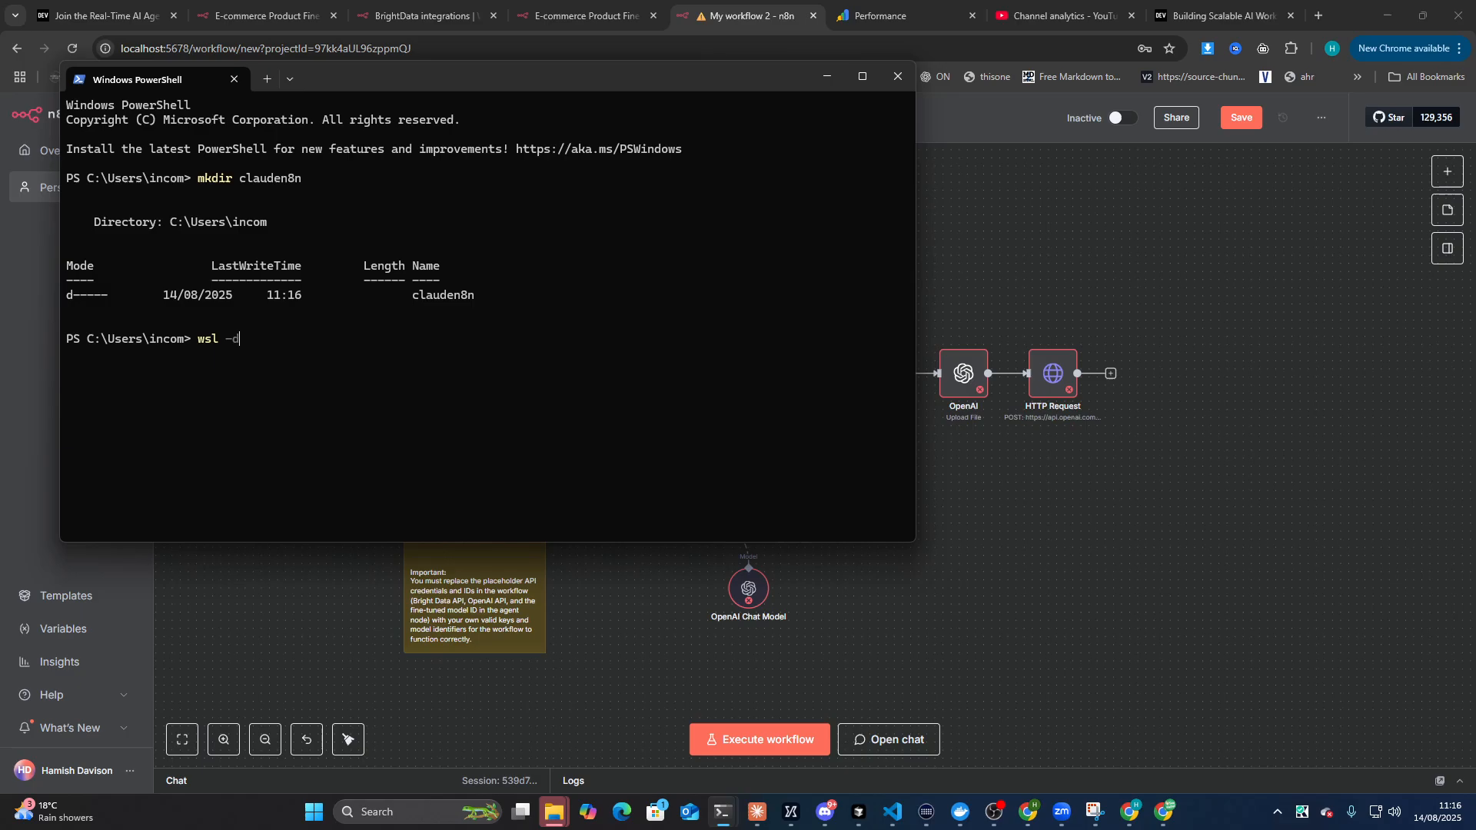
pyautogui.write('Ubuntu')
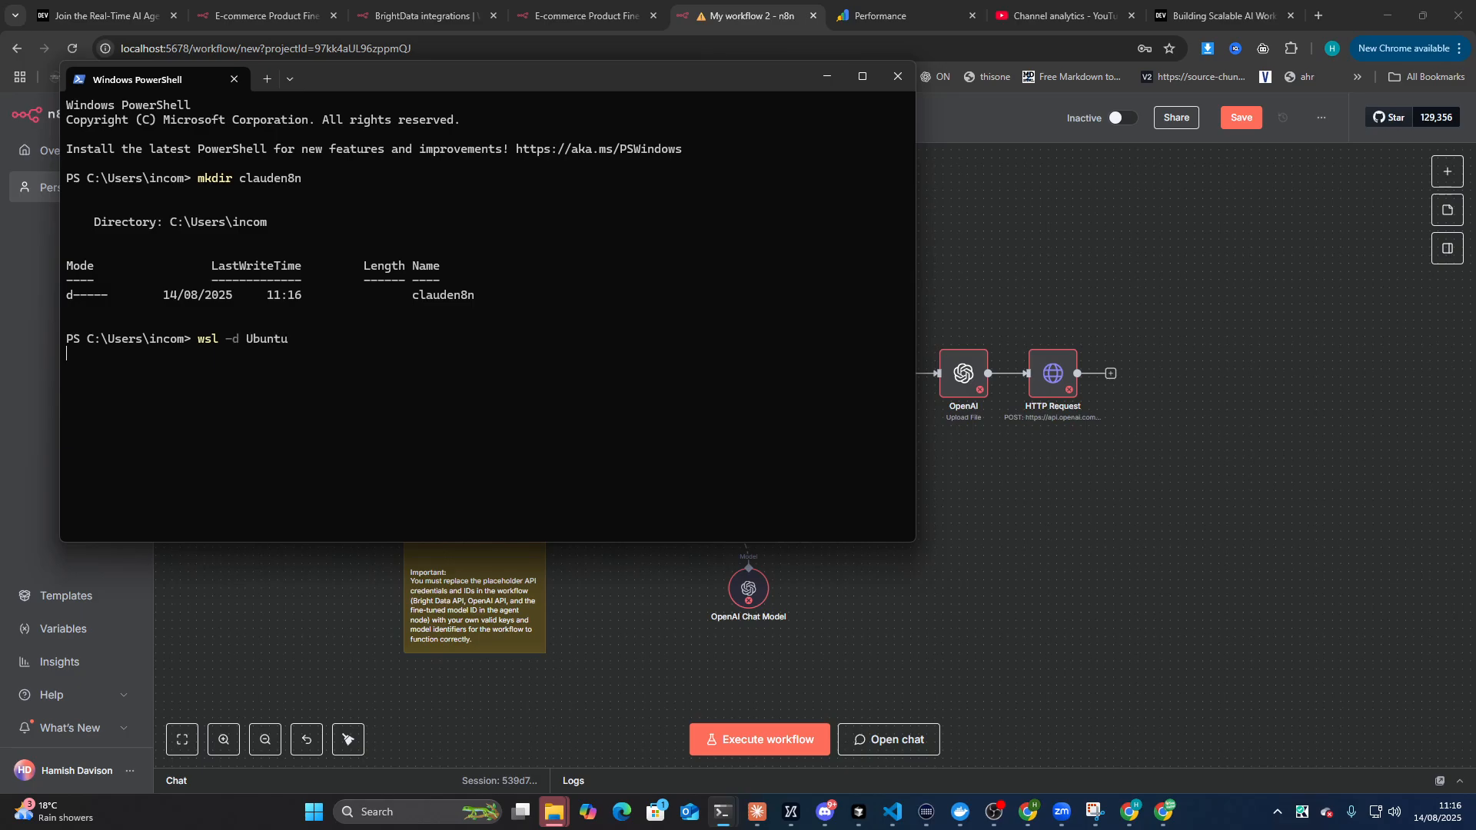
pyautogui.write('claud')
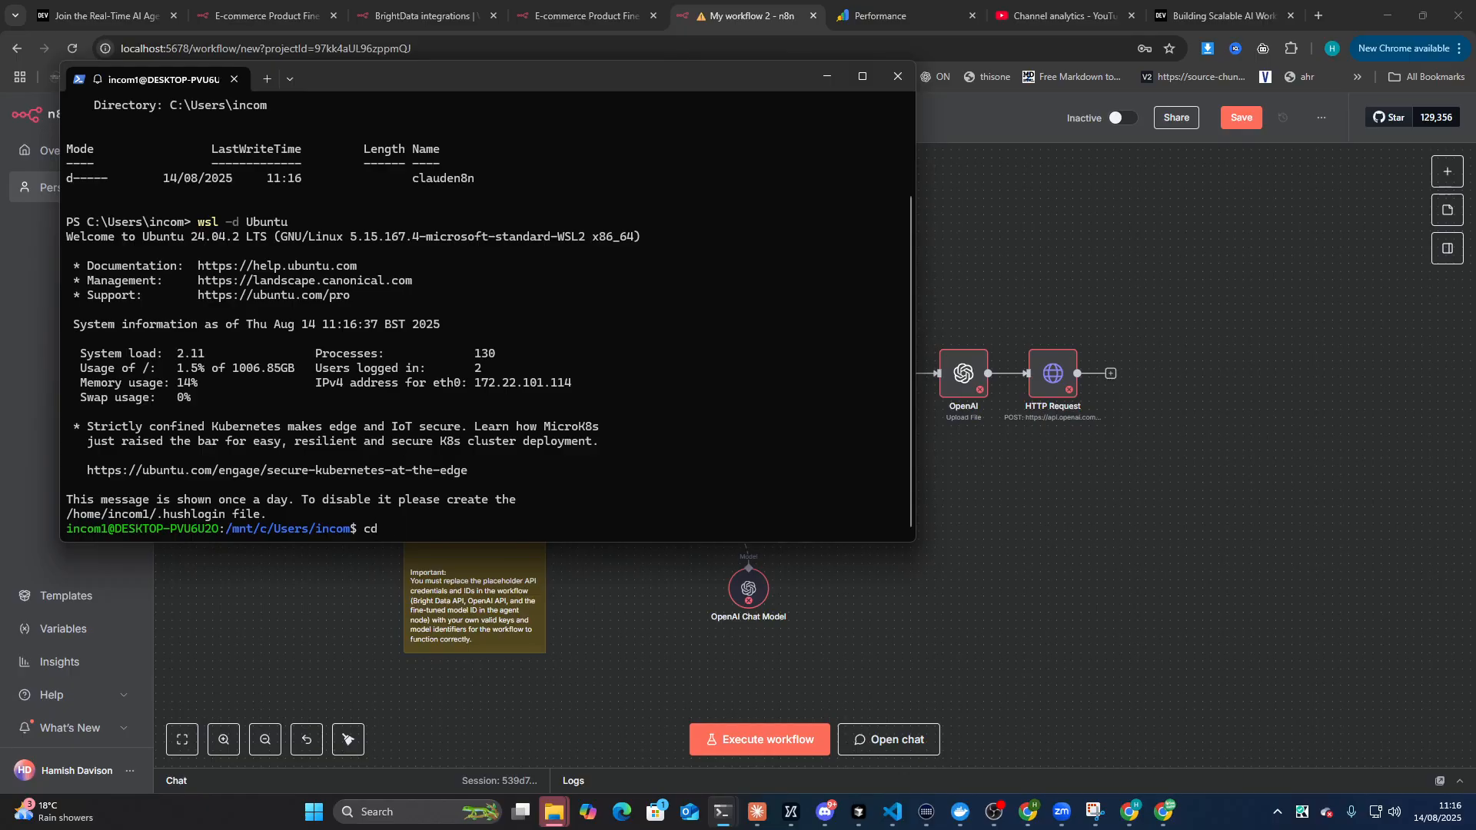
pyautogui.write('clauden8n')
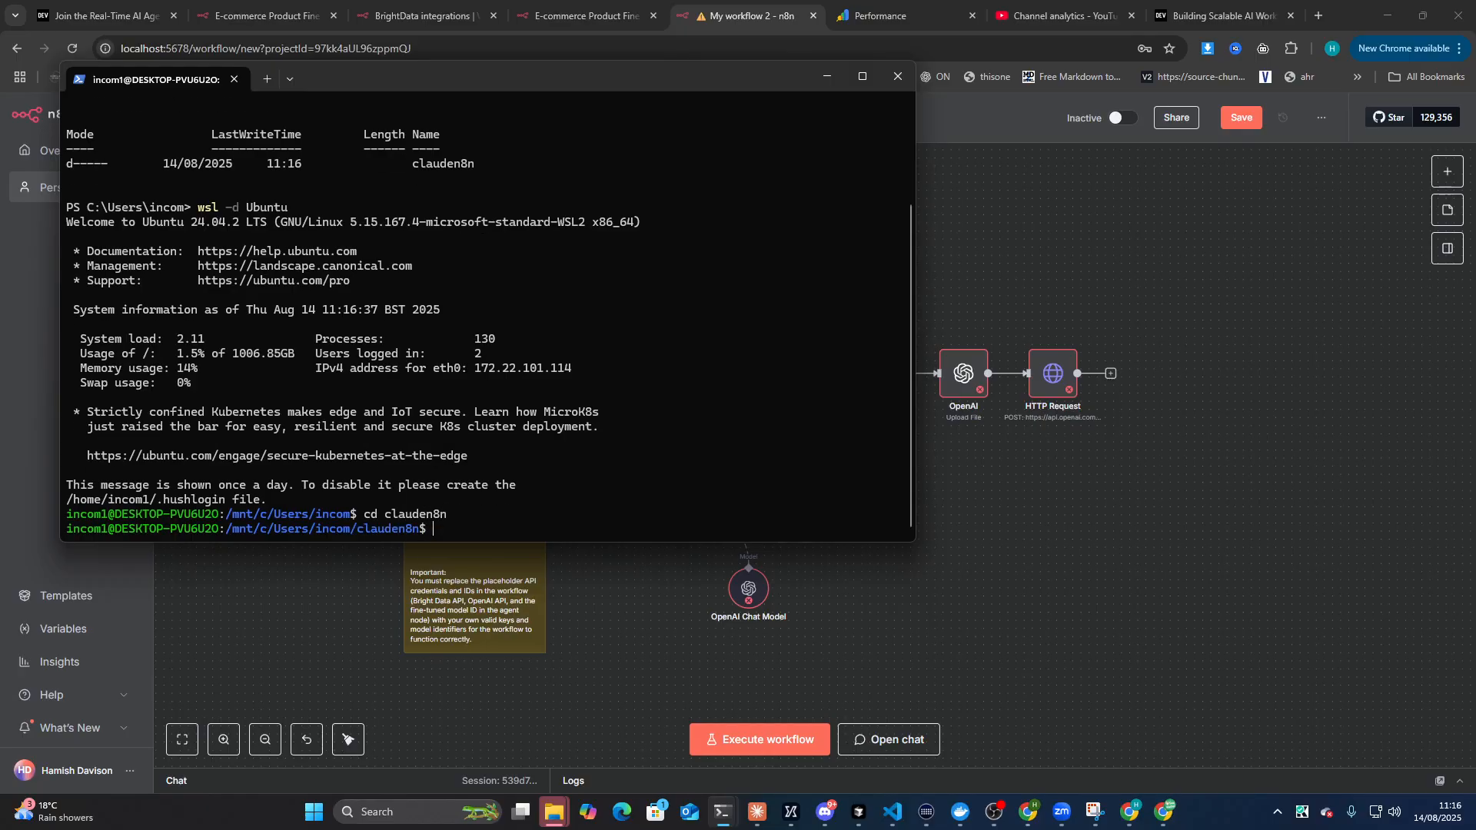
pyautogui.click(894, 76)
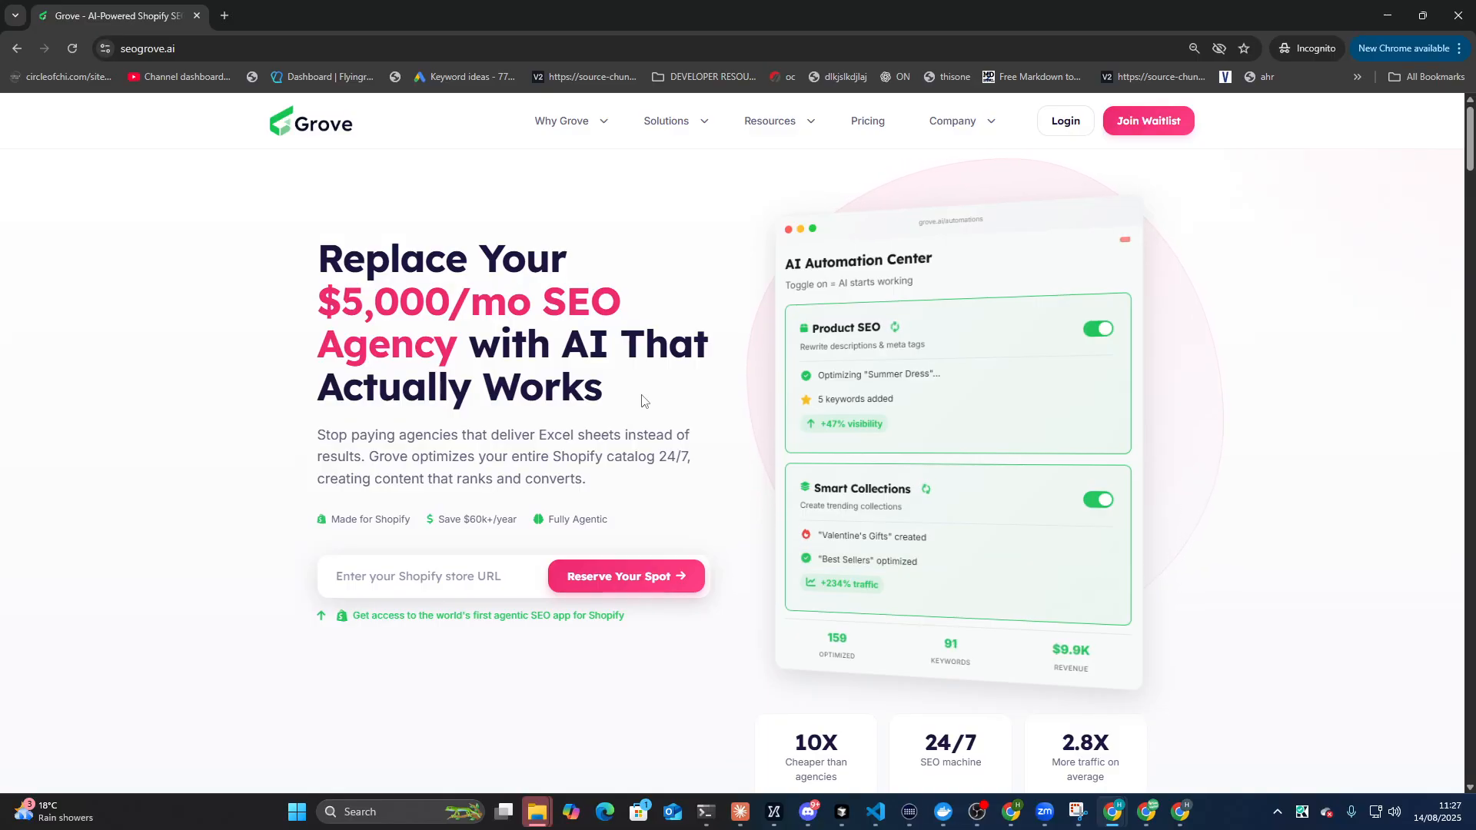
pyautogui.press('ctrl+plus')
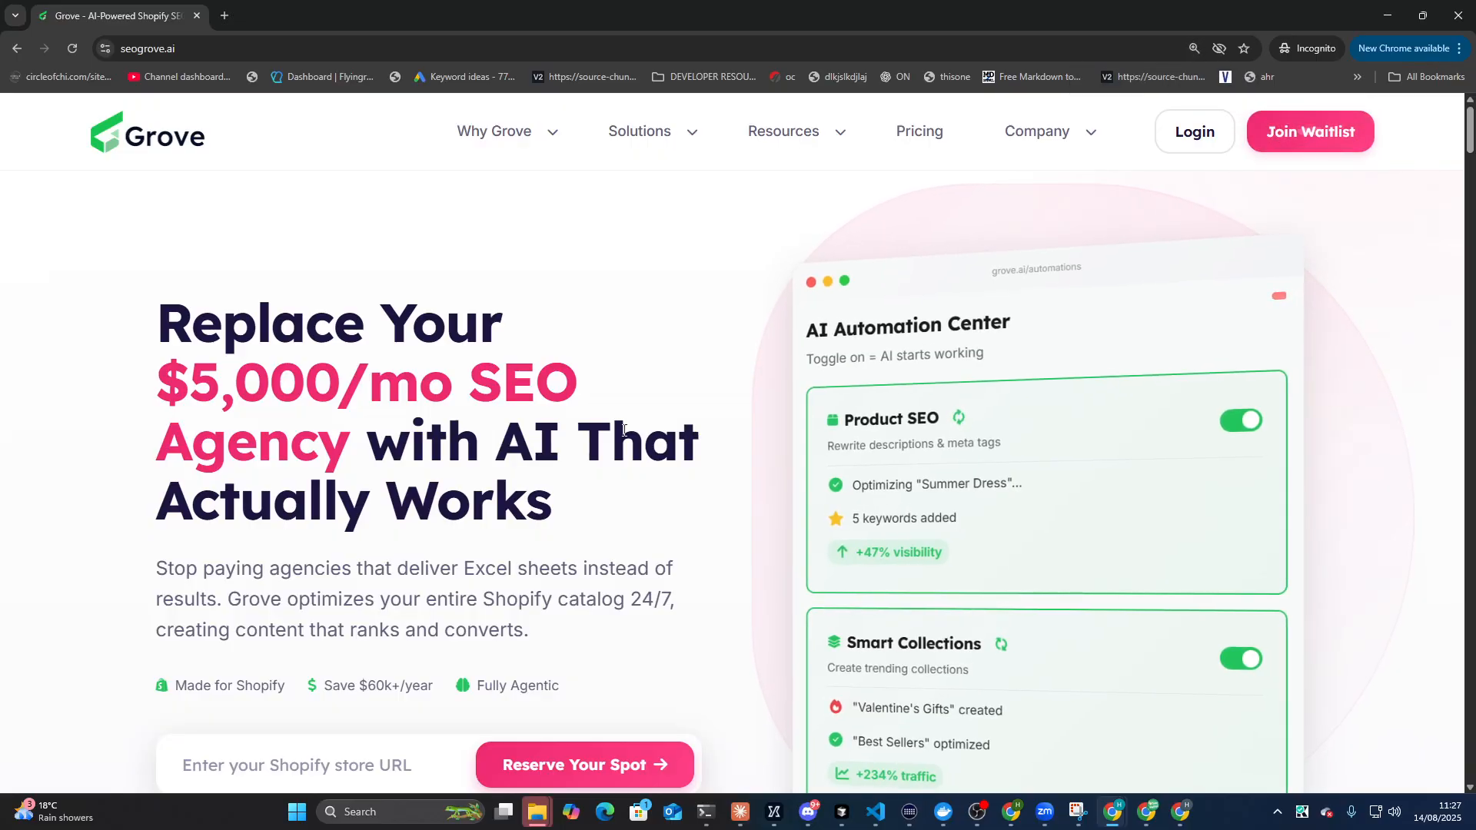
pyautogui.scroll(-3)
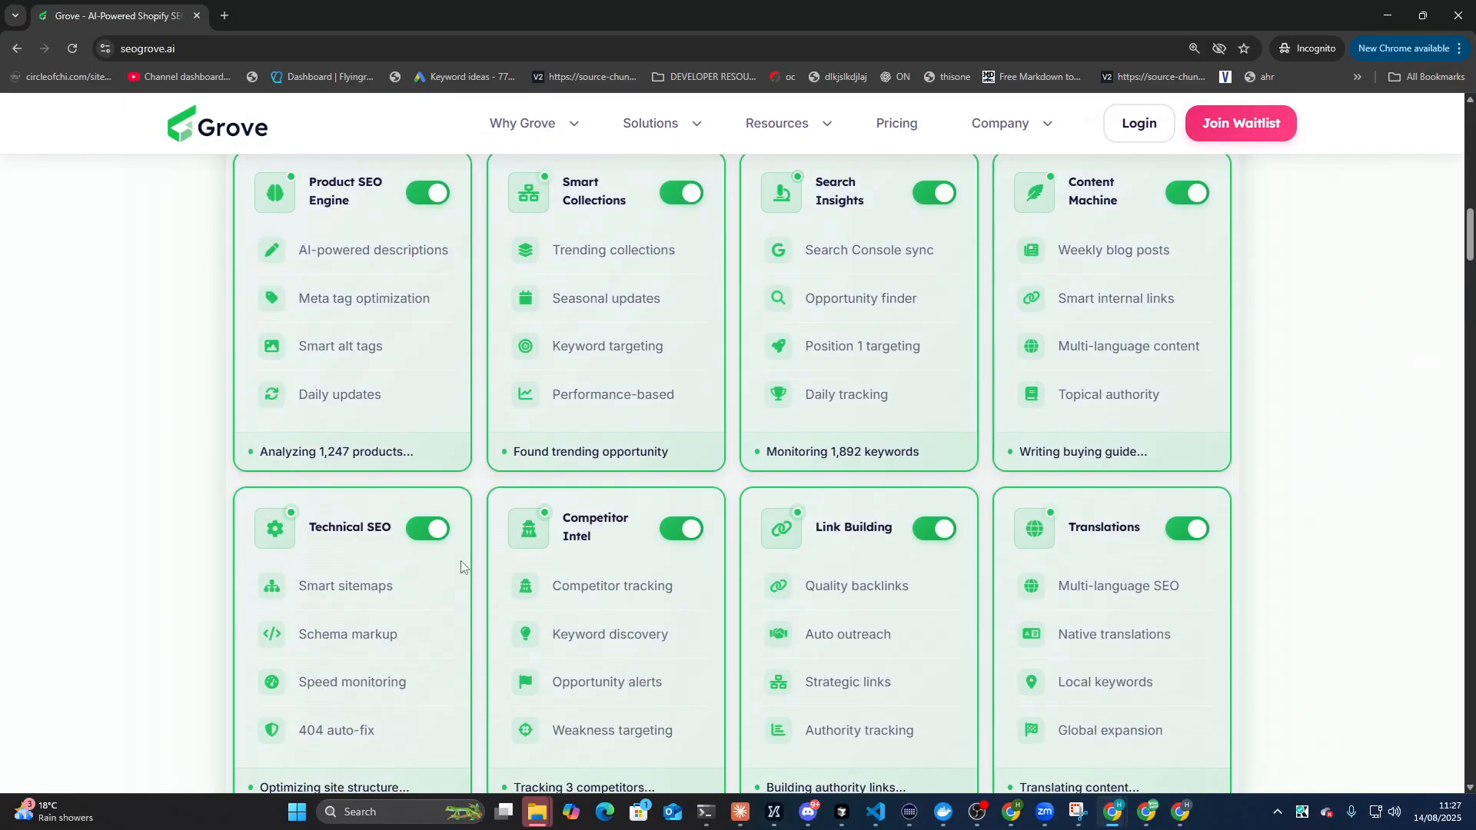
pyautogui.scroll(3)
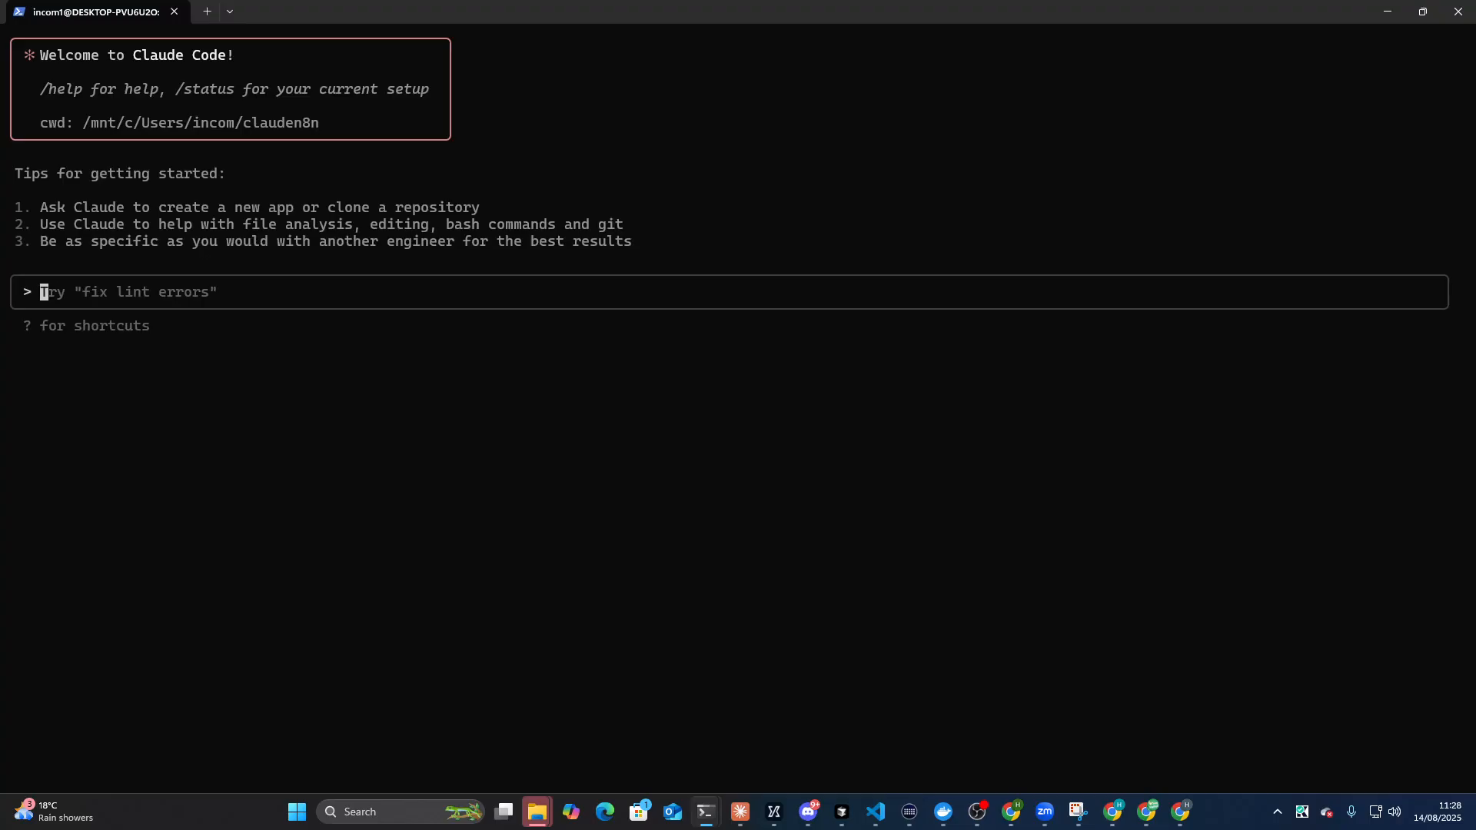
# Step: Ask Claude Code to find the local n8n version running on Docker
pyautogui.write('i have a local')
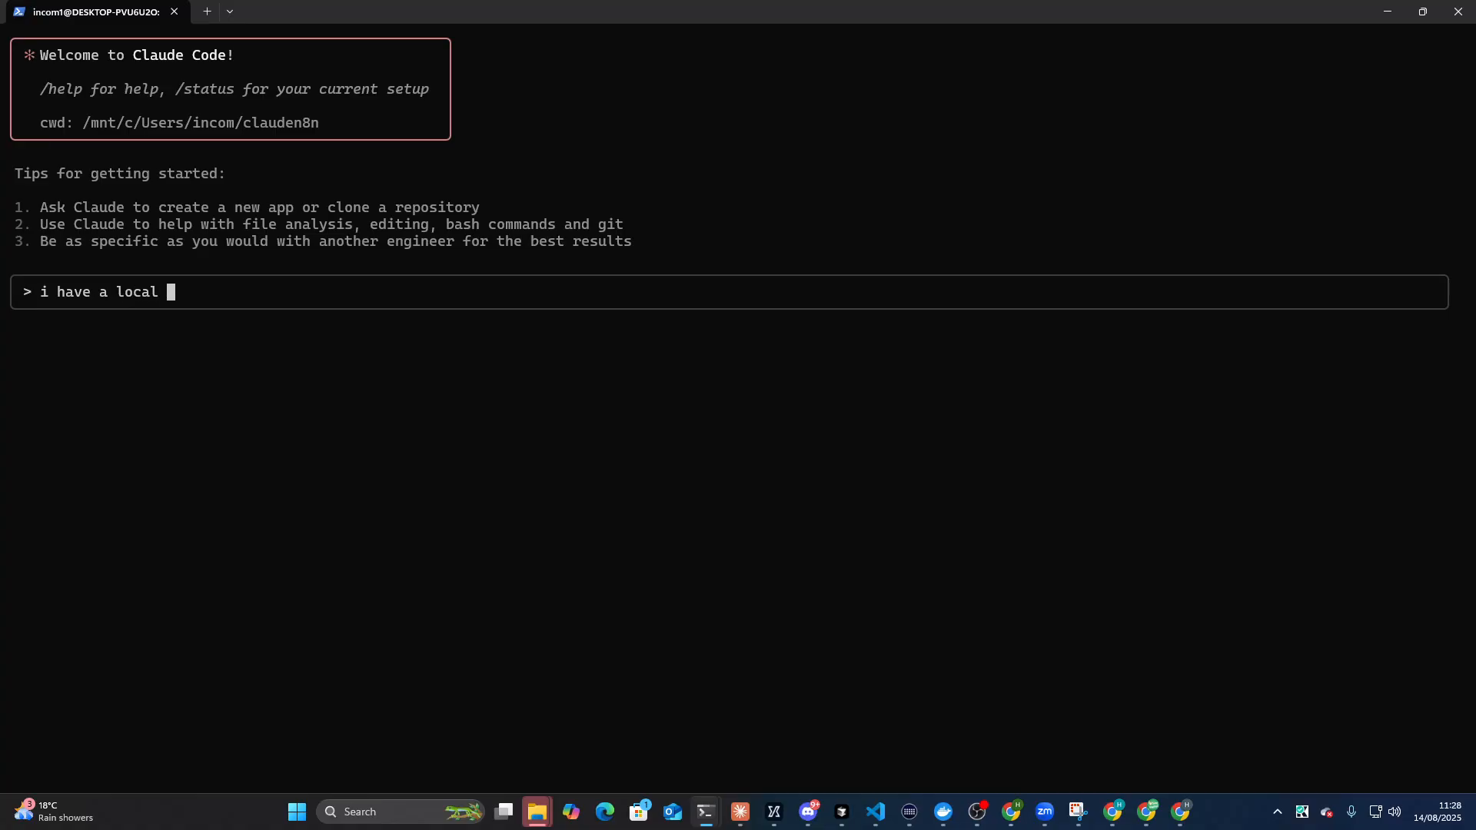
pyautogui.write('version of n8n runn')
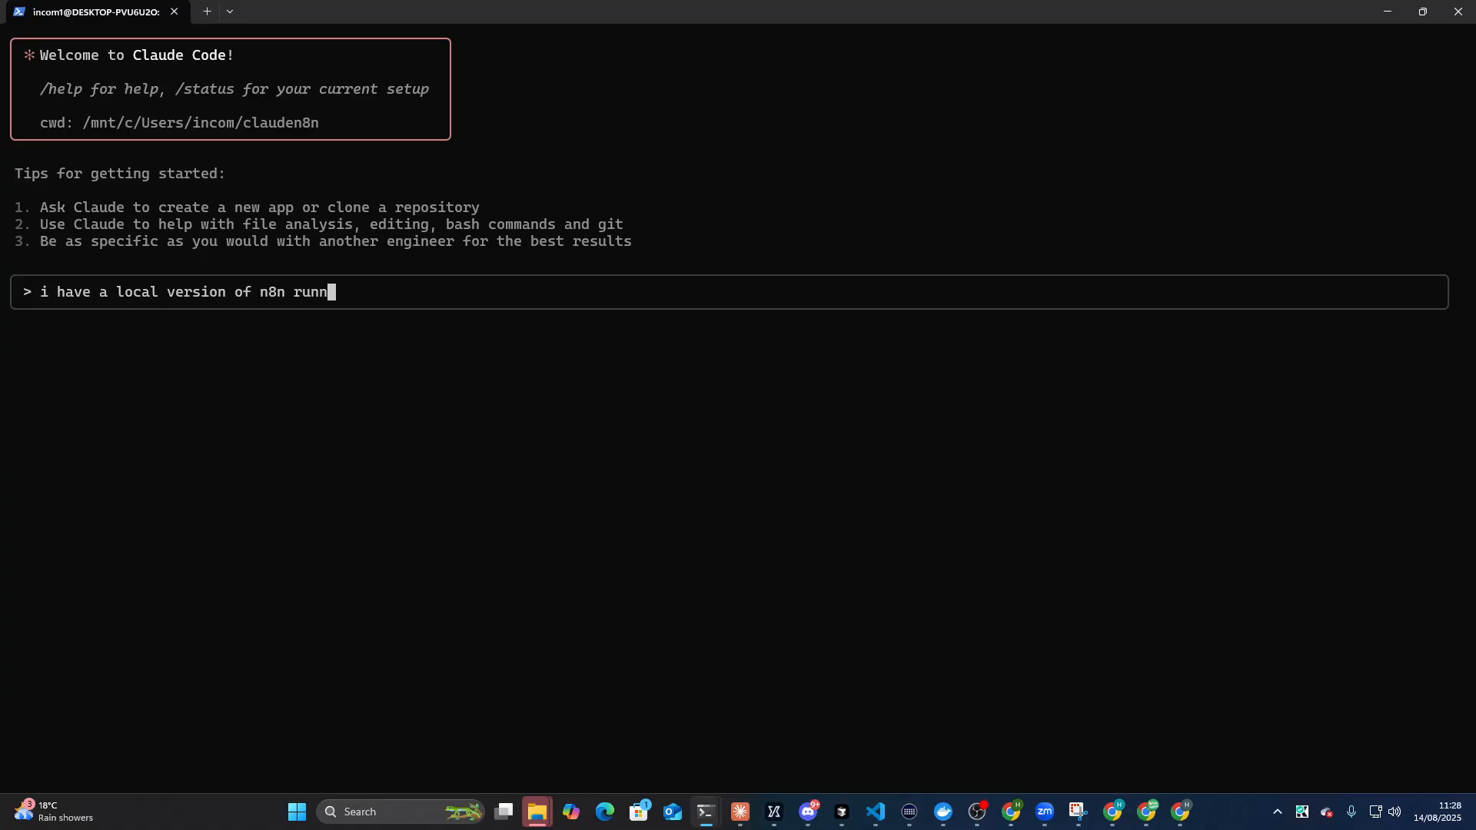
pyautogui.write('ing on d')
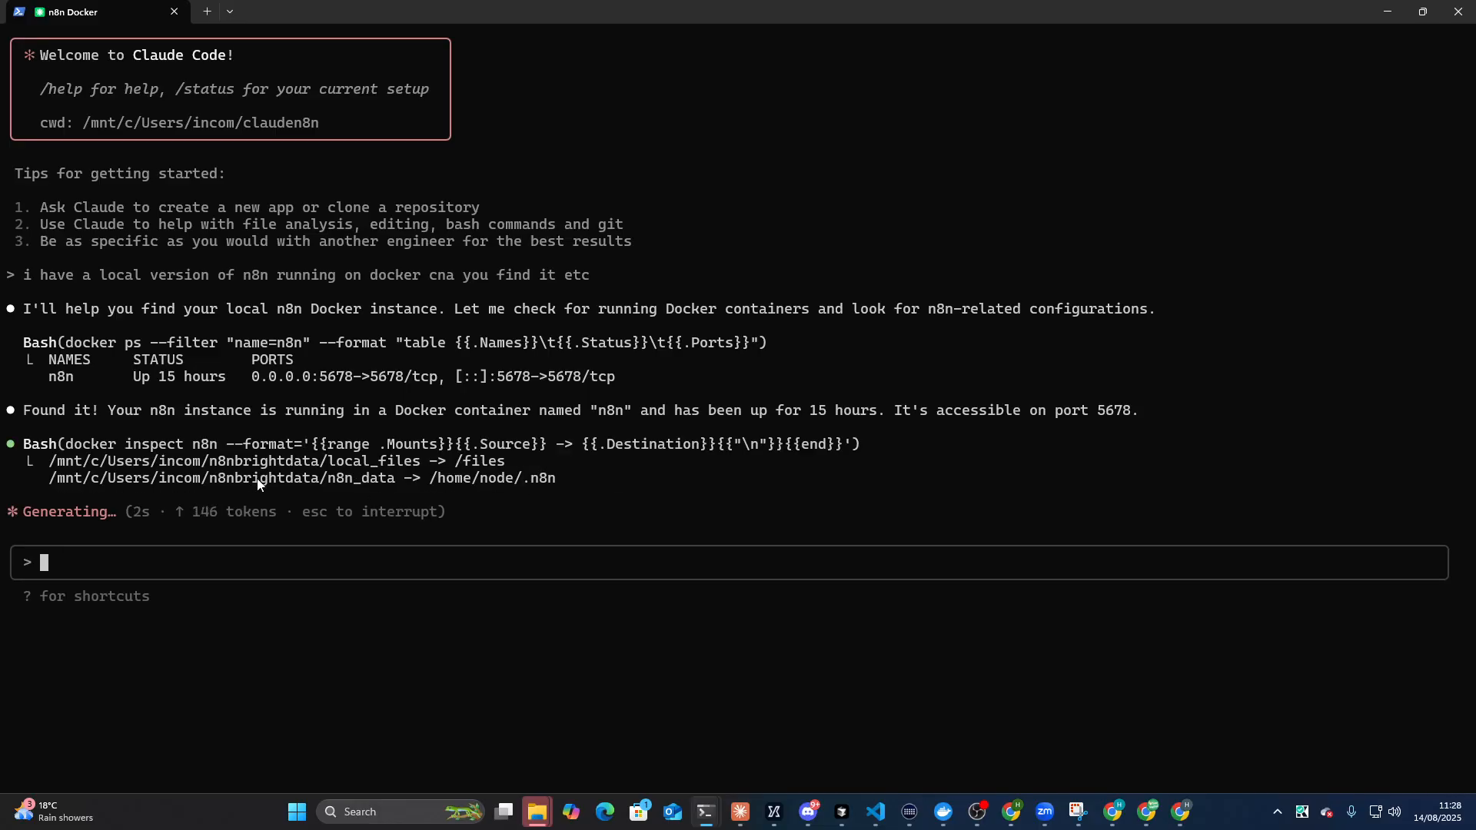
pyautogui.moveTo(574, 555)
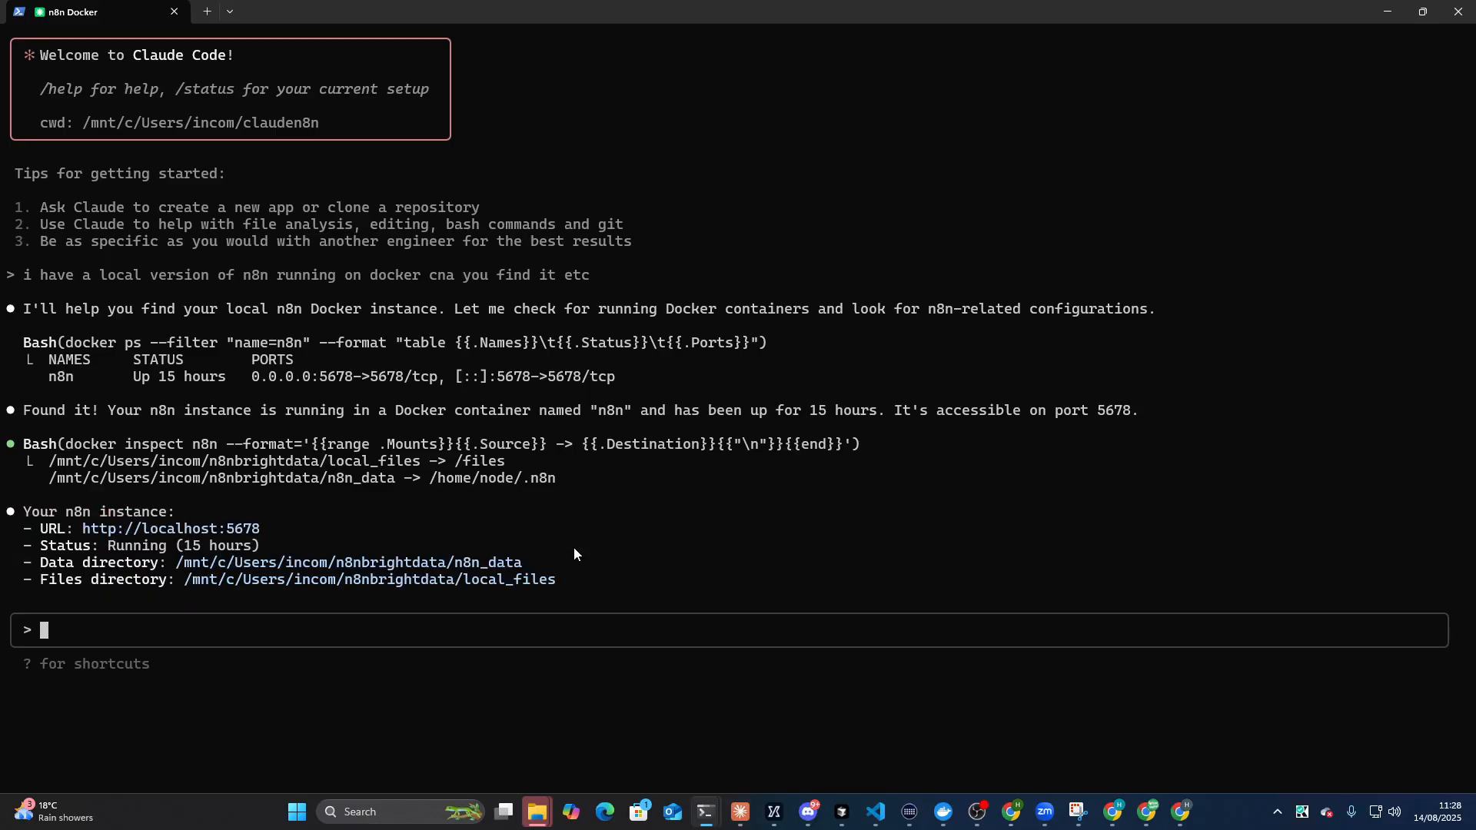
# Step: Paste the workflow JSON and request that a website sitemap URL feed the system and loop
pyautogui.press('ctrl+v')
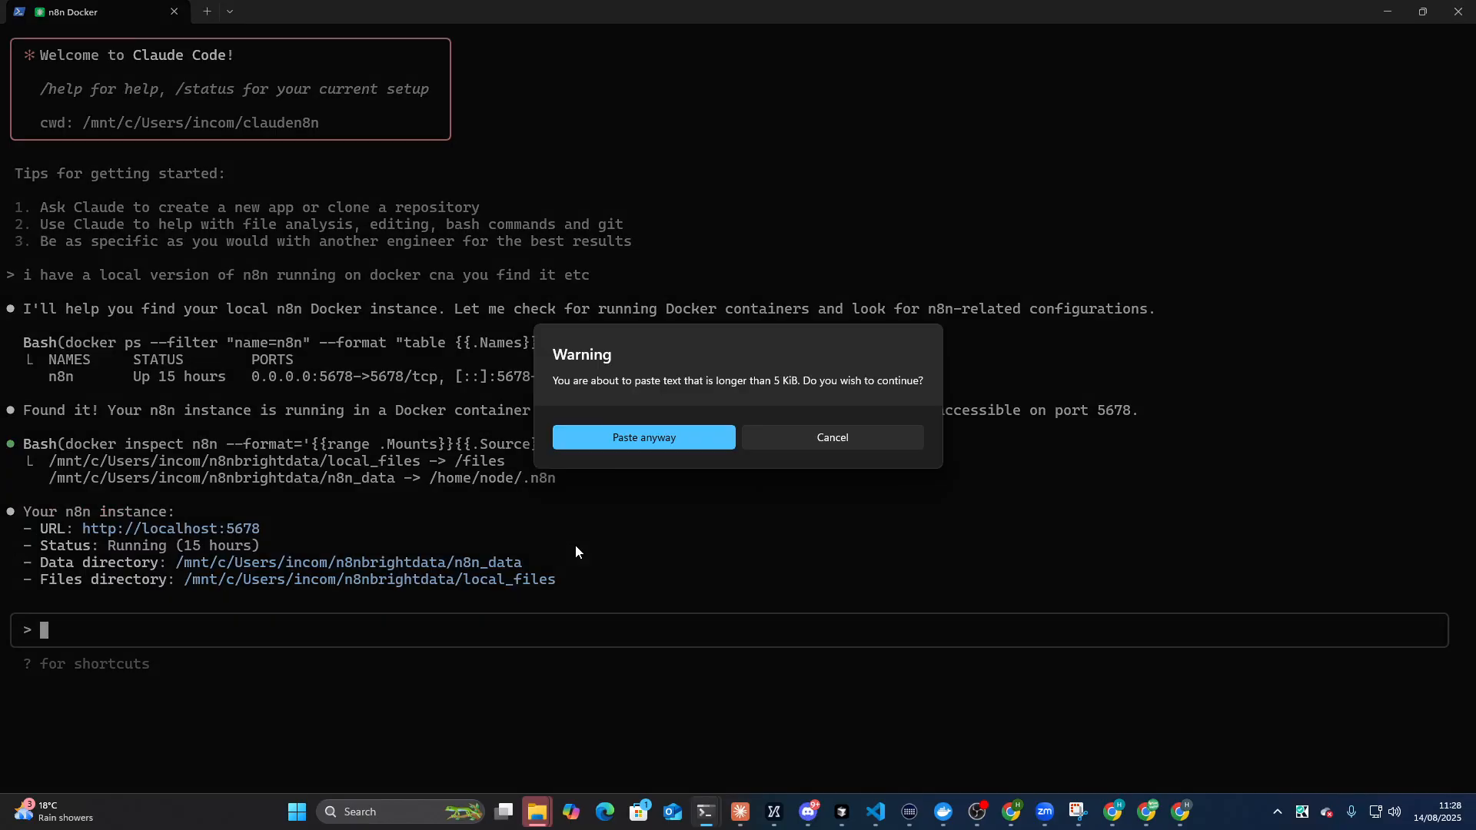
pyautogui.click(643, 436)
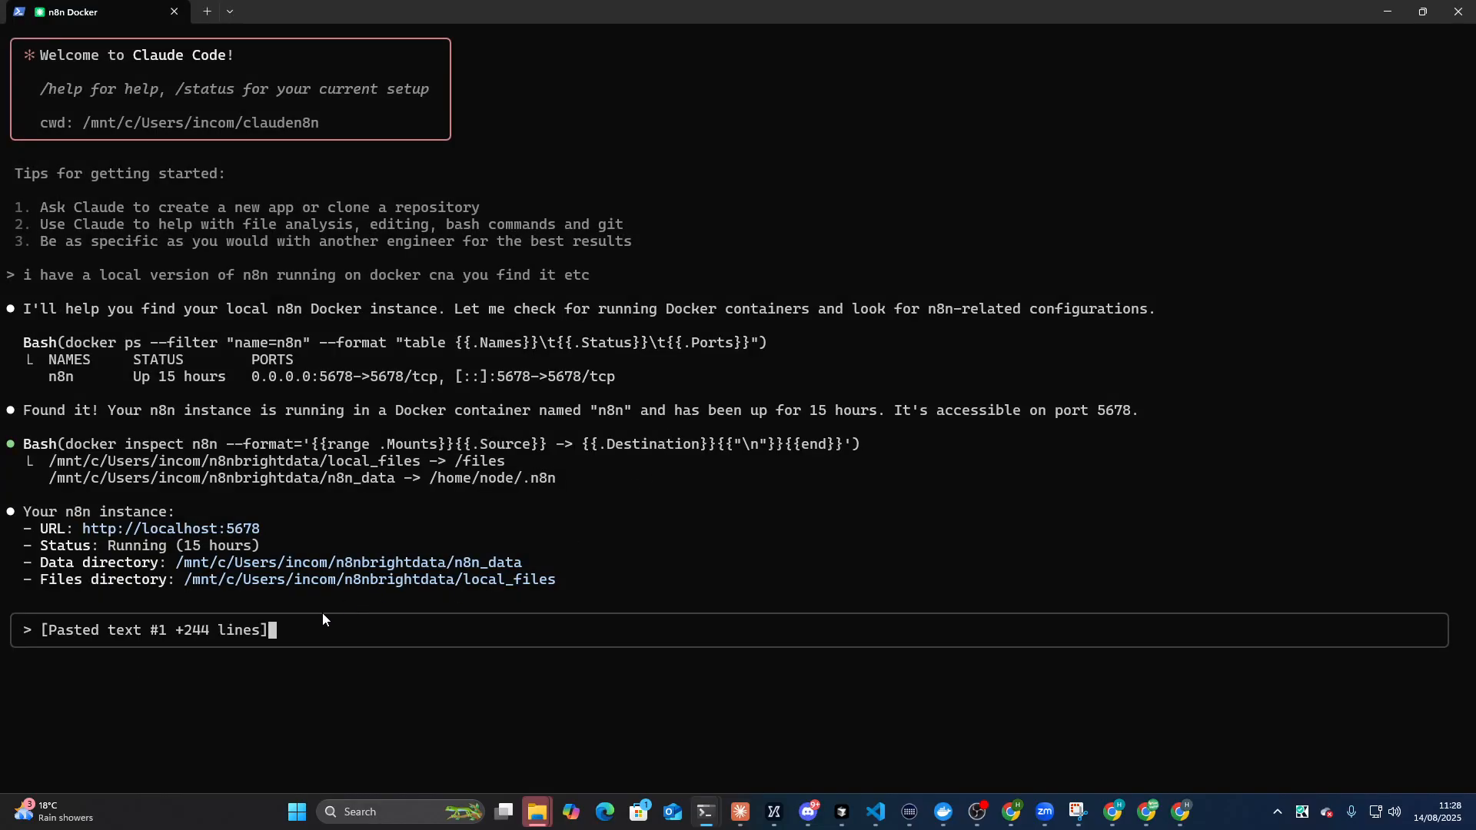
pyautogui.write('i want to')
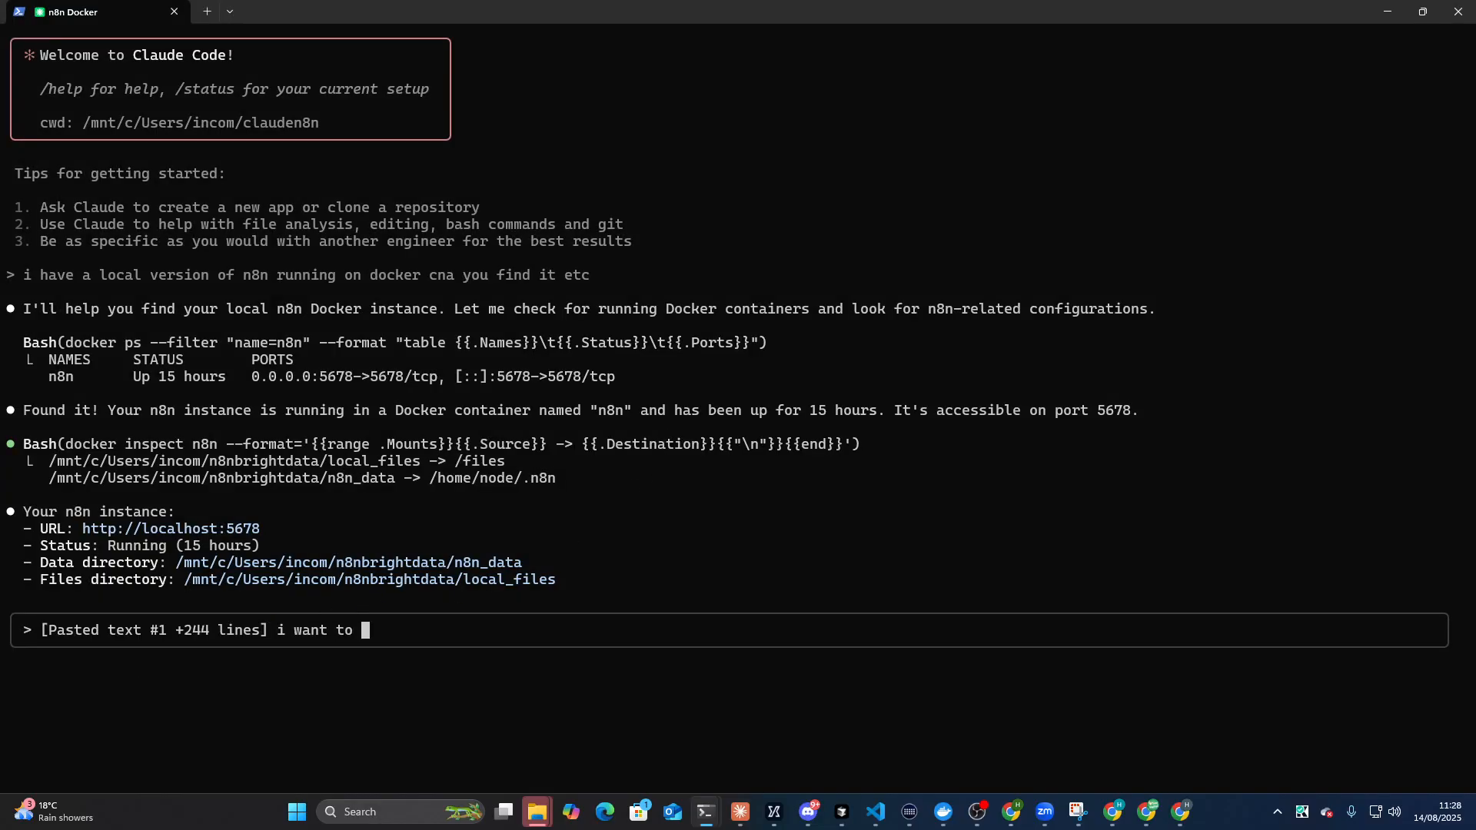
pyautogui.write('change how we get URLs in this s')
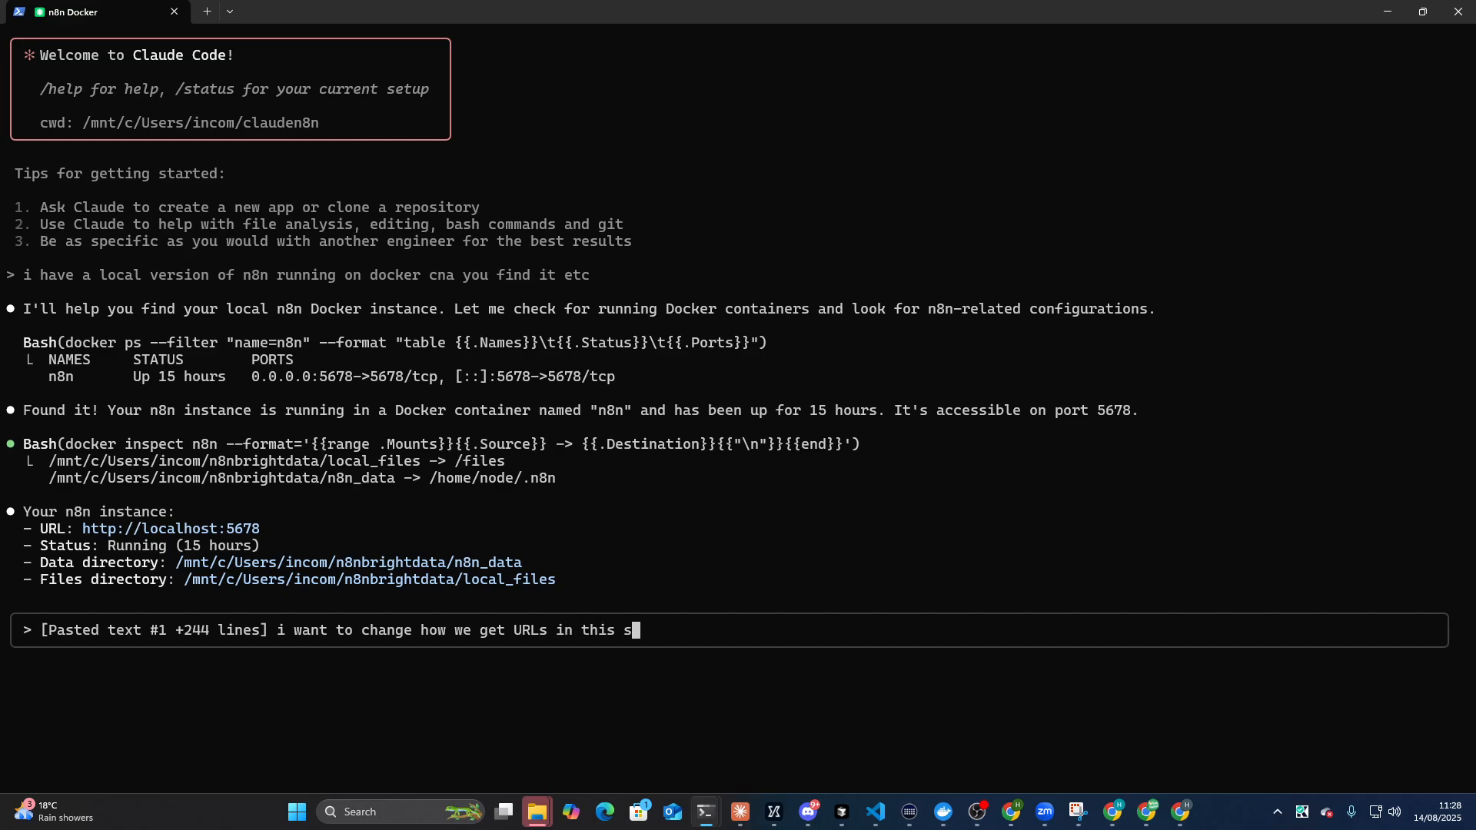
pyautogui.write('ystem, i want t')
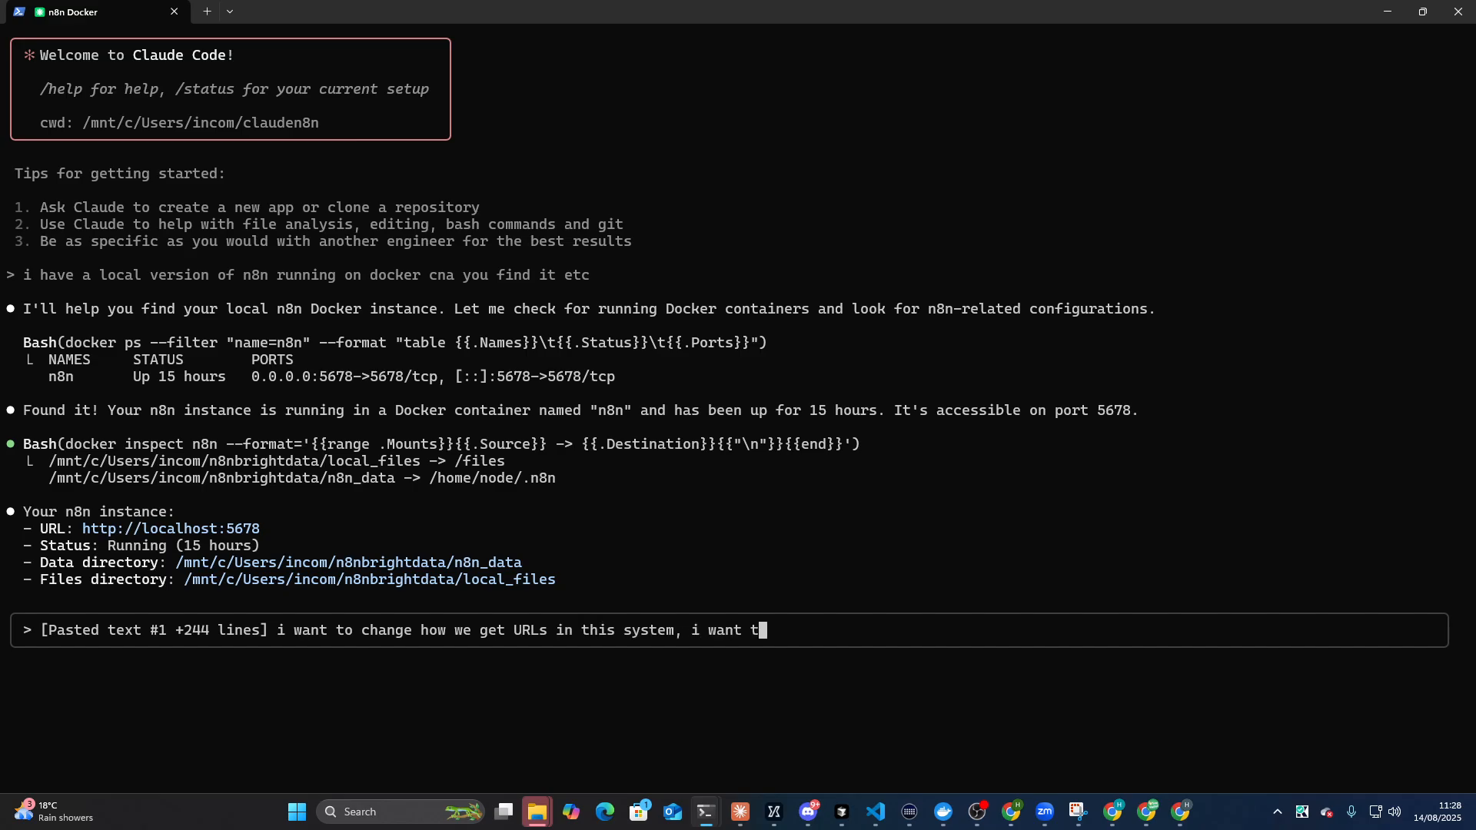
pyautogui.write('o feed a')
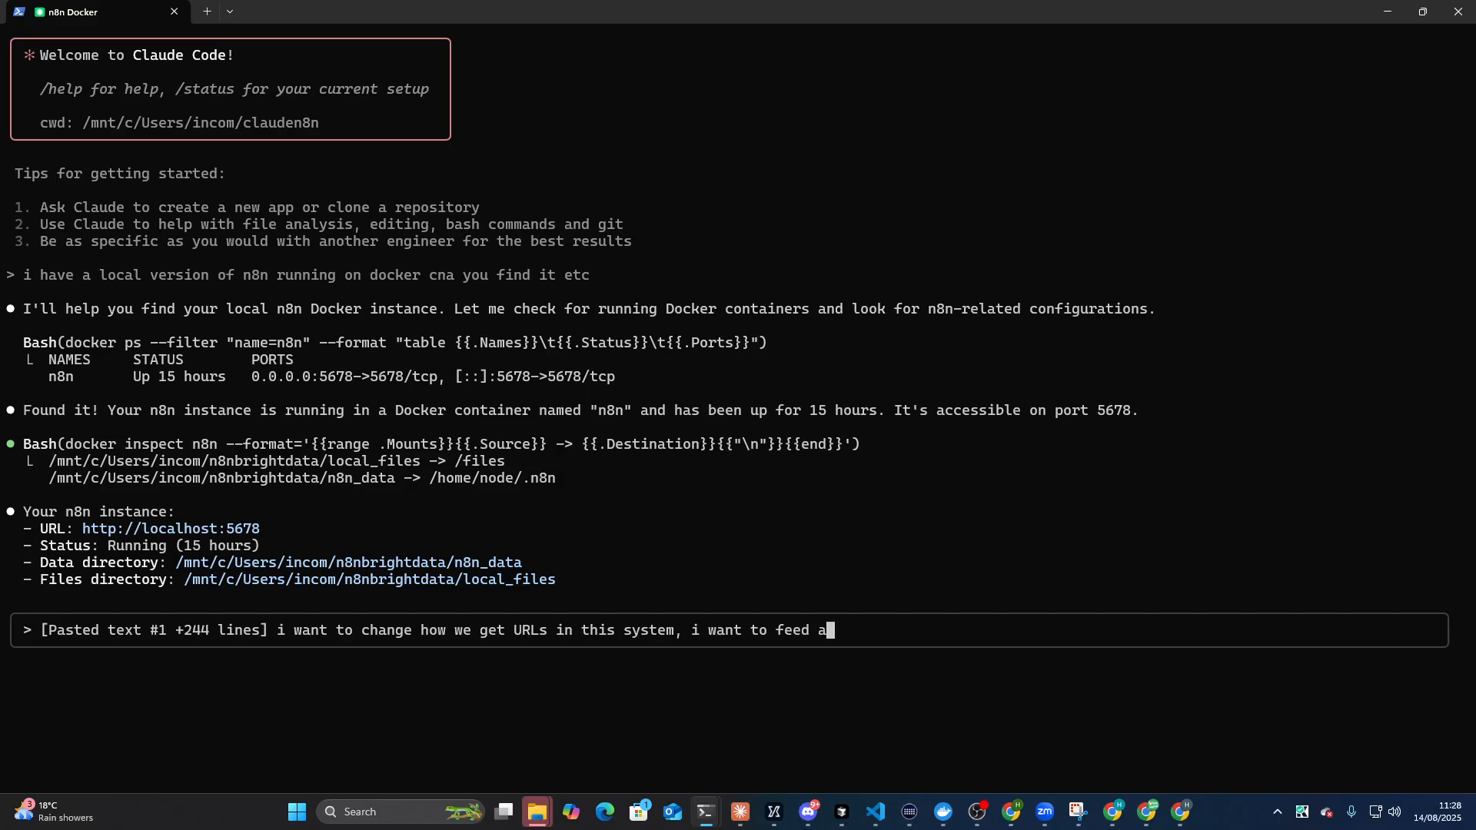
pyautogui.write('website URL')
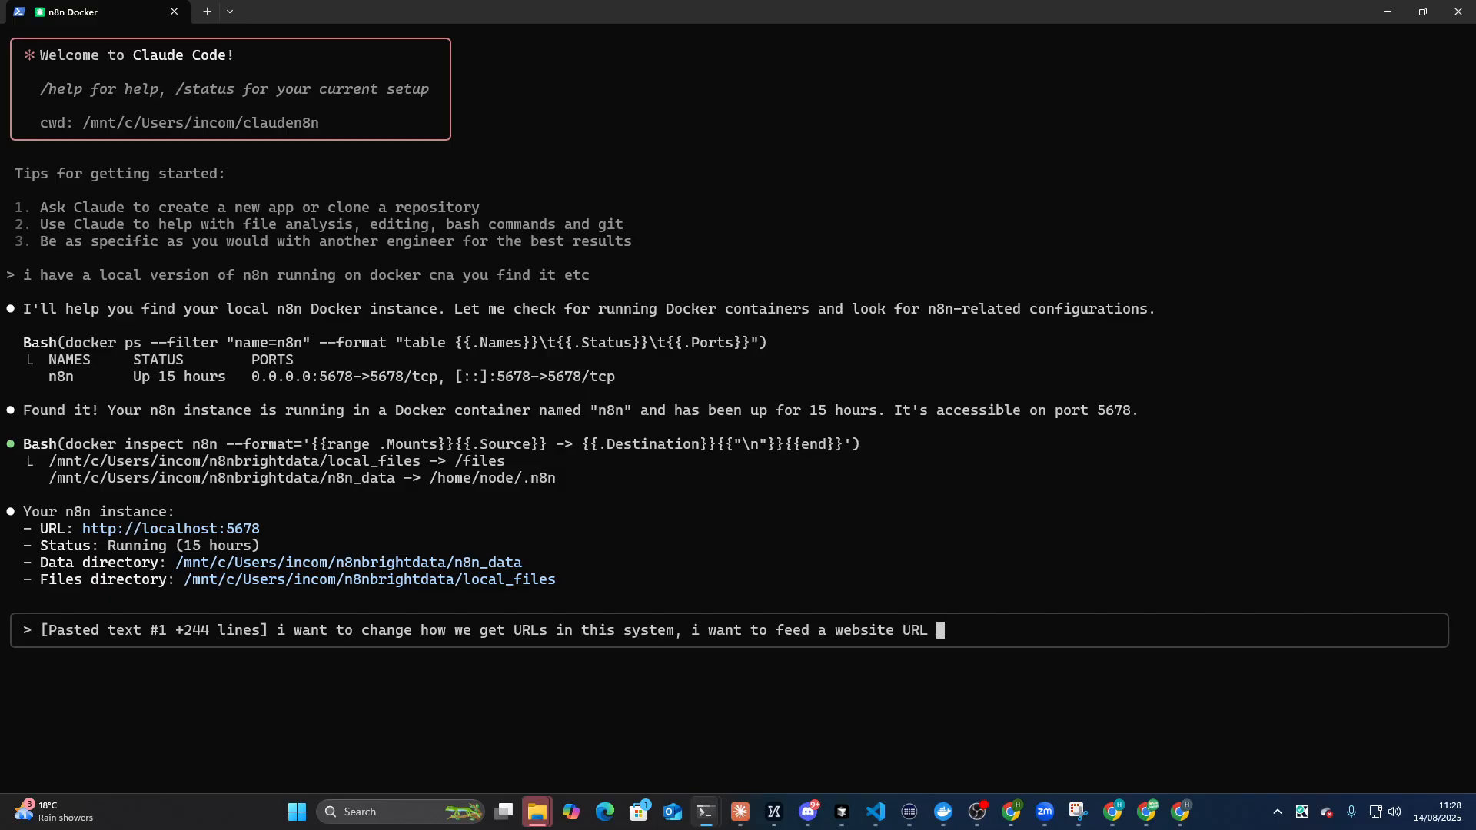
pyautogui.write('sit')
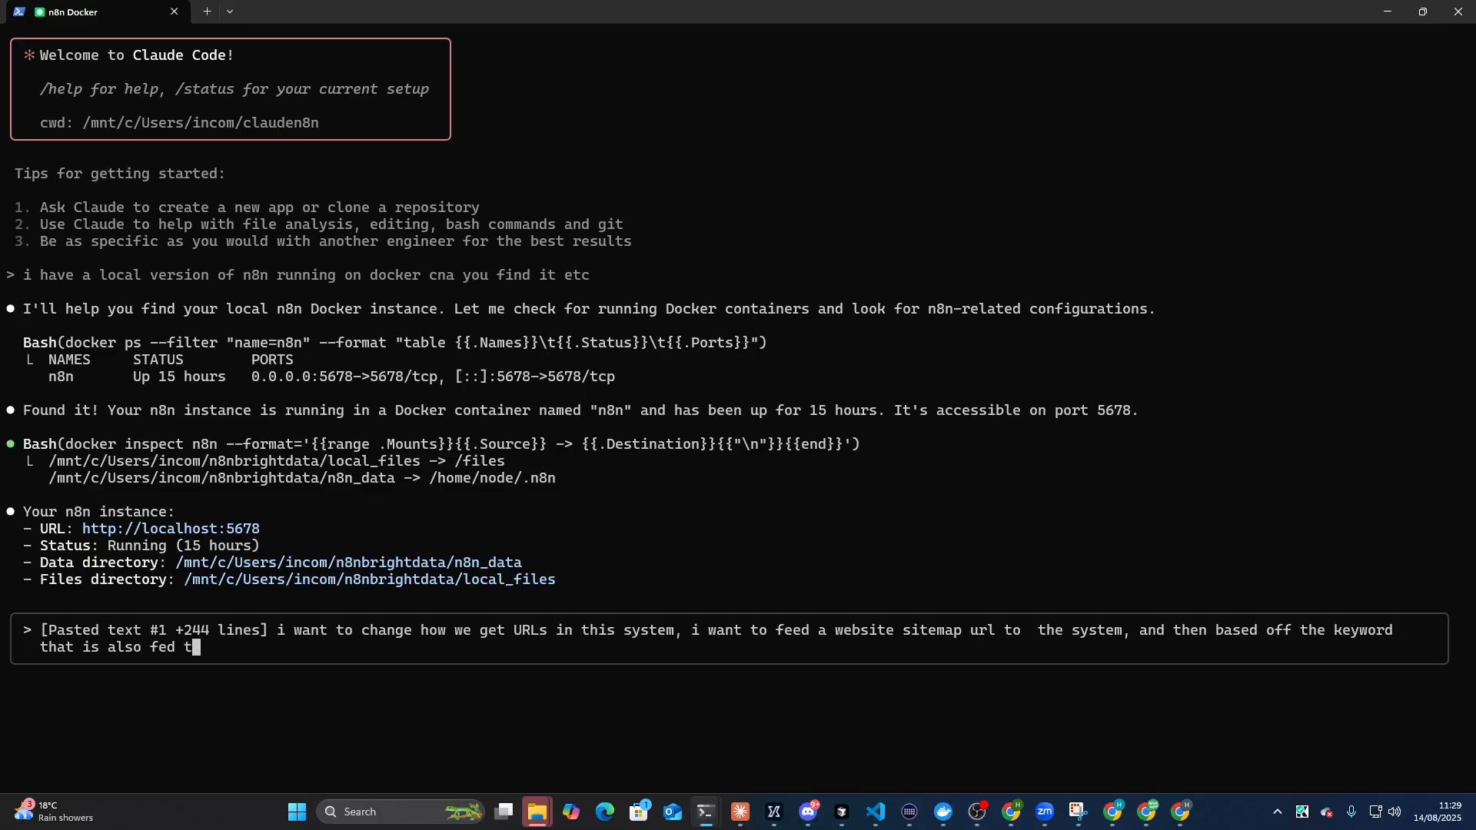
pyautogui.write('o the system (which should be csv and')
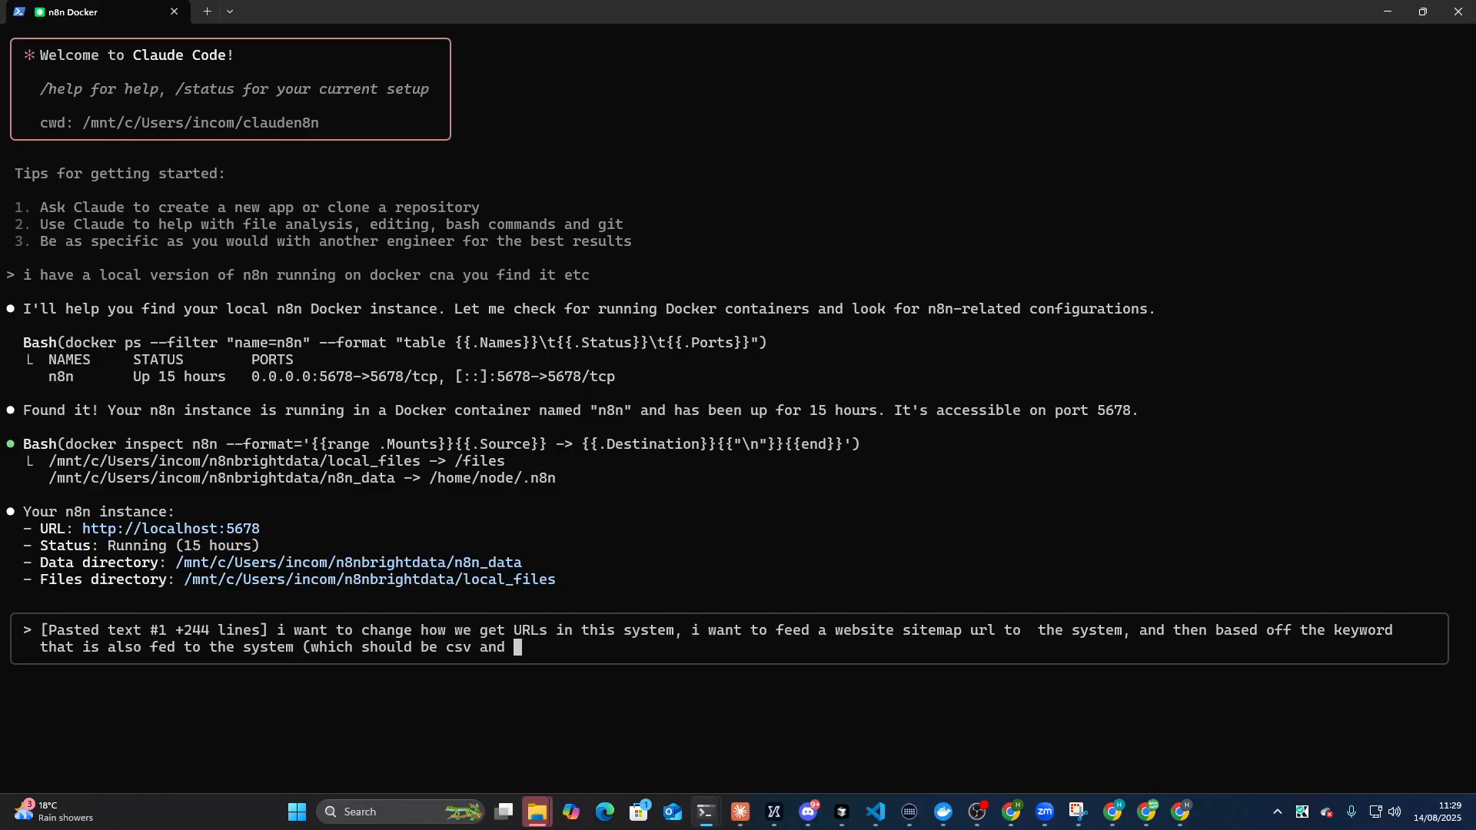
pyautogui.write('should loop)')
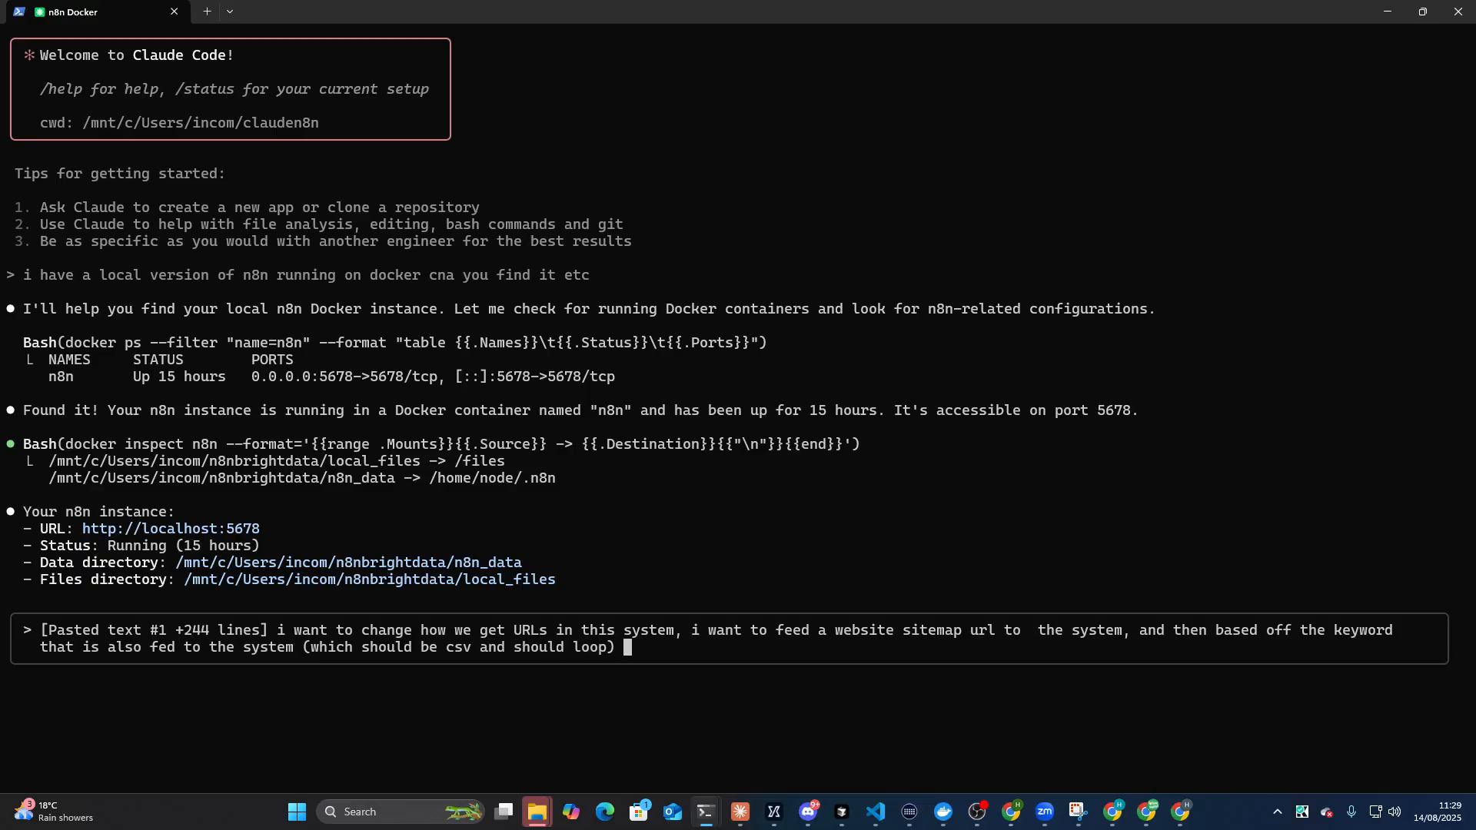
# Step: Request AI pick 10 products, outputting new titles, descriptions and tags as JSON via Anthropic Sonnet
pyautogui.write('and AI')
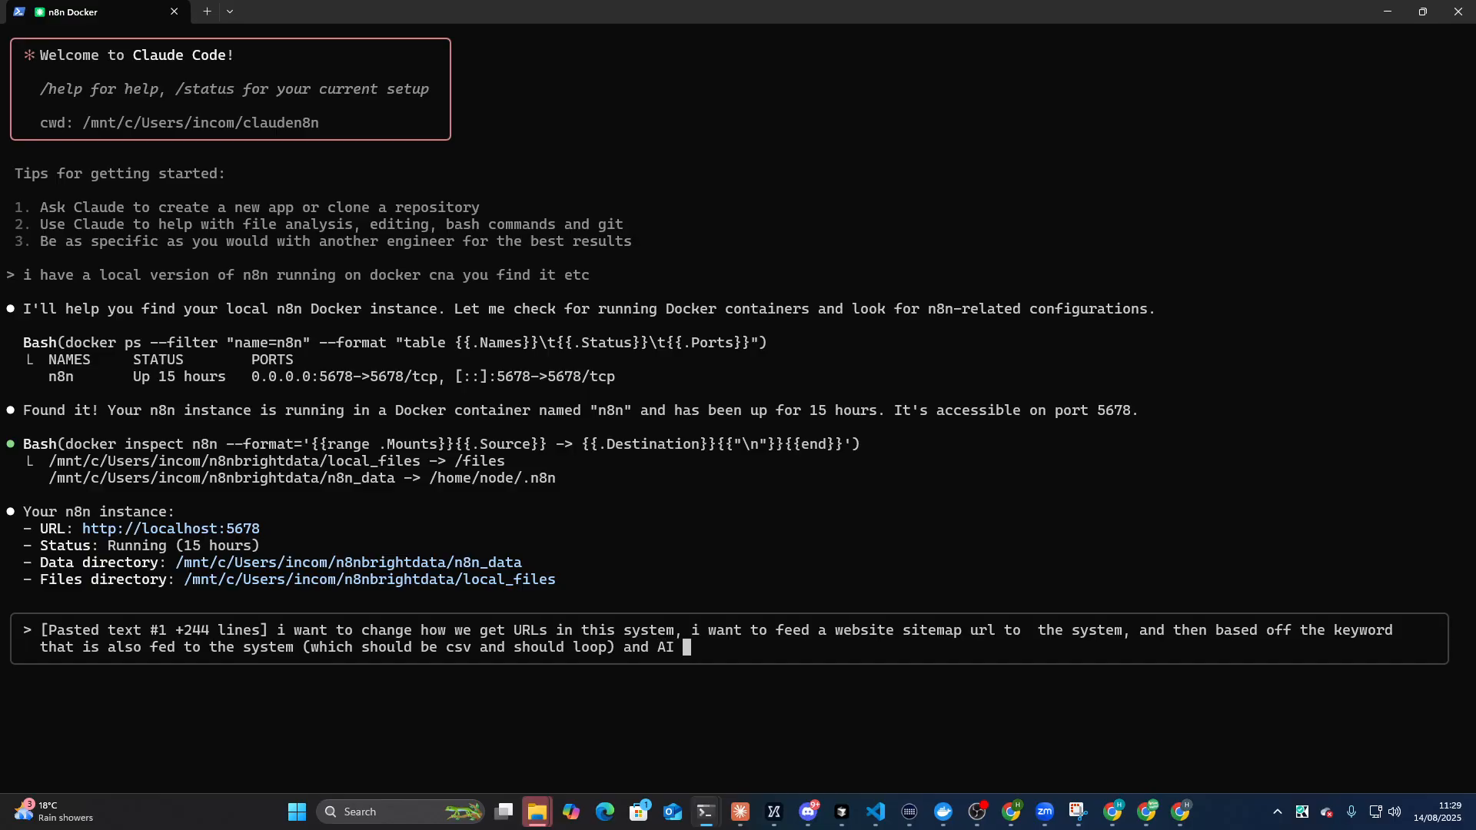
pyautogui.write('should ch')
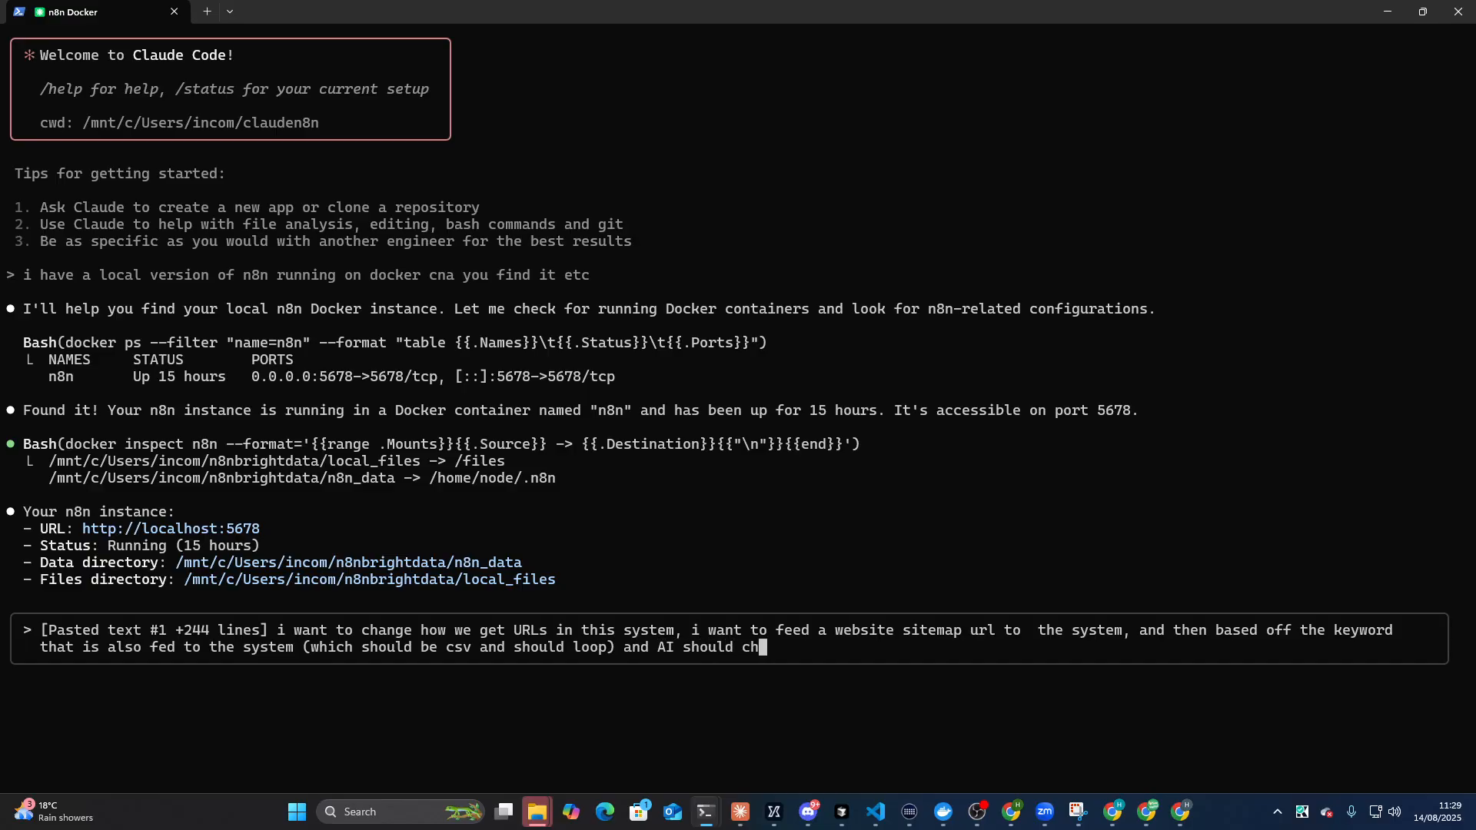
pyautogui.write('oose relevant')
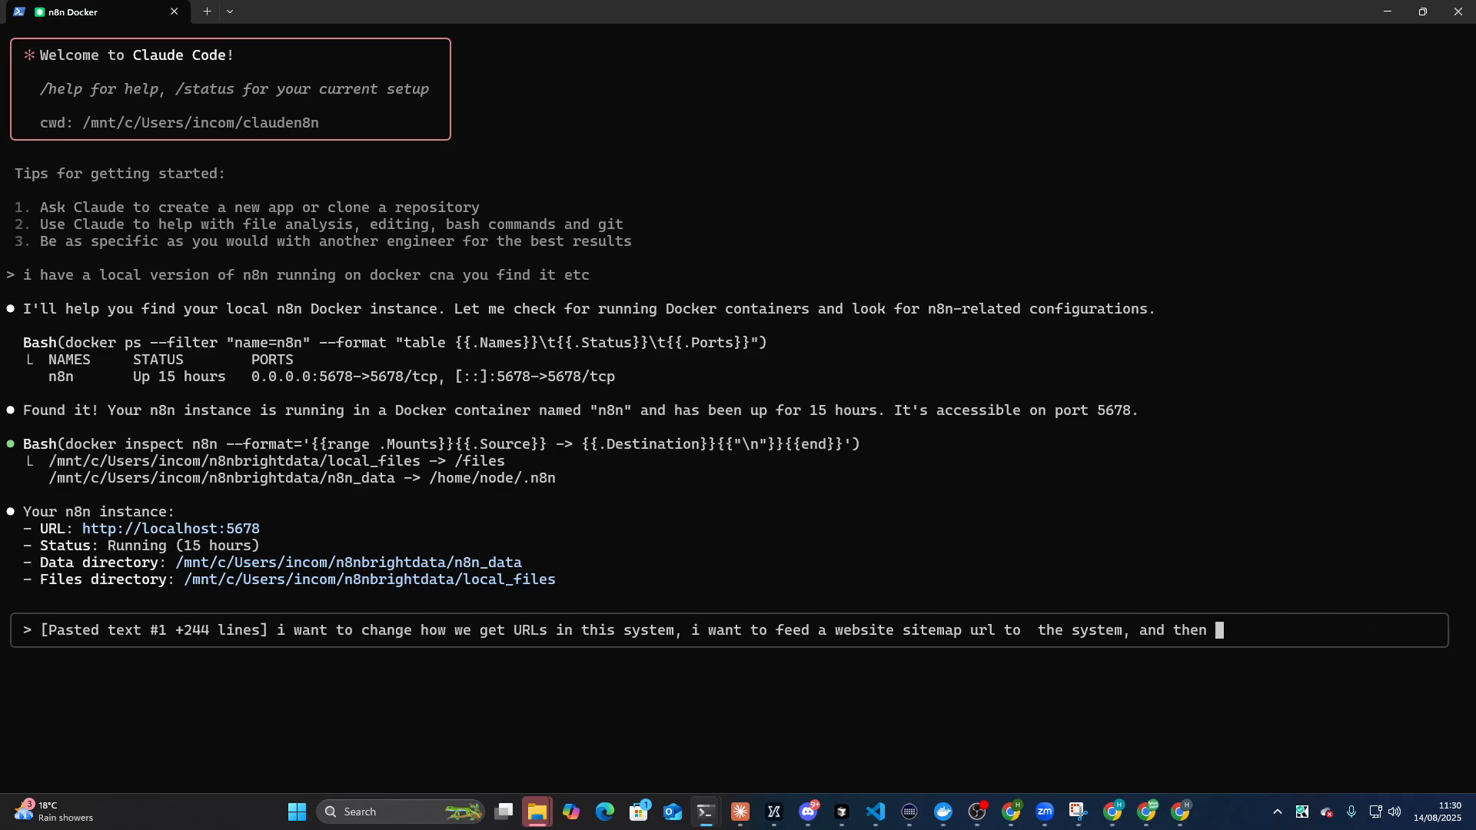
pyautogui.write("it should find all of the products using an AI selector let's start with 10 at a time,")
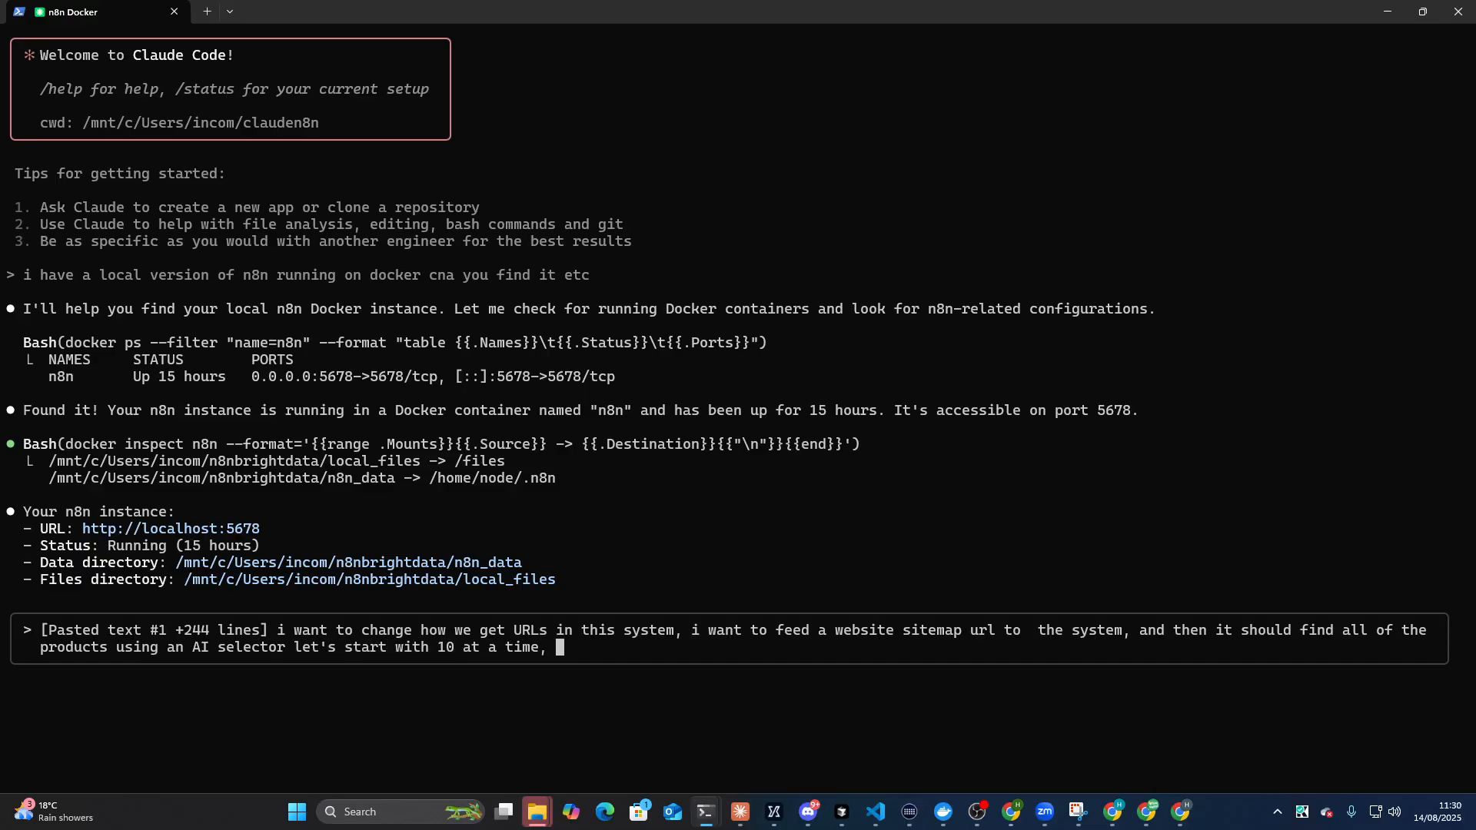
pyautogui.write('10 should be scrap')
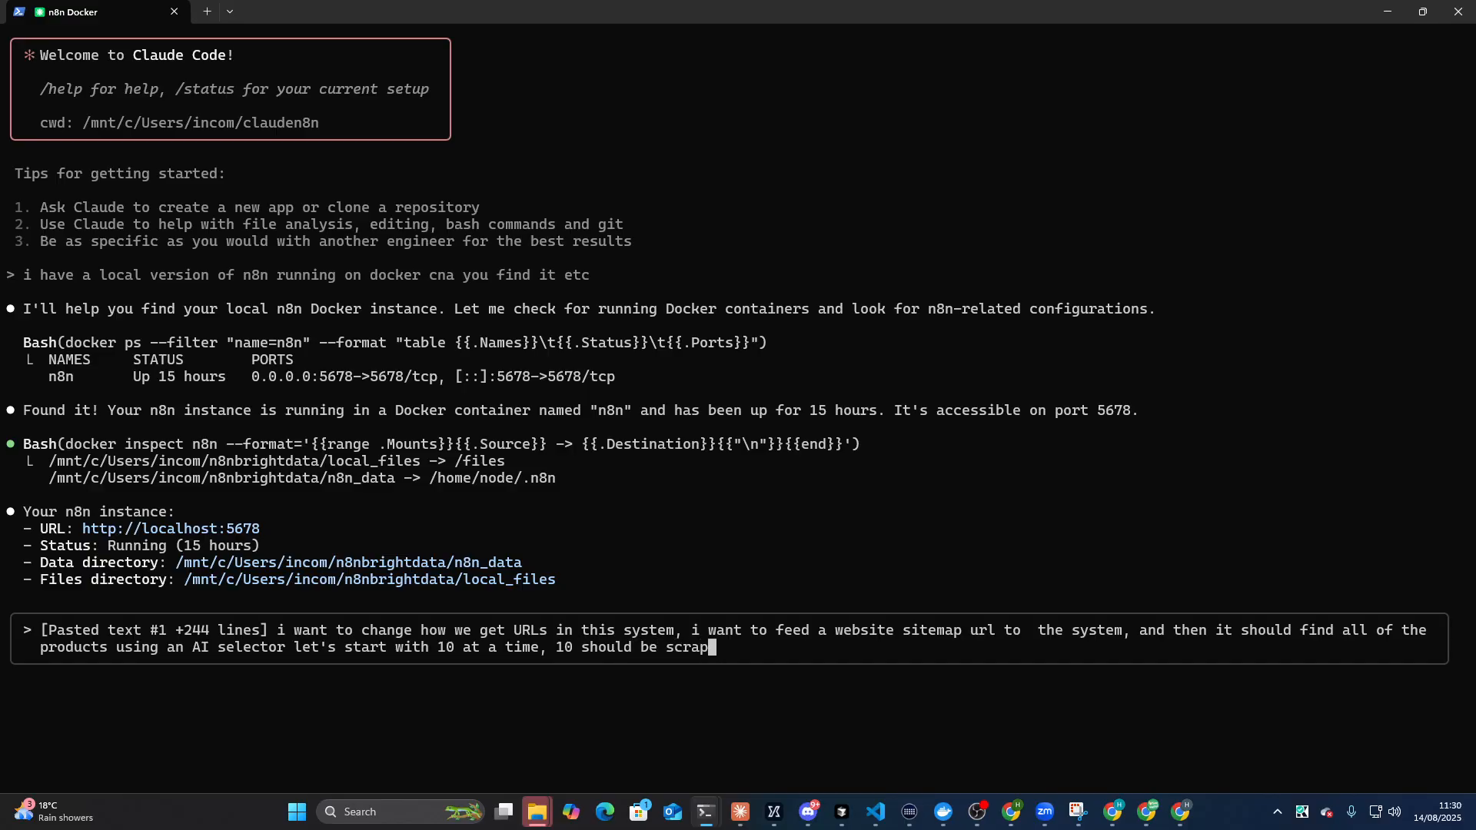
pyautogui.write('ed for their titl')
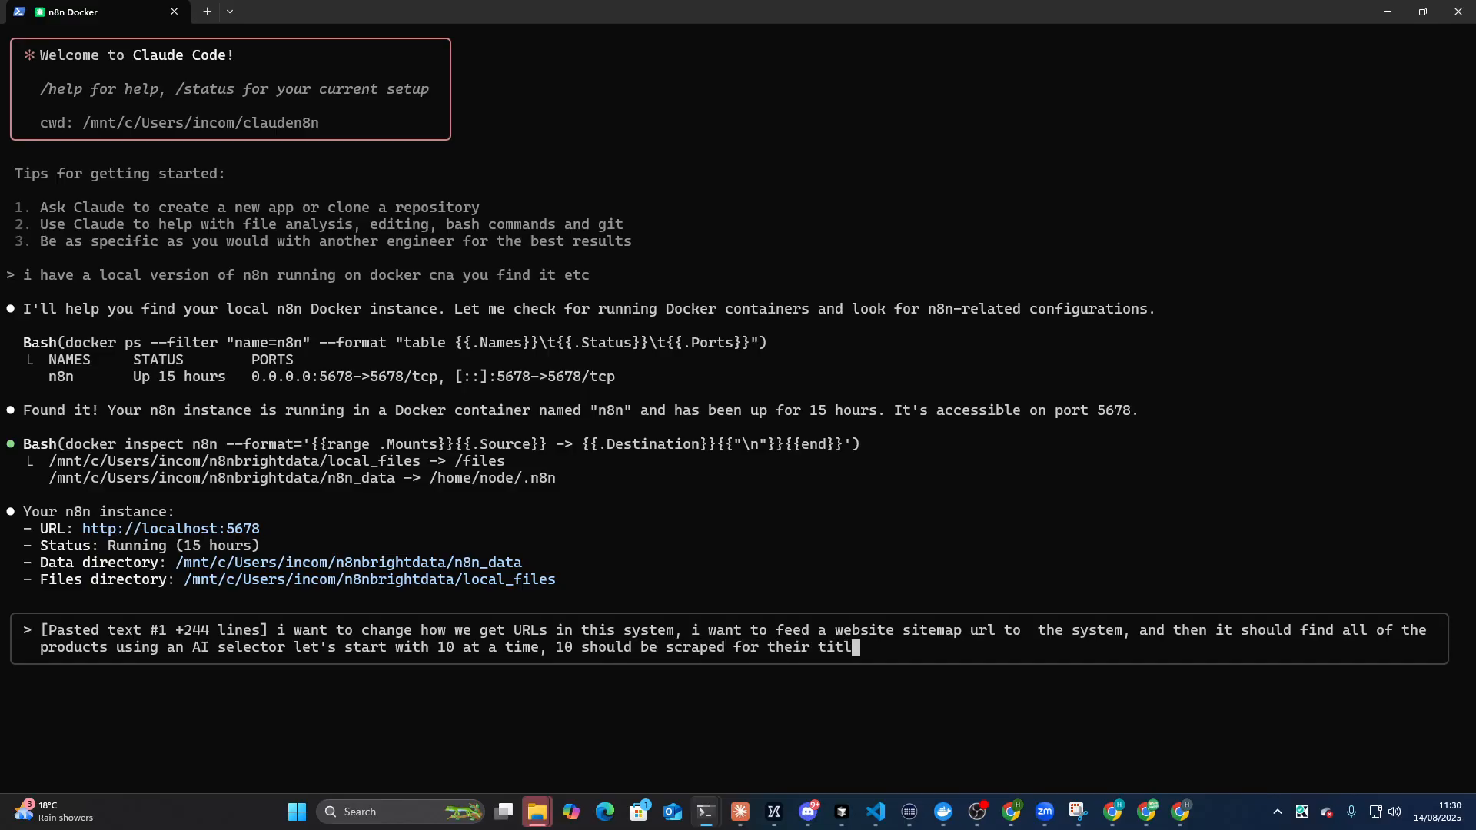
pyautogui.write('es, descriptions, and then an AI should output a')
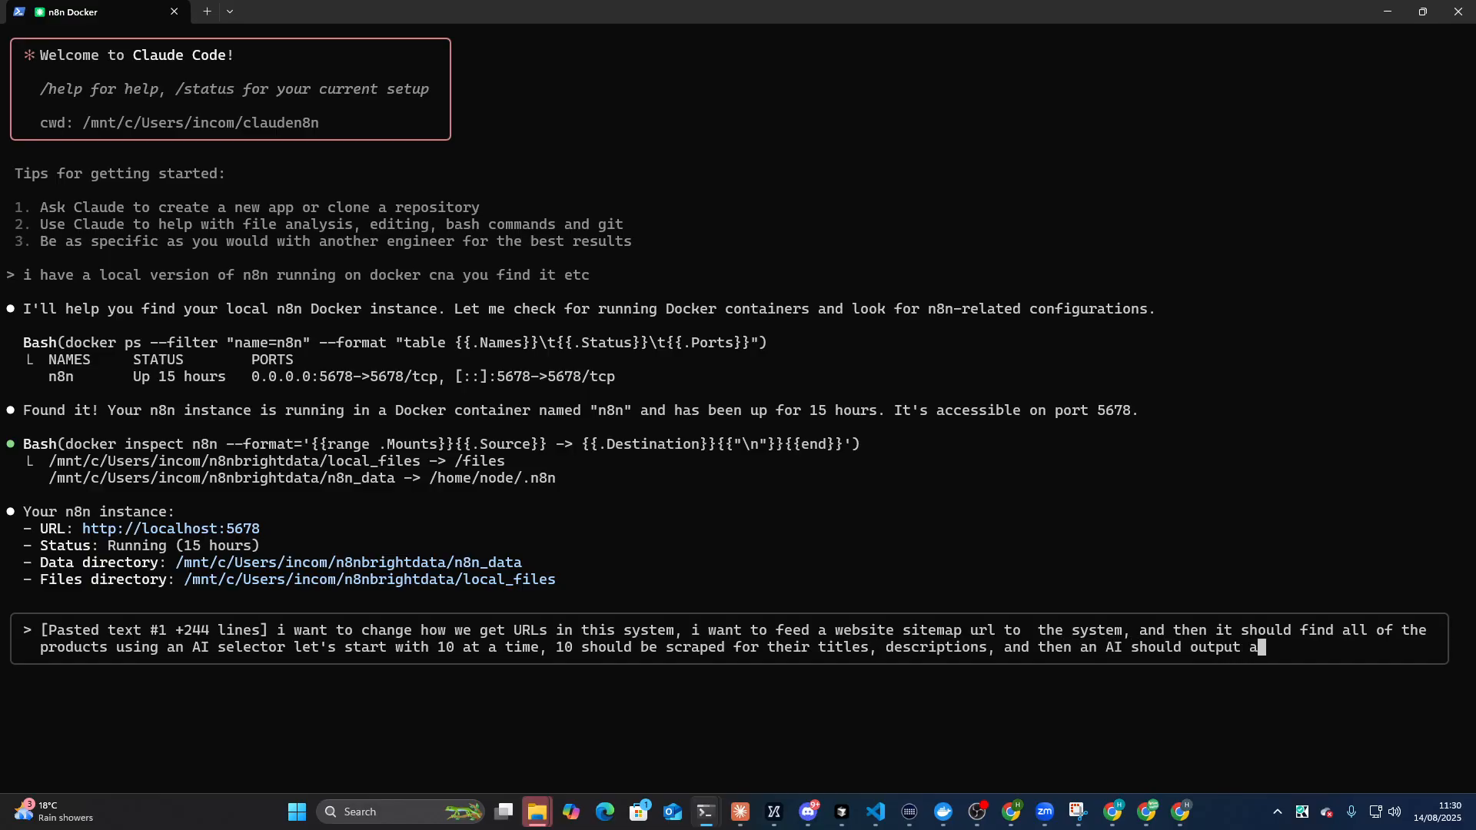
pyautogui.write('new title, description,')
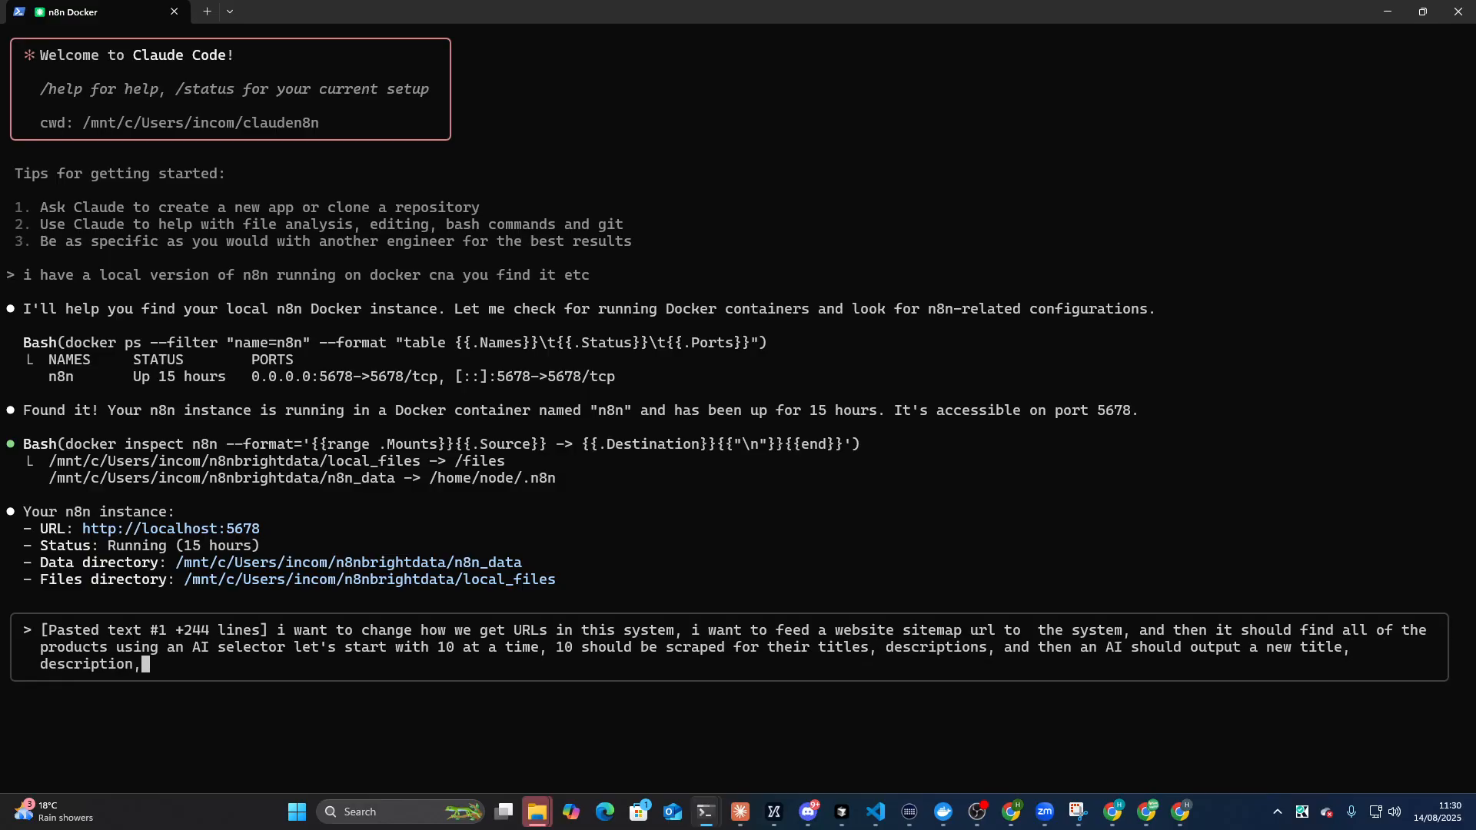
pyautogui.write('and tags (the tags will become')
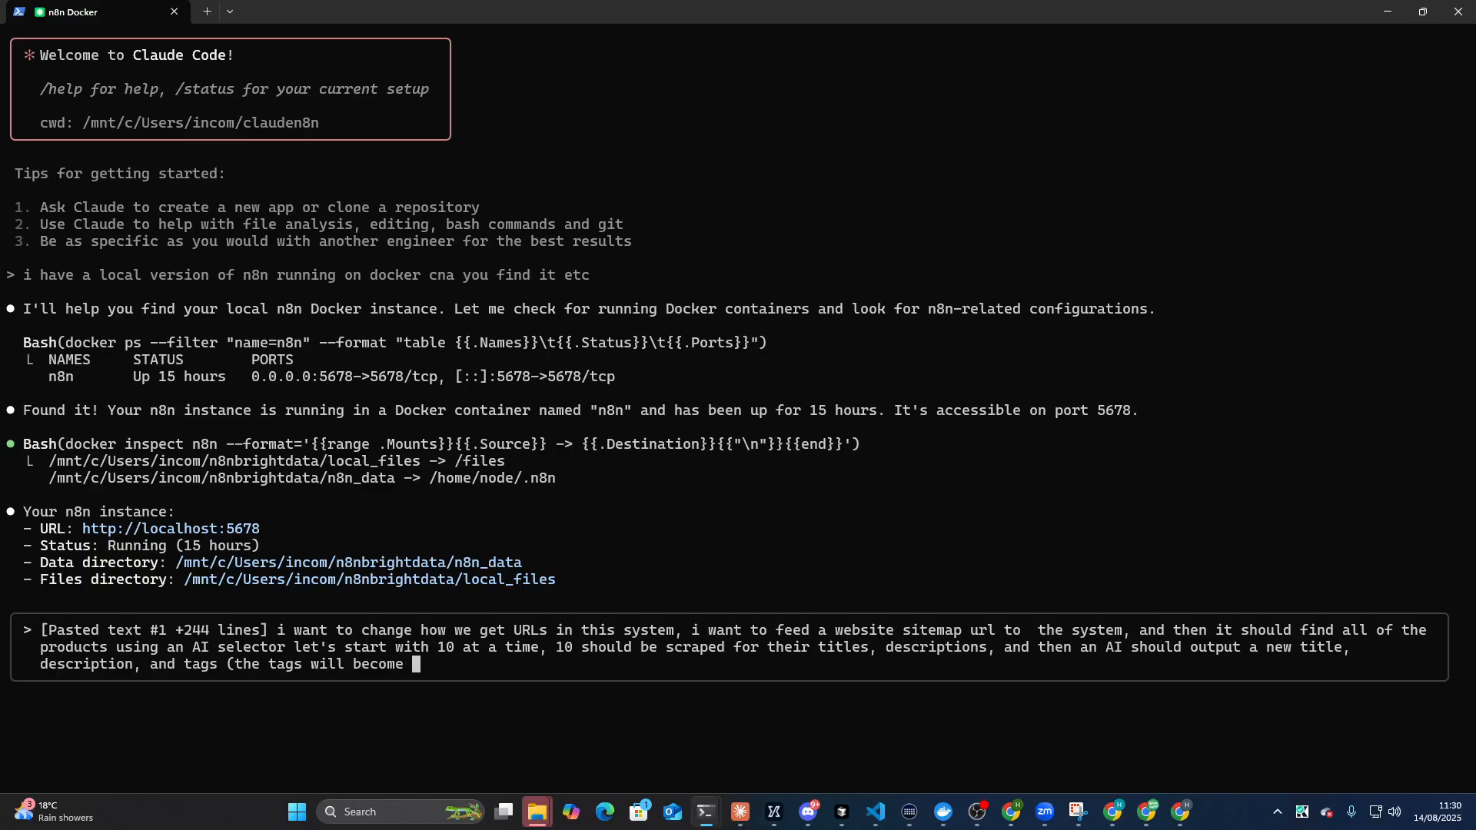
pyautogui.write('product categories later) the output should')
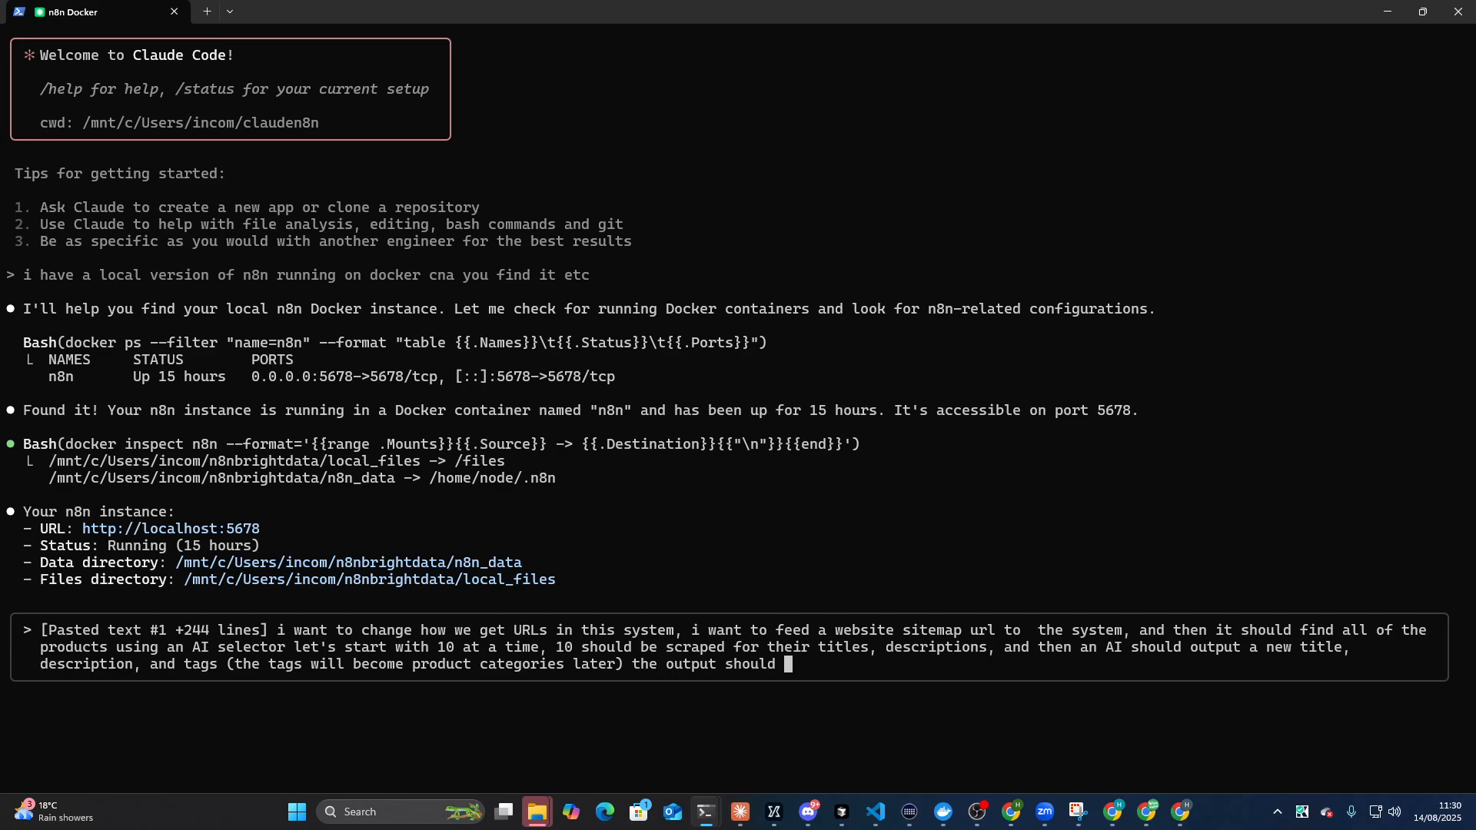
pyautogui.write('be in JSON, usi')
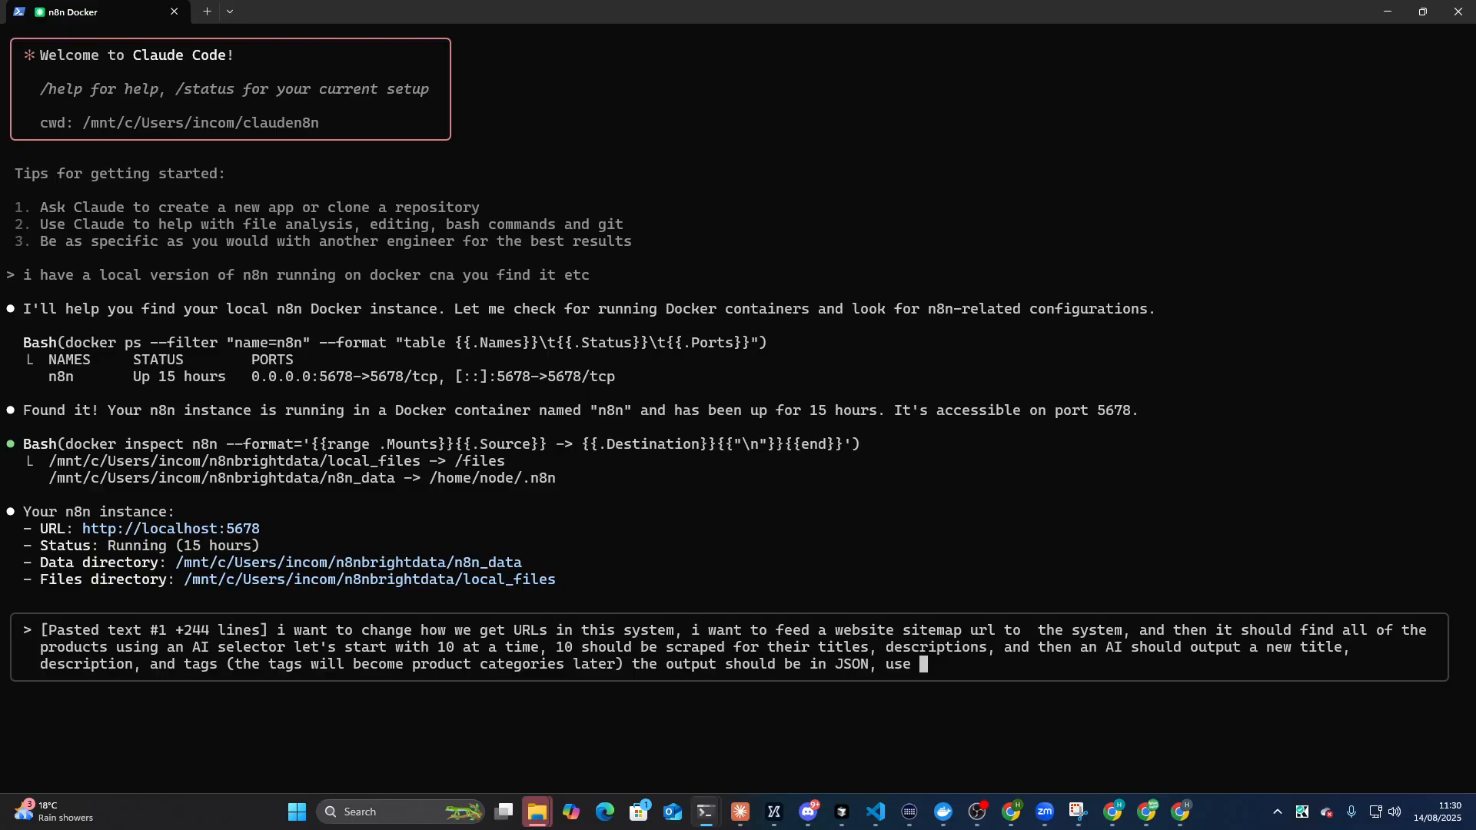
pyautogui.write('anthropic sonne')
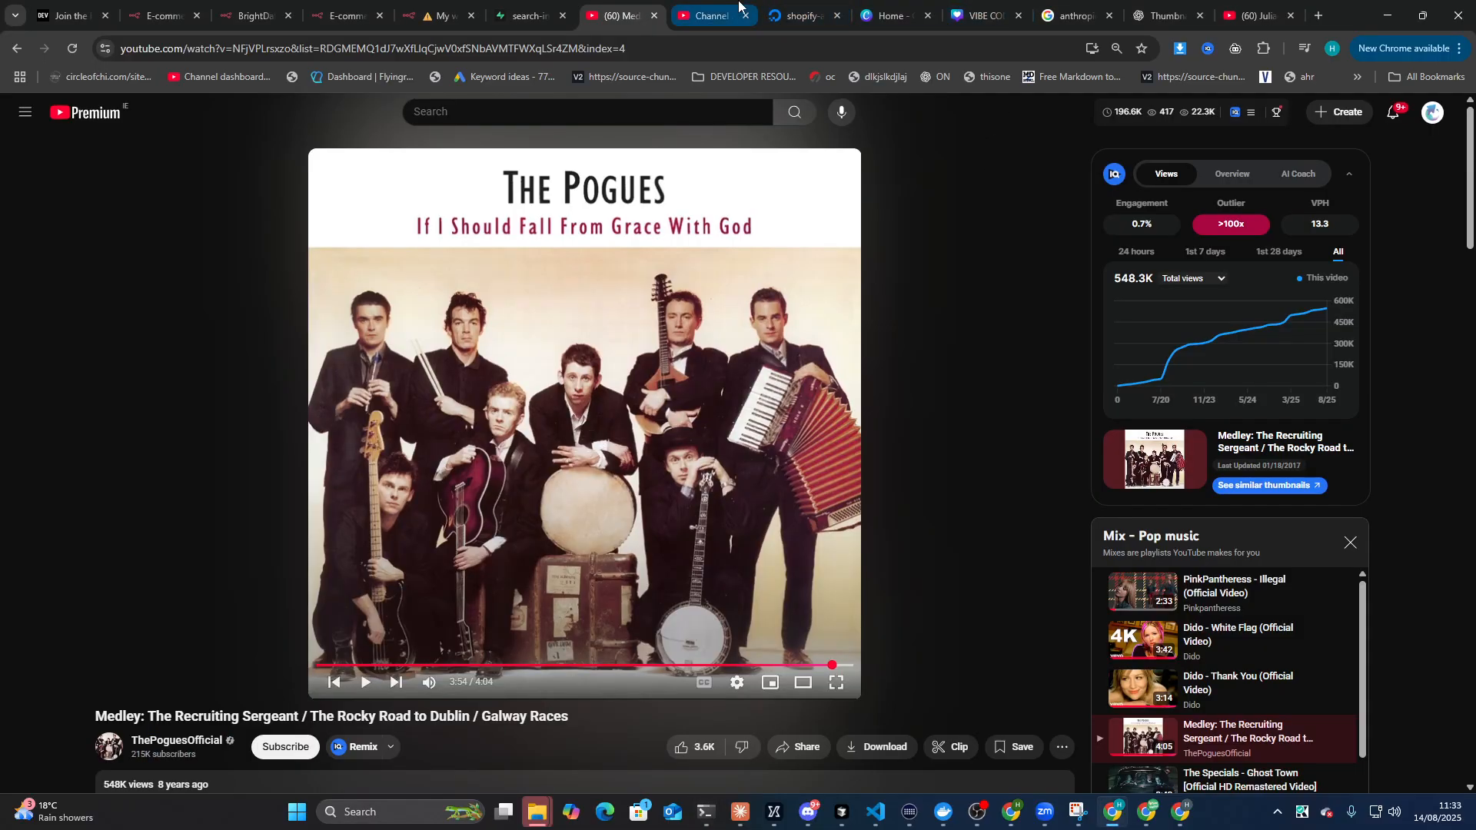
# Step: Create a new blank workflow from the localhost:5678 n8n overview
pyautogui.click(344, 16)
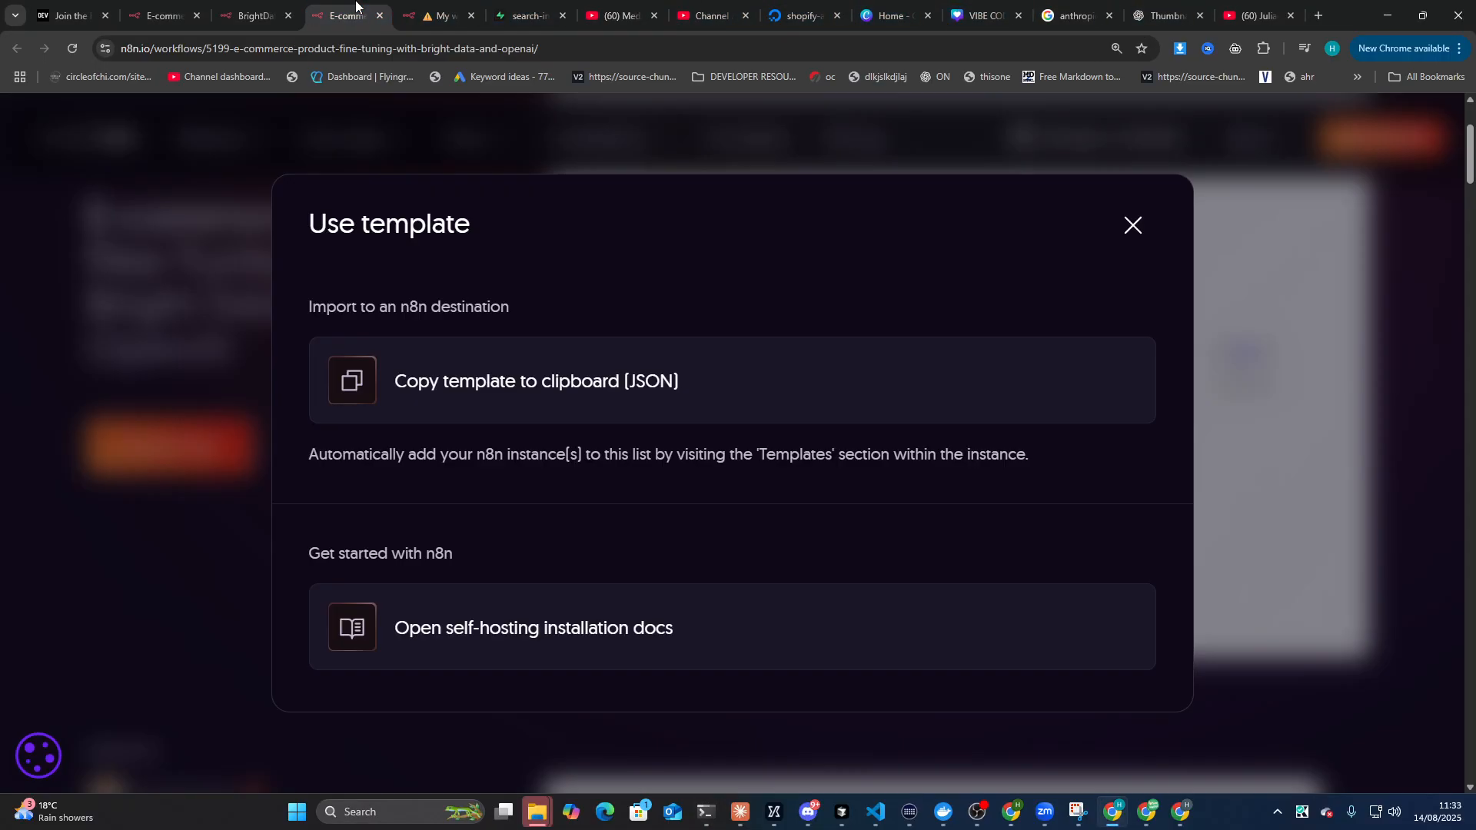
pyautogui.click(435, 15)
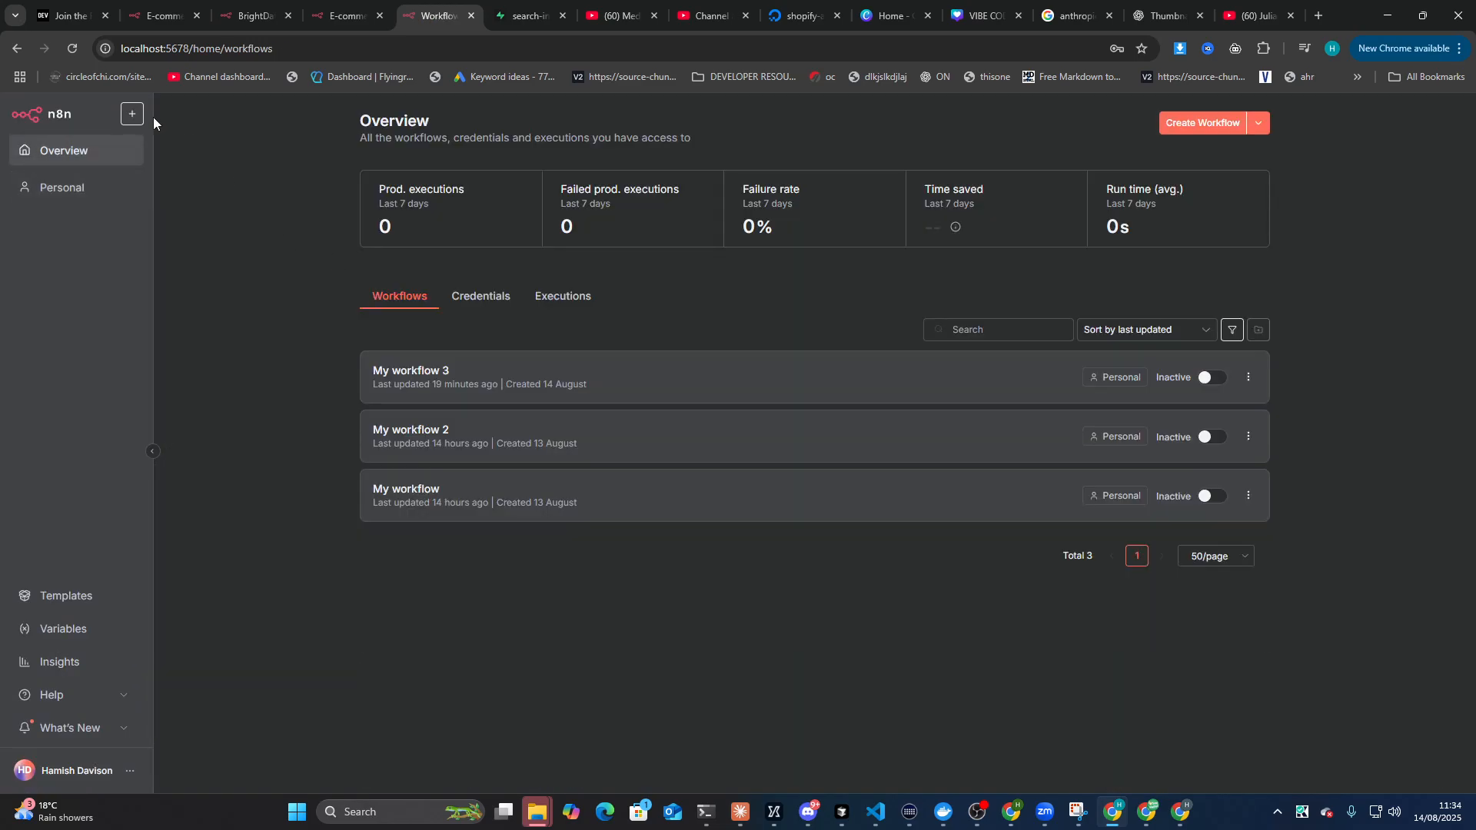
pyautogui.click(1203, 123)
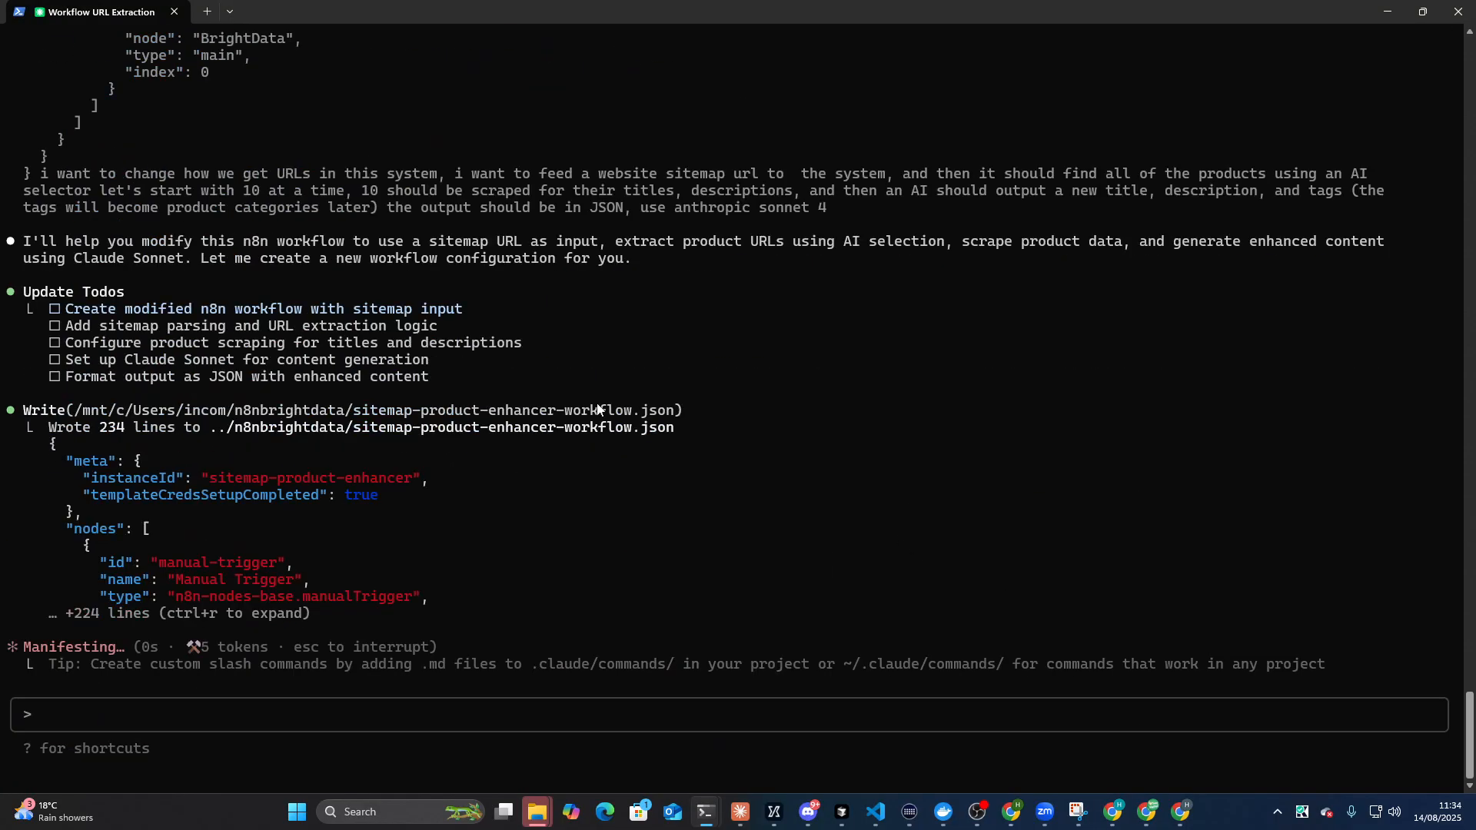
pyautogui.click(435, 16)
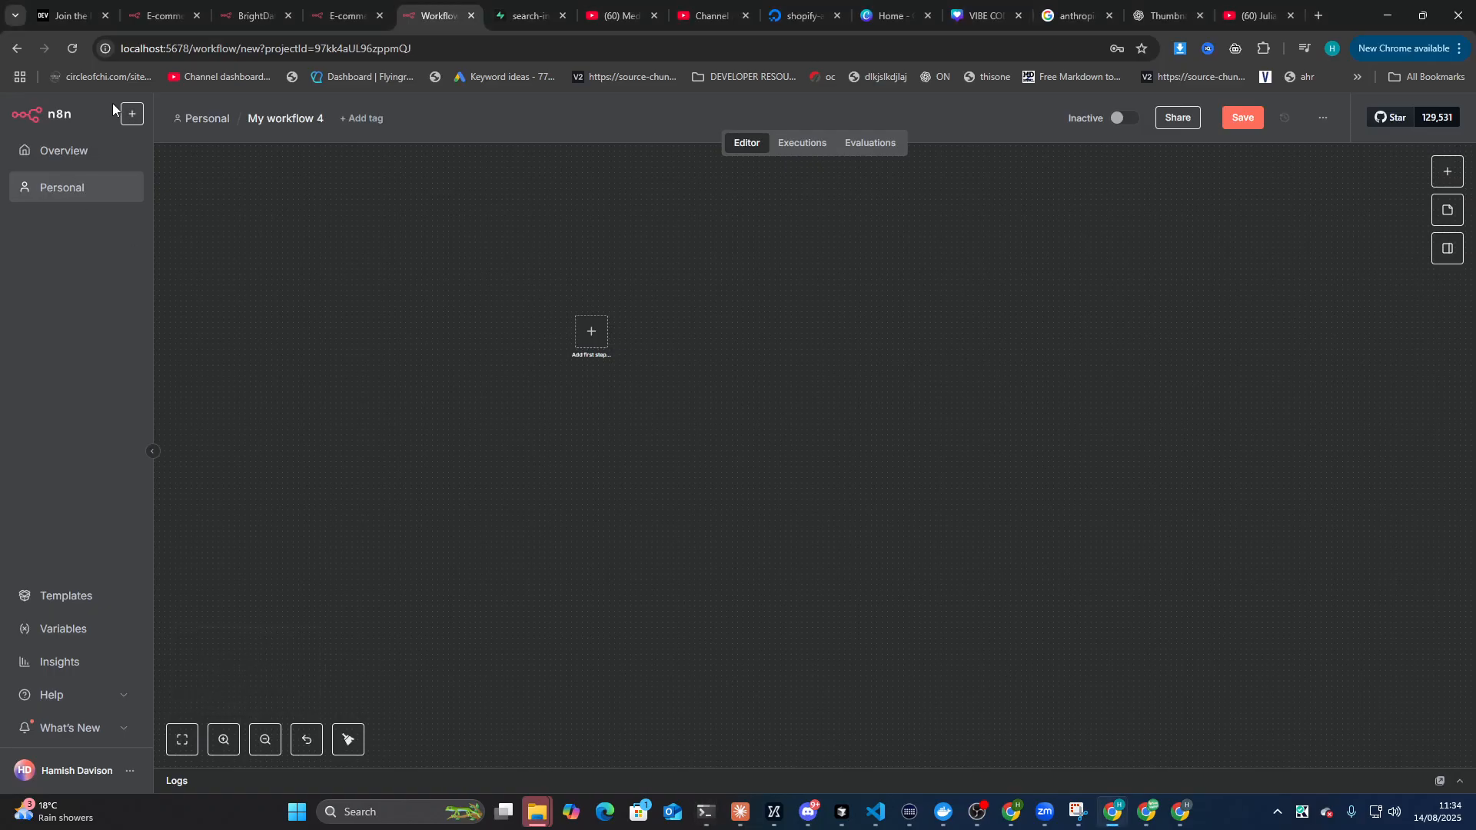
pyautogui.click(64, 151)
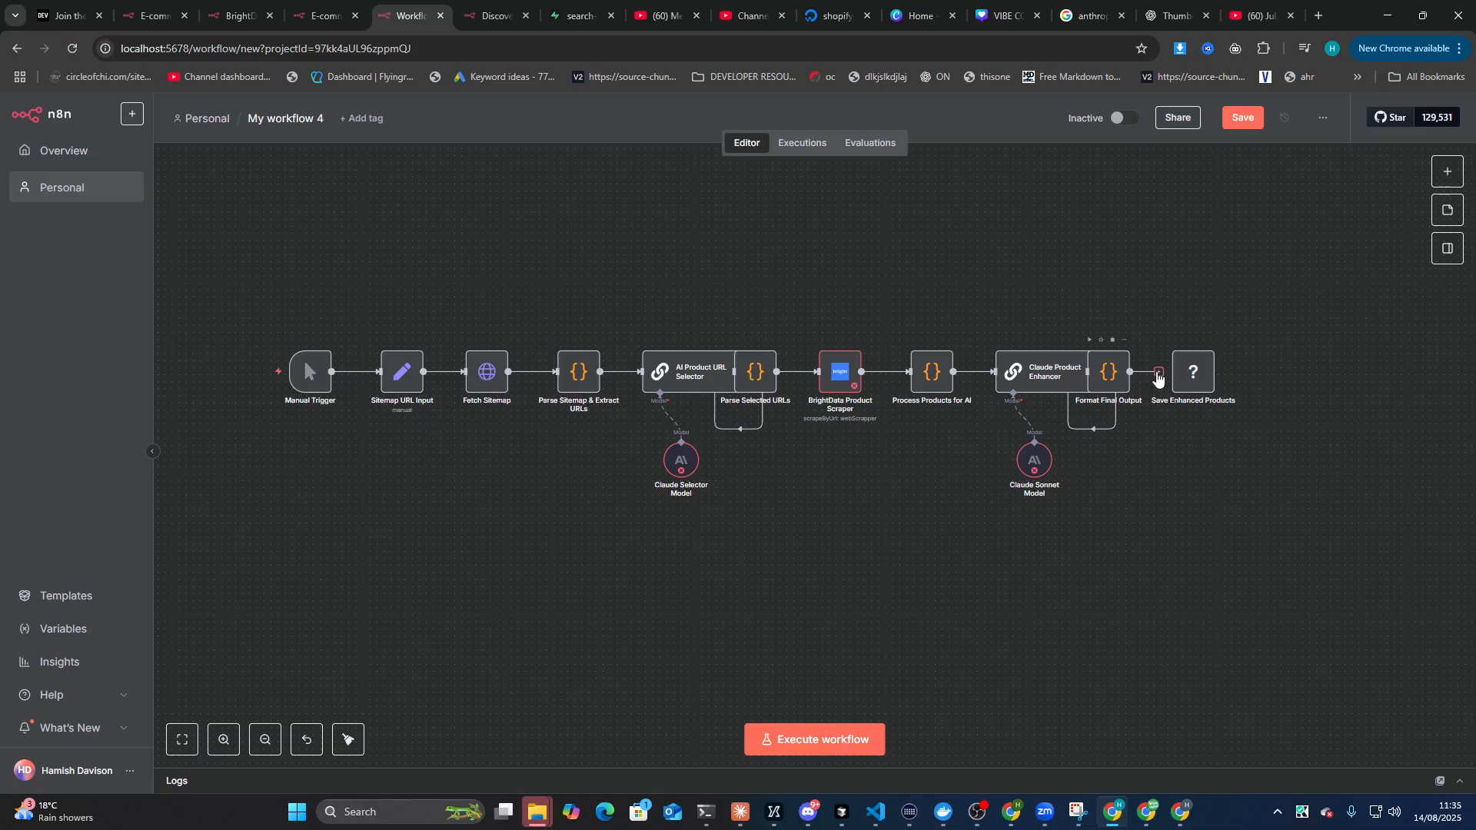
# Step: Open the Sitemap URL Input node's parameters panel from the canvas
pyautogui.click(1157, 374)
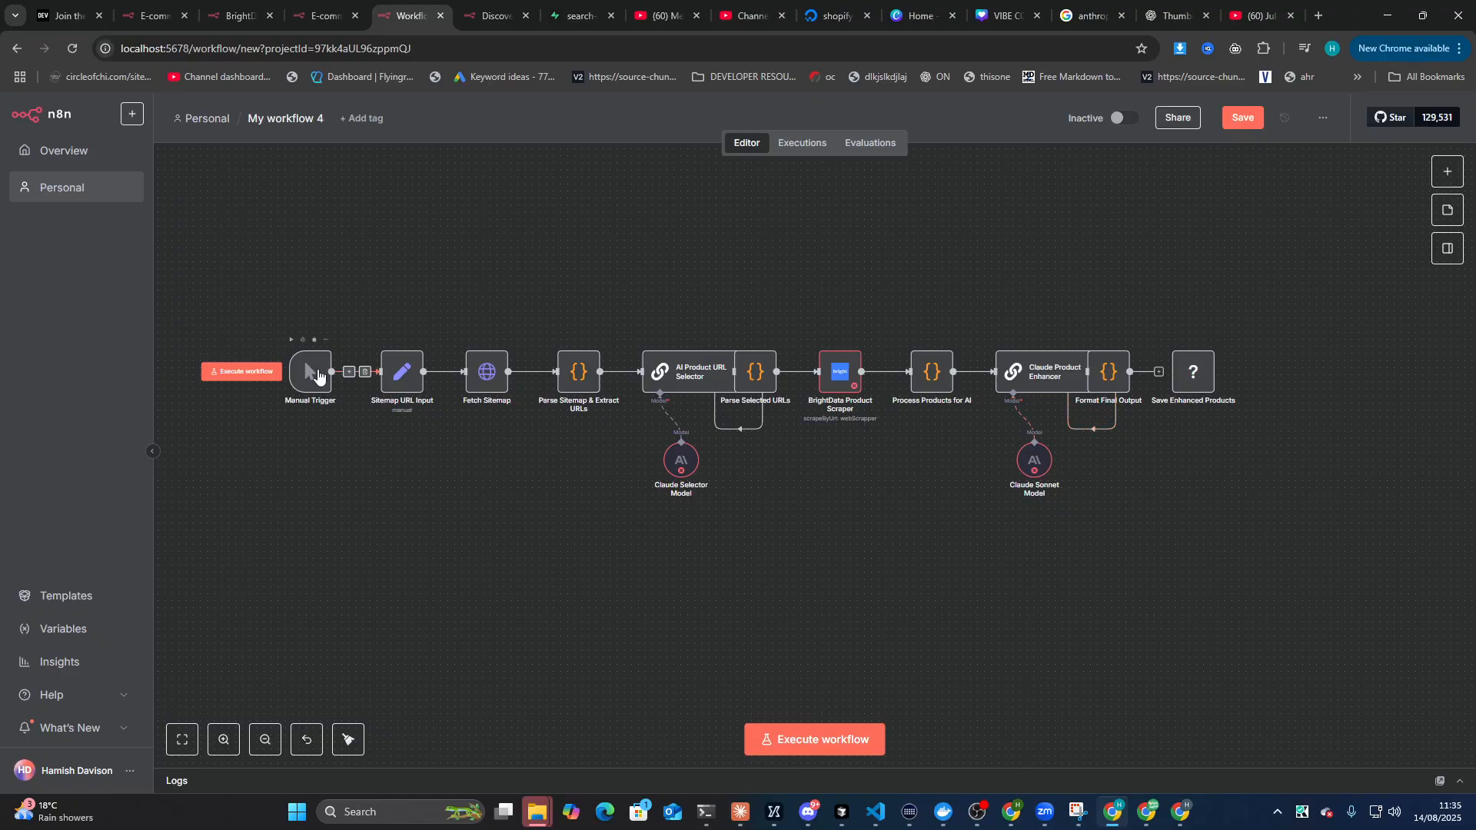
pyautogui.doubleClick(401, 371)
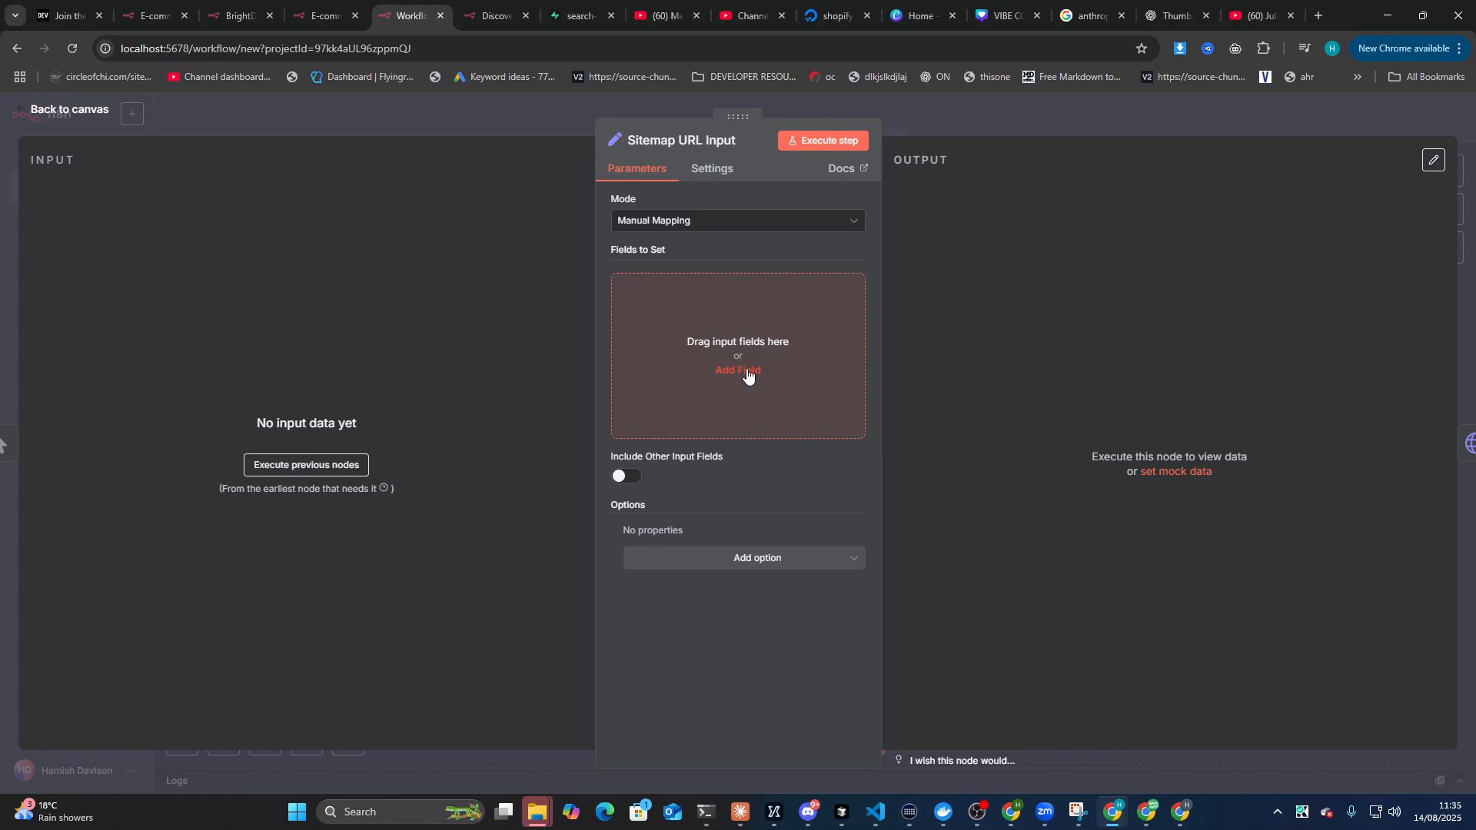
pyautogui.click(737, 369)
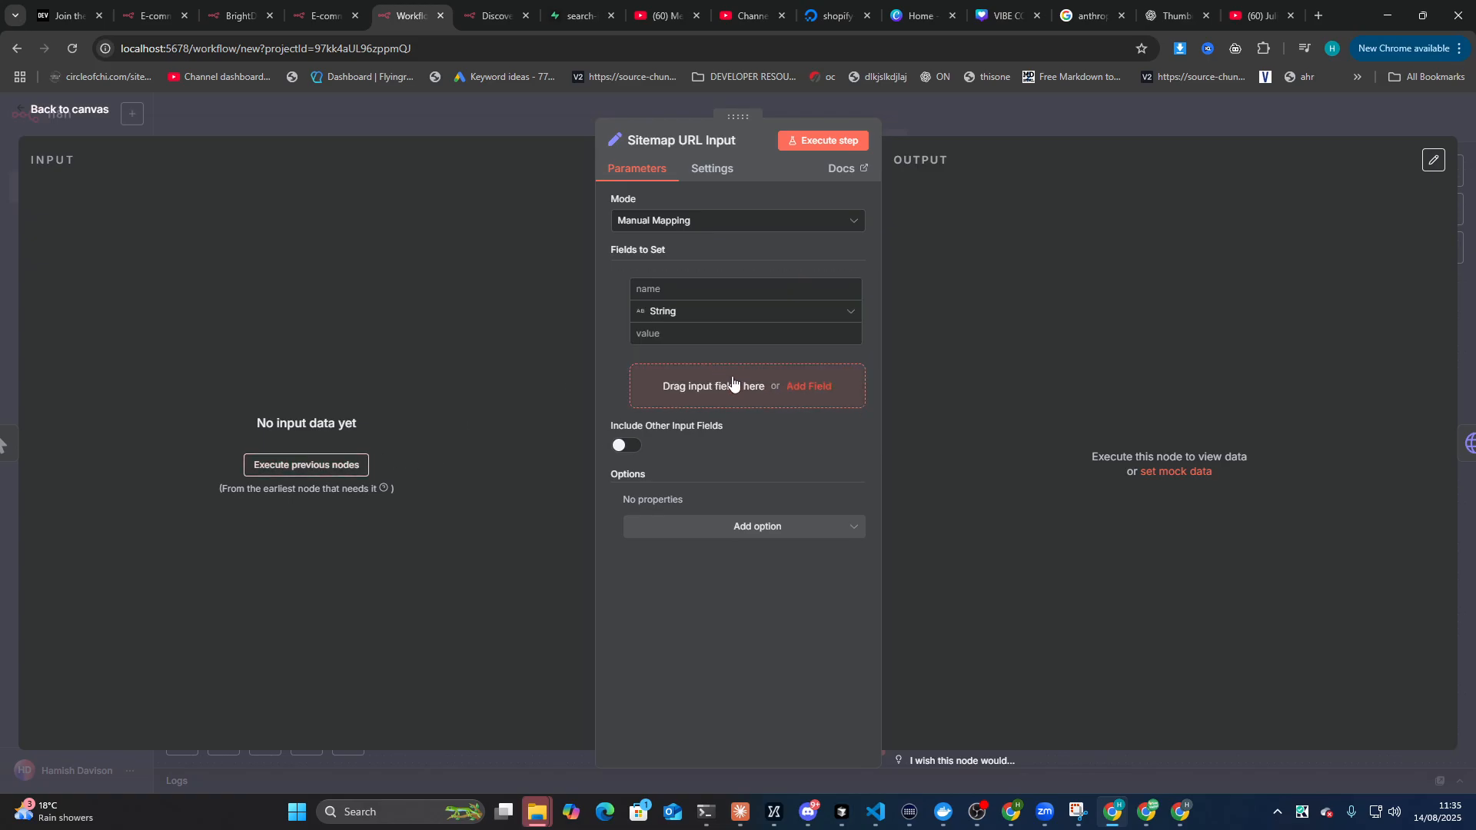
pyautogui.click(743, 333)
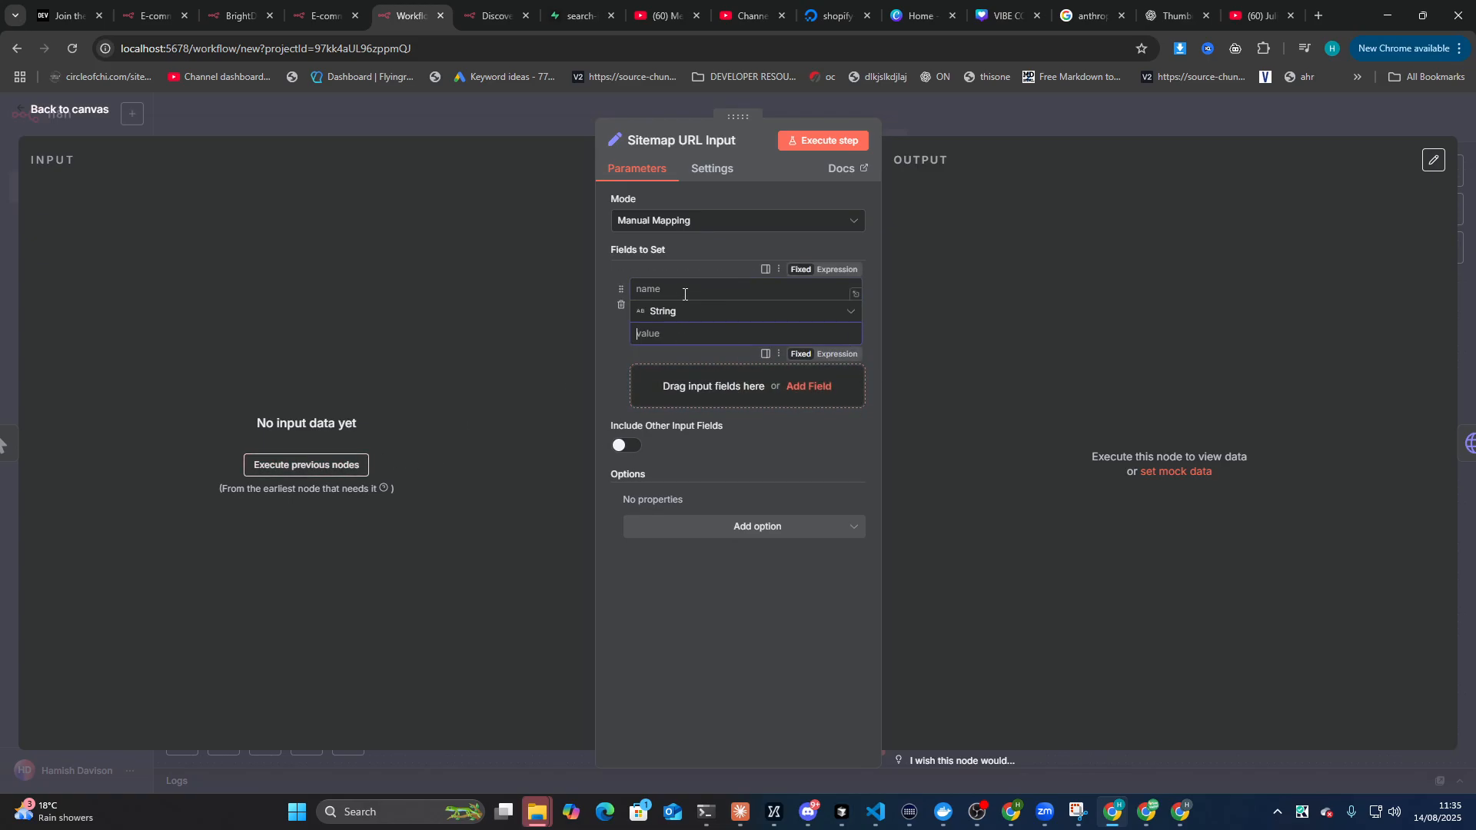
pyautogui.write('https://2men.it/sitemap.xml')
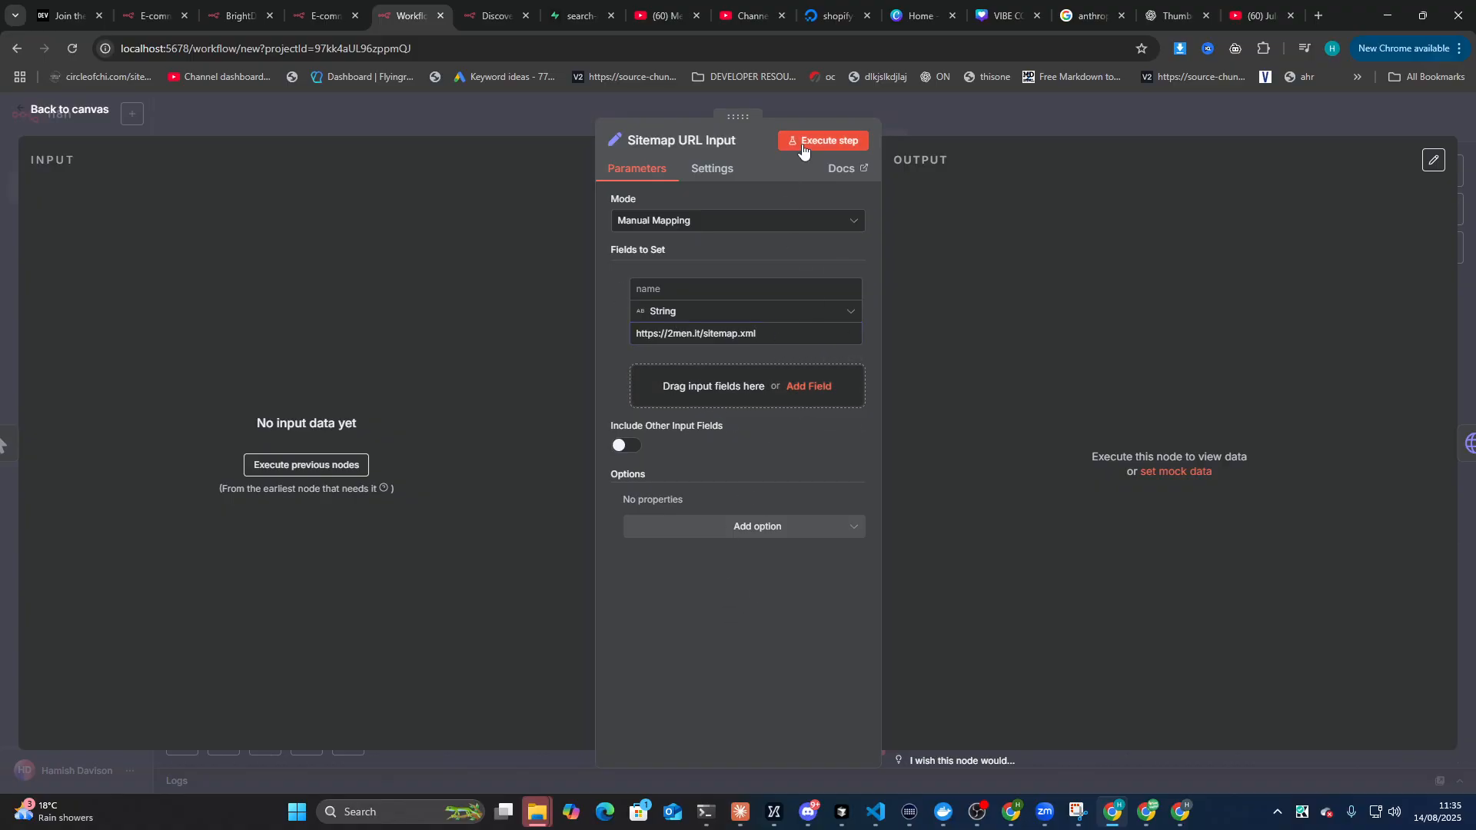
pyautogui.click(822, 140)
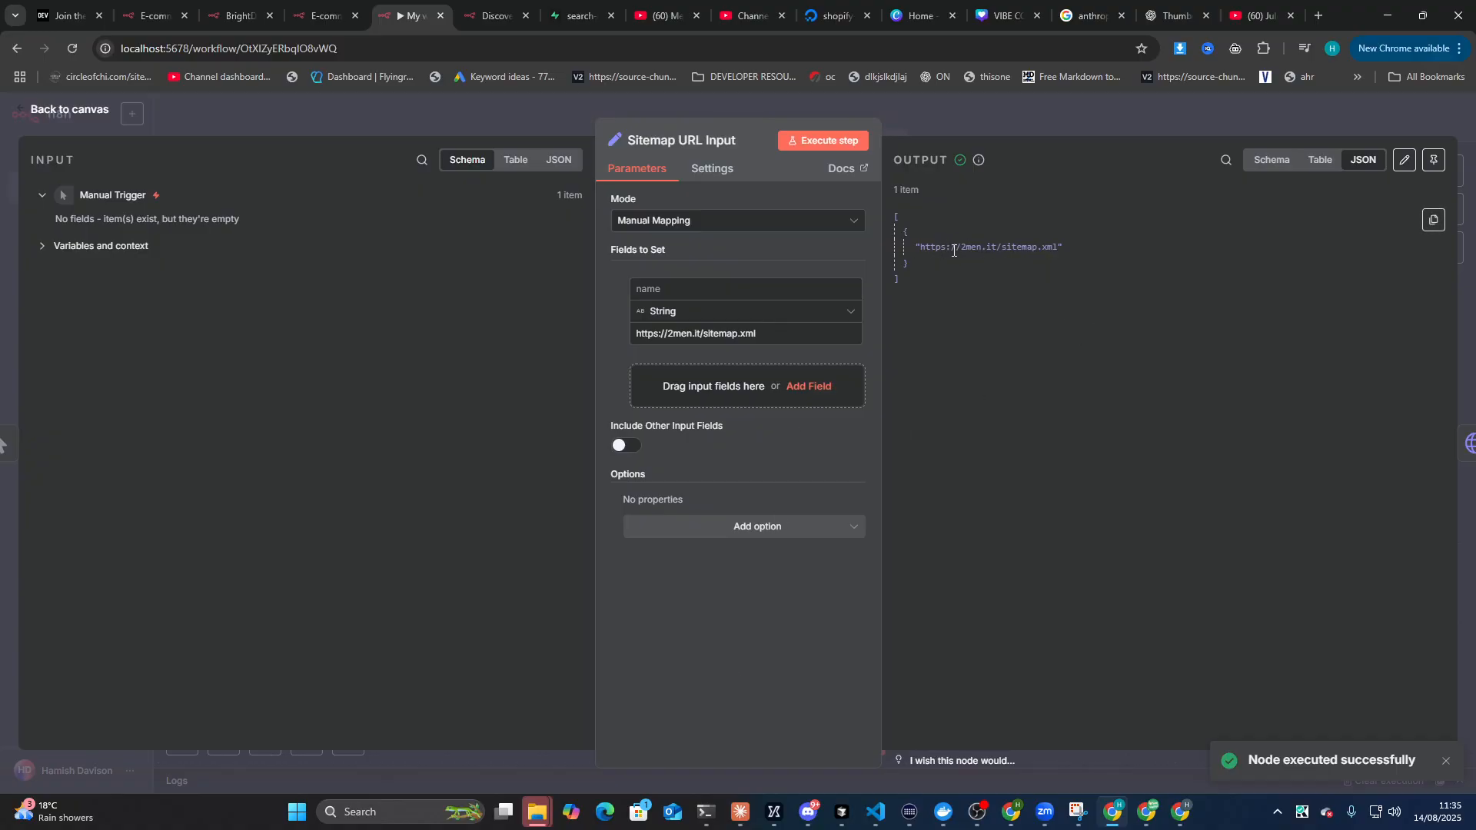
pyautogui.click(67, 110)
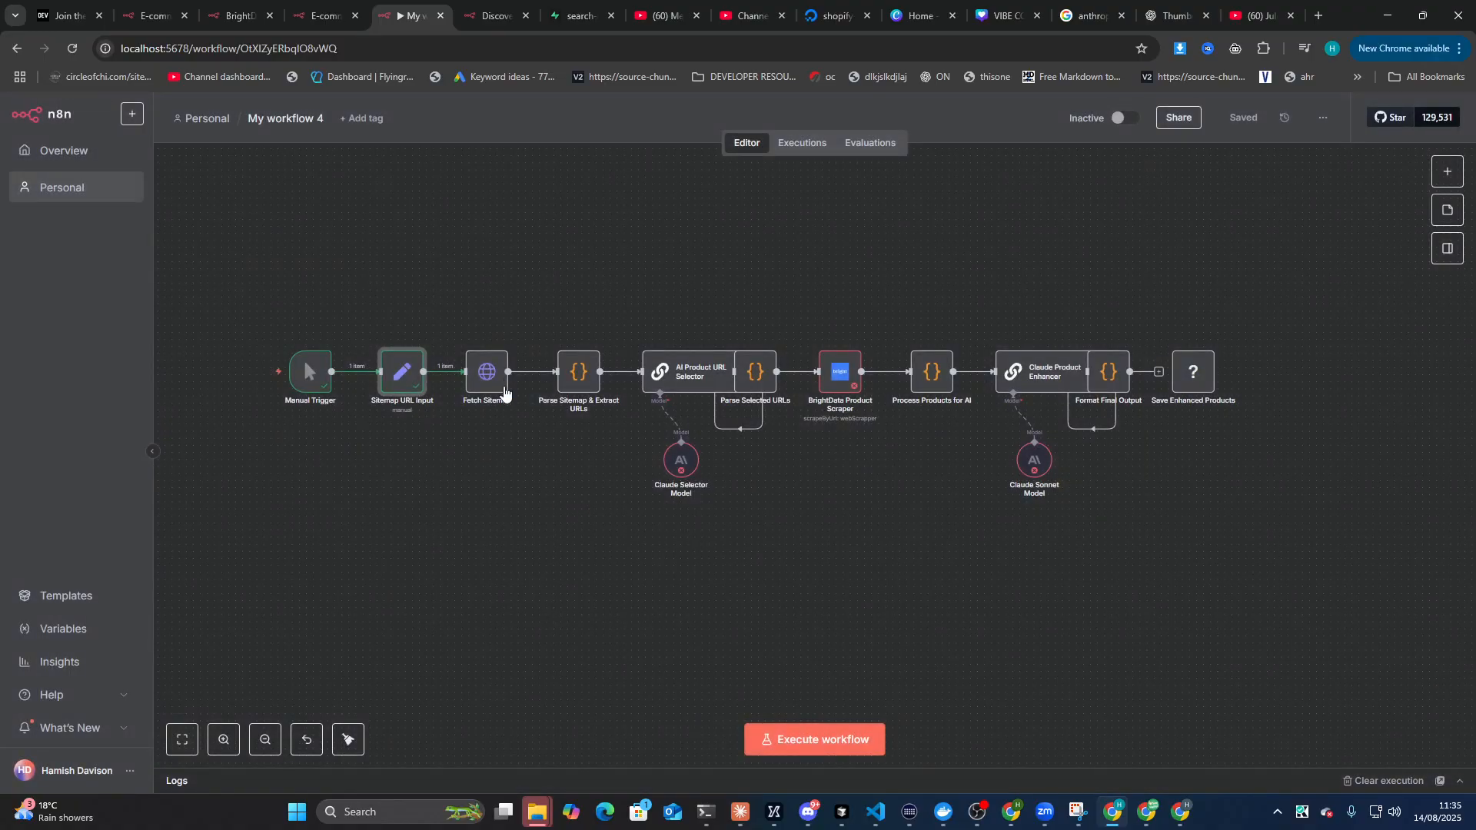
# Step: Point Fetch Sitemap's URL at {{ $json.SitemapURL }} and run it to get the 2men.it sitemap XML
pyautogui.doubleClick(485, 372)
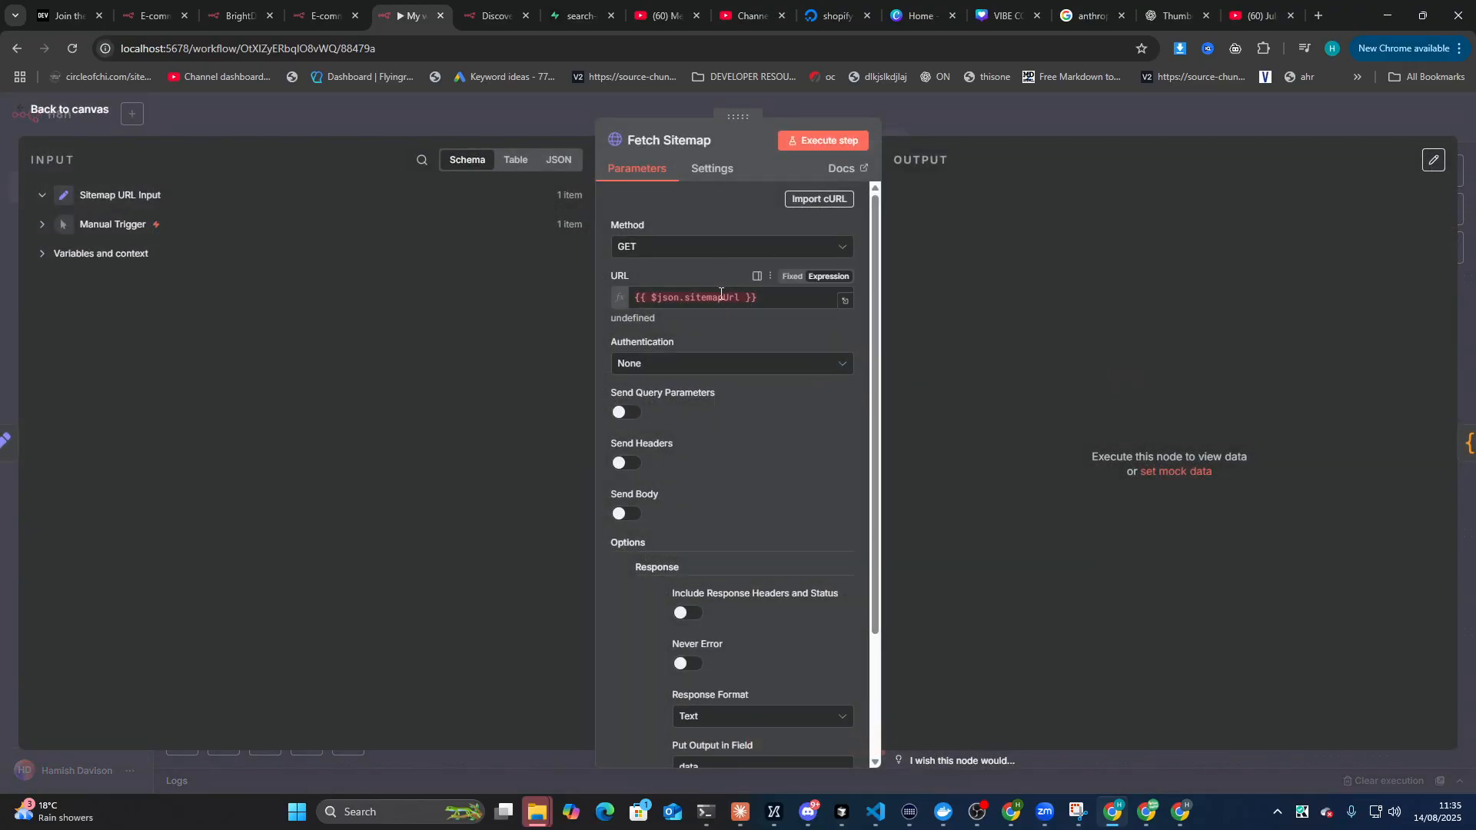
pyautogui.click(821, 139)
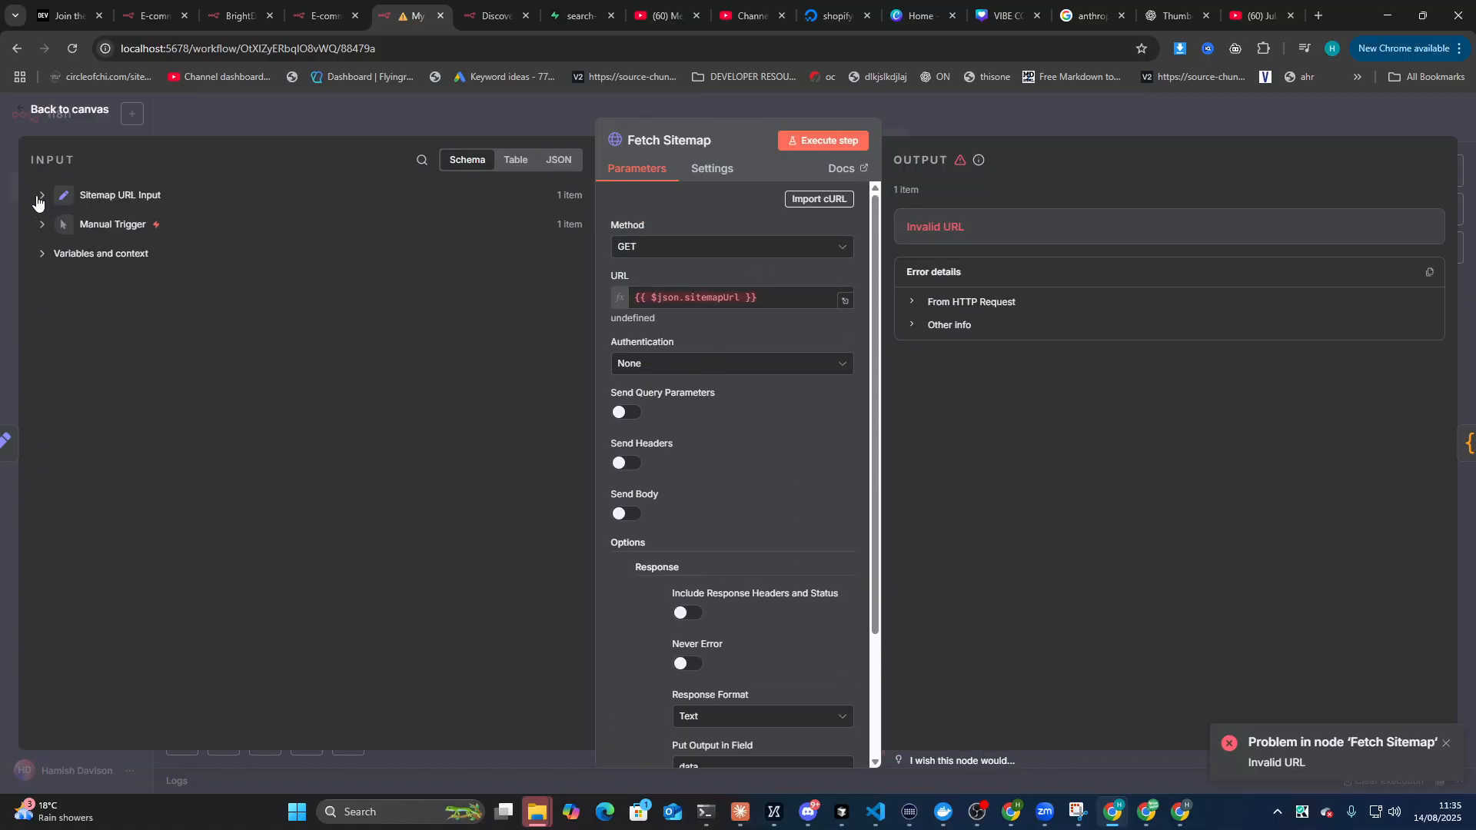
pyautogui.click(41, 224)
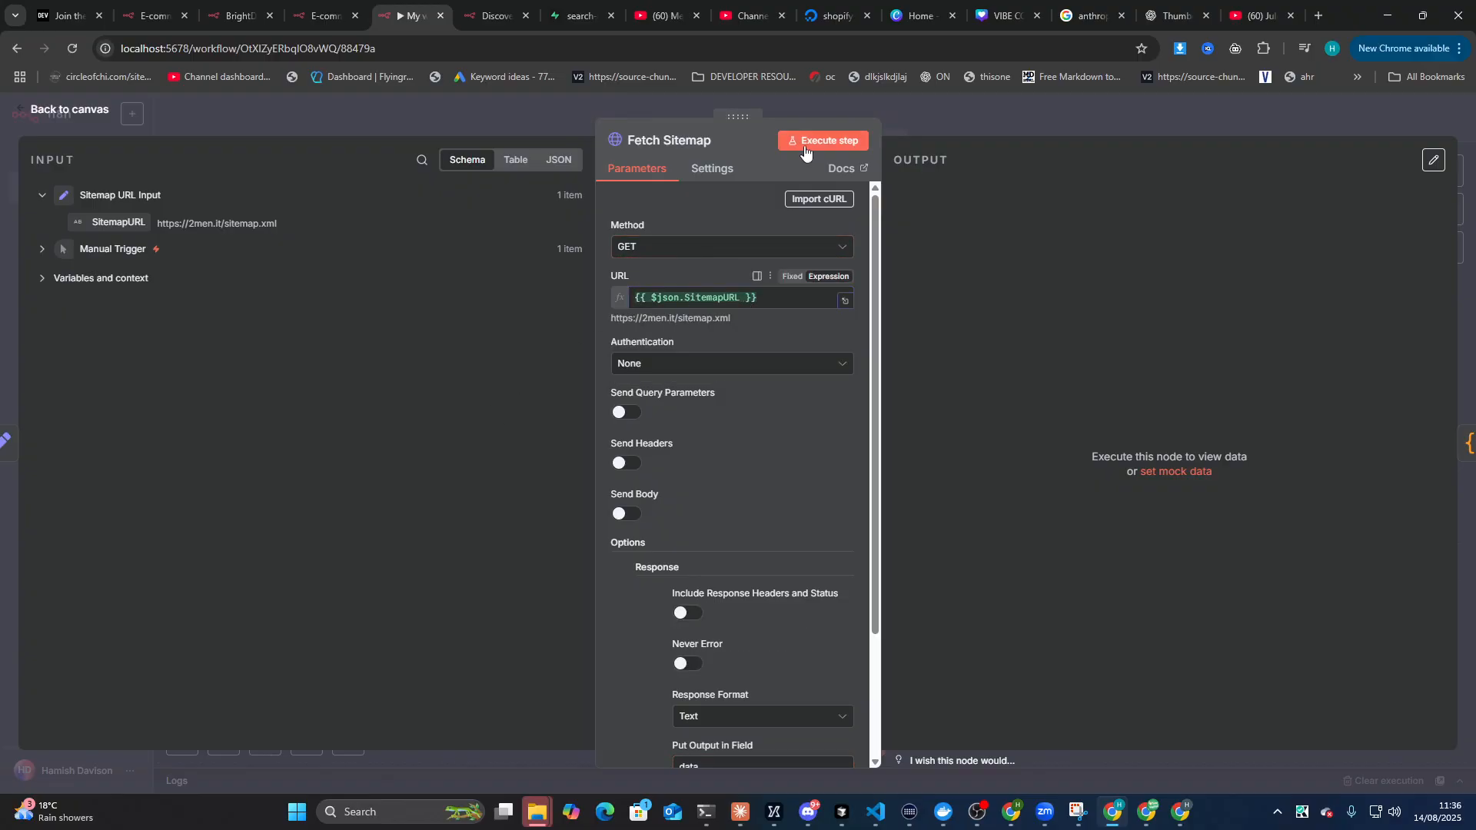
pyautogui.click(829, 140)
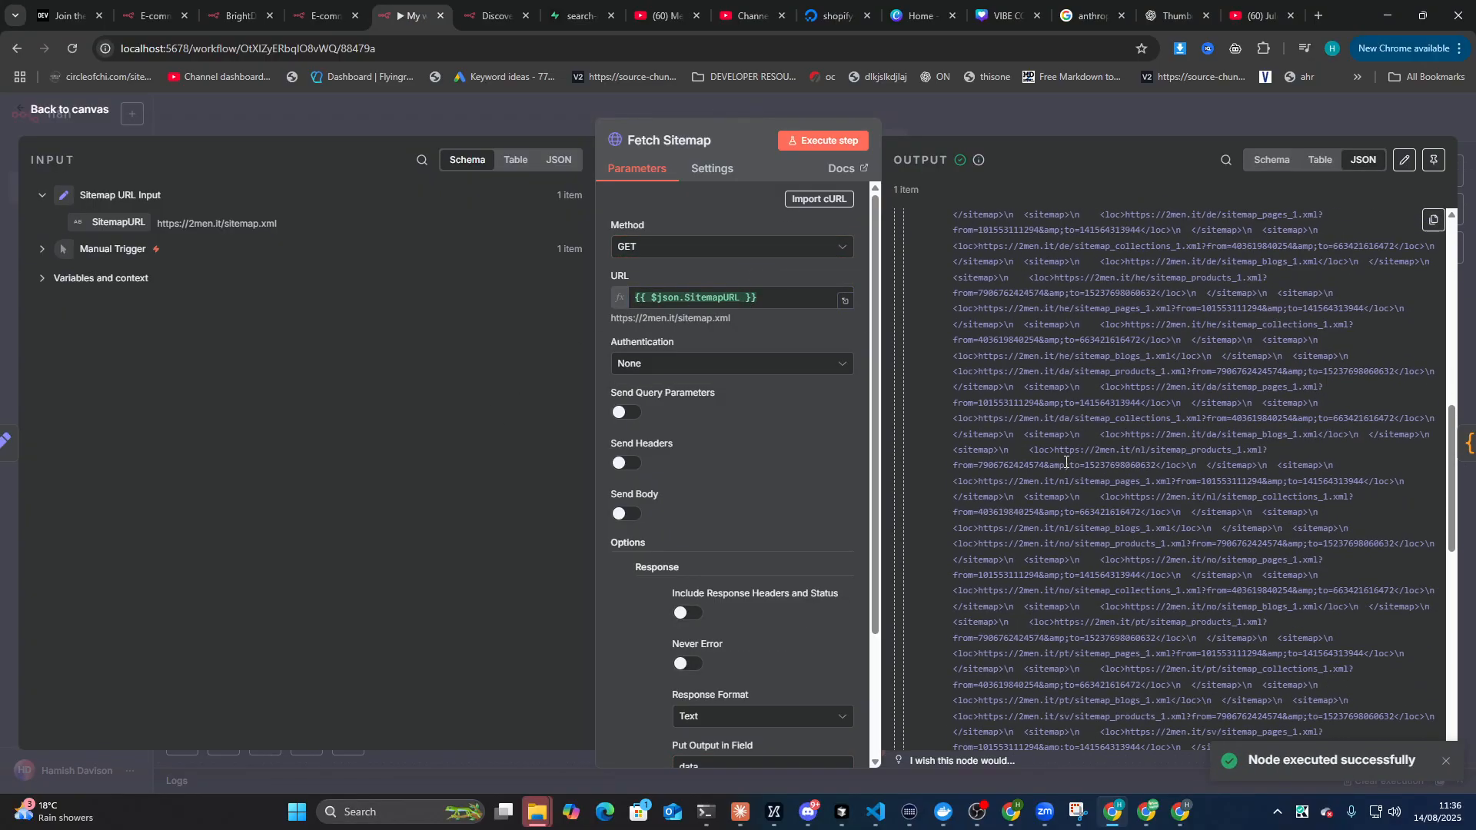
pyautogui.click(63, 109)
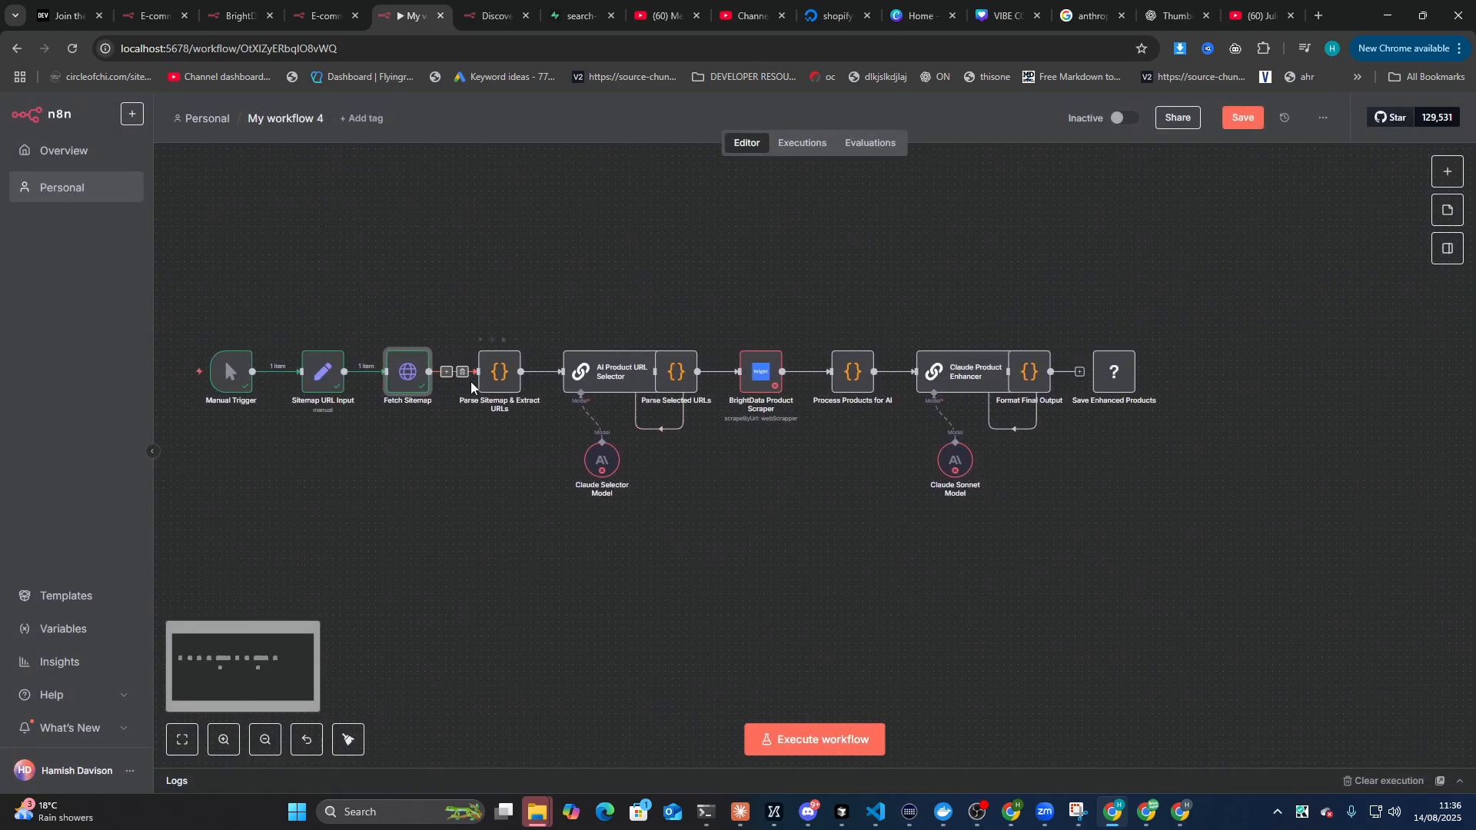
# Step: Execute Parse Sitemap & Extract URLs and review the extracted sitemap URL list
pyautogui.doubleClick(499, 377)
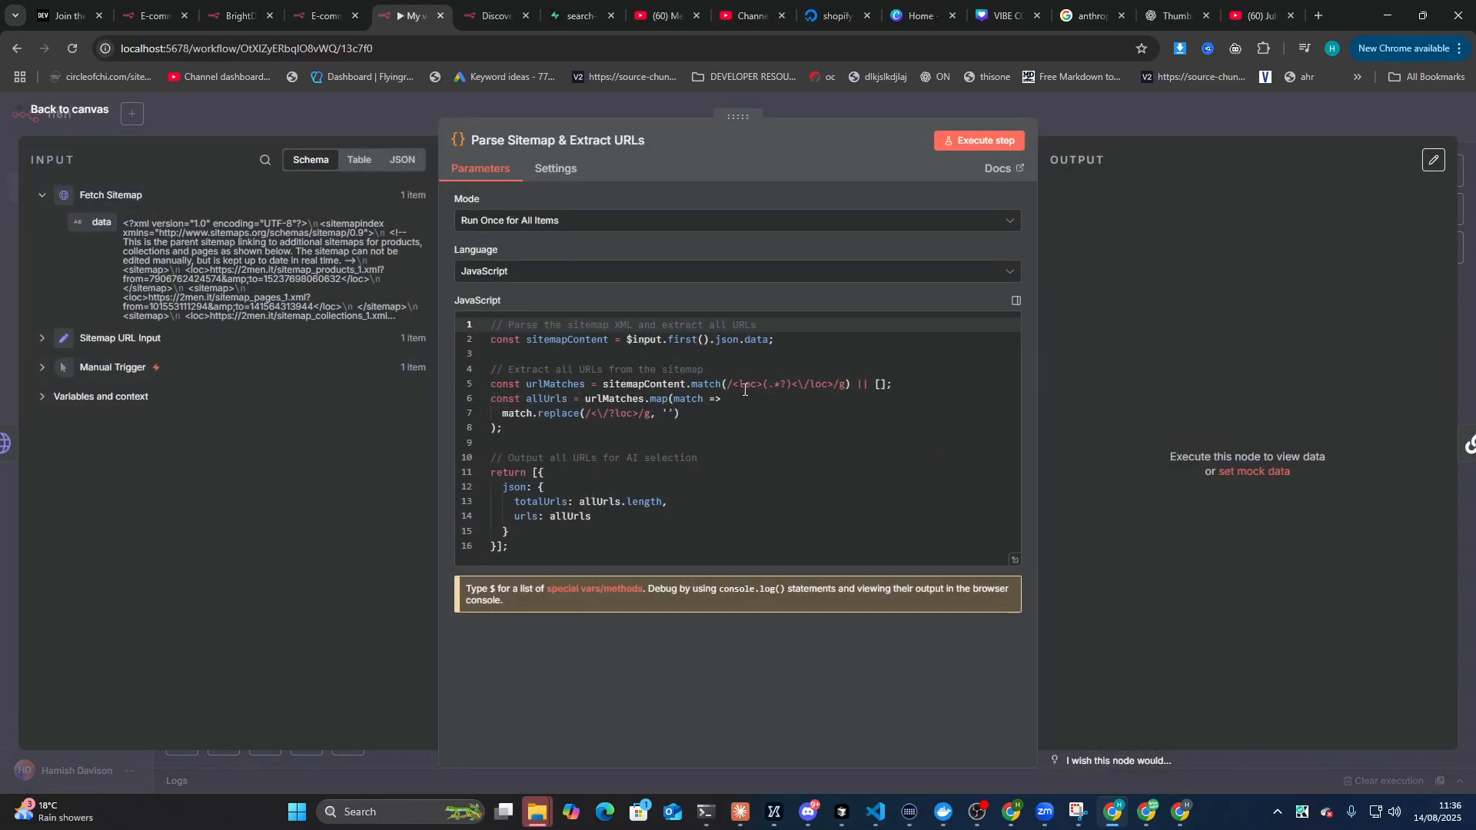
pyautogui.click(978, 139)
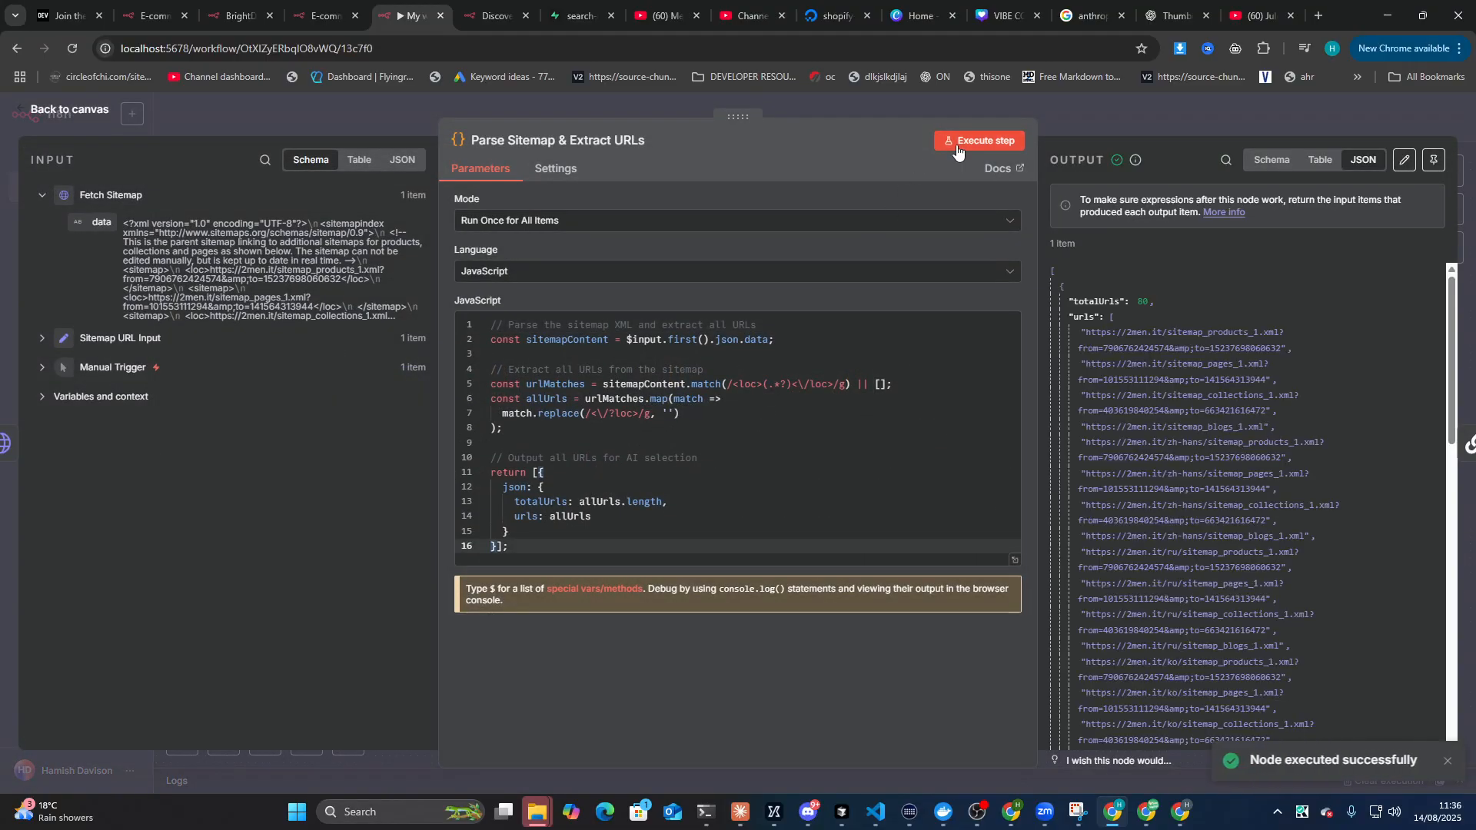
pyautogui.scroll(-3)
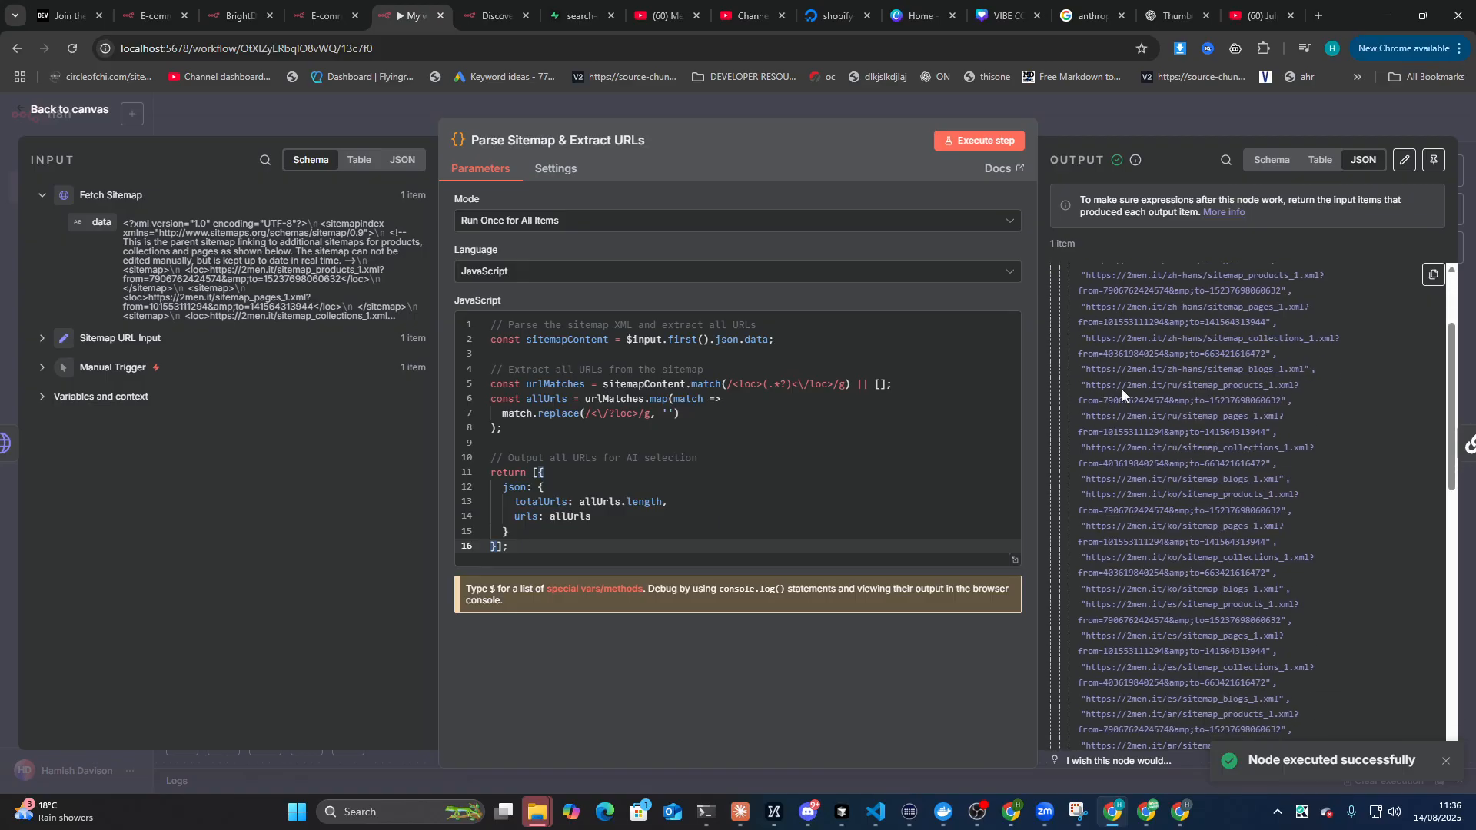
pyautogui.scroll(-3)
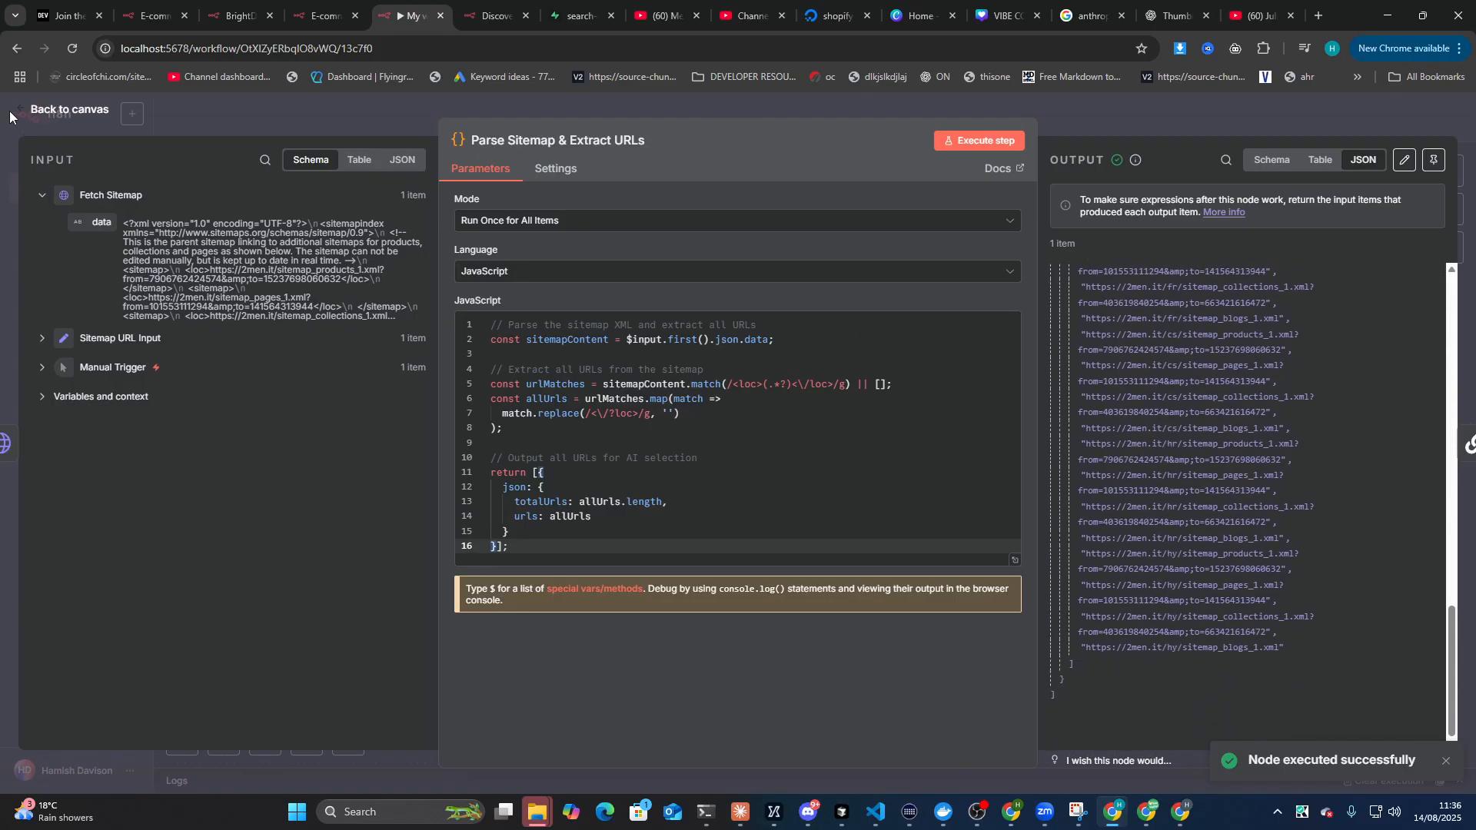
pyautogui.click(68, 109)
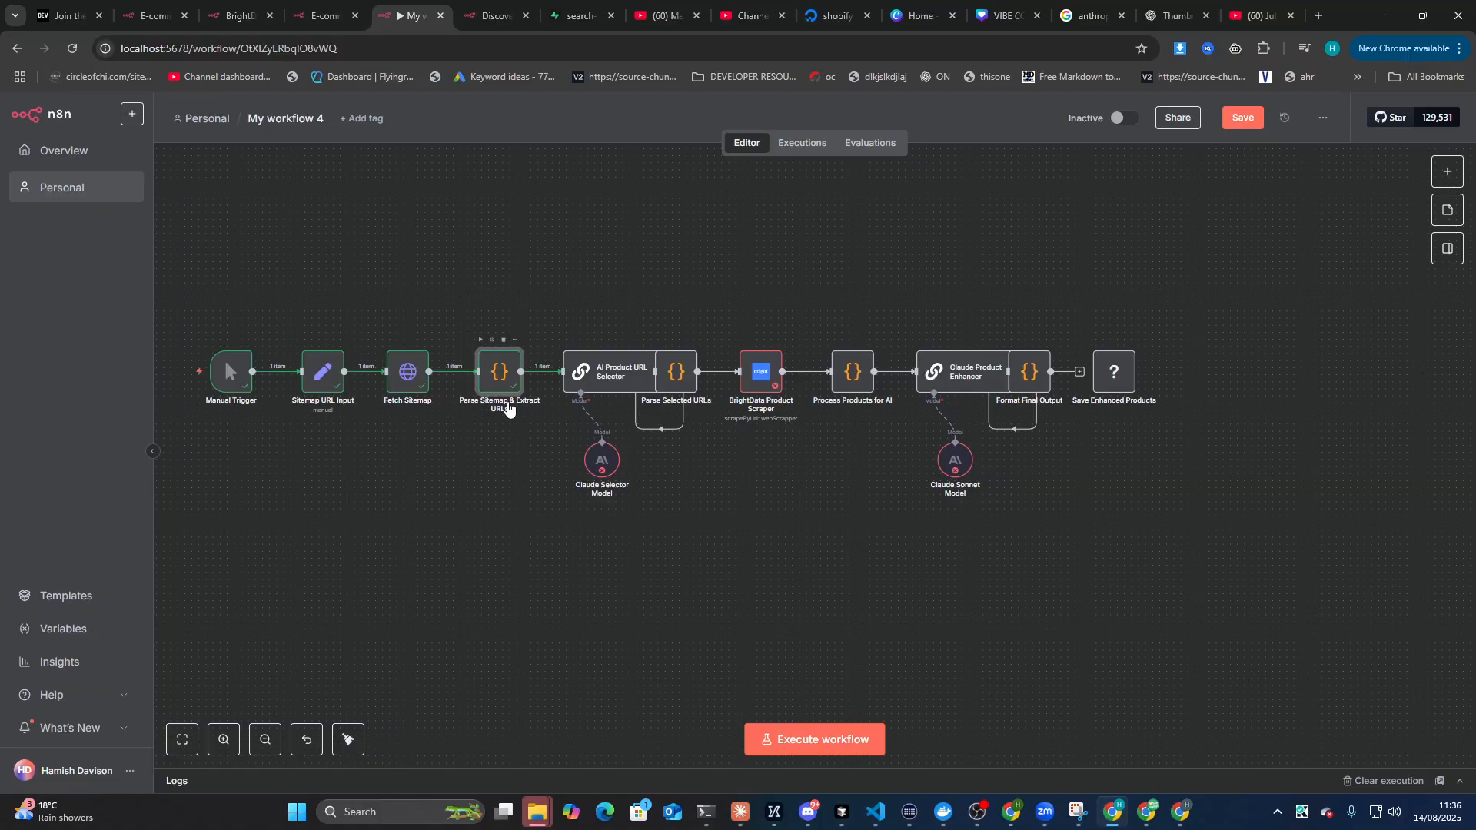
pyautogui.moveTo(600, 396)
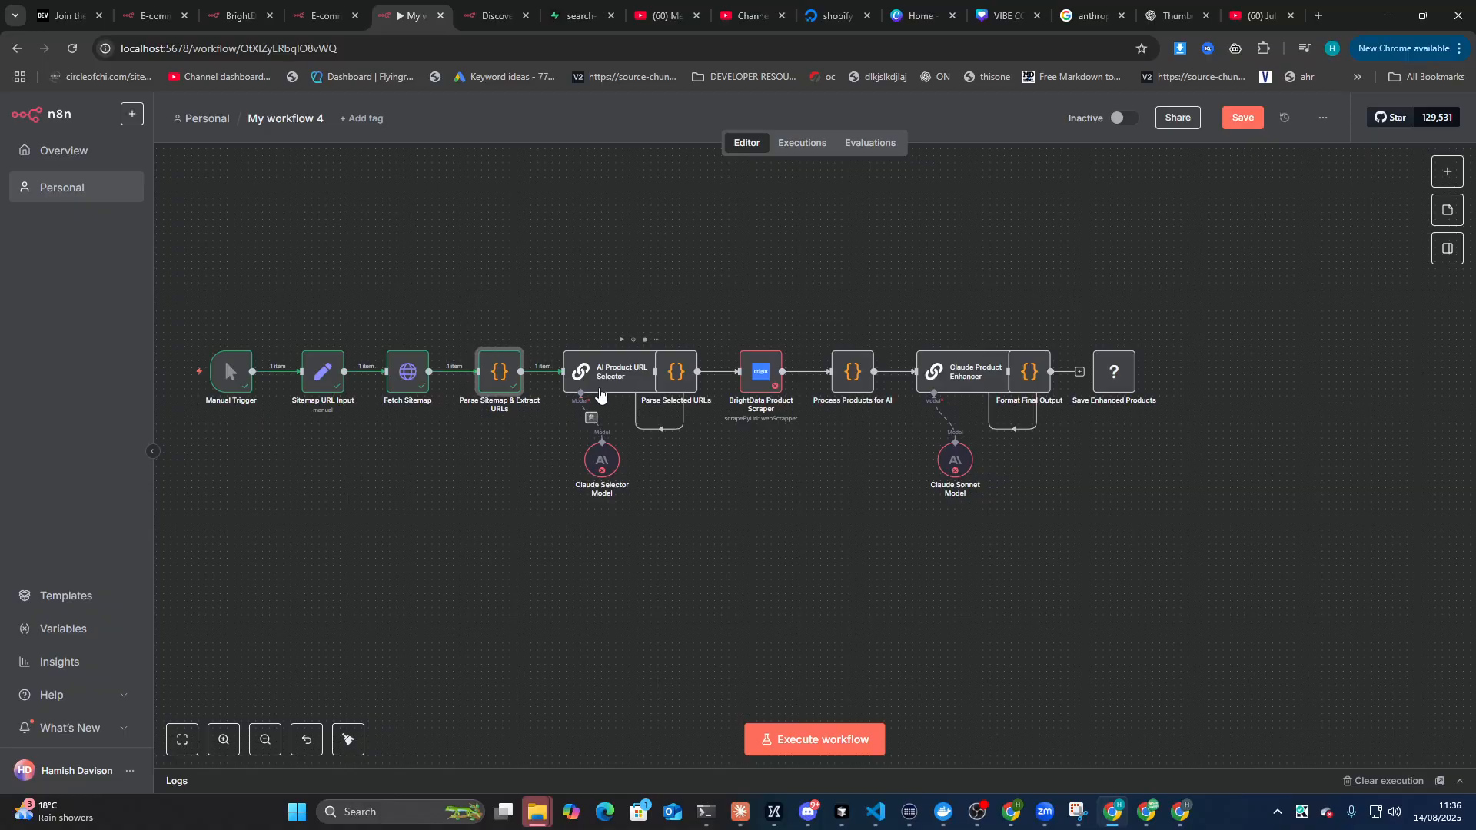
pyautogui.moveTo(637, 298)
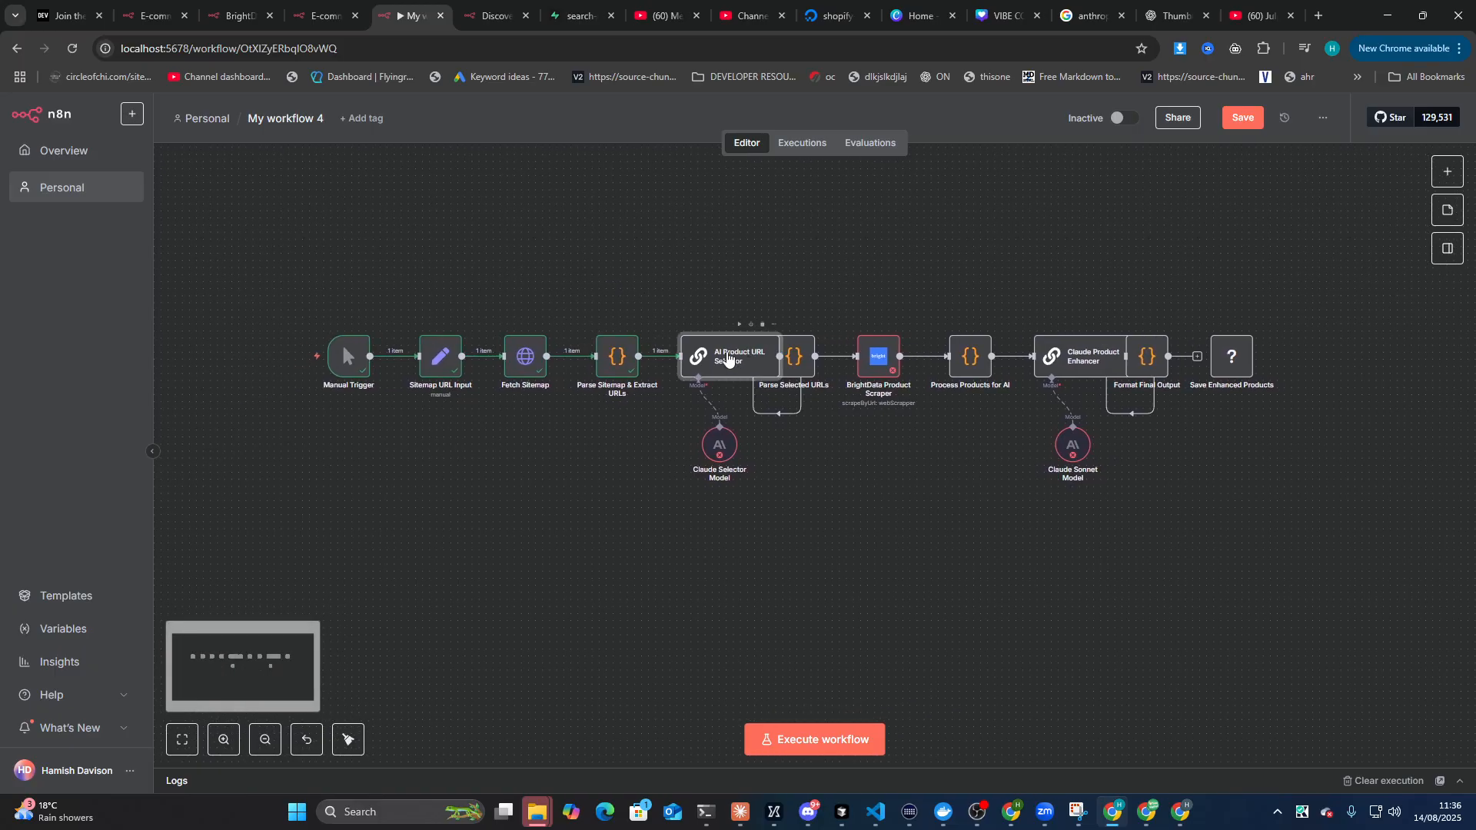
# Step: Set the Claude Selector Model's model to the expression claude-sonnet-4-20250514
pyautogui.doubleClick(737, 355)
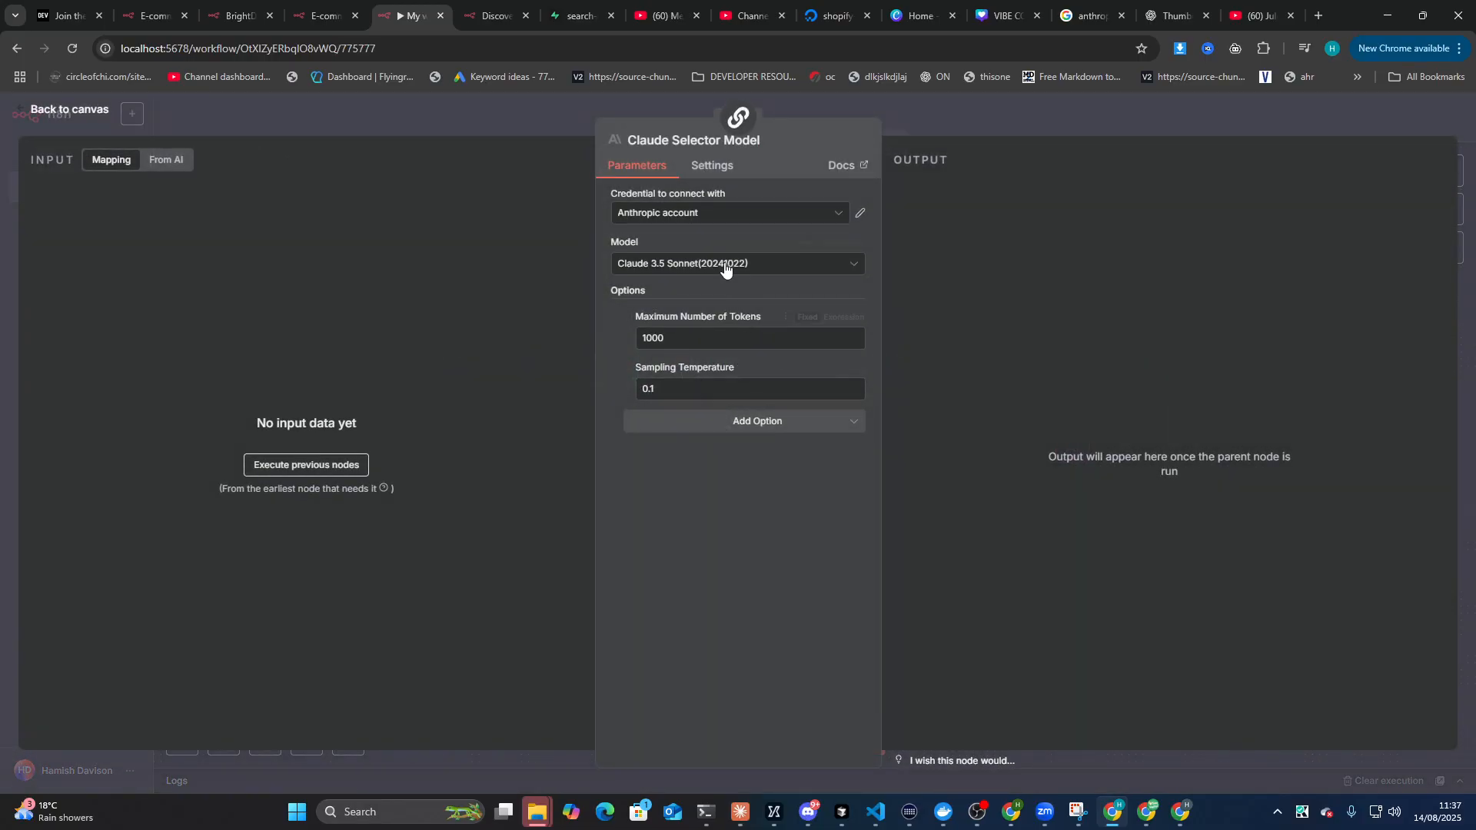
pyautogui.click(737, 264)
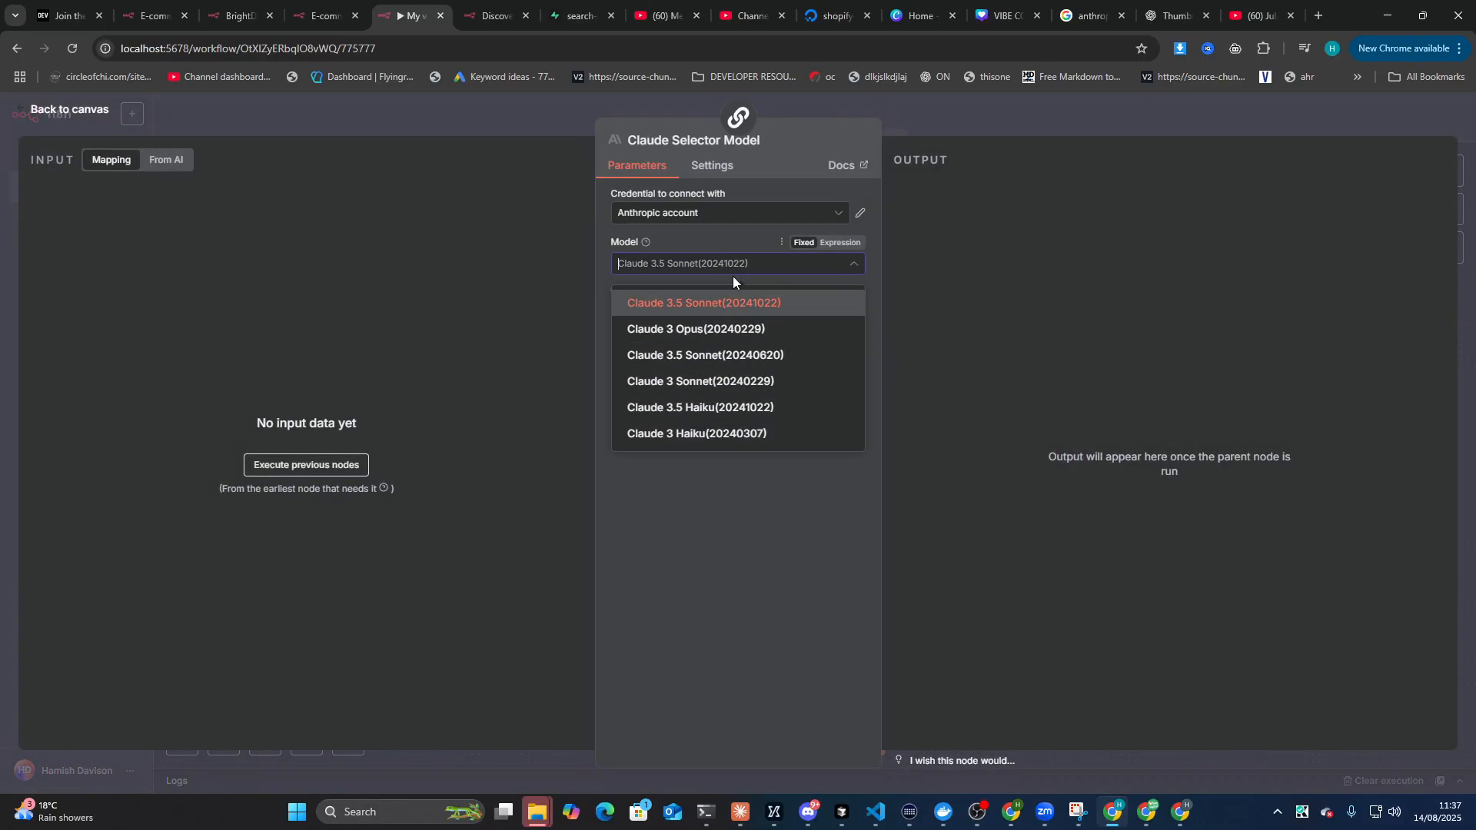
pyautogui.click(701, 302)
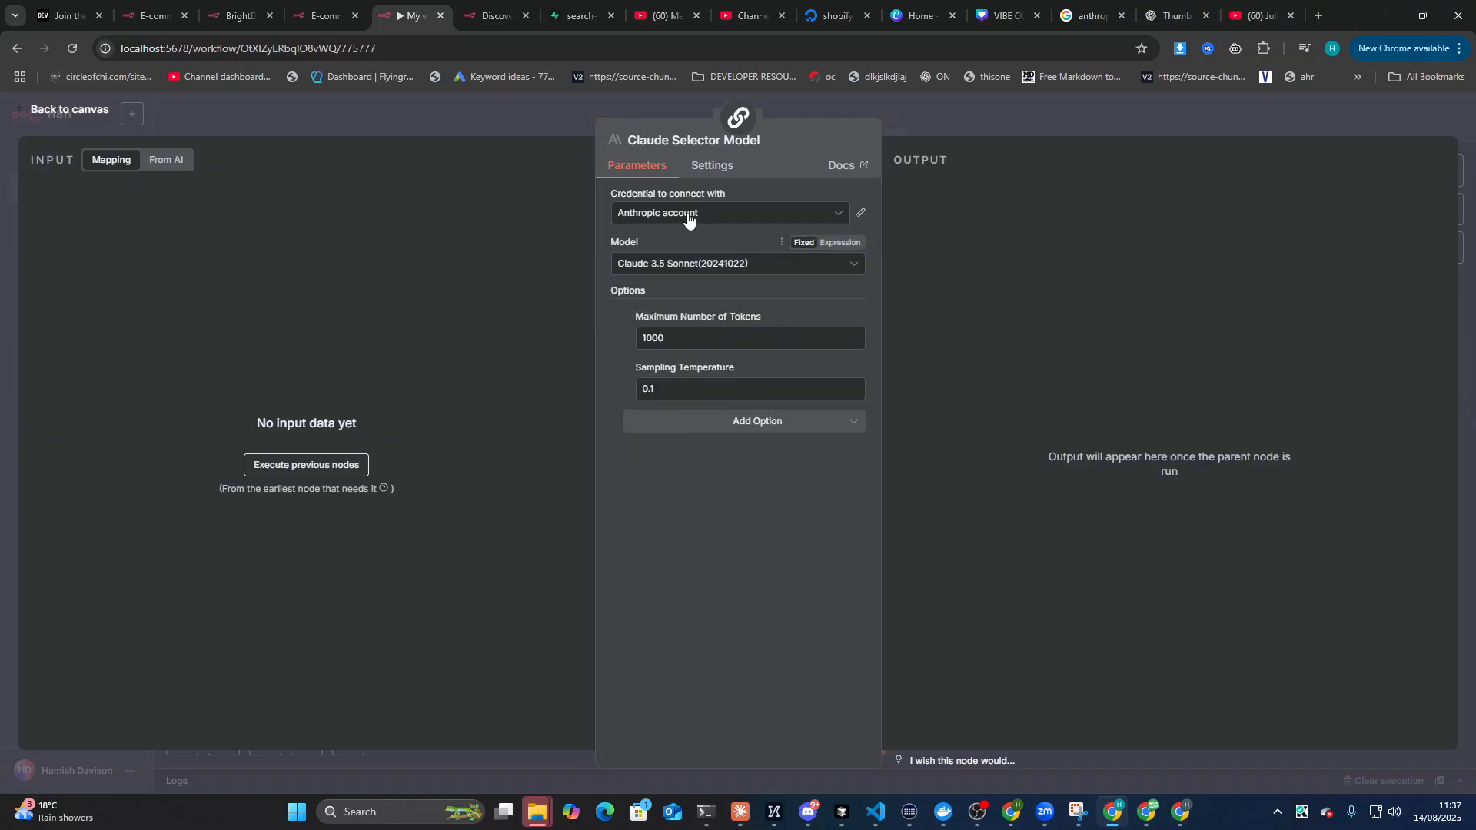
pyautogui.click(737, 263)
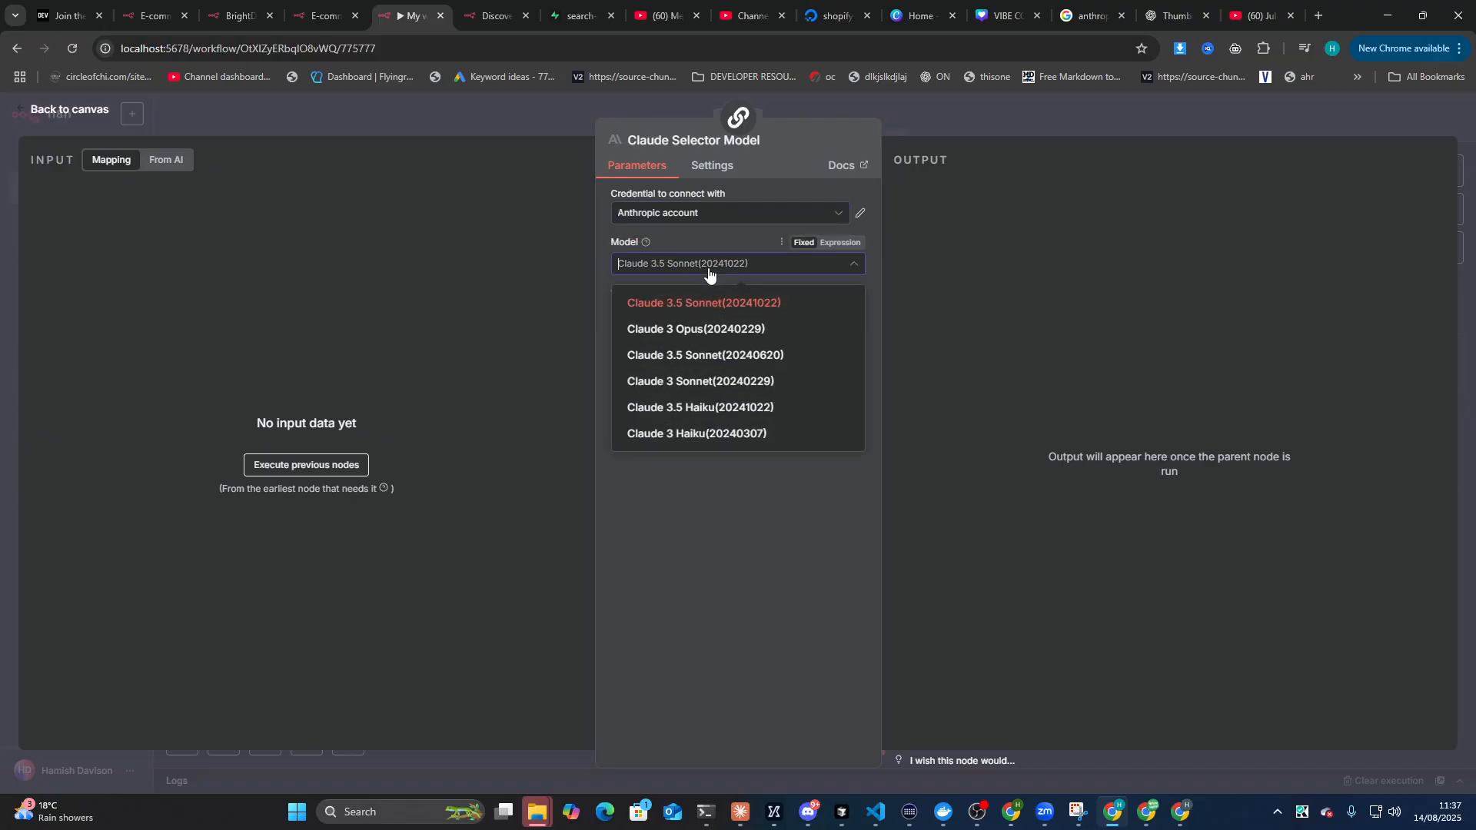
pyautogui.click(837, 242)
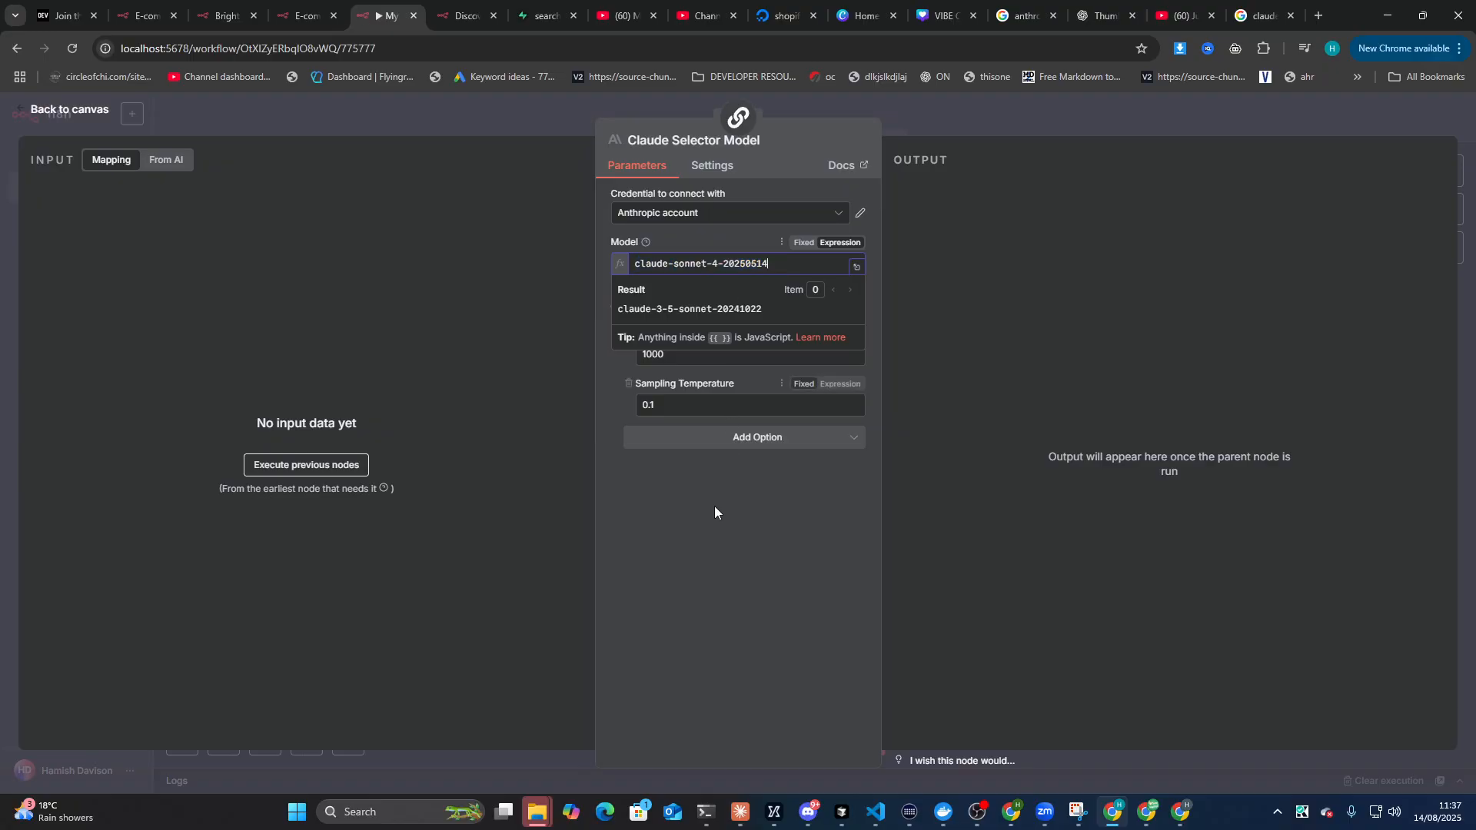
pyautogui.click(68, 108)
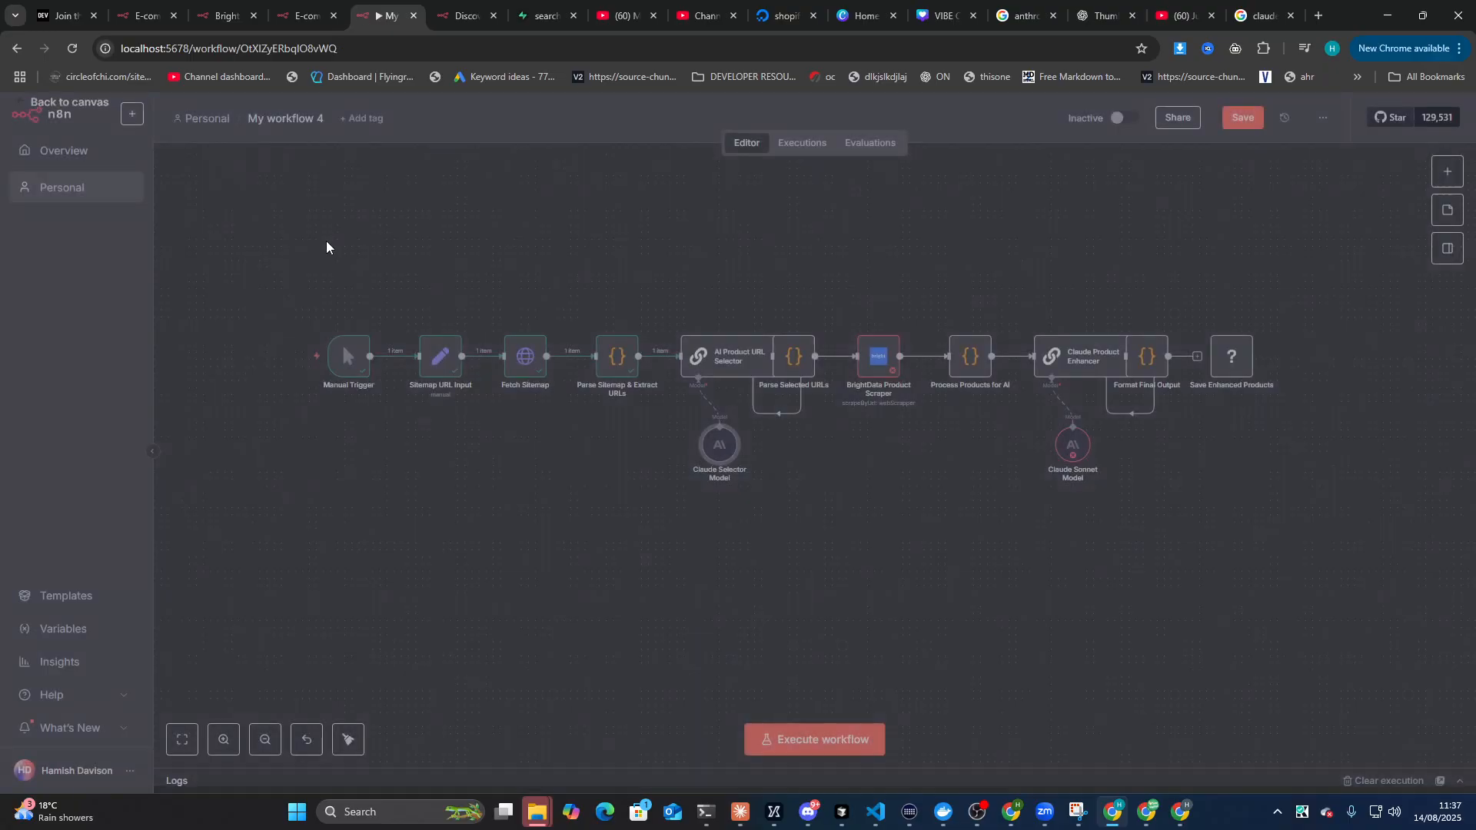
# Step: Add a prompt message 'Select the base languae…' in AI Product URL Selector and execute it
pyautogui.doubleClick(739, 356)
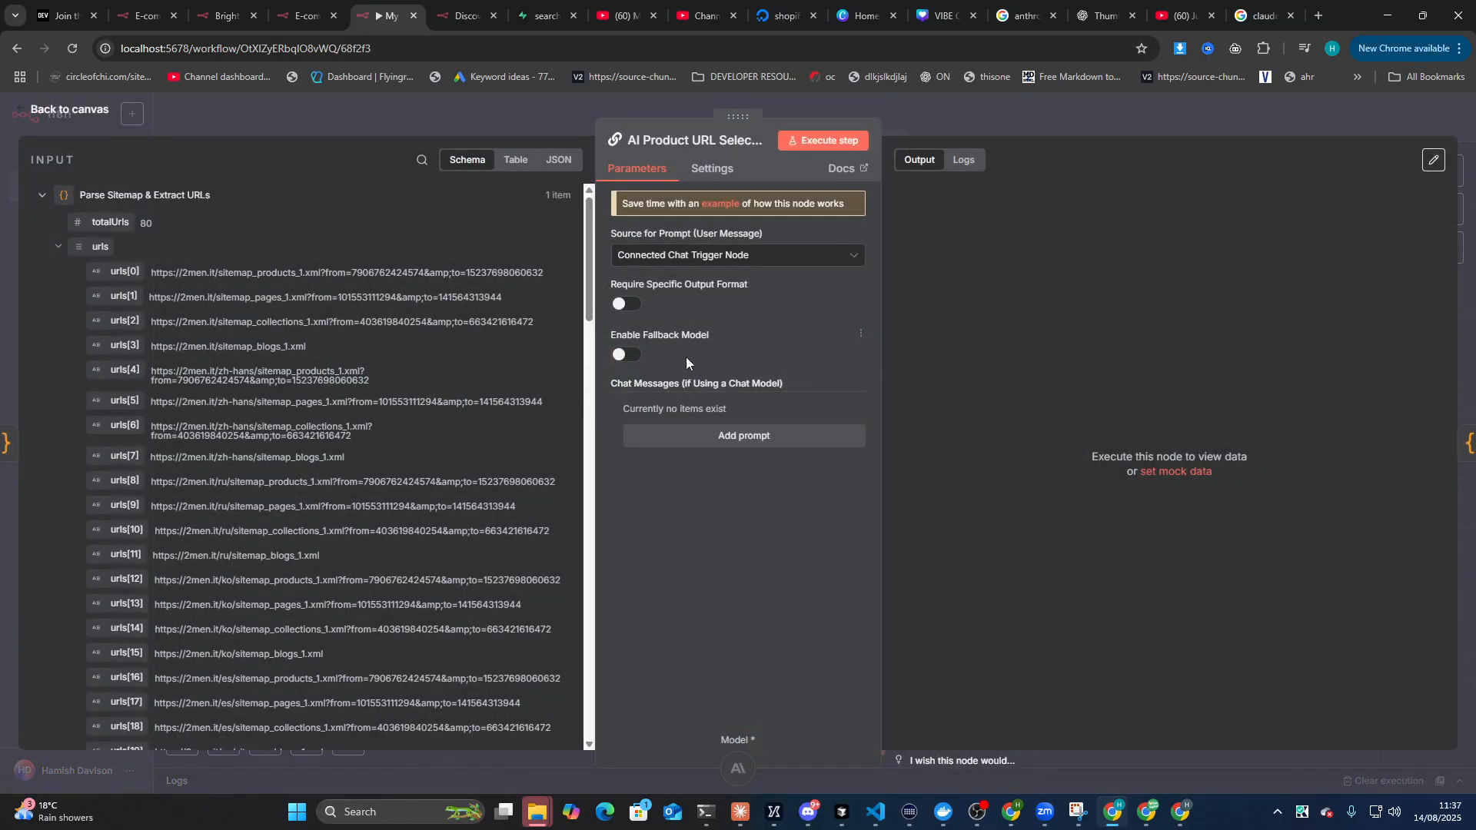
pyautogui.moveTo(732, 474)
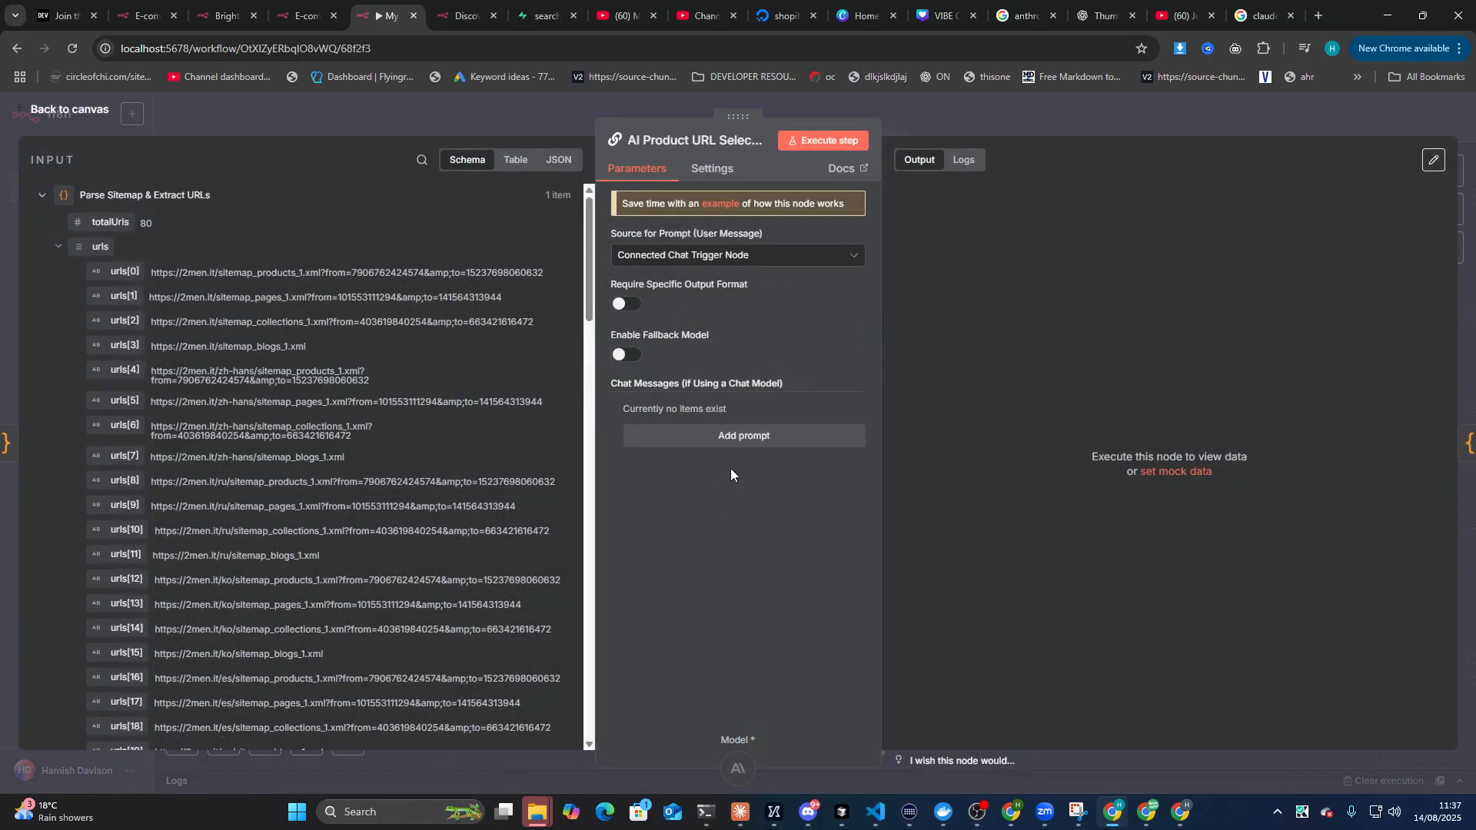
pyautogui.click(743, 435)
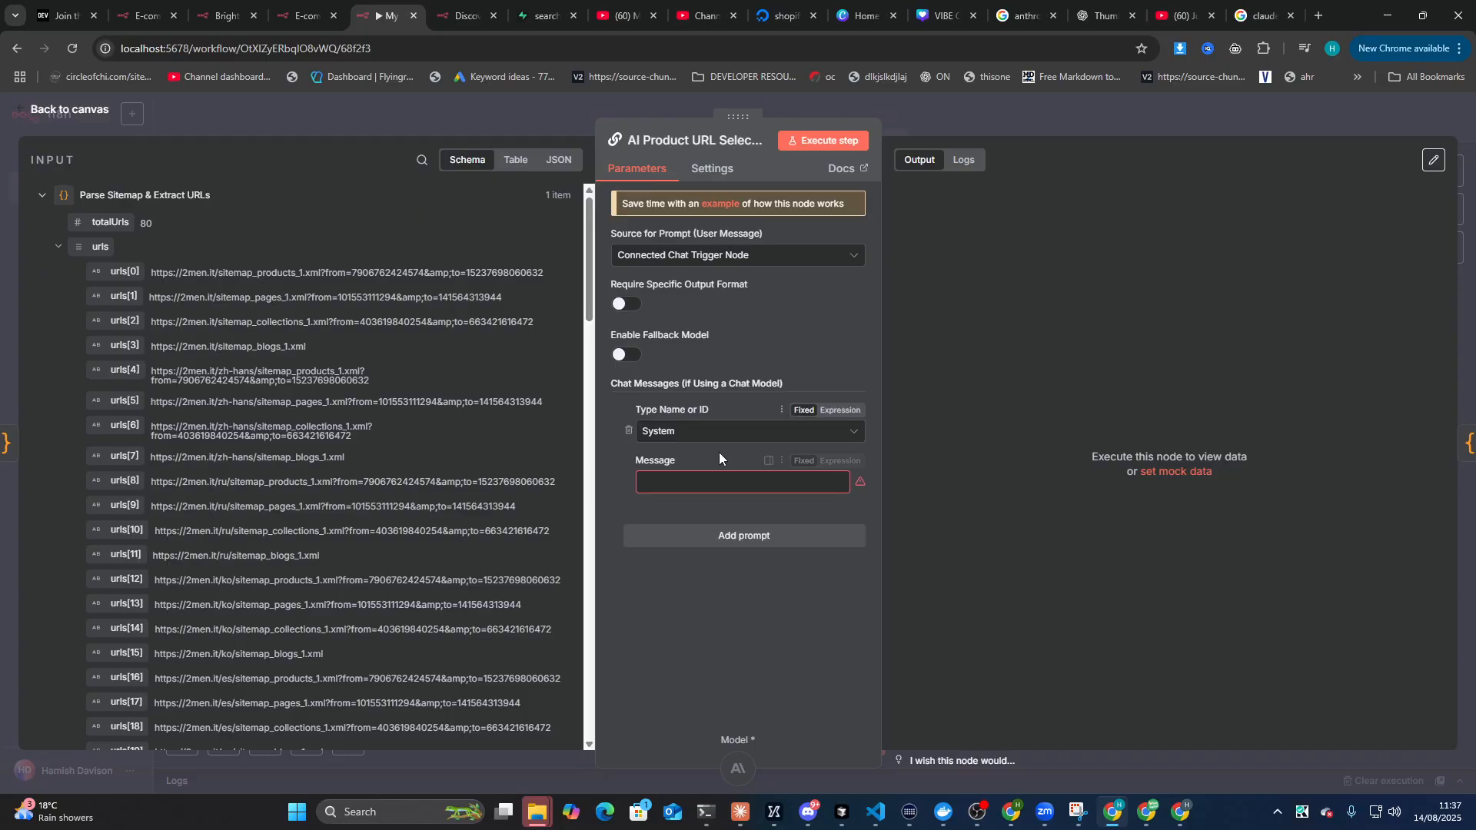
pyautogui.click(741, 482)
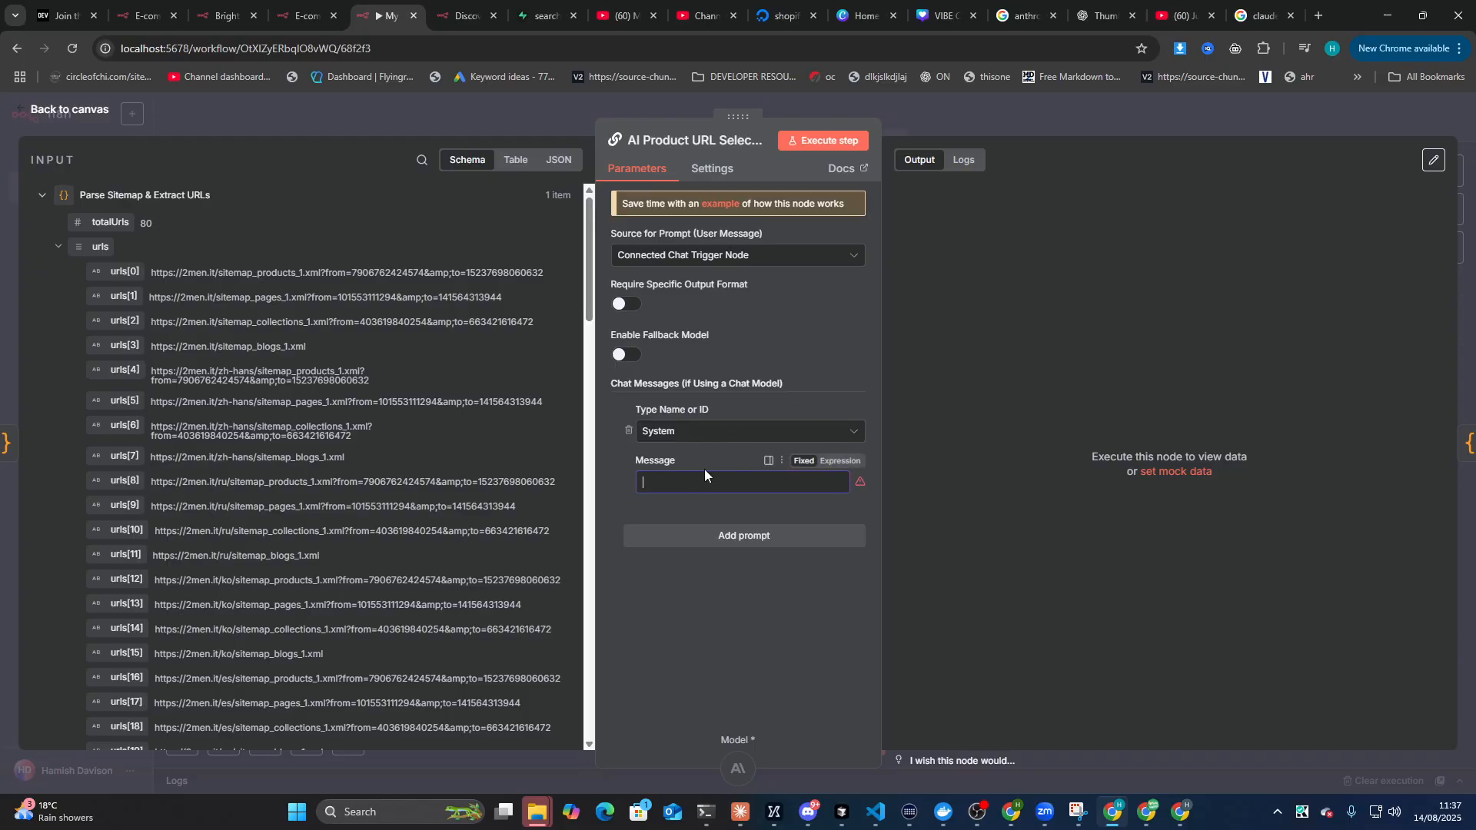
pyautogui.write('Select the base')
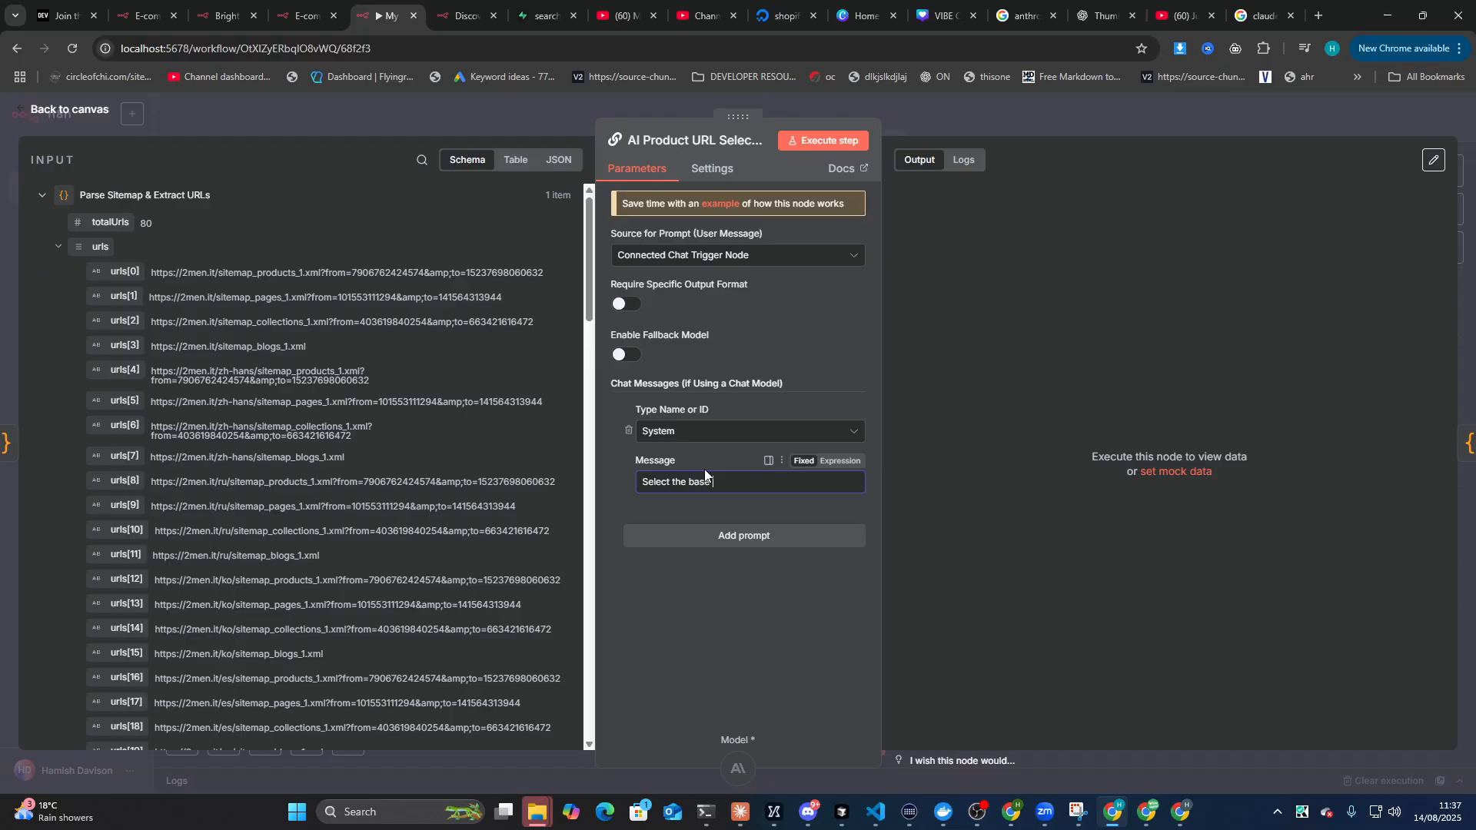
pyautogui.write('languae')
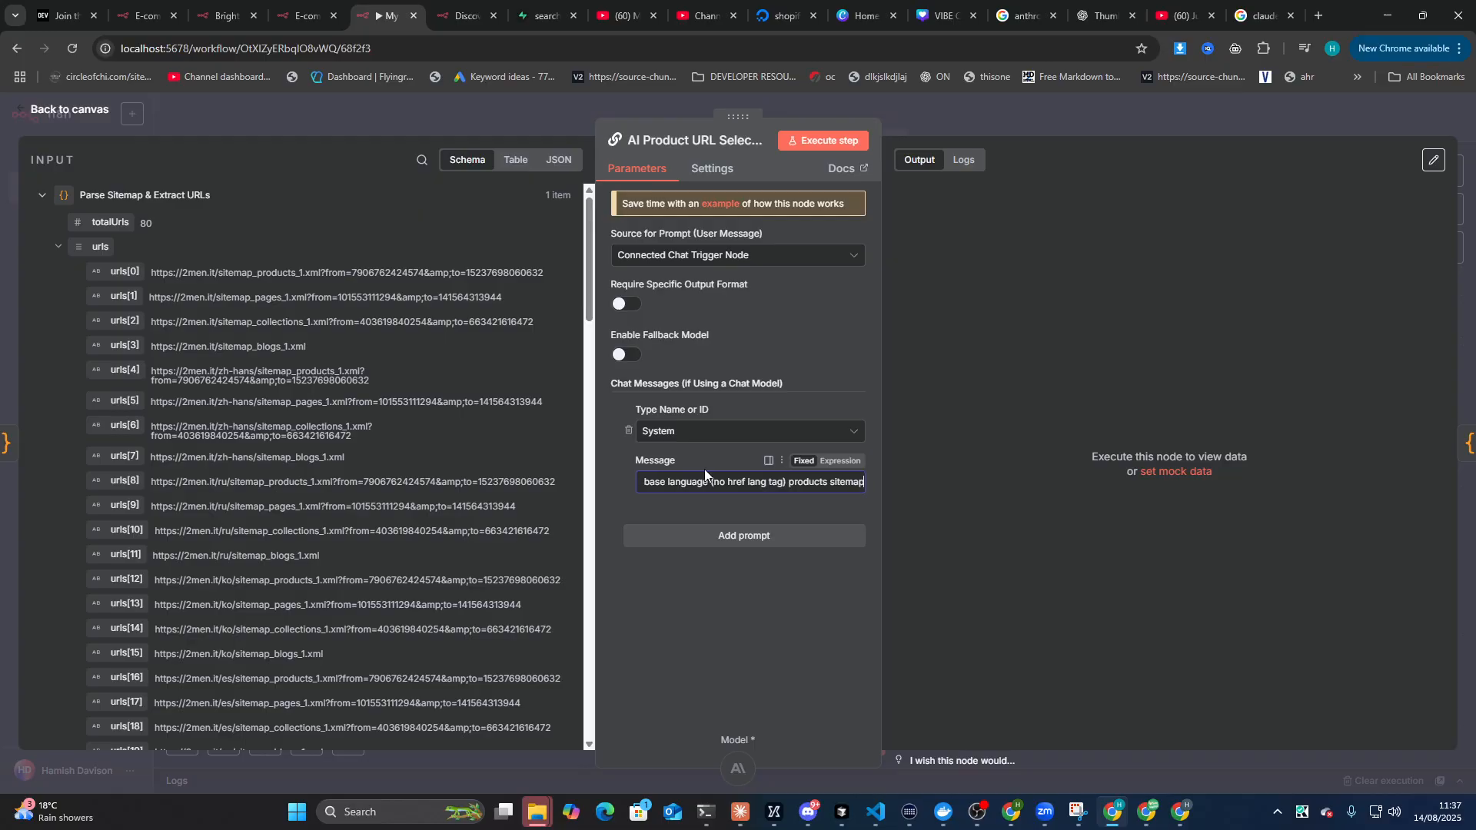
pyautogui.click(821, 139)
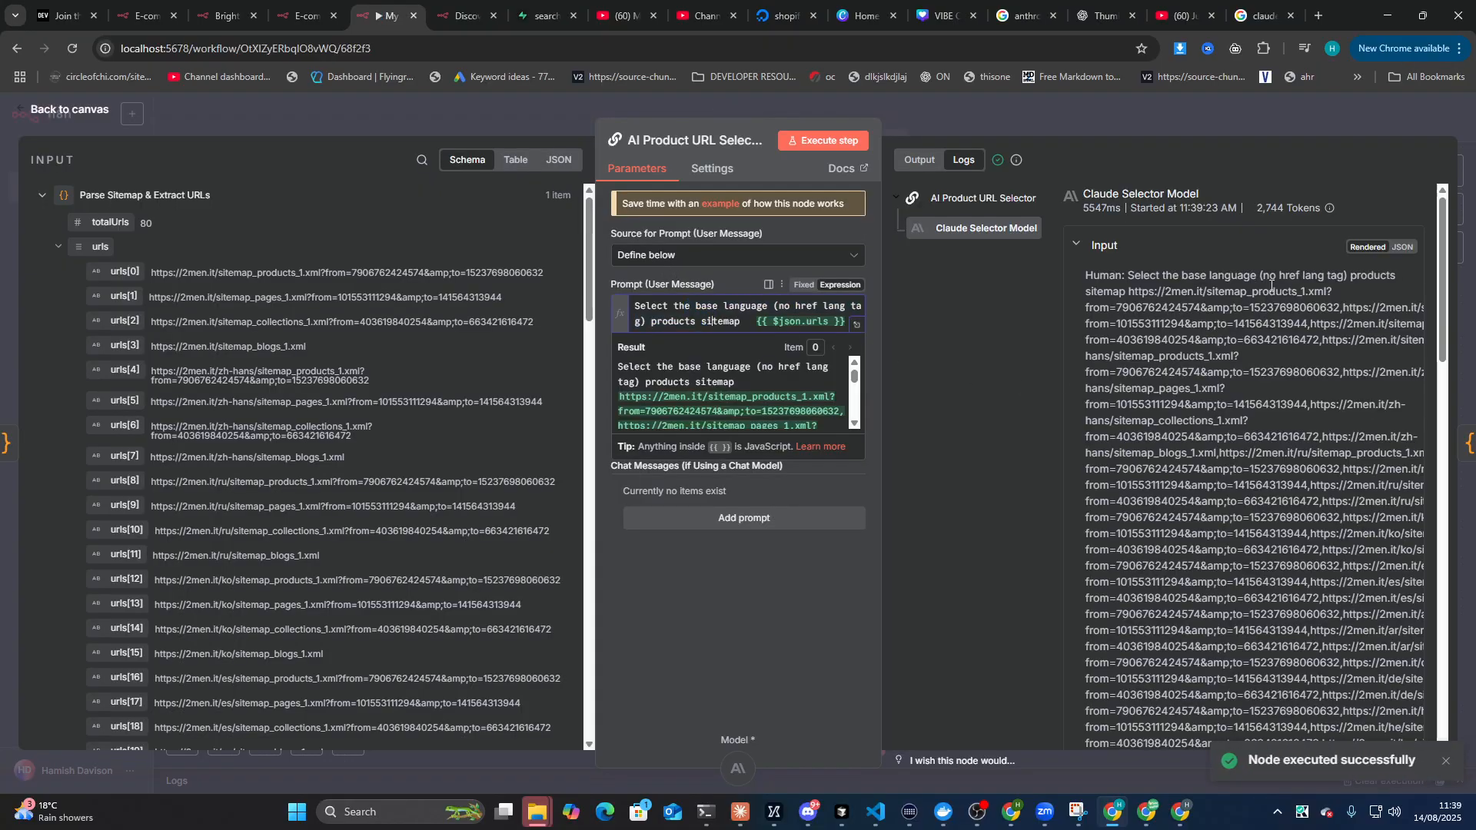
# Step: Add '- only respond with one link, which should be the index product sitemap without href lang' to the prompt
pyautogui.moveTo(1111, 290); pyautogui.dragTo(1317, 308)
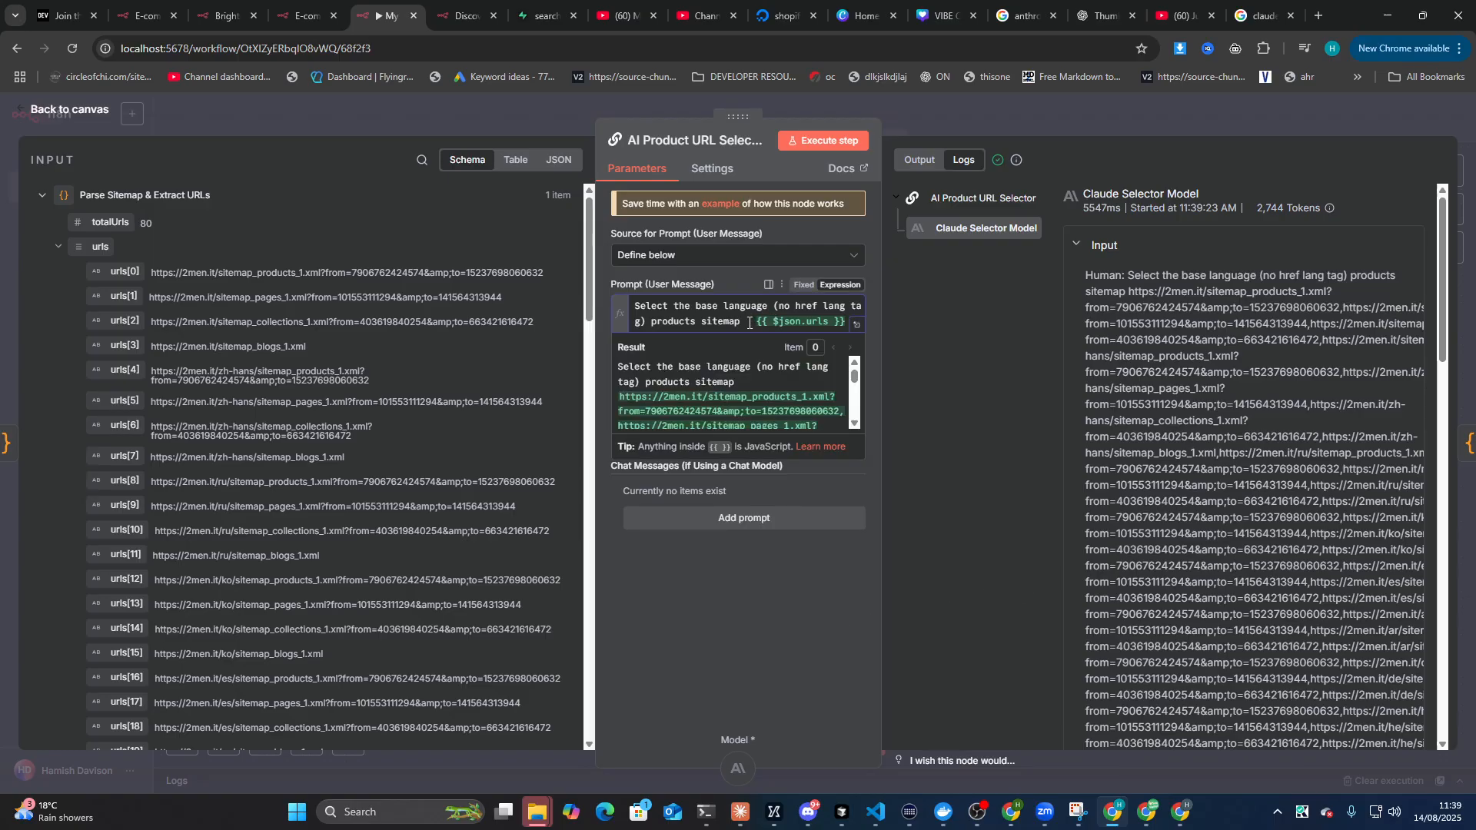
pyautogui.write('- only respond with one link,')
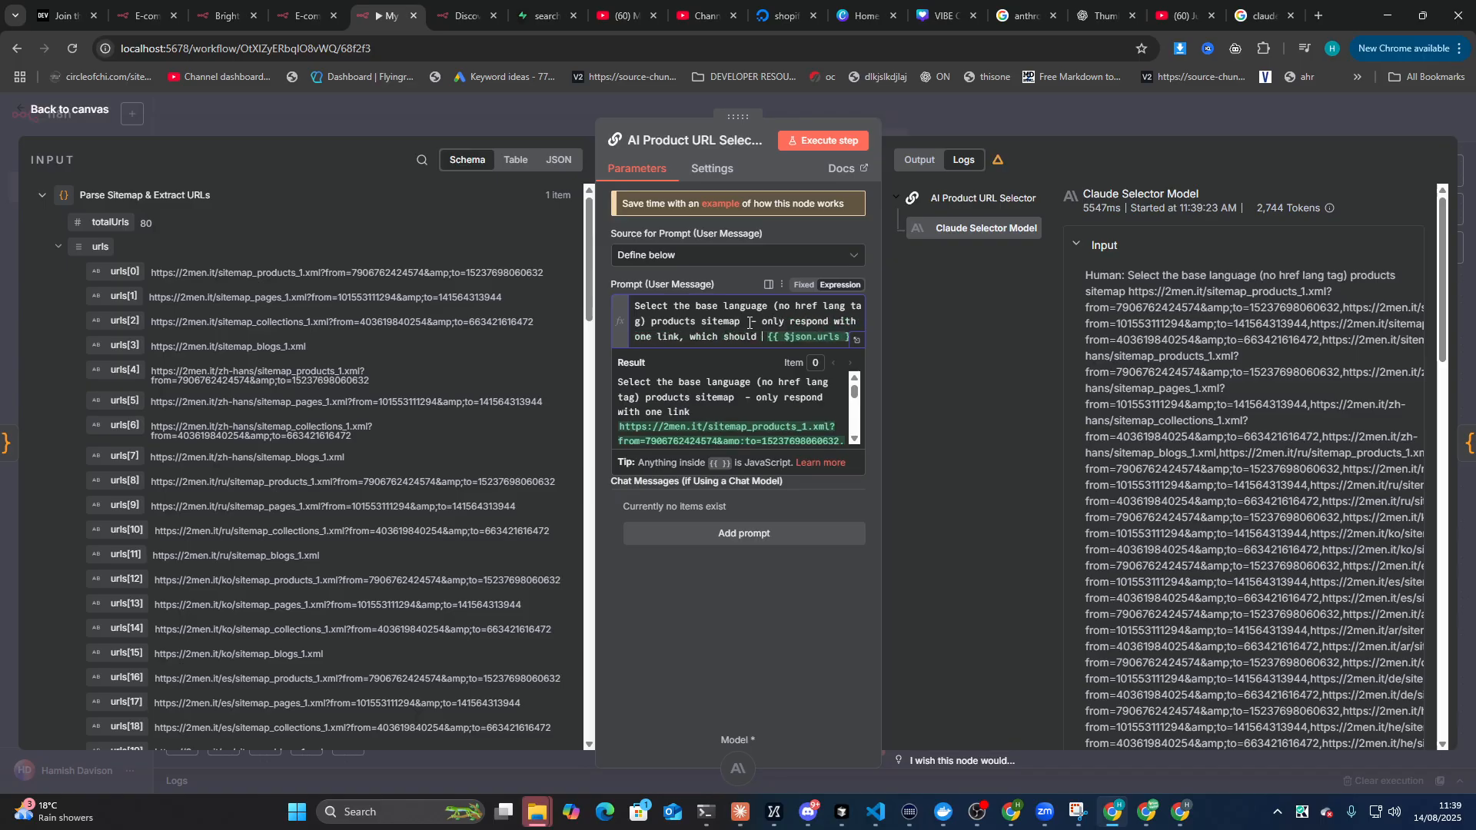
pyautogui.write('which should be the index')
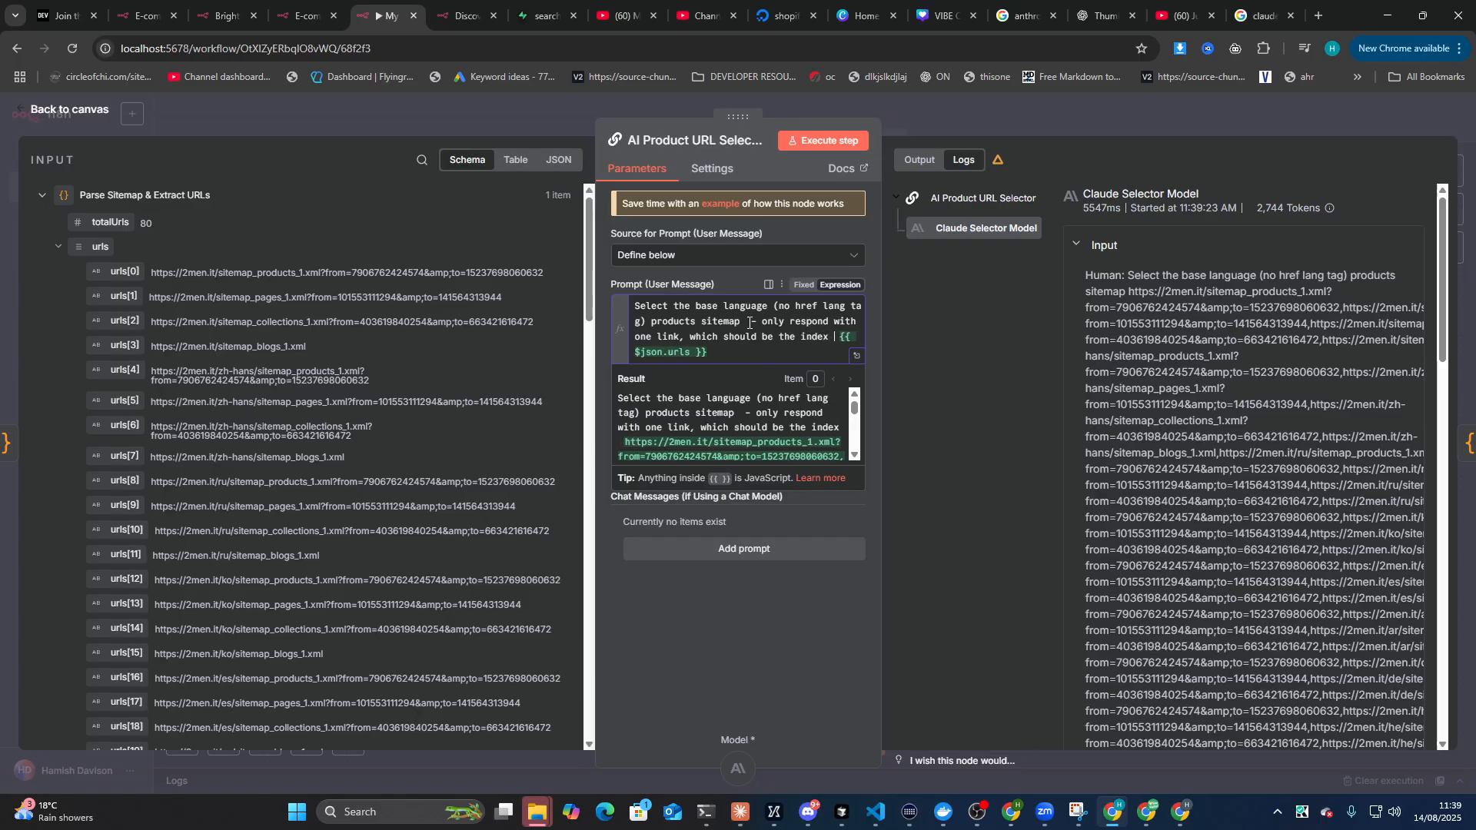
pyautogui.write('product sitemap without href lang')
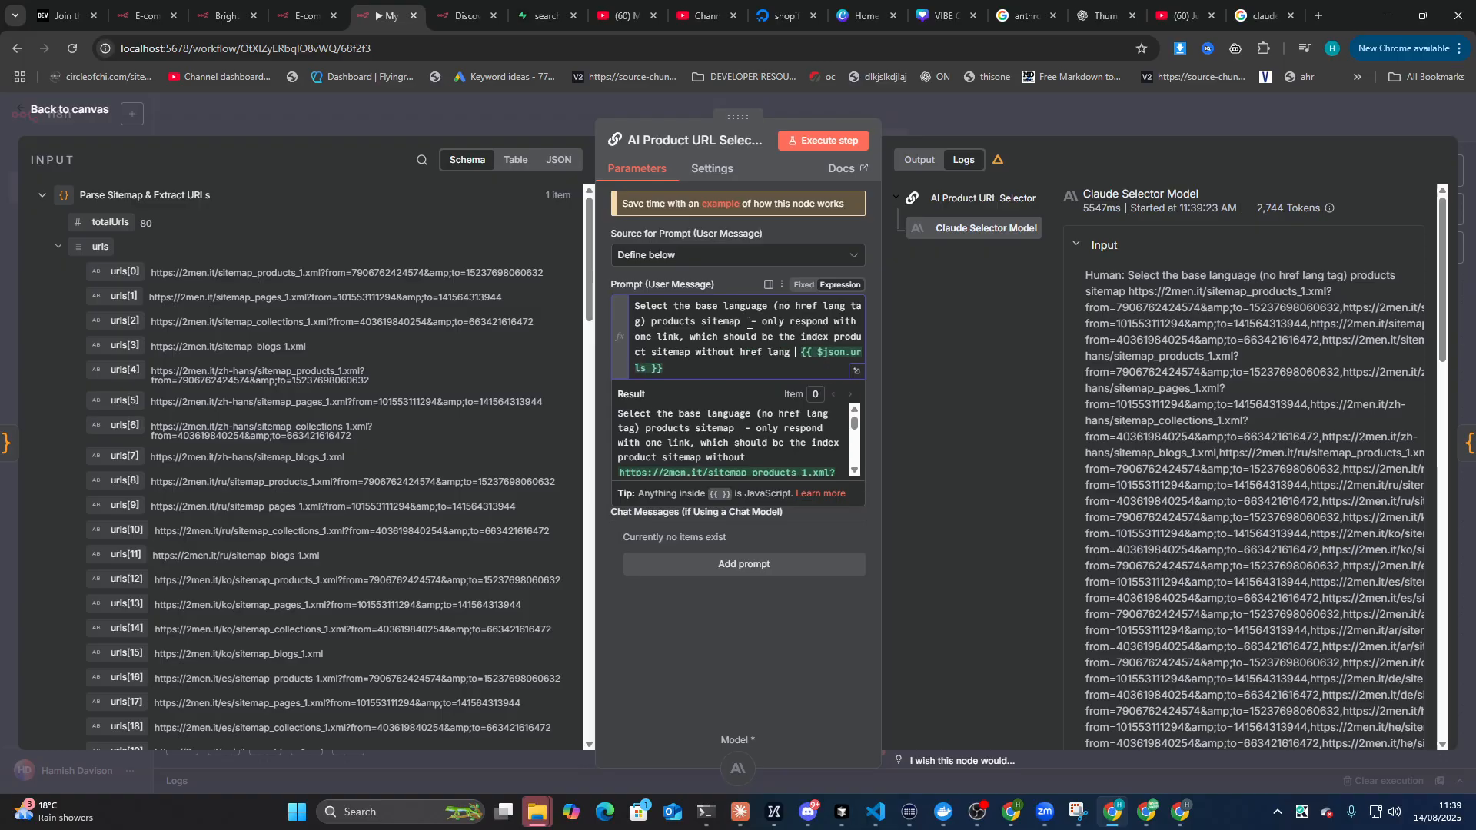
pyautogui.click(827, 140)
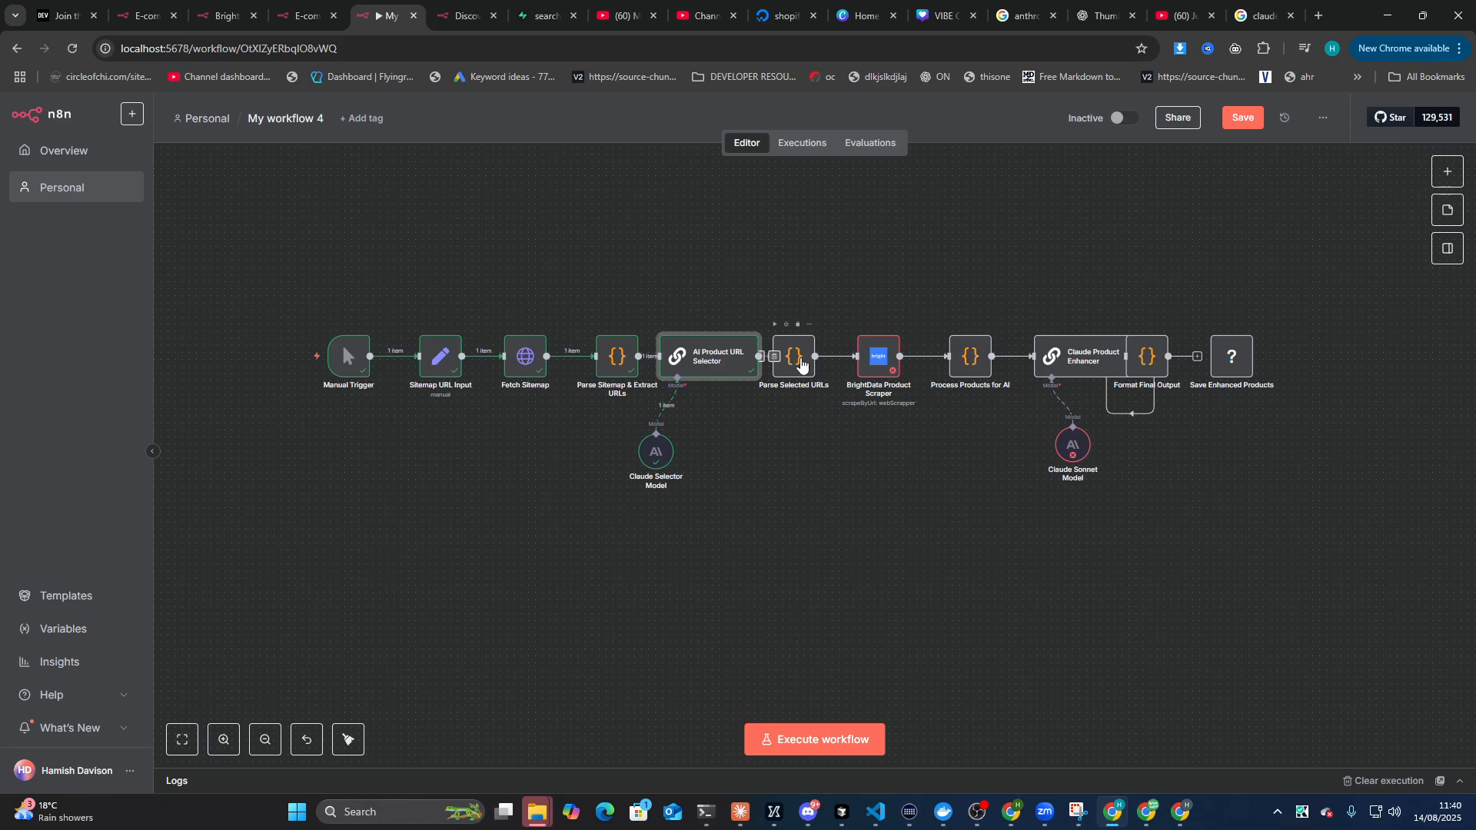
# Step: Select the products sitemap URL in Parse Selected URLs output and start a new Chrome tab
pyautogui.click(877, 356)
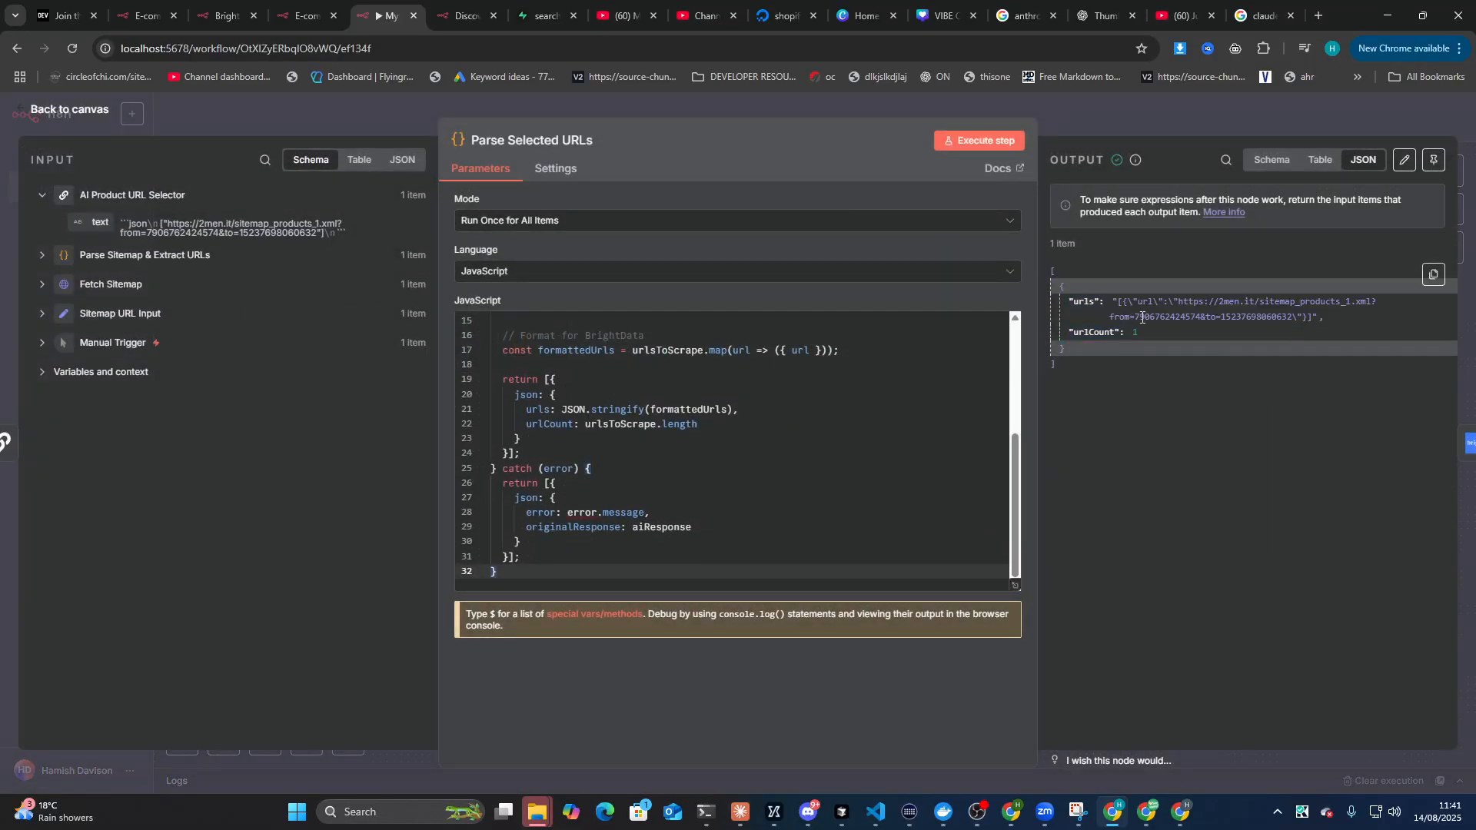
pyautogui.moveTo(1166, 301); pyautogui.dragTo(1294, 318)
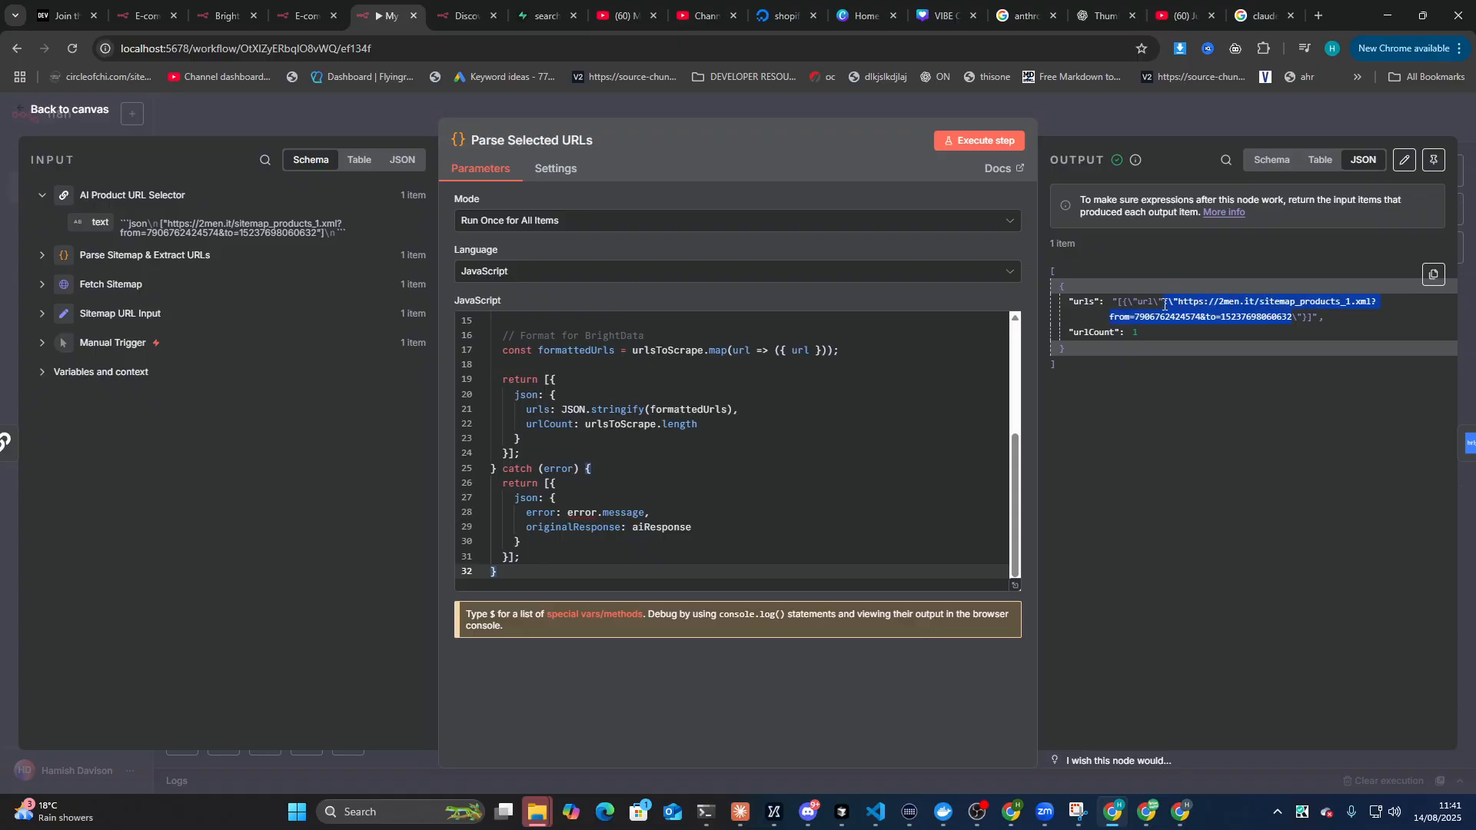
pyautogui.click(1316, 16)
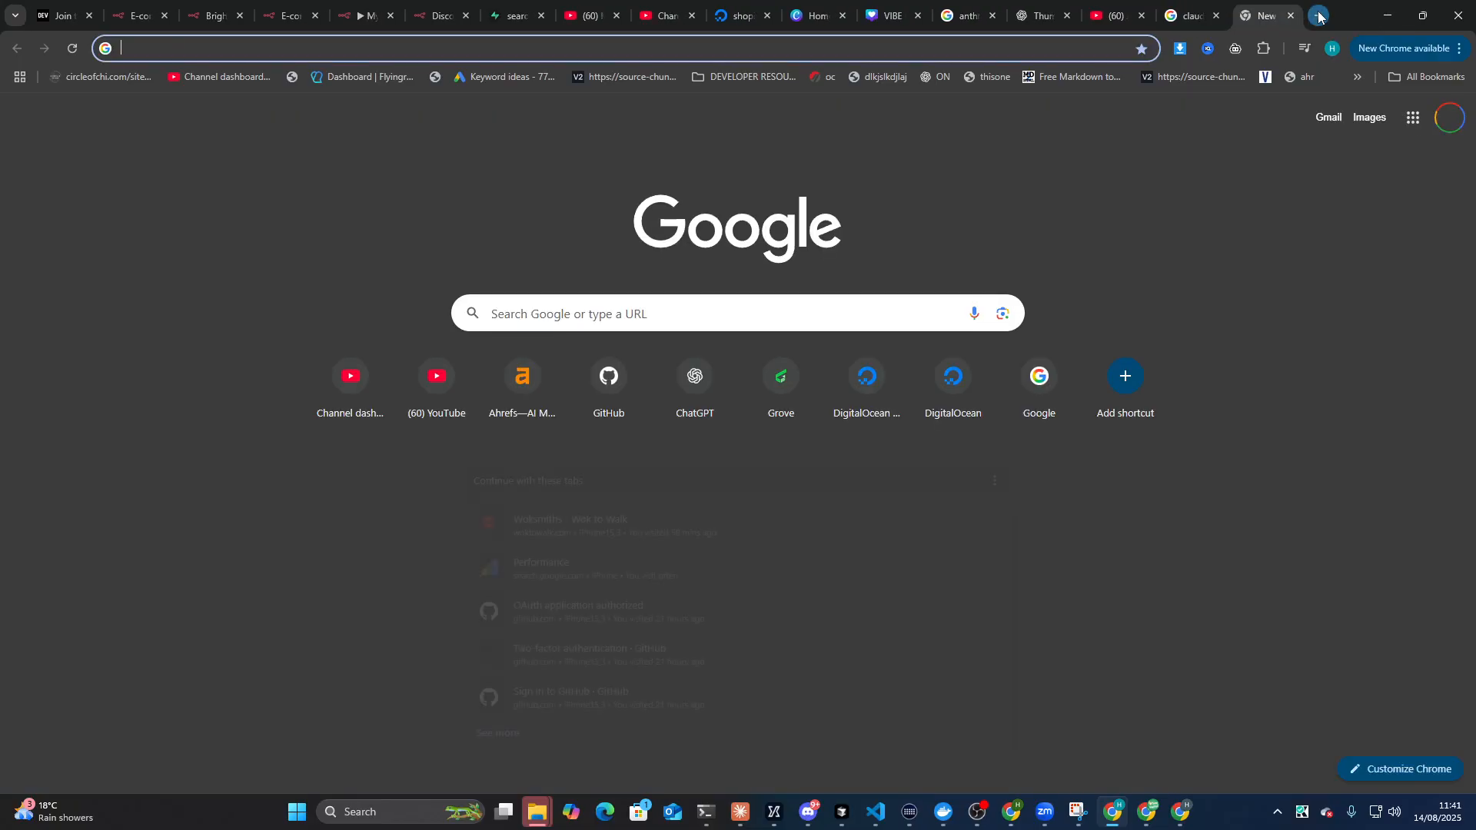
pyautogui.write('2men.it/sitemap_products_1.xml?from=7906762424574&to=15237698060632')
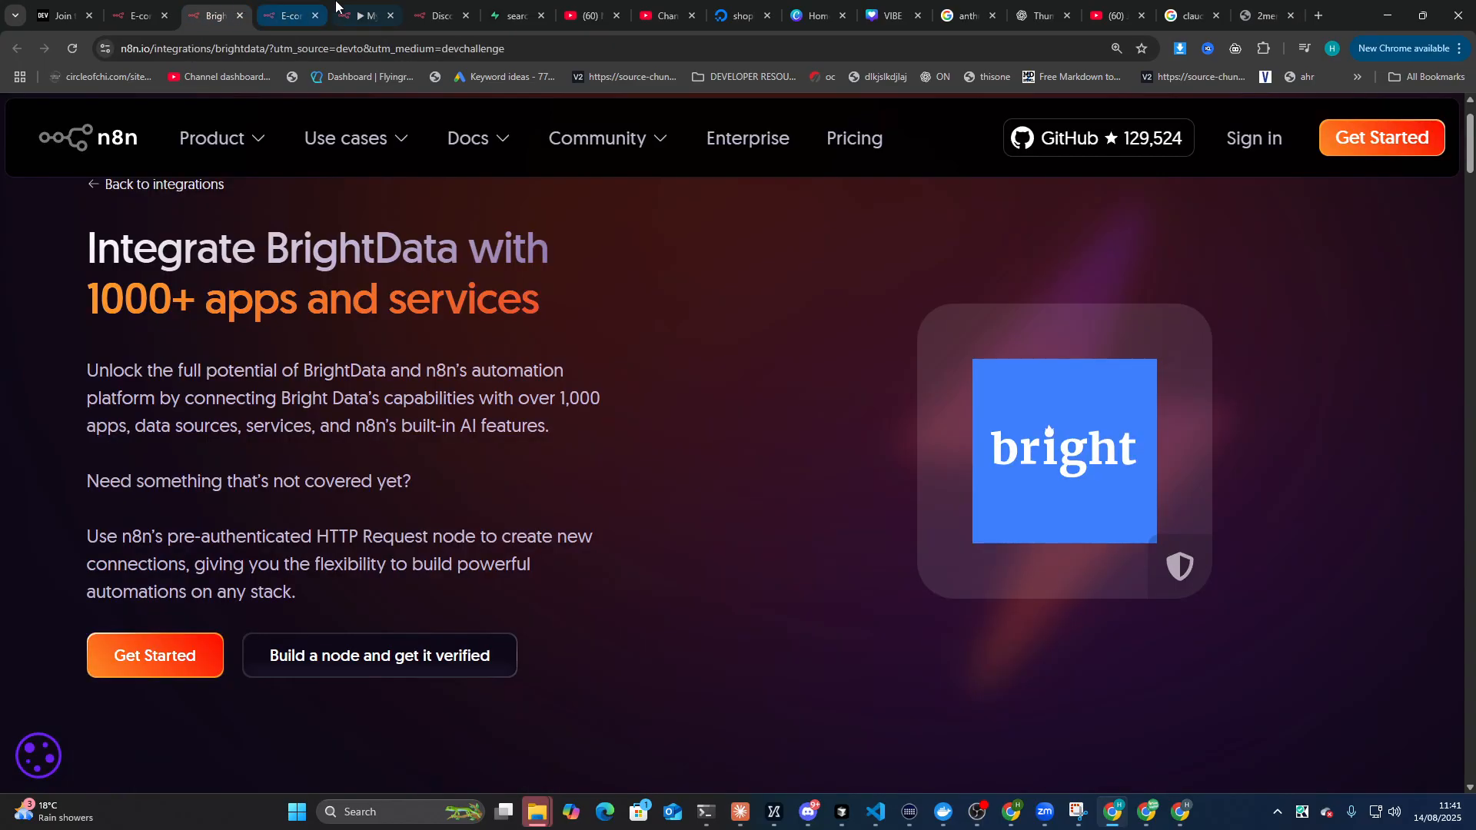
pyautogui.click(362, 17)
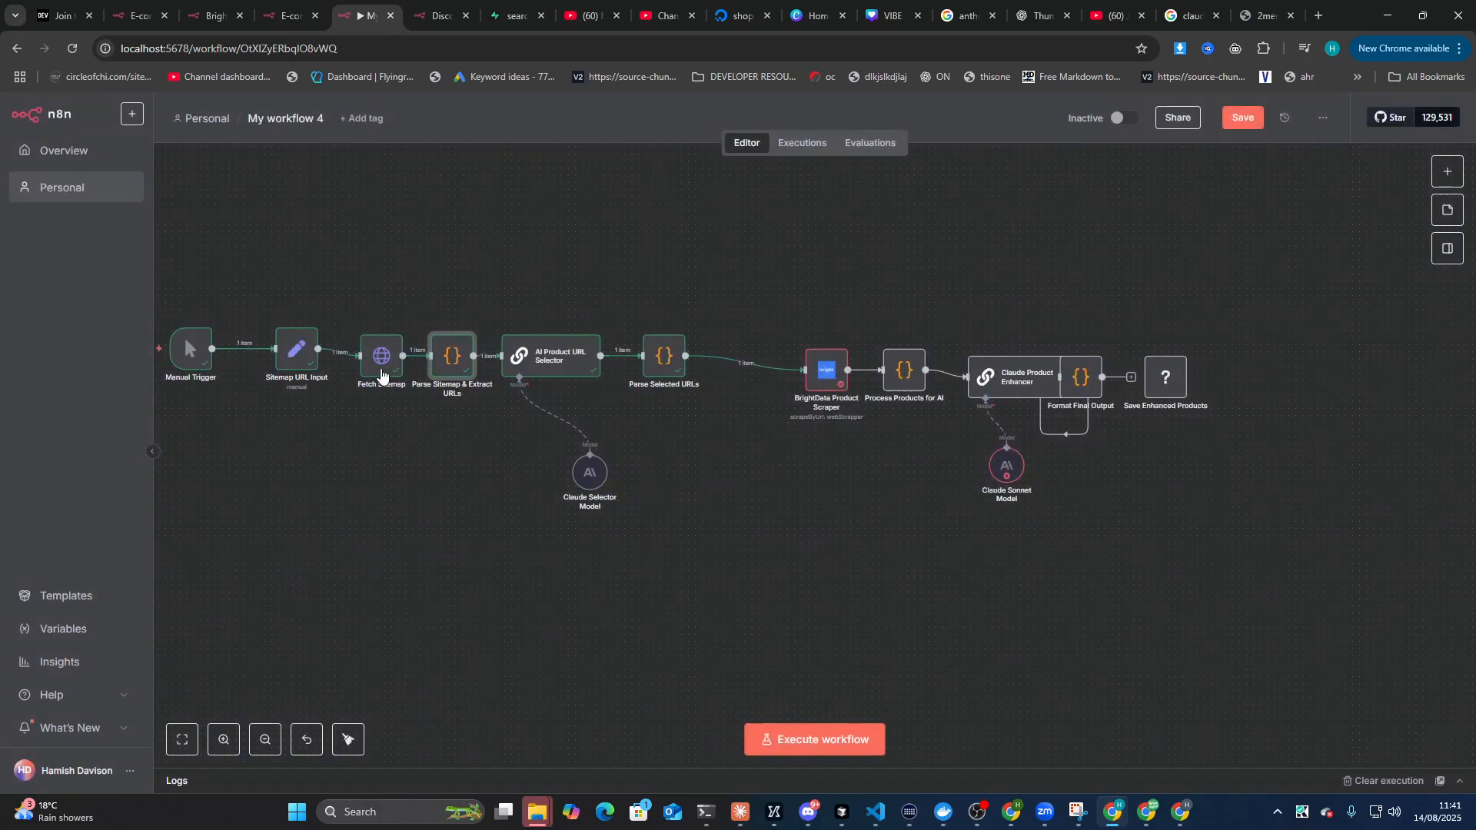
# Step: Duplicate Fetch Sitemap as Fetch Sitemap1 after Parse Selected URLs, then reopen Parse Selected URLs
pyautogui.doubleClick(381, 356)
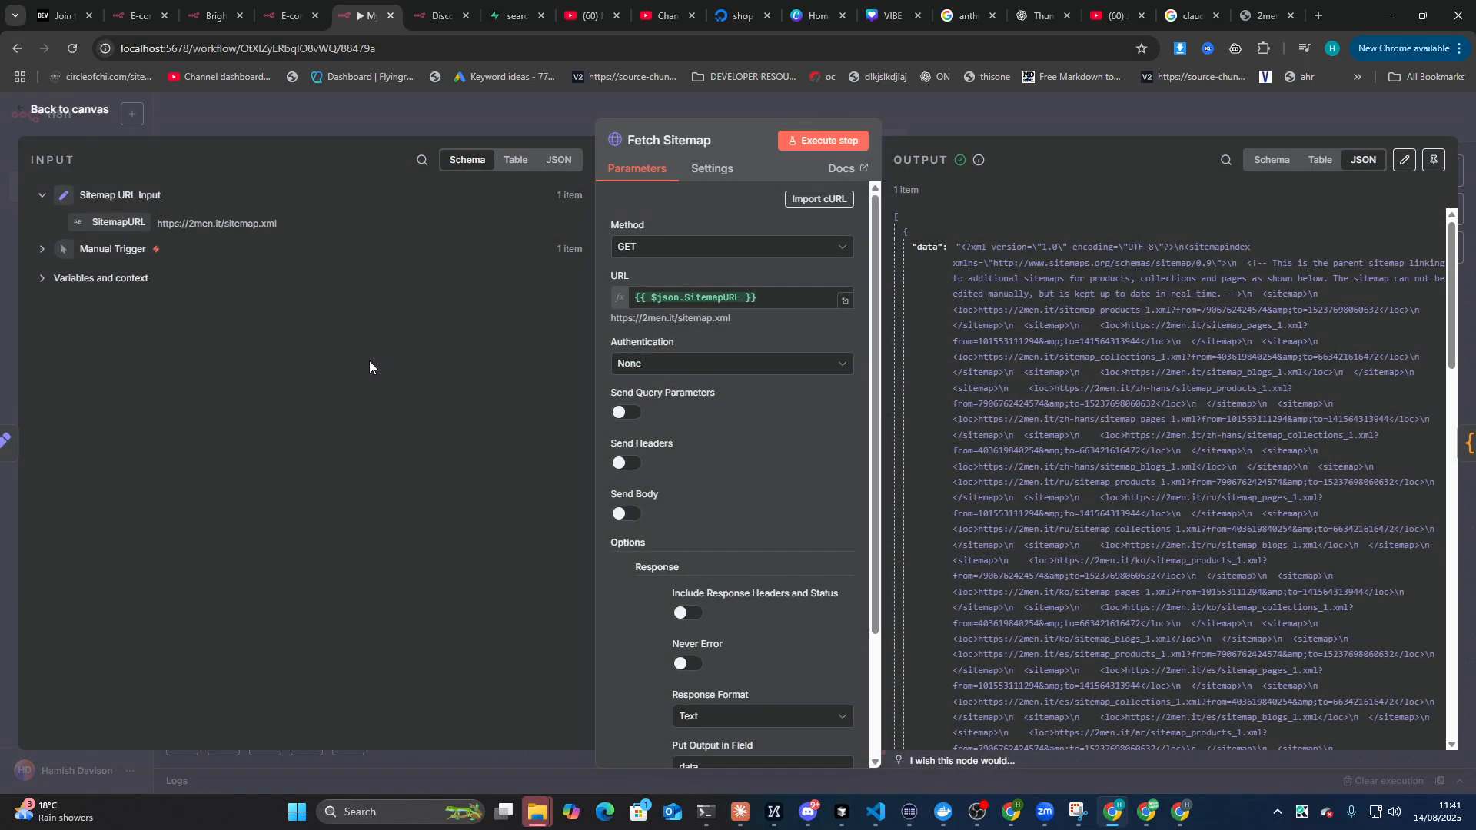
pyautogui.click(66, 109)
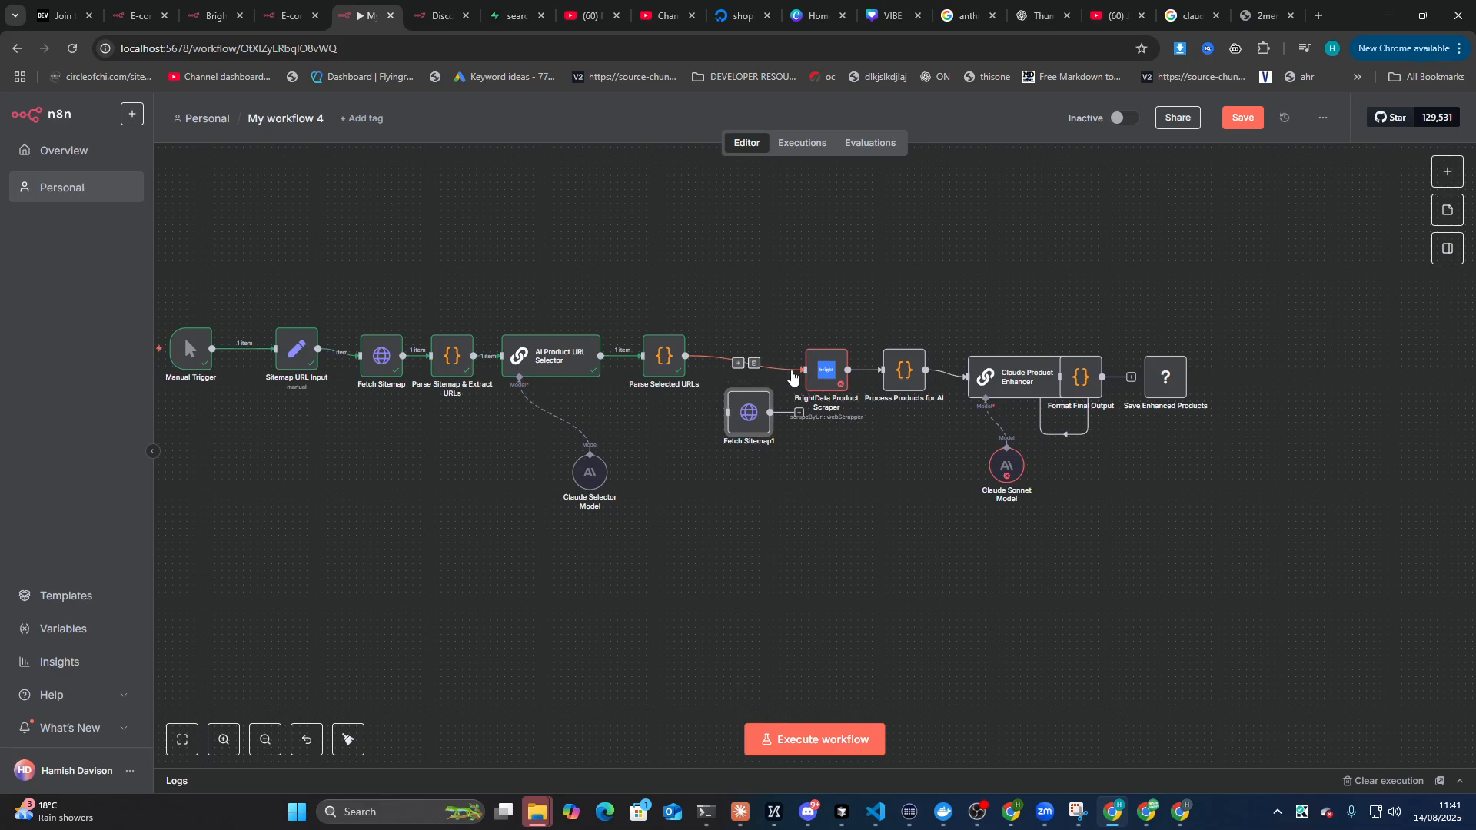
pyautogui.doubleClick(747, 412)
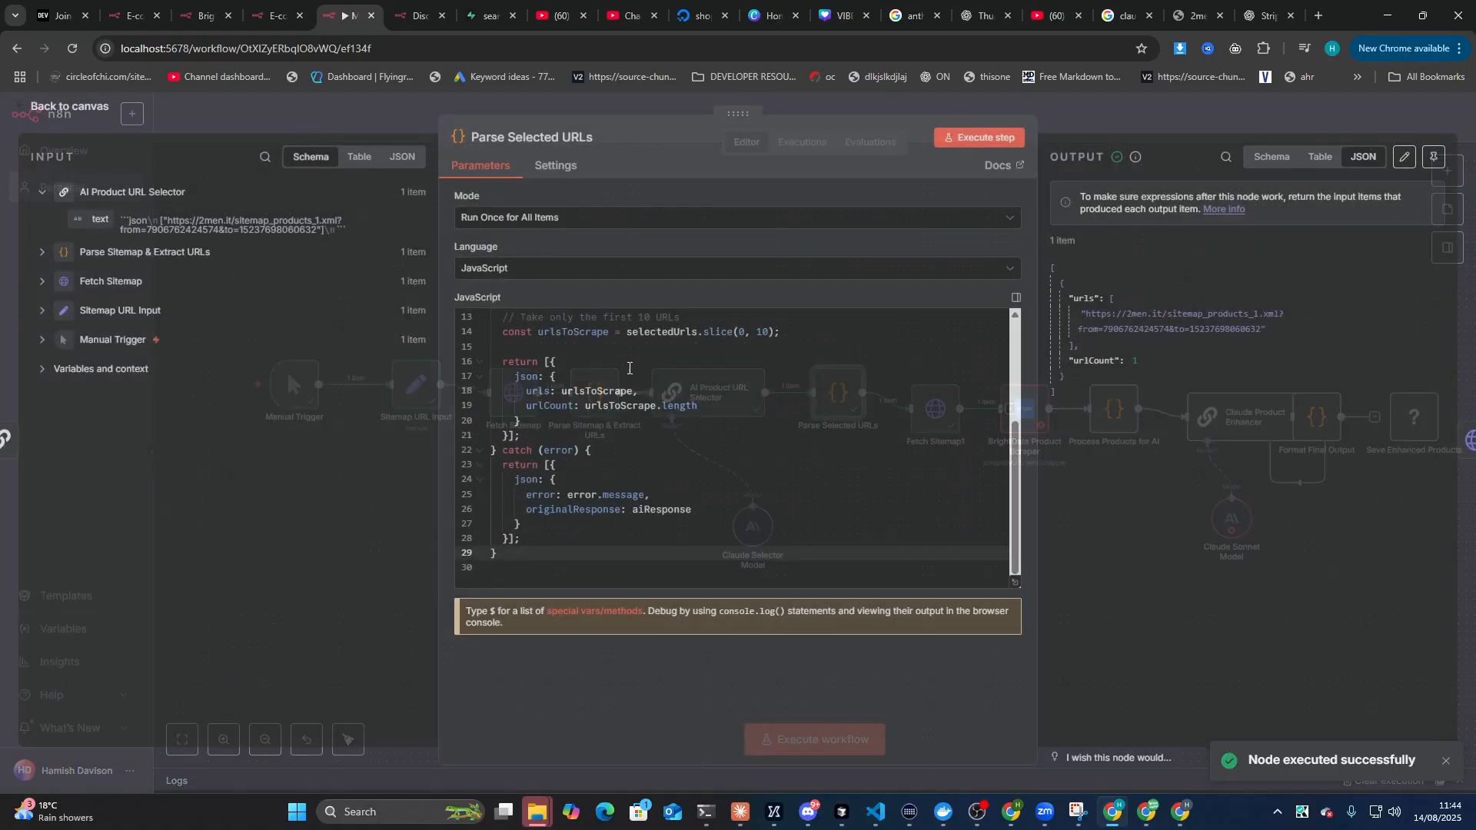
# Step: Read ChatGPT's simplified raw-URL code, then return to the full n8n workflow
pyautogui.click(539, 15)
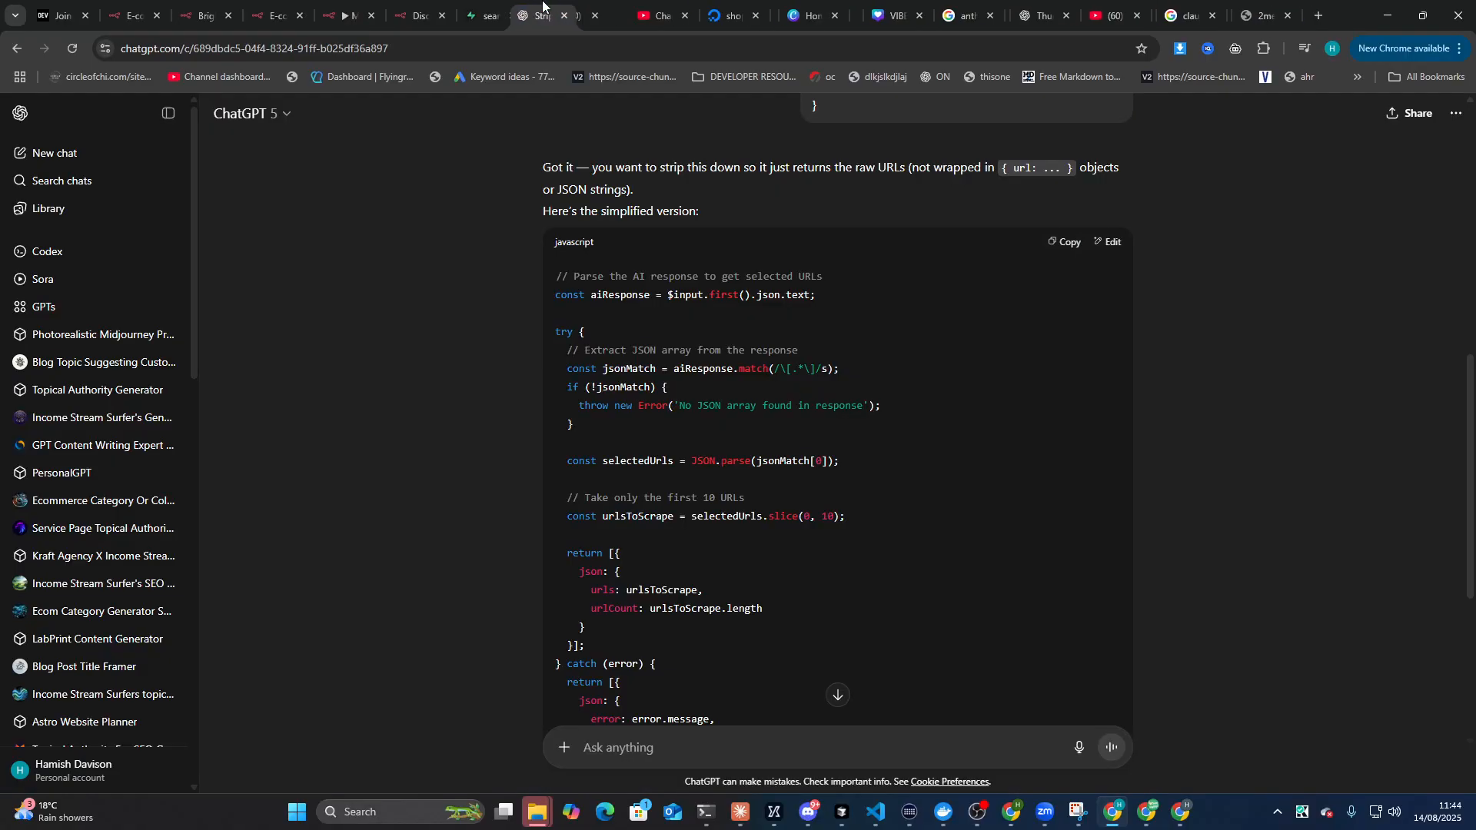
pyautogui.scroll(-3)
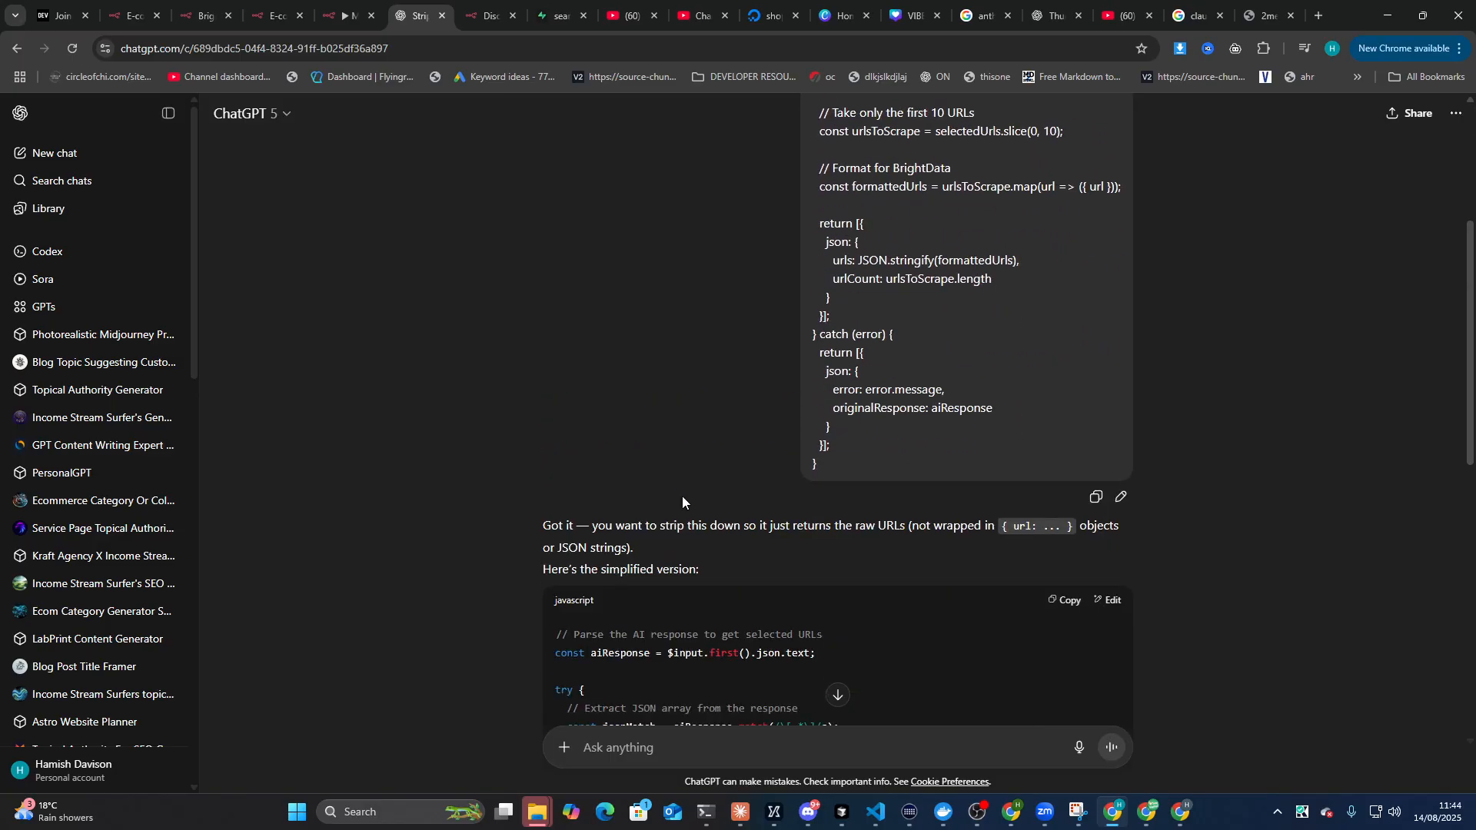
pyautogui.scroll(-3)
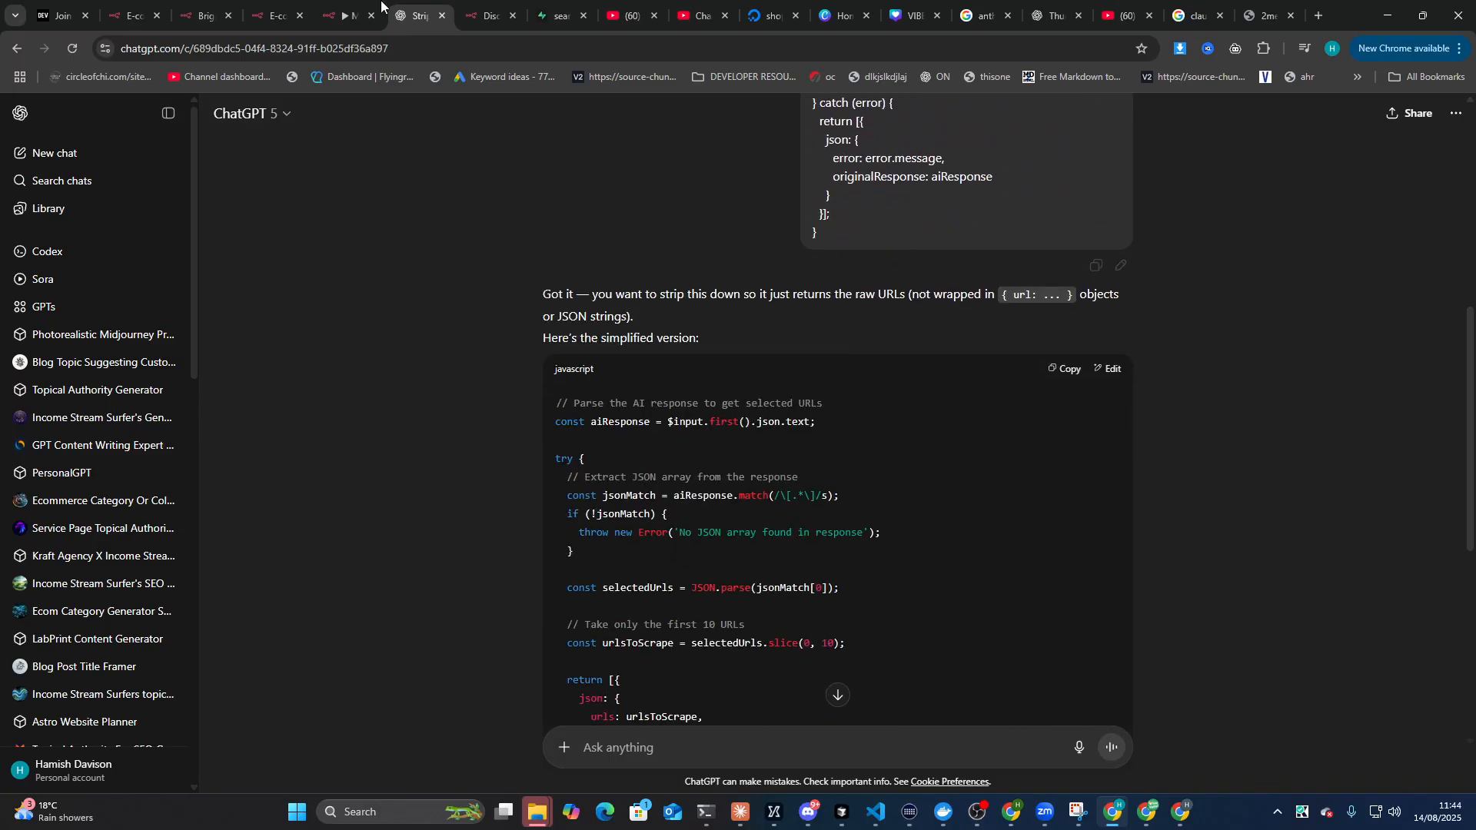
pyautogui.click(346, 15)
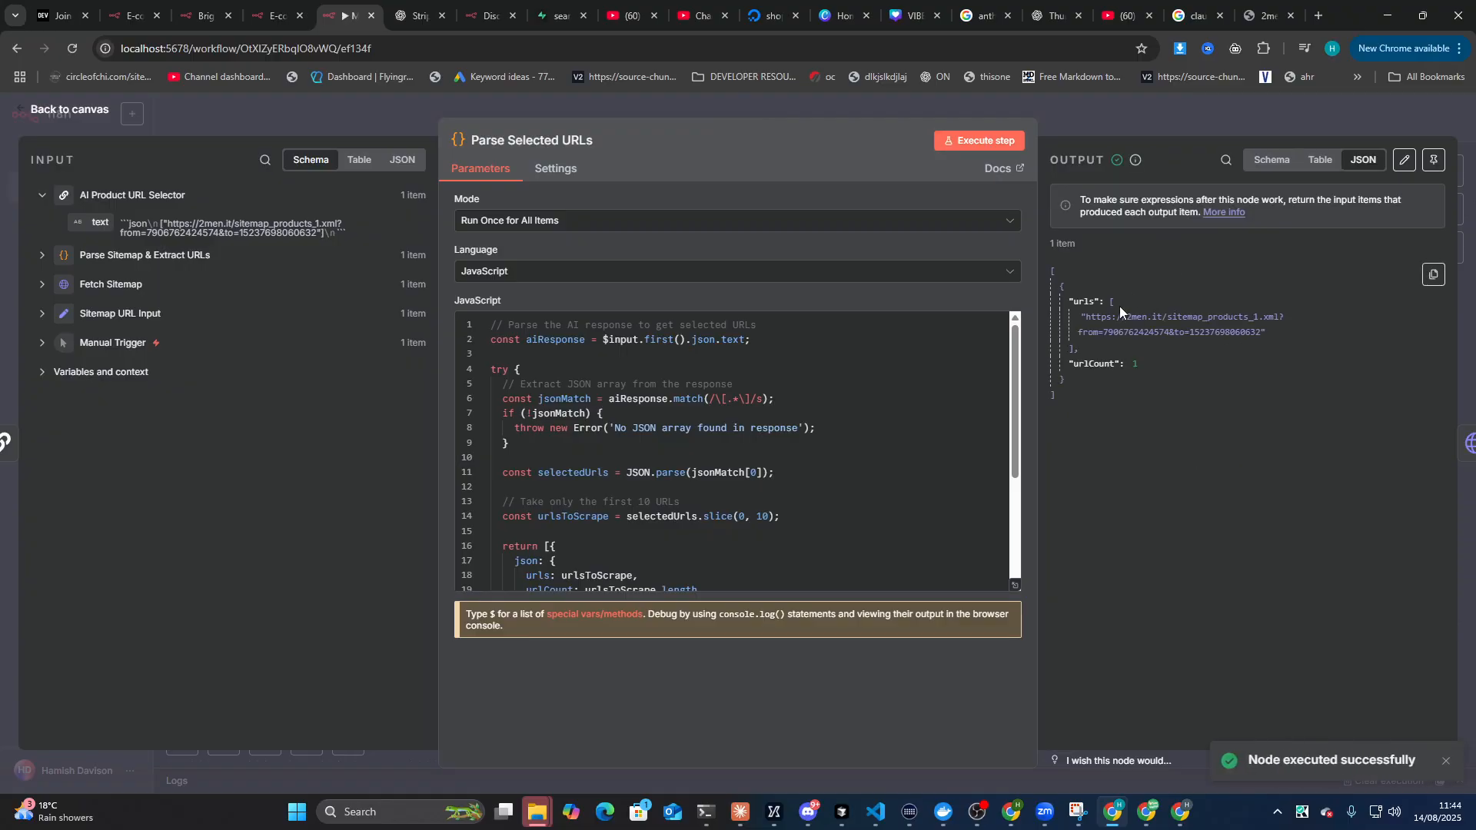
pyautogui.click(68, 109)
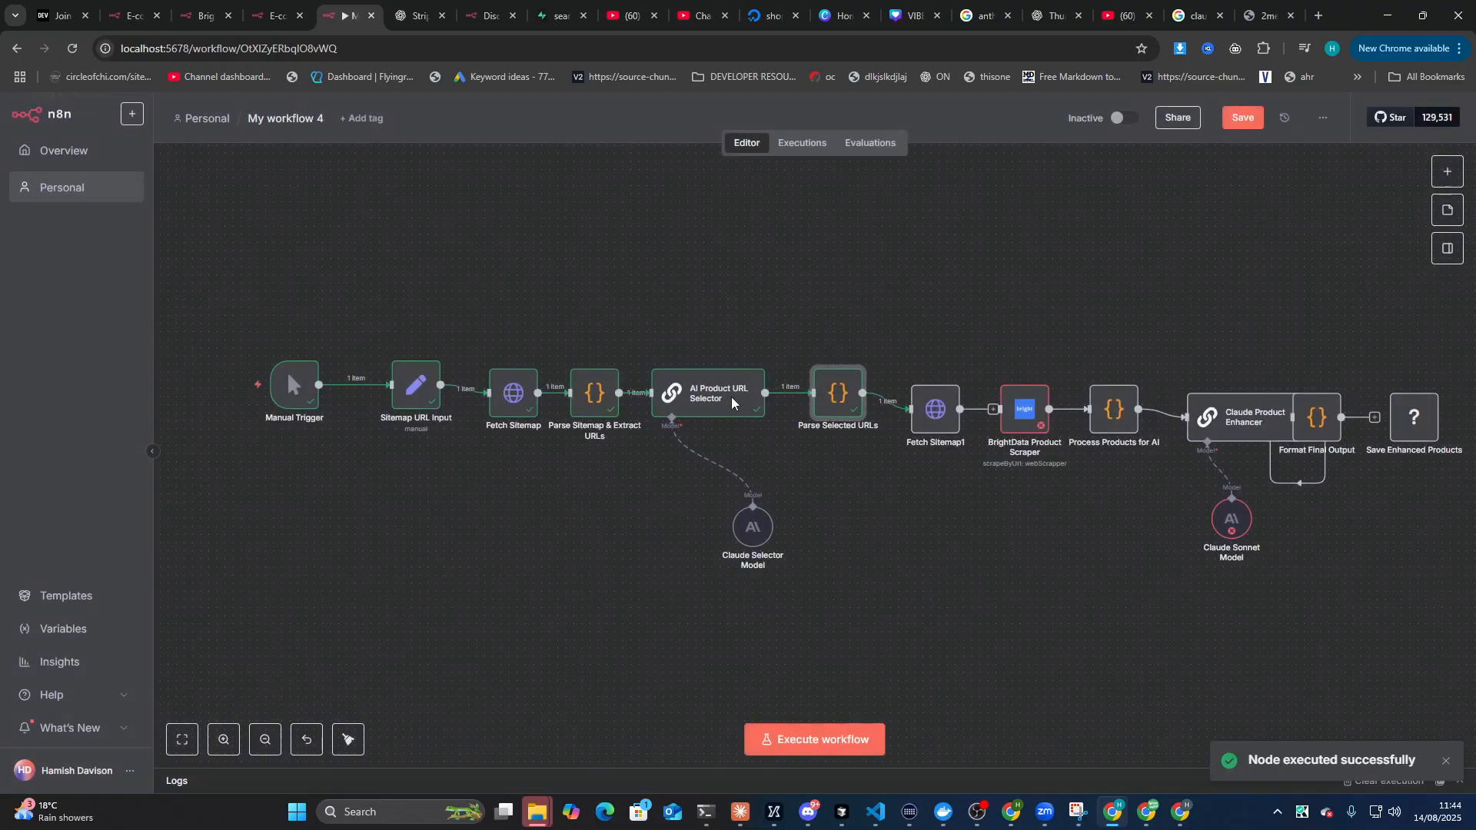
# Step: Point Fetch Sitemap1 at {{ $json.urls[0] }} and open the new Parse Selected URLs1 node
pyautogui.doubleClick(934, 408)
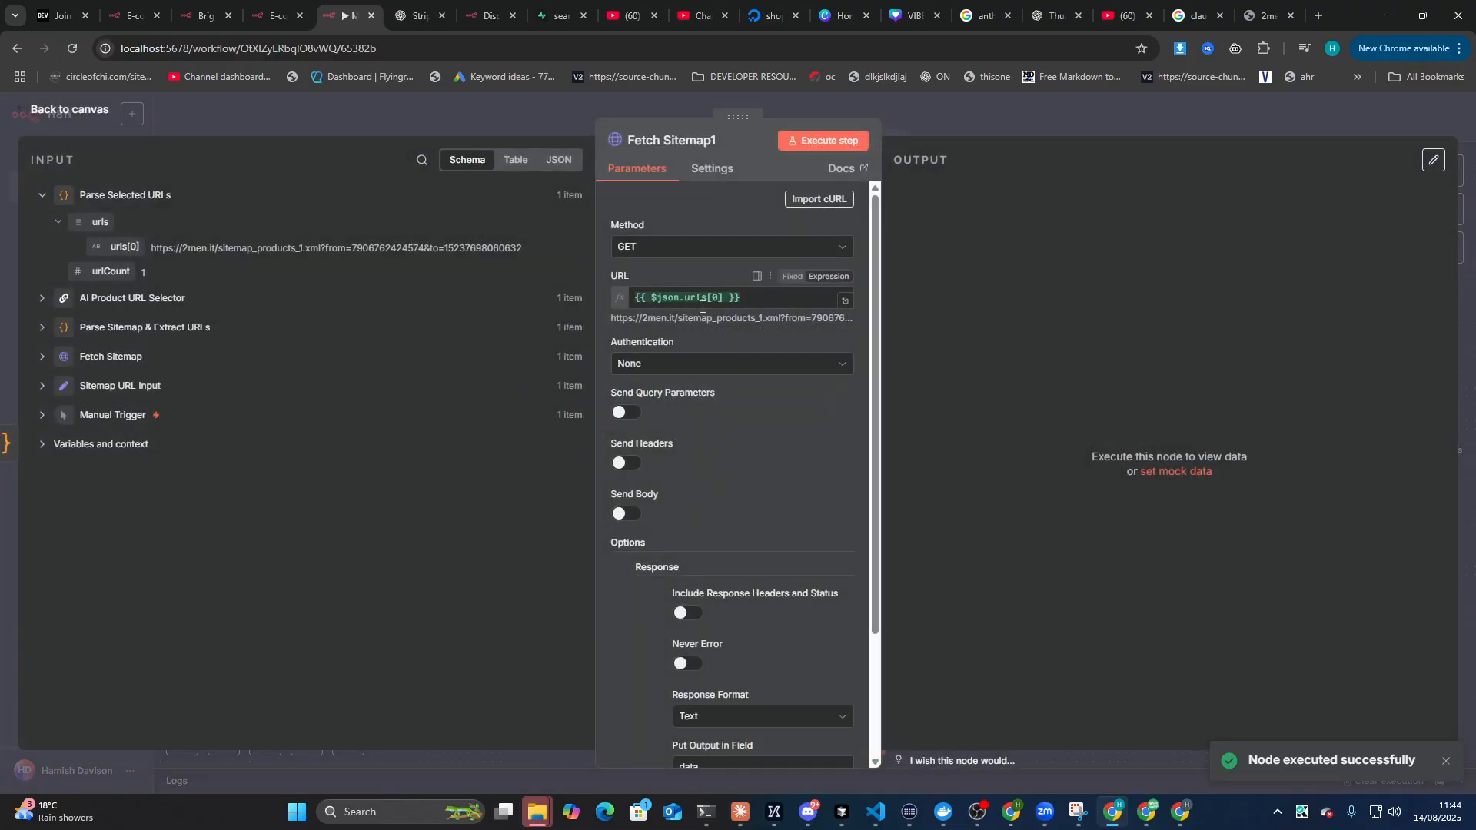
pyautogui.click(827, 140)
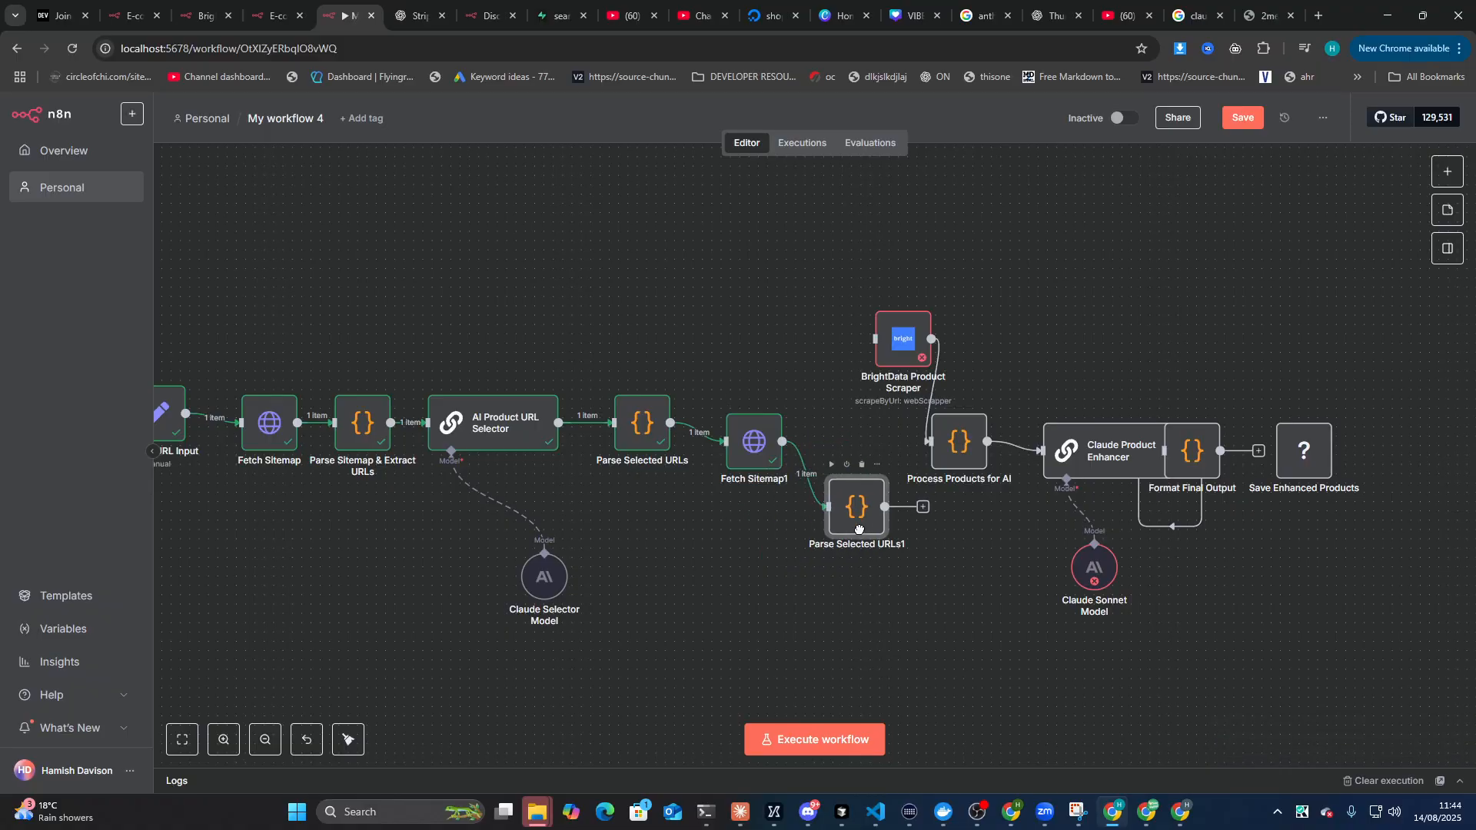
pyautogui.doubleClick(856, 506)
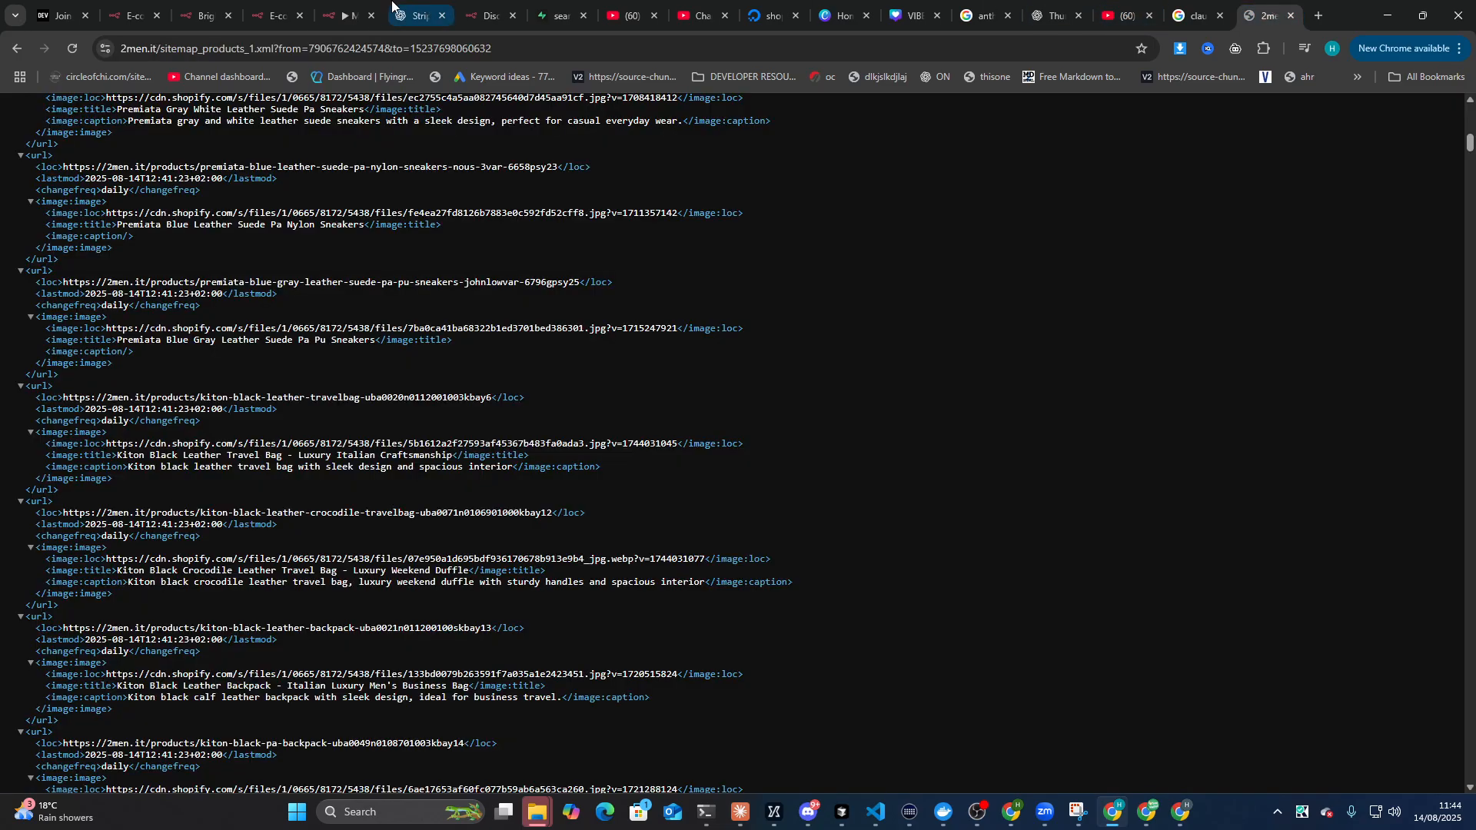
# Step: Bring ChatGPT's sitemap-parsing code into Parse Selected URLs1 and execute it for product URLs
pyautogui.click(419, 16)
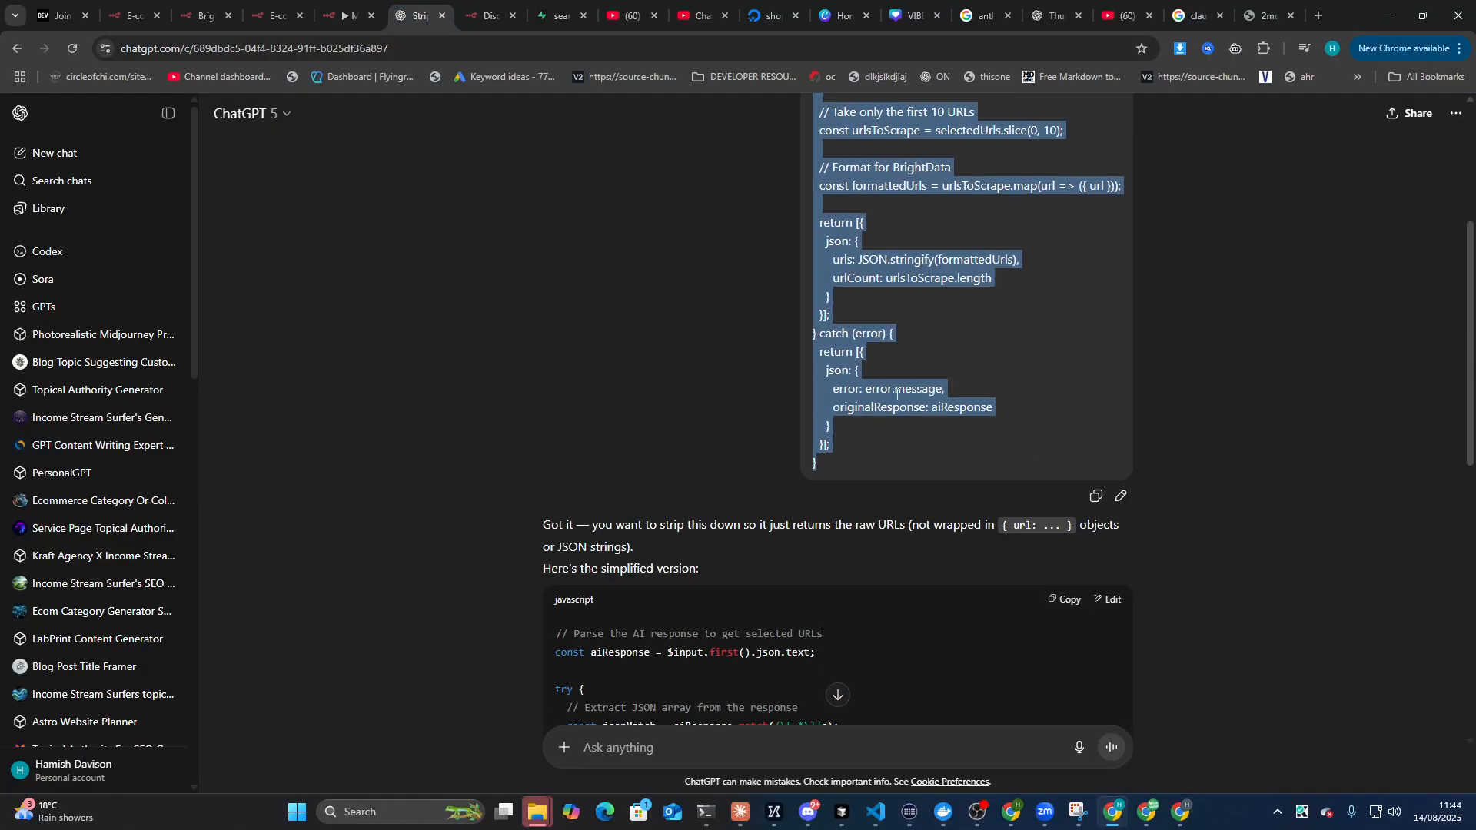
pyautogui.click(345, 15)
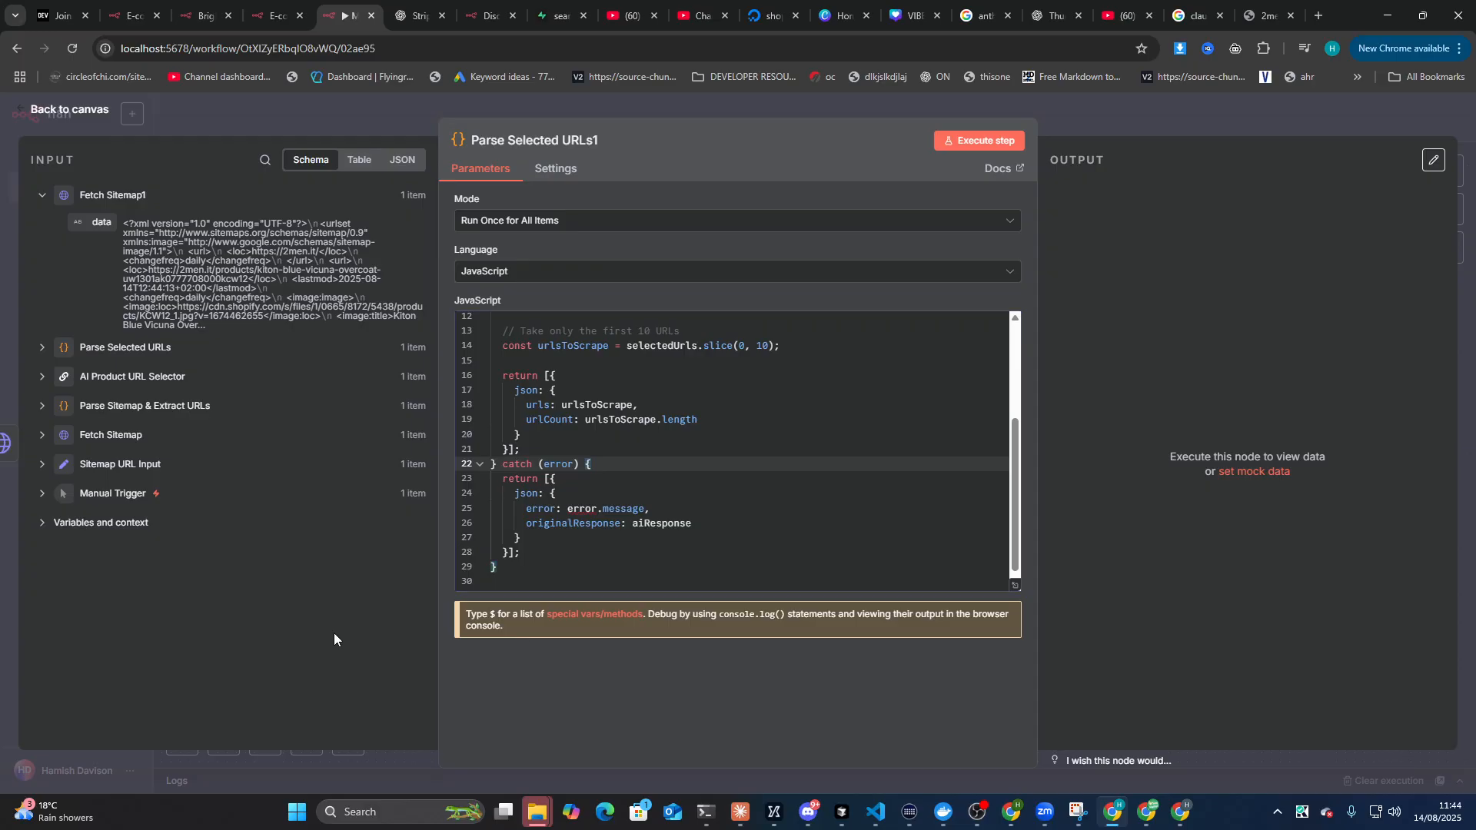
pyautogui.click(978, 140)
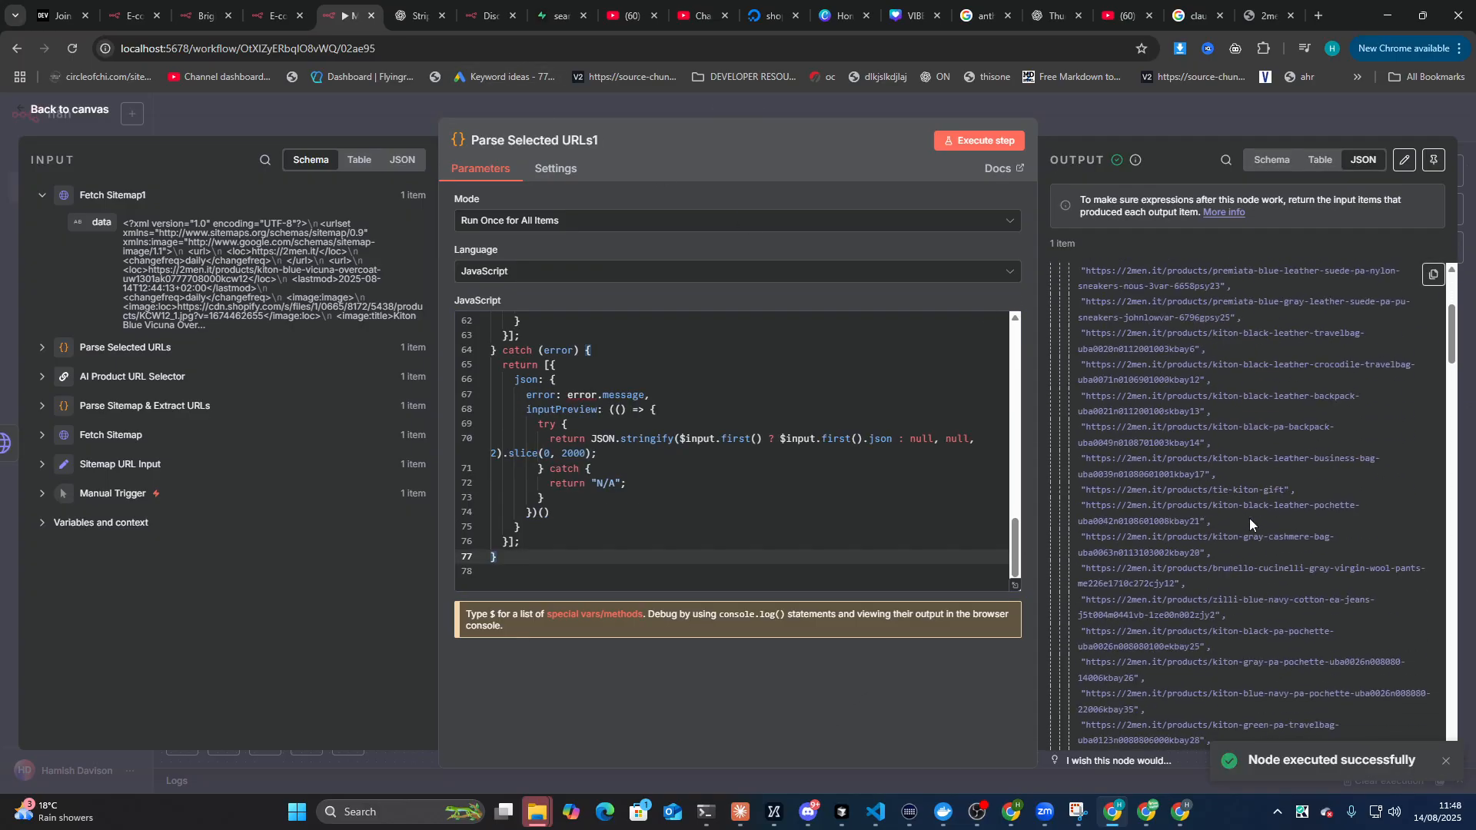
# Step: Review the 239 URLs from Parse Selected URLs1, then drag BrightData before Process Products for AI
pyautogui.scroll(-3)
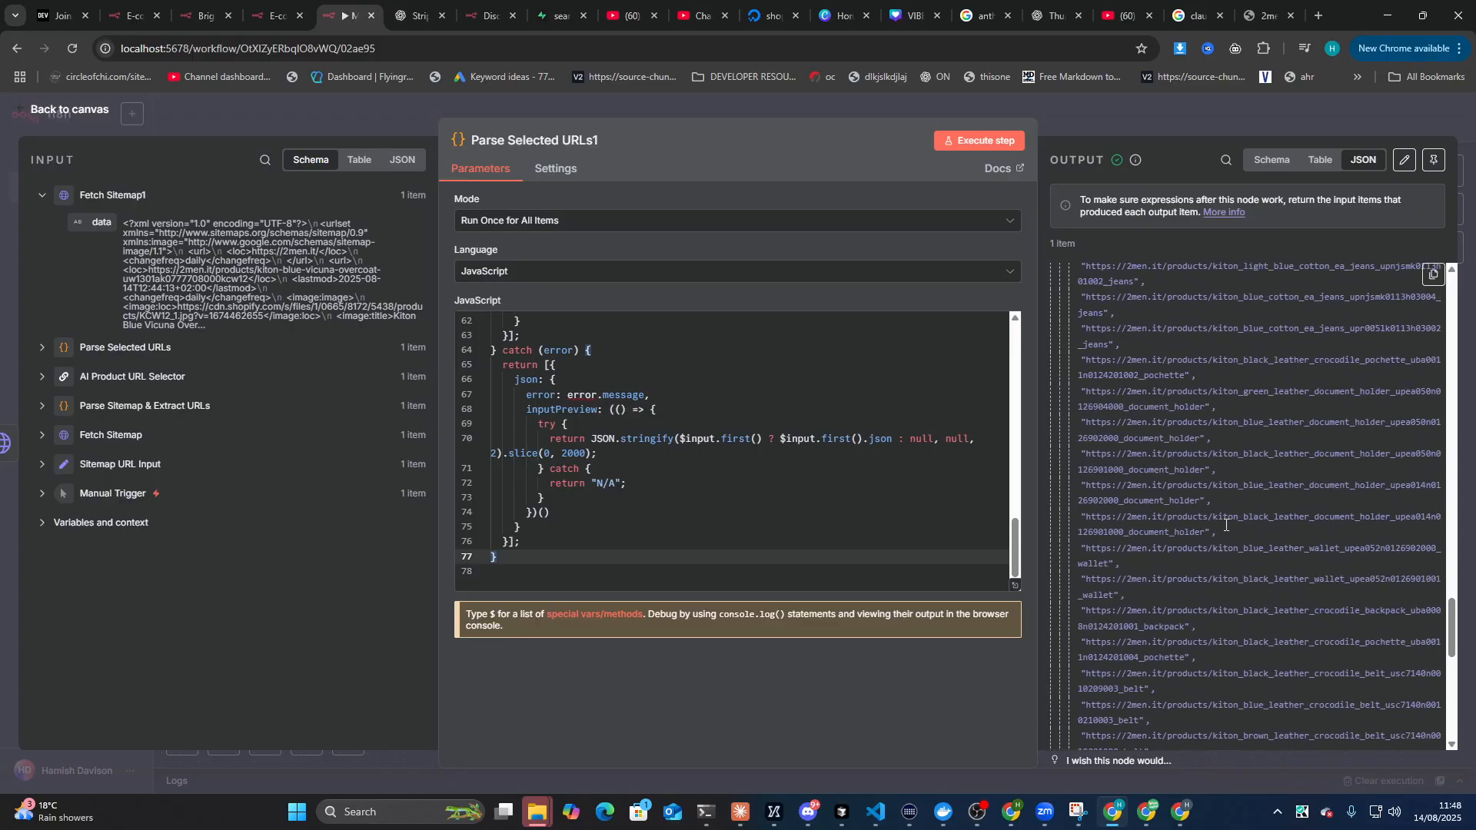
pyautogui.scroll(-3)
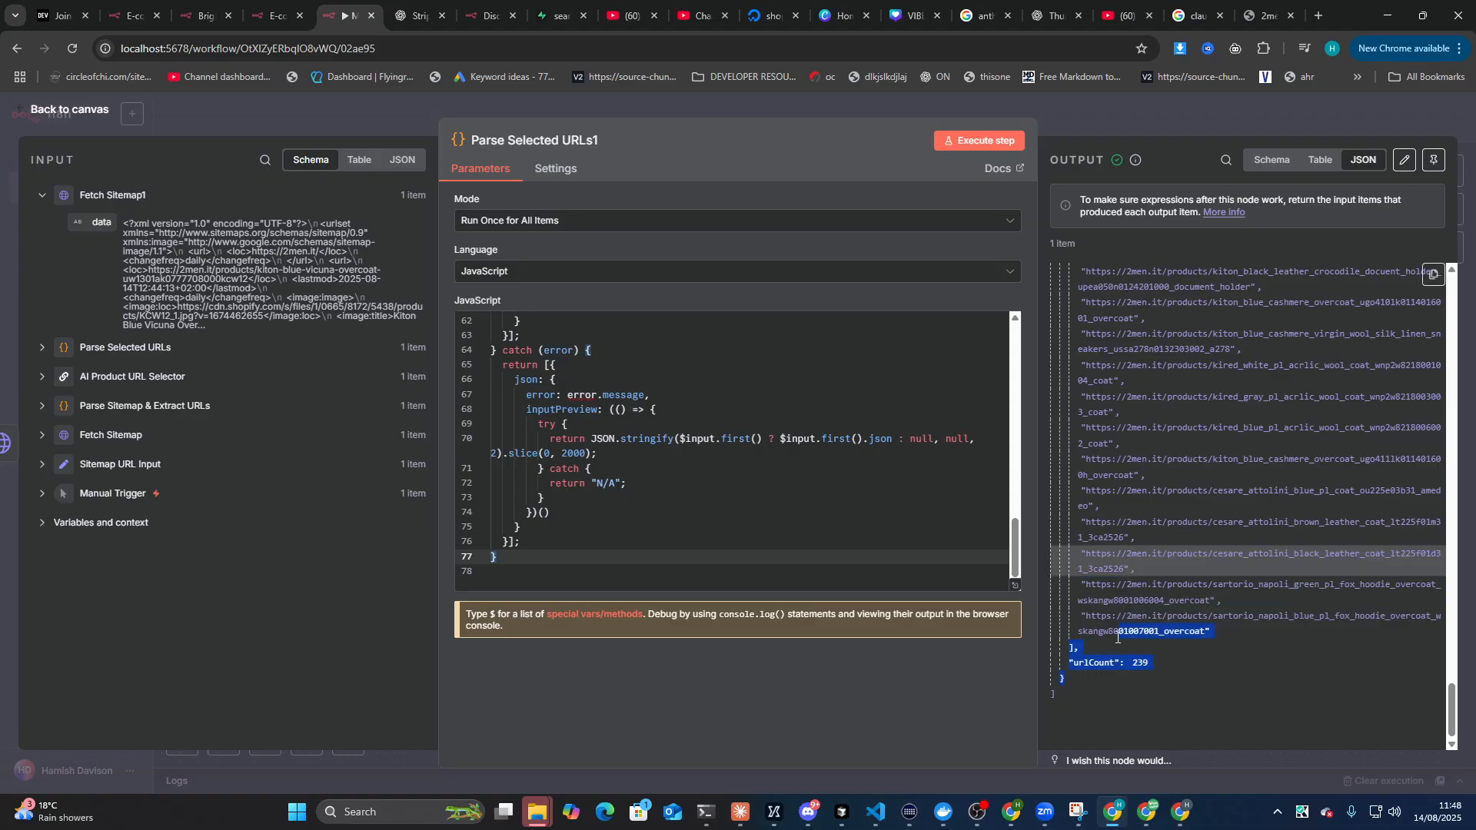
pyautogui.click(411, 16)
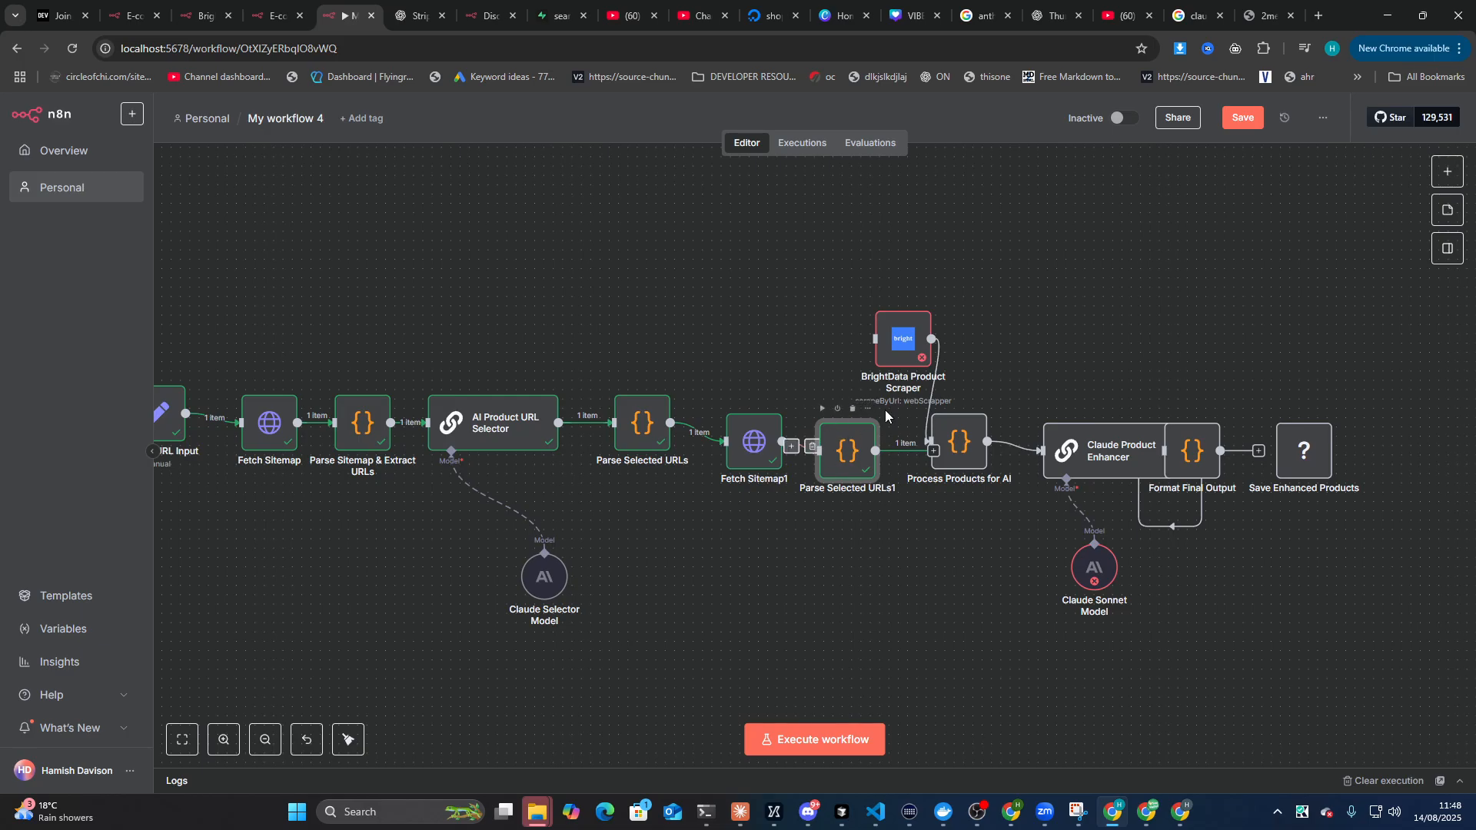
pyautogui.moveTo(959, 443); pyautogui.dragTo(1015, 365)
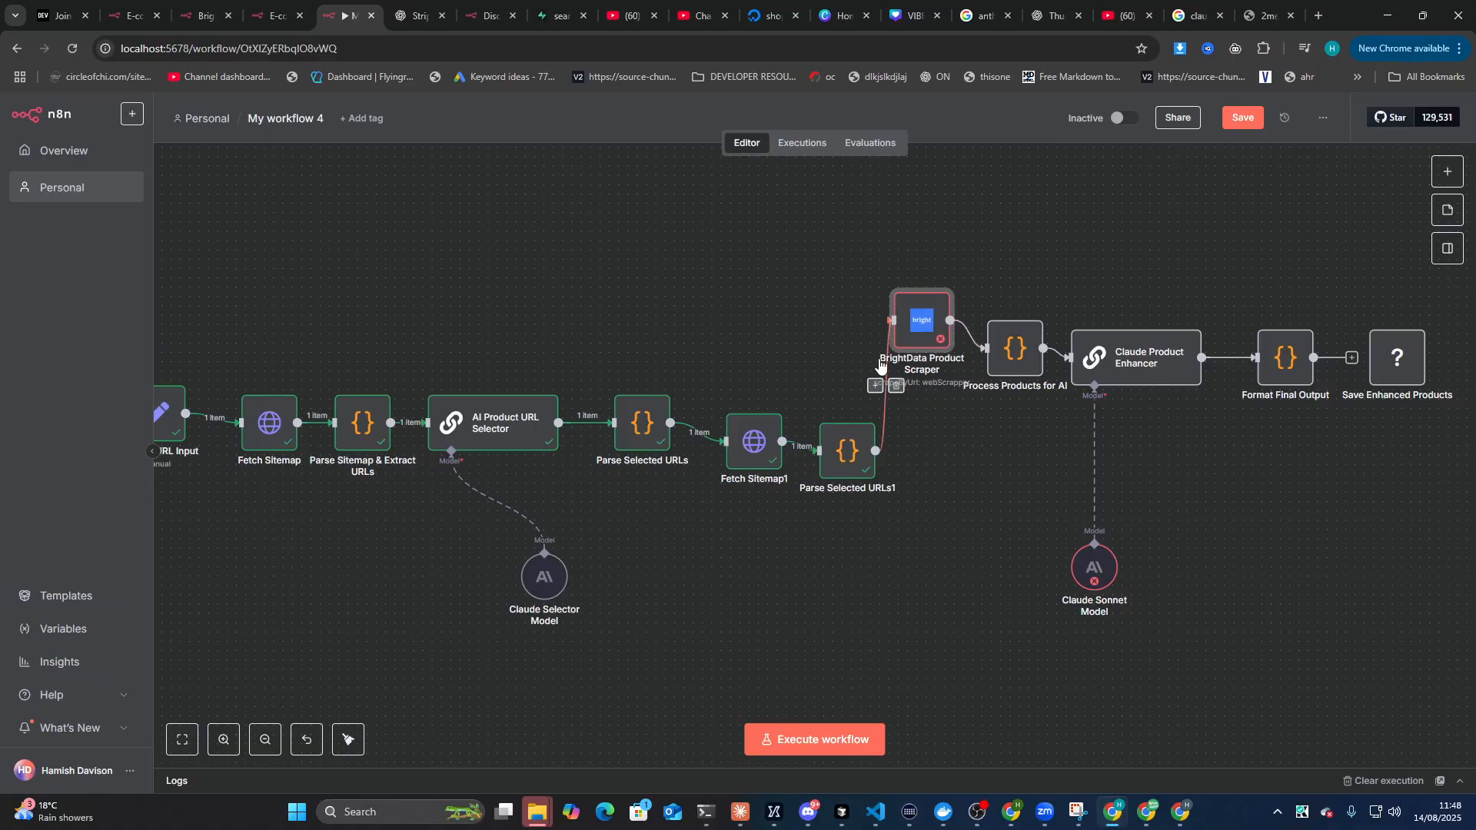
# Step: Open the BrightData Product Scraper's parameters, which scrape by URL from the incoming urls expression
pyautogui.doubleClick(919, 320)
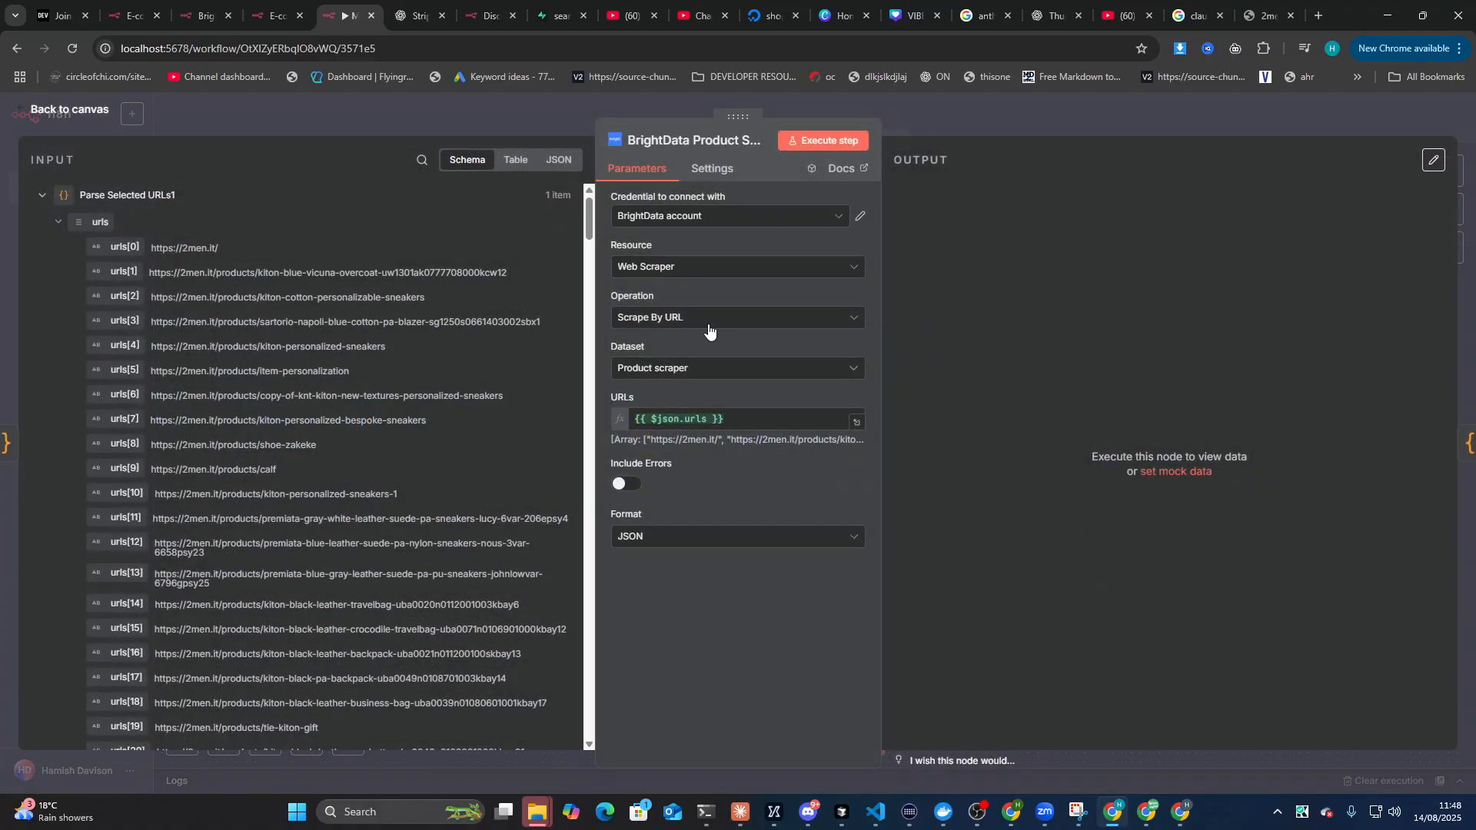
pyautogui.moveTo(770, 615)
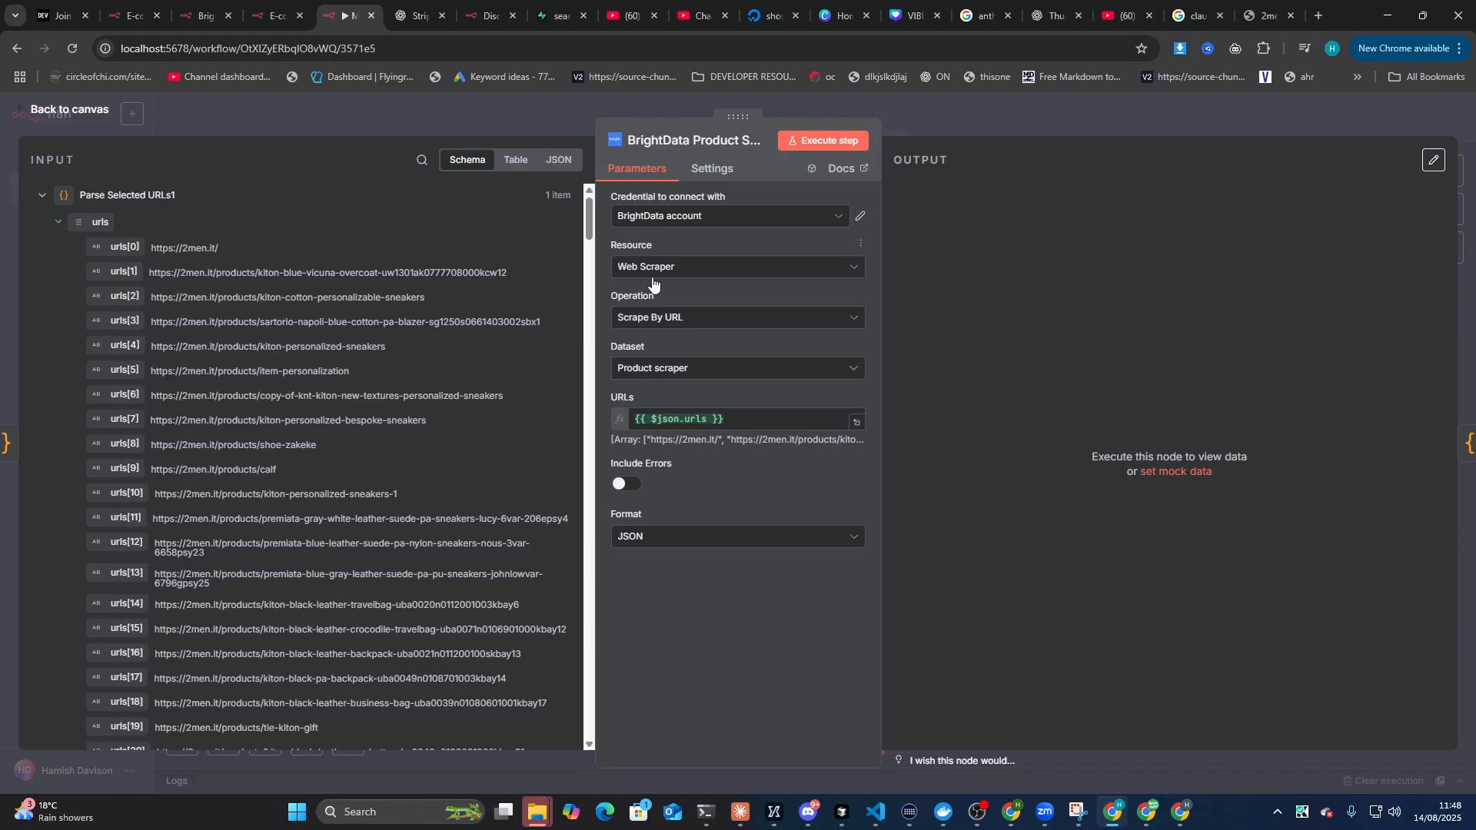
# Step: Begin a ChatGPT follow-up message starting with 'make sure it's'
pyautogui.scroll(-3)
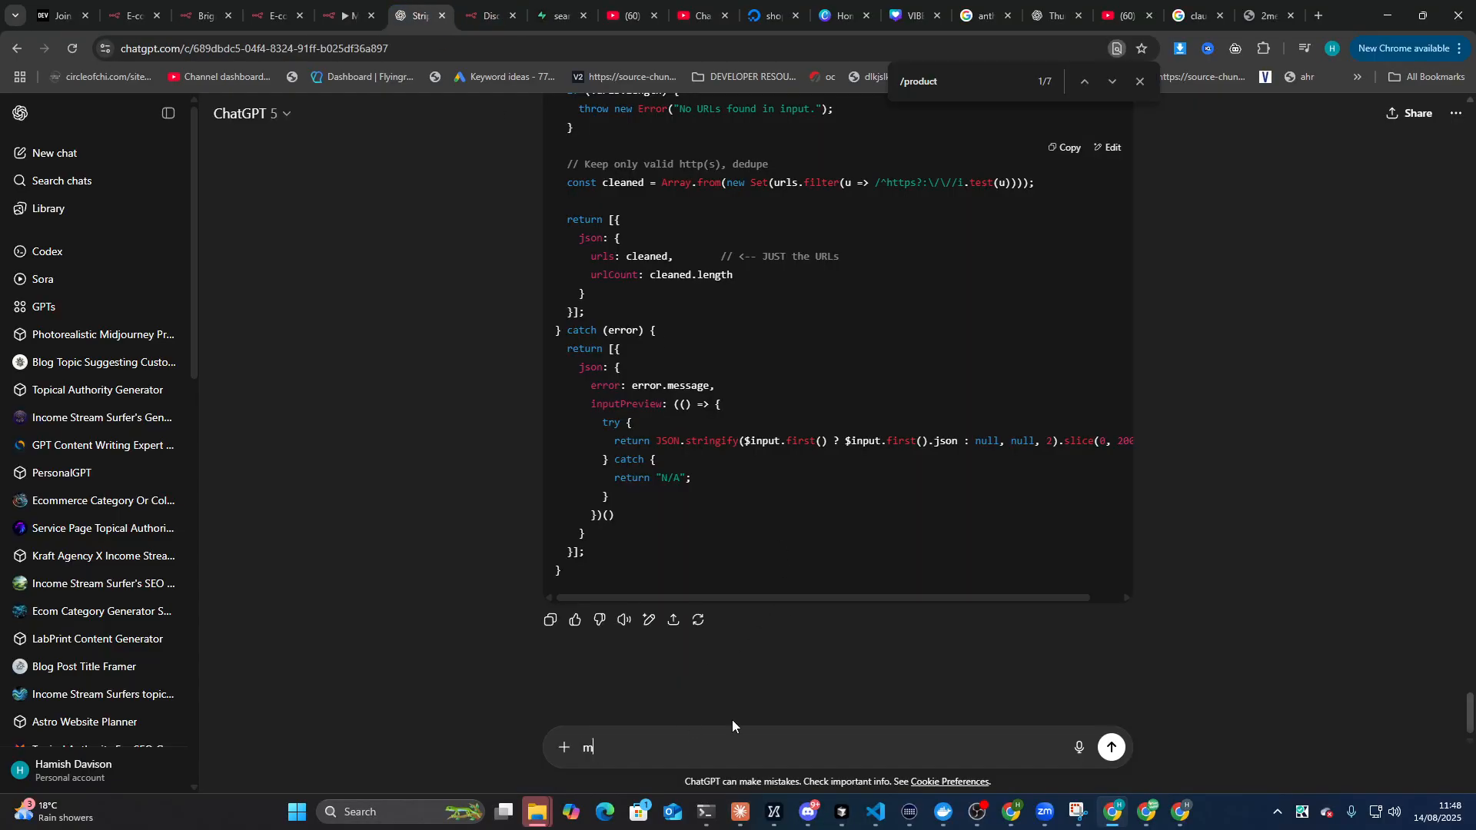
pyautogui.write("ake sure it's")
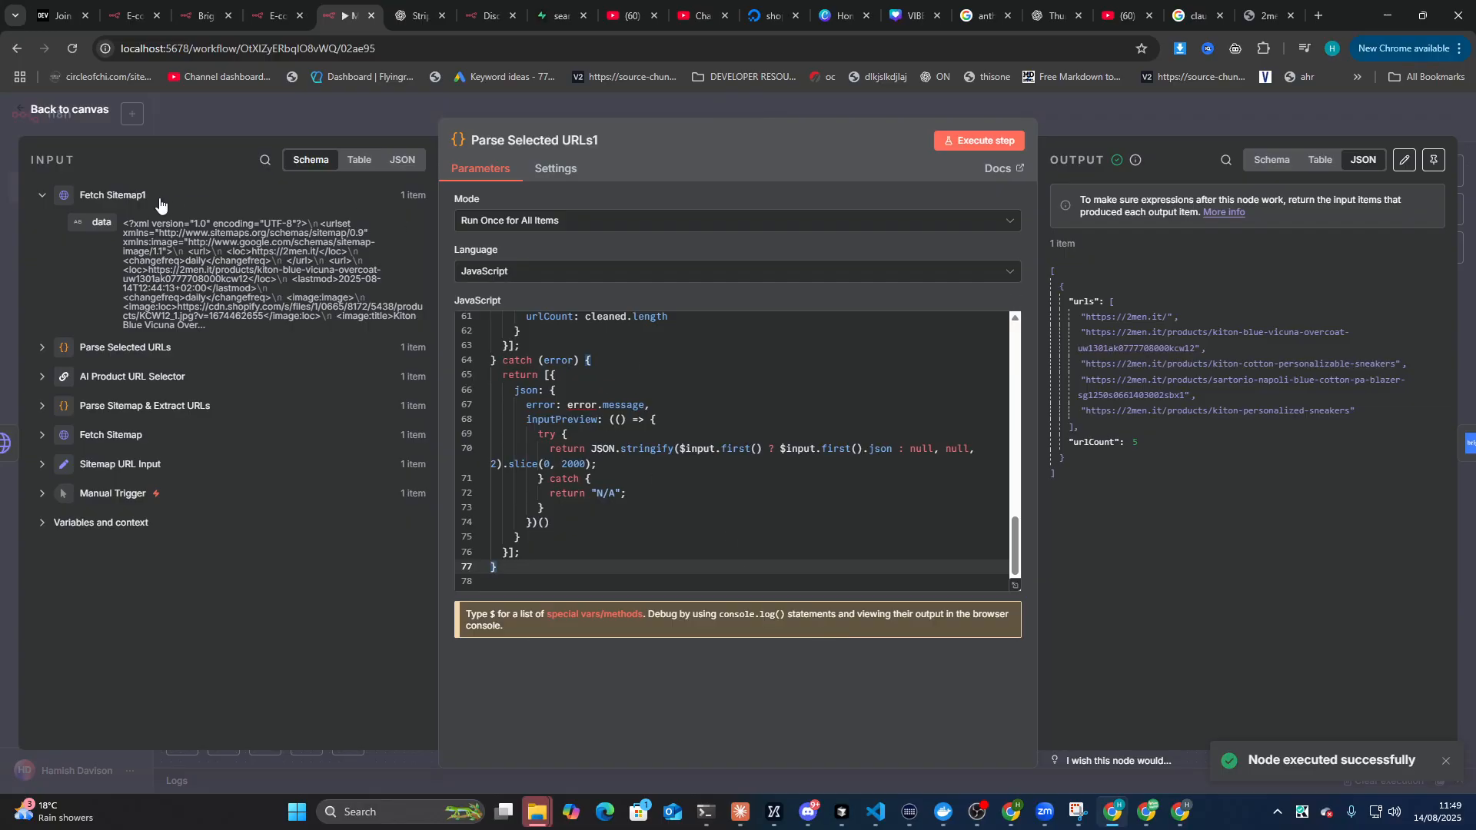
# Step: Reopen the BrightData Product Scraper and test it, which returns 'dataset does not exist'
pyautogui.click(68, 108)
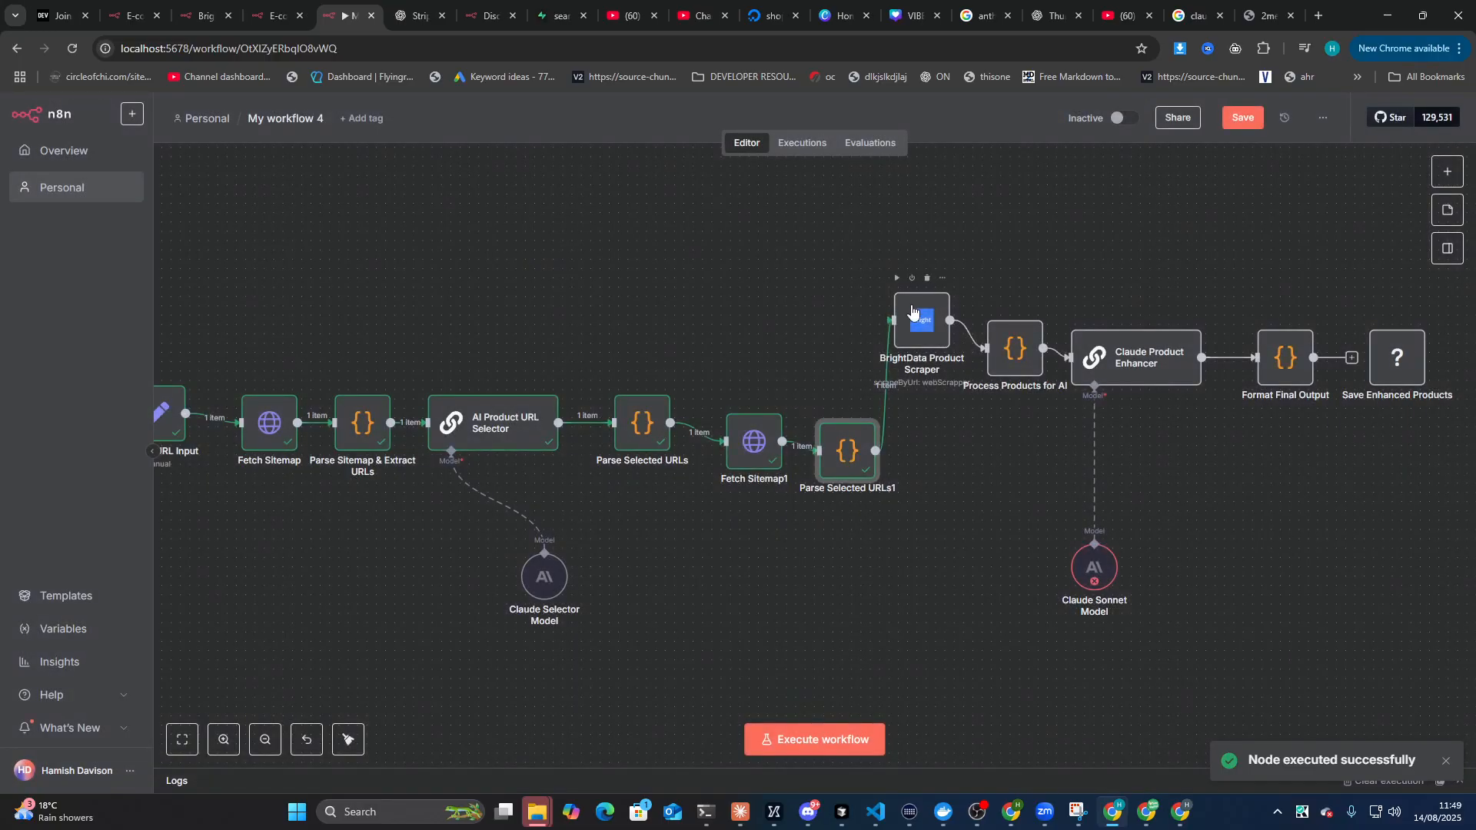
pyautogui.doubleClick(919, 317)
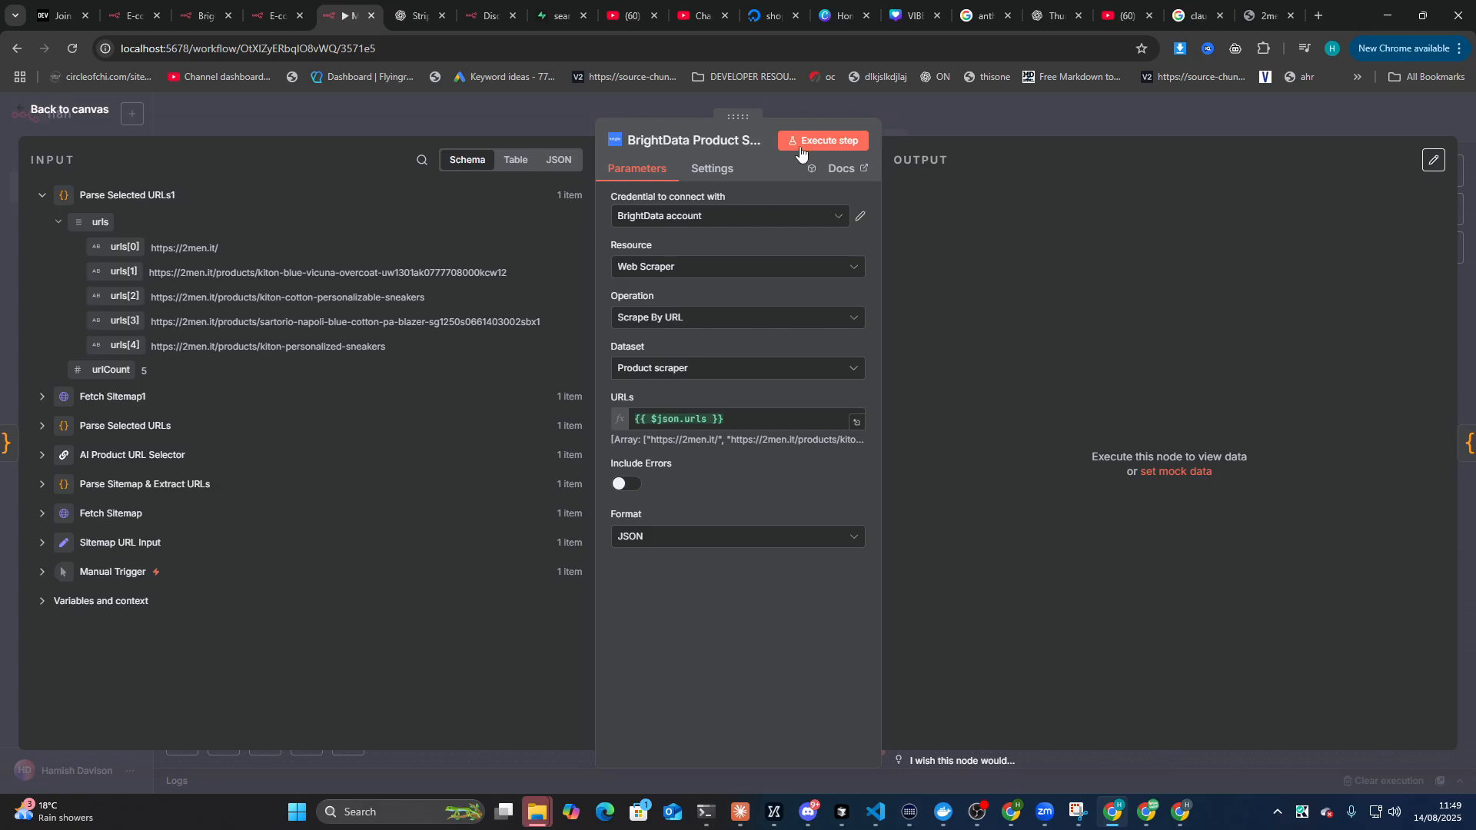
pyautogui.moveTo(821, 140)
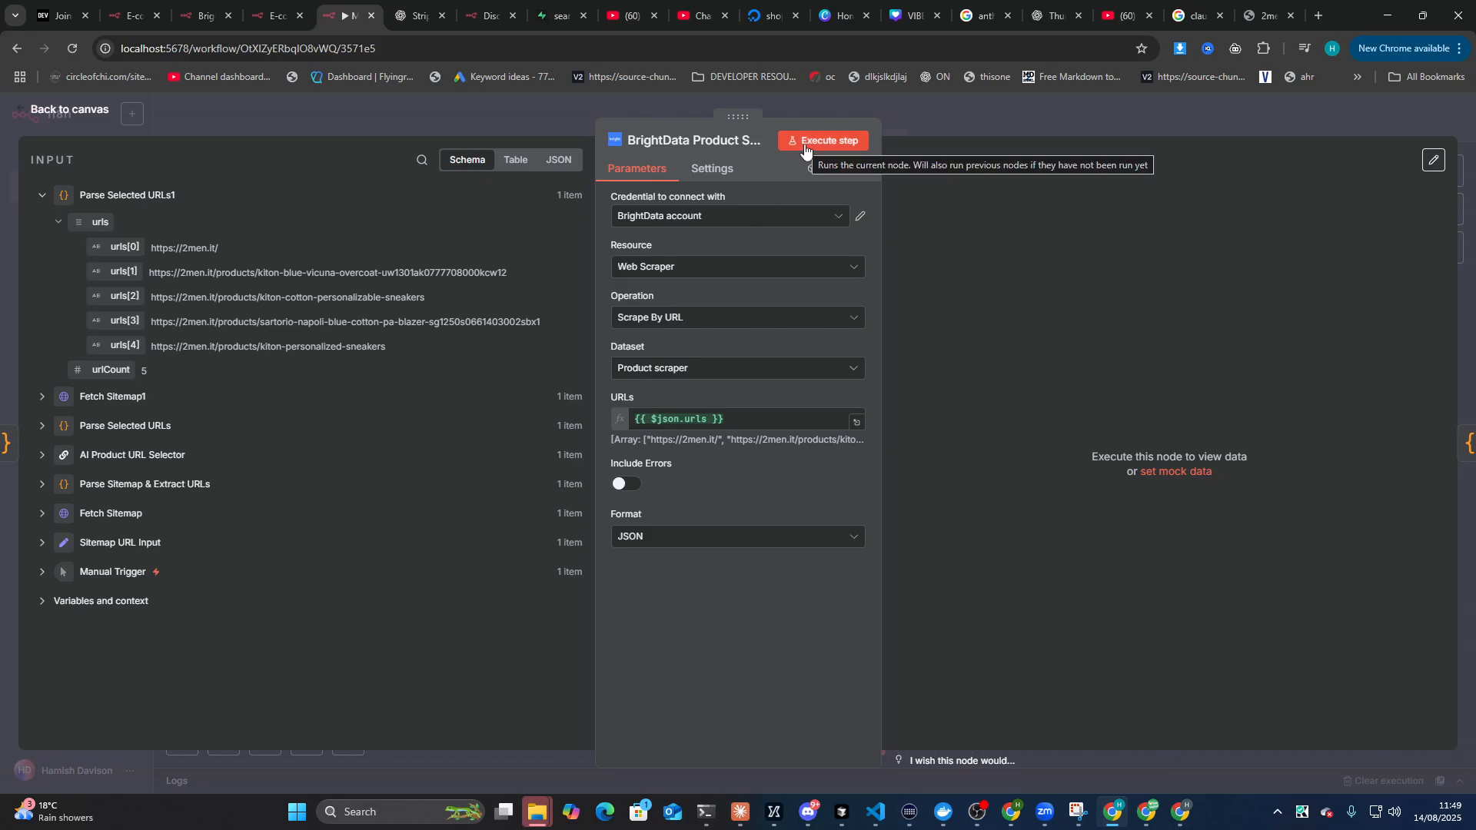
pyautogui.click(827, 140)
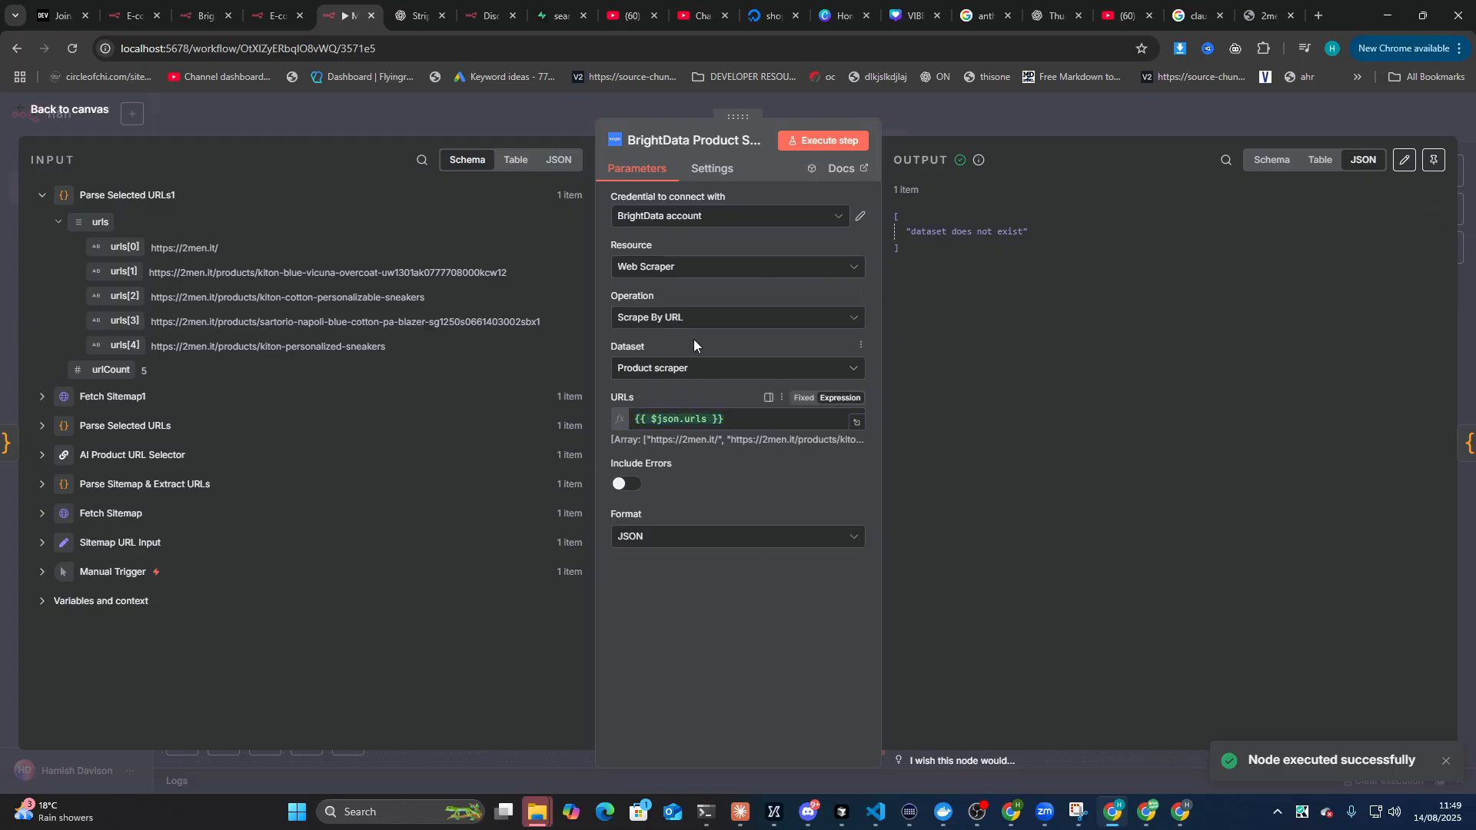
# Step: Switch the scraper's resource from Web Scraper to Web Unlocker and run it again
pyautogui.click(737, 368)
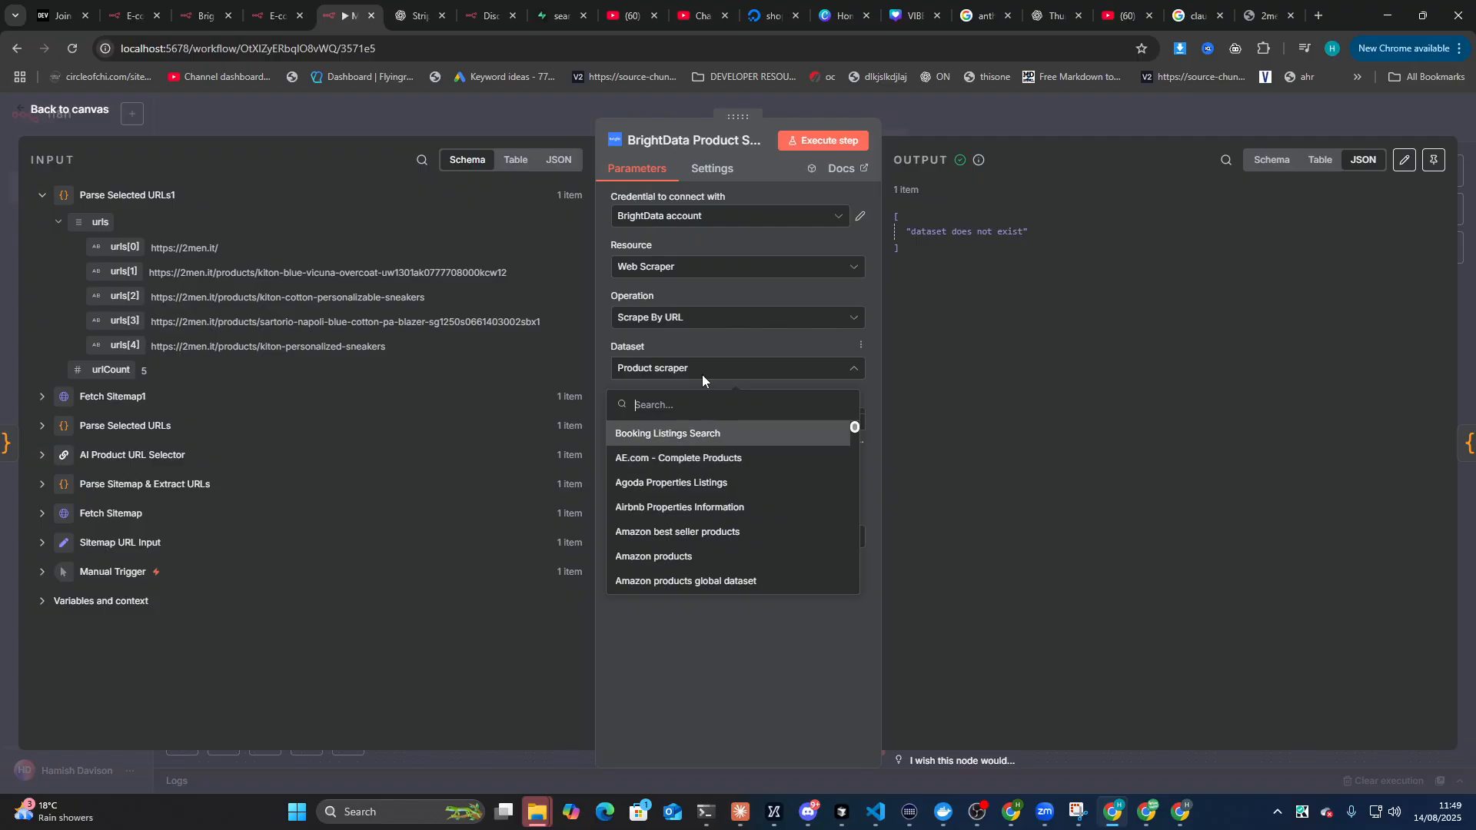
pyautogui.click(738, 267)
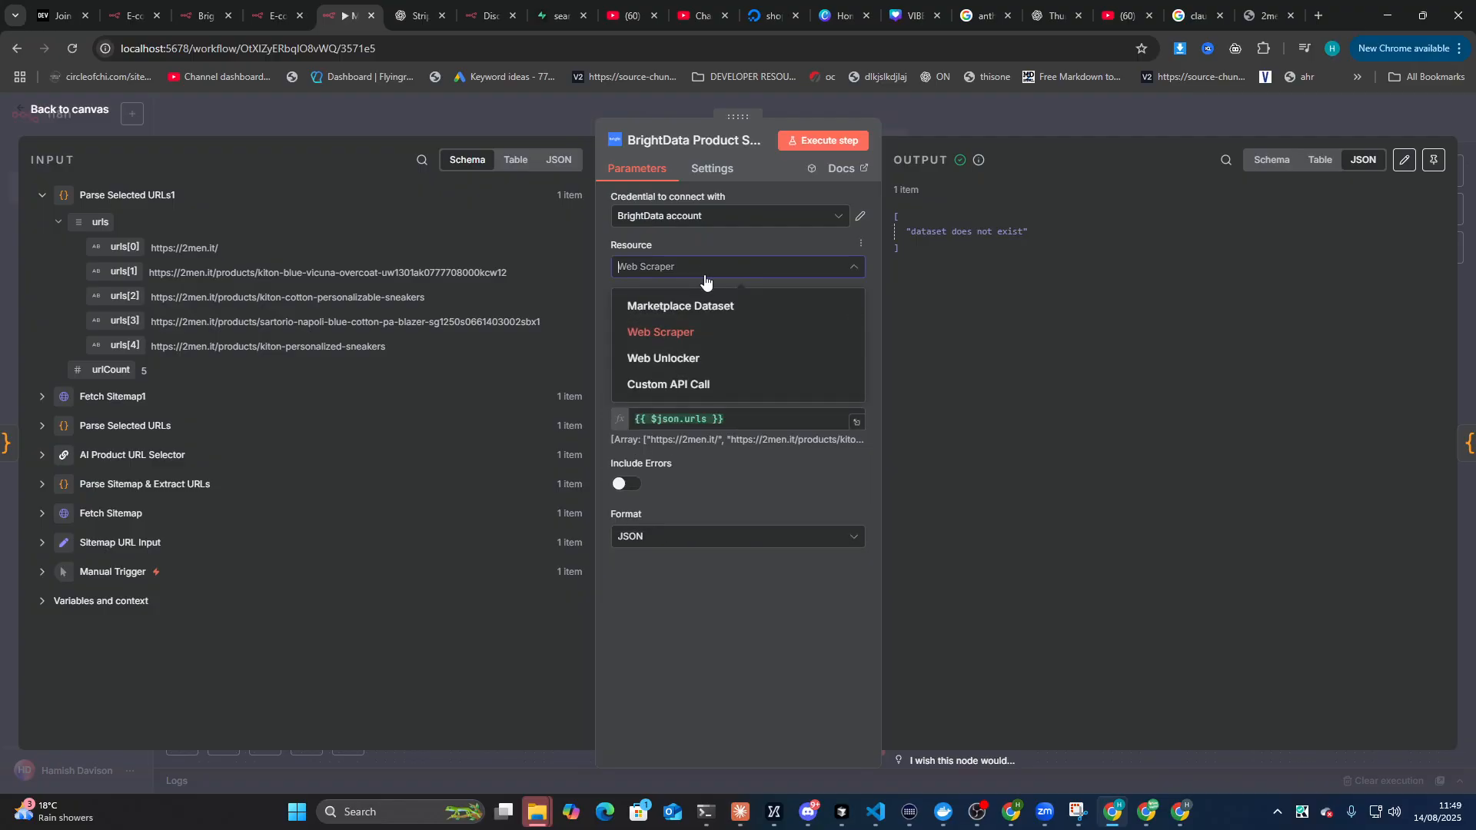
pyautogui.click(663, 359)
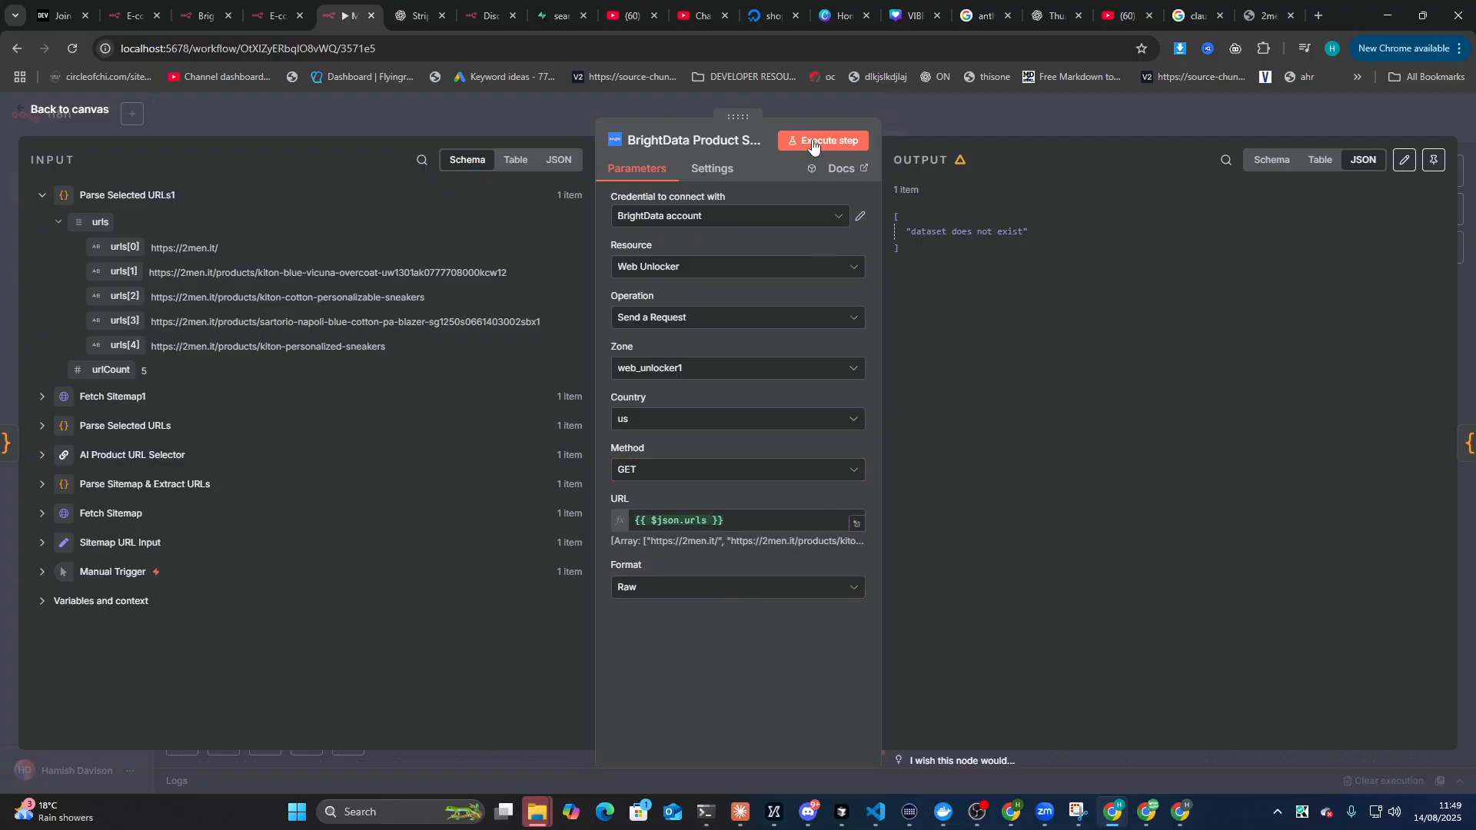
pyautogui.click(827, 139)
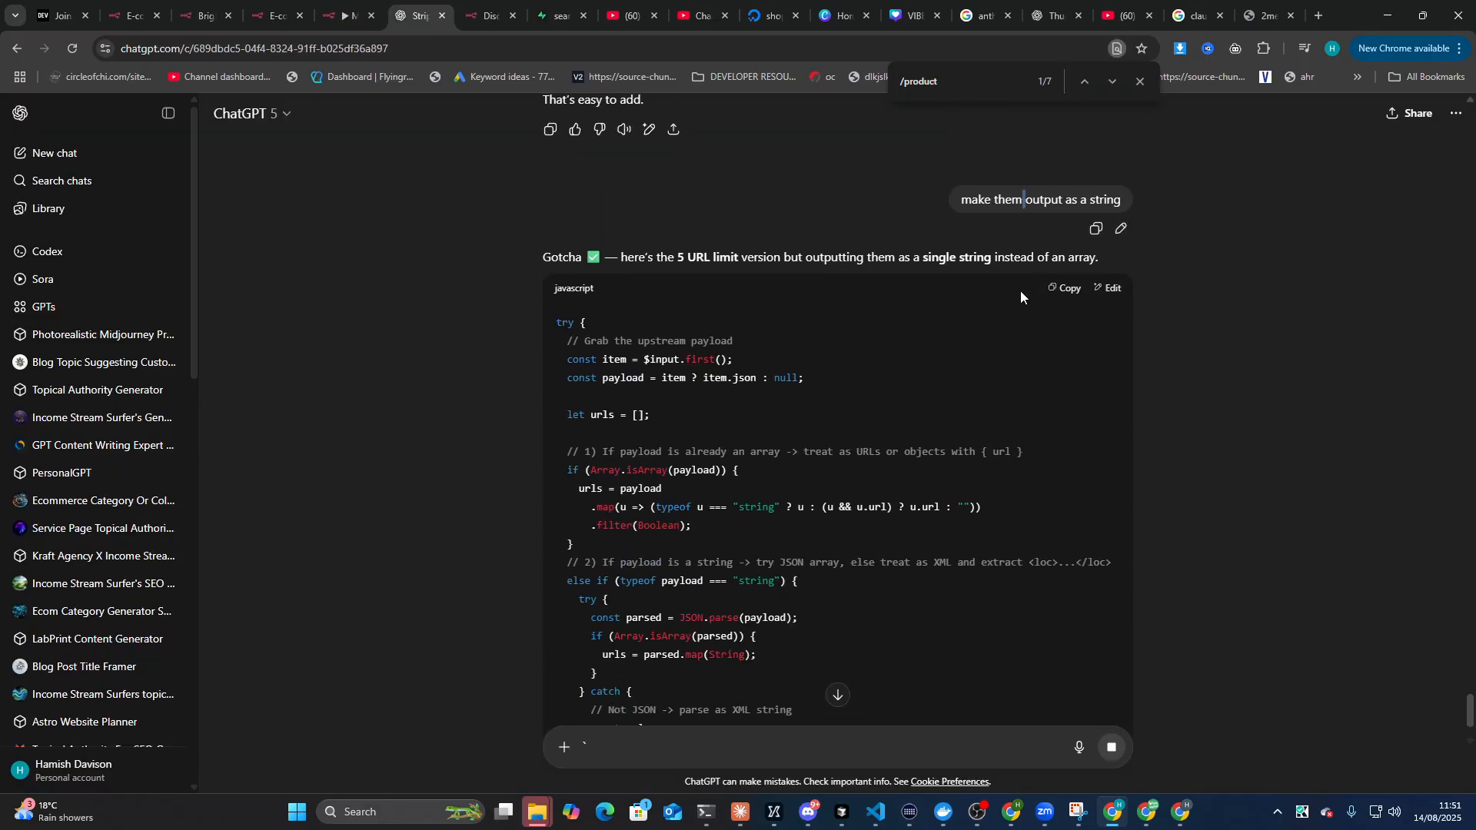
# Step: Copy ChatGPT's revised code that returns the five URLs as a single string, then return to n8n
pyautogui.scroll(-3)
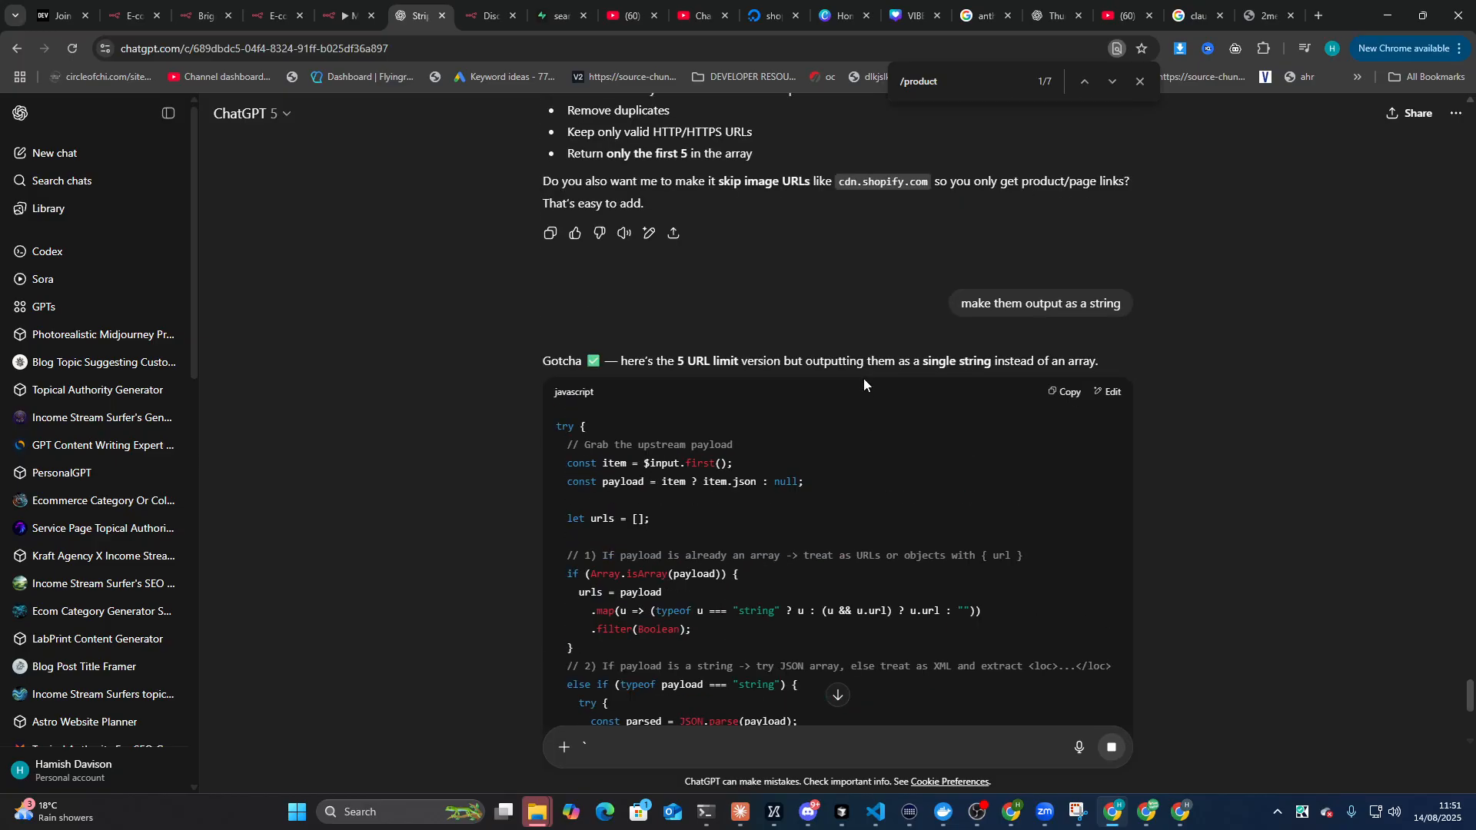
pyautogui.scroll(-3)
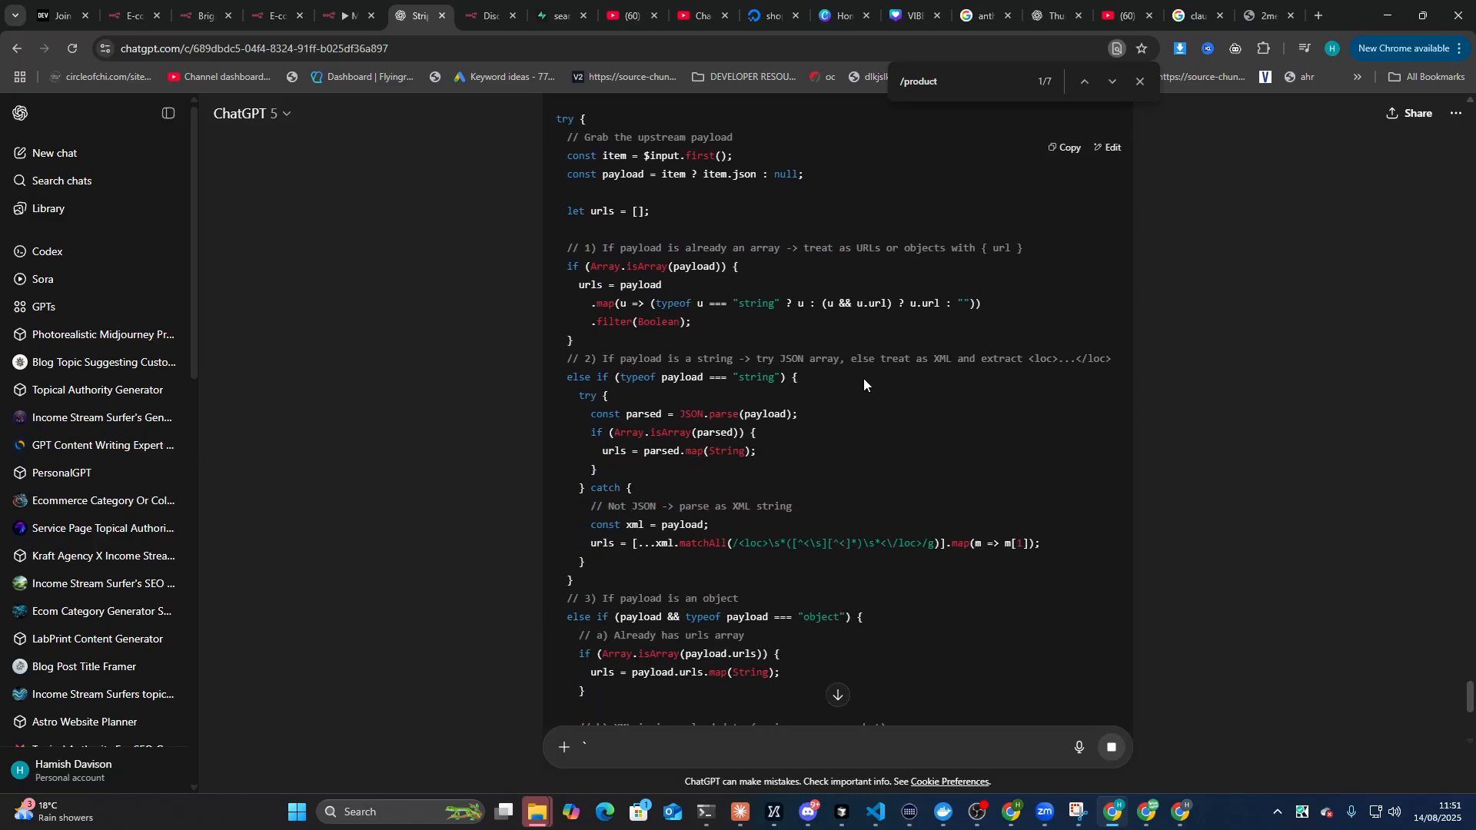
pyautogui.click(347, 15)
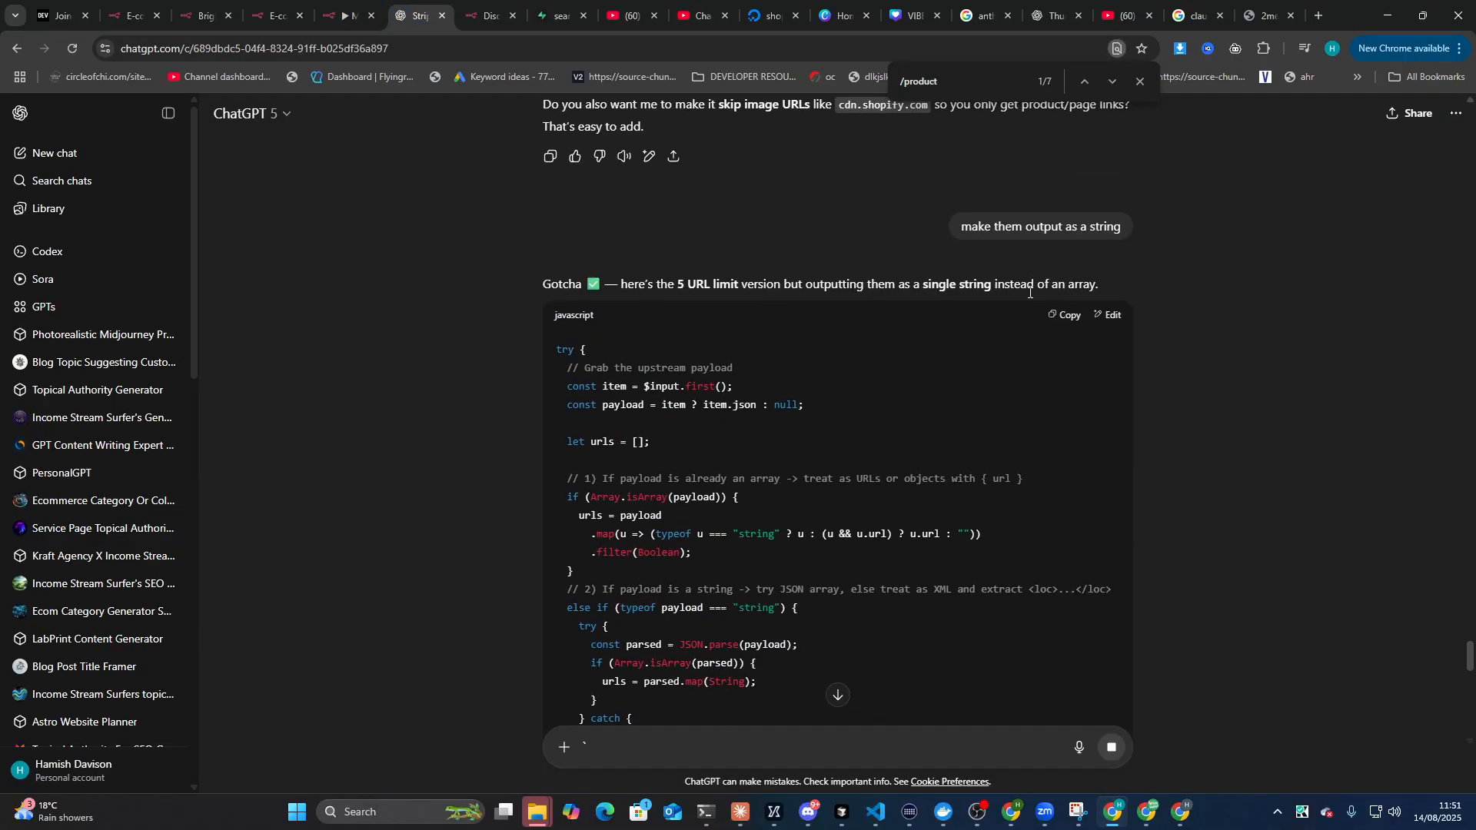
pyautogui.click(1064, 314)
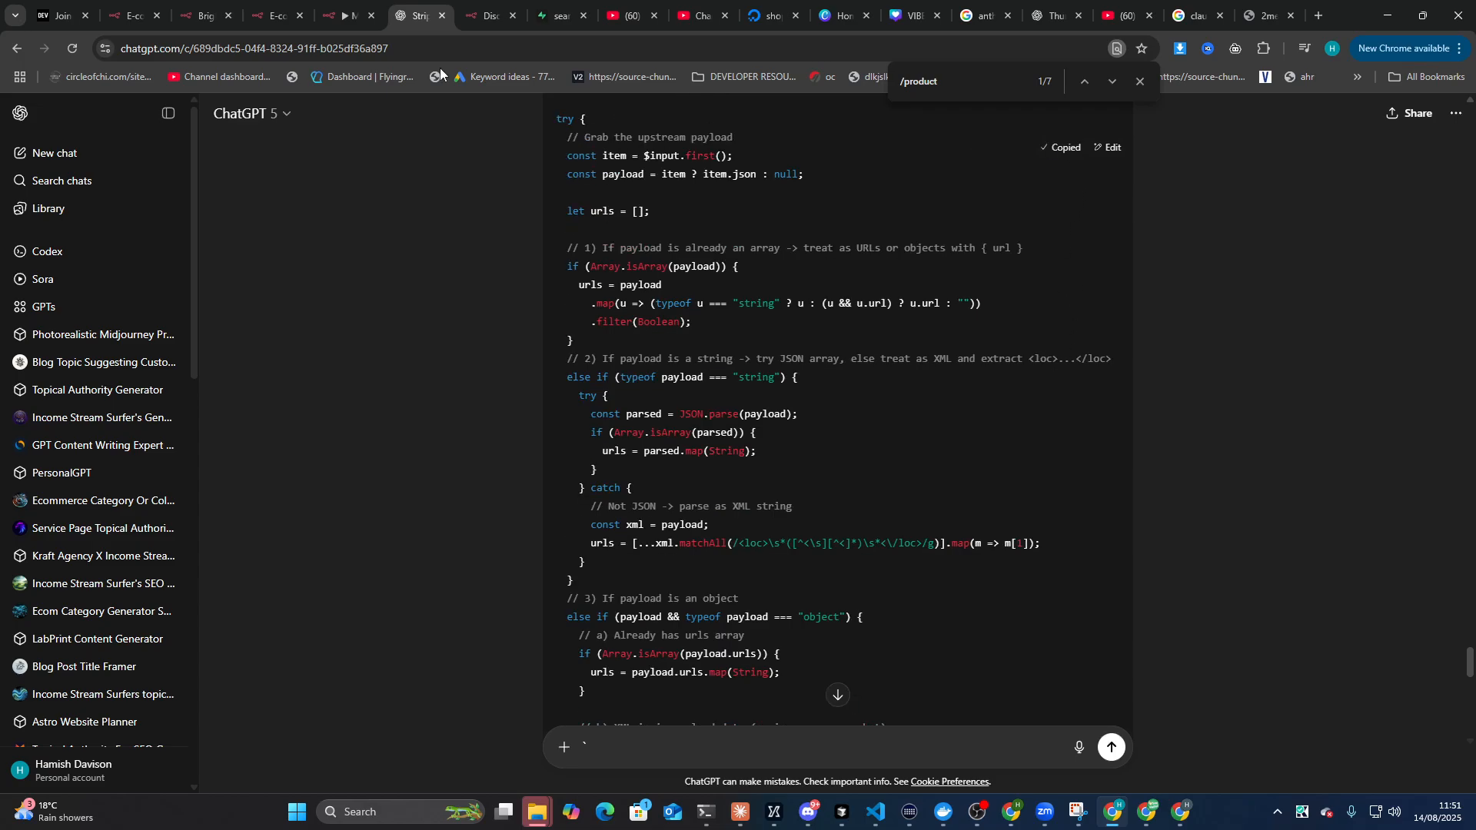
pyautogui.click(344, 16)
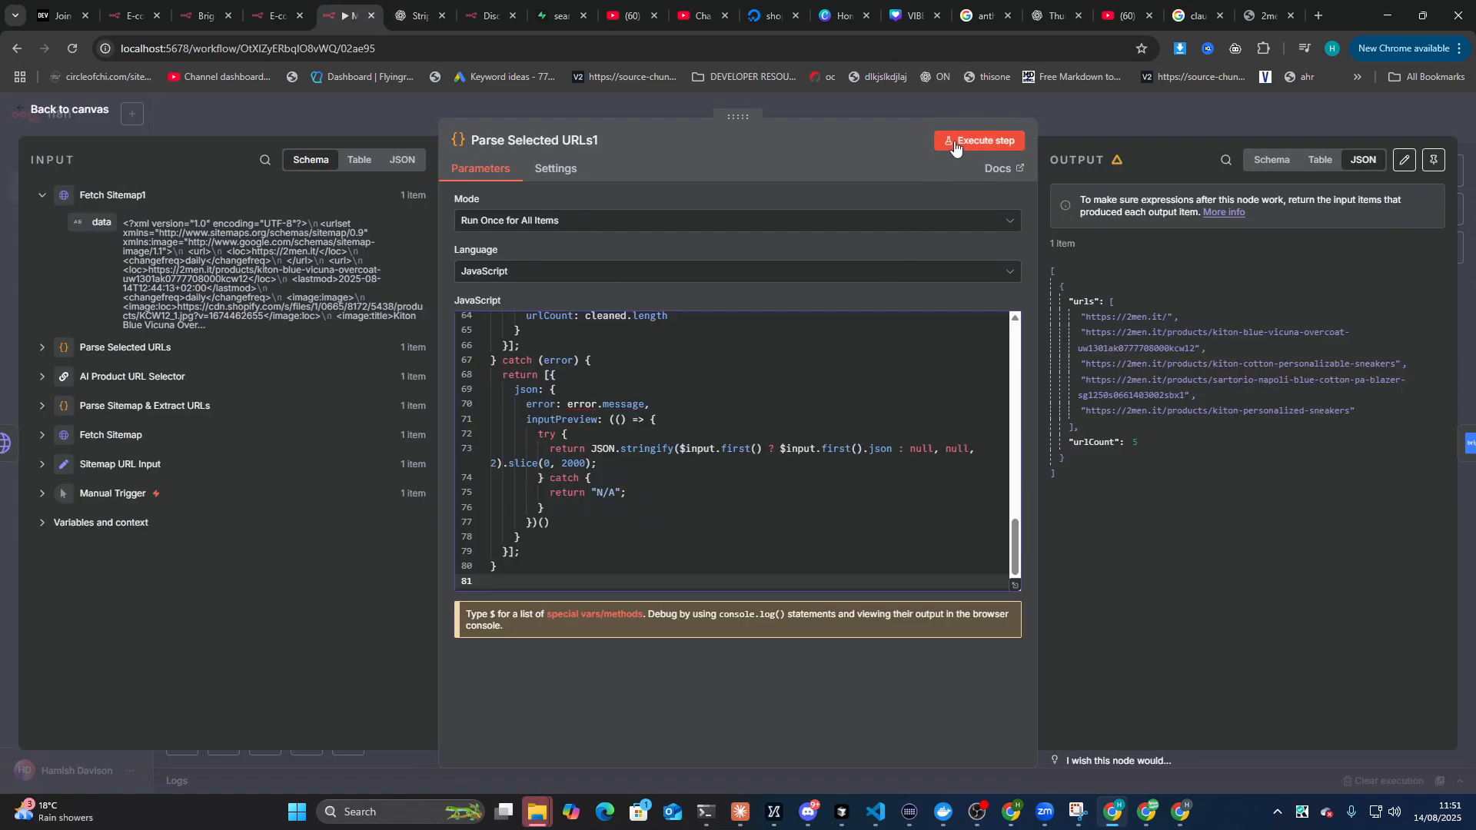
# Step: Run the updated URL-parsing code in the Parse Selected URLs1 node
pyautogui.click(979, 140)
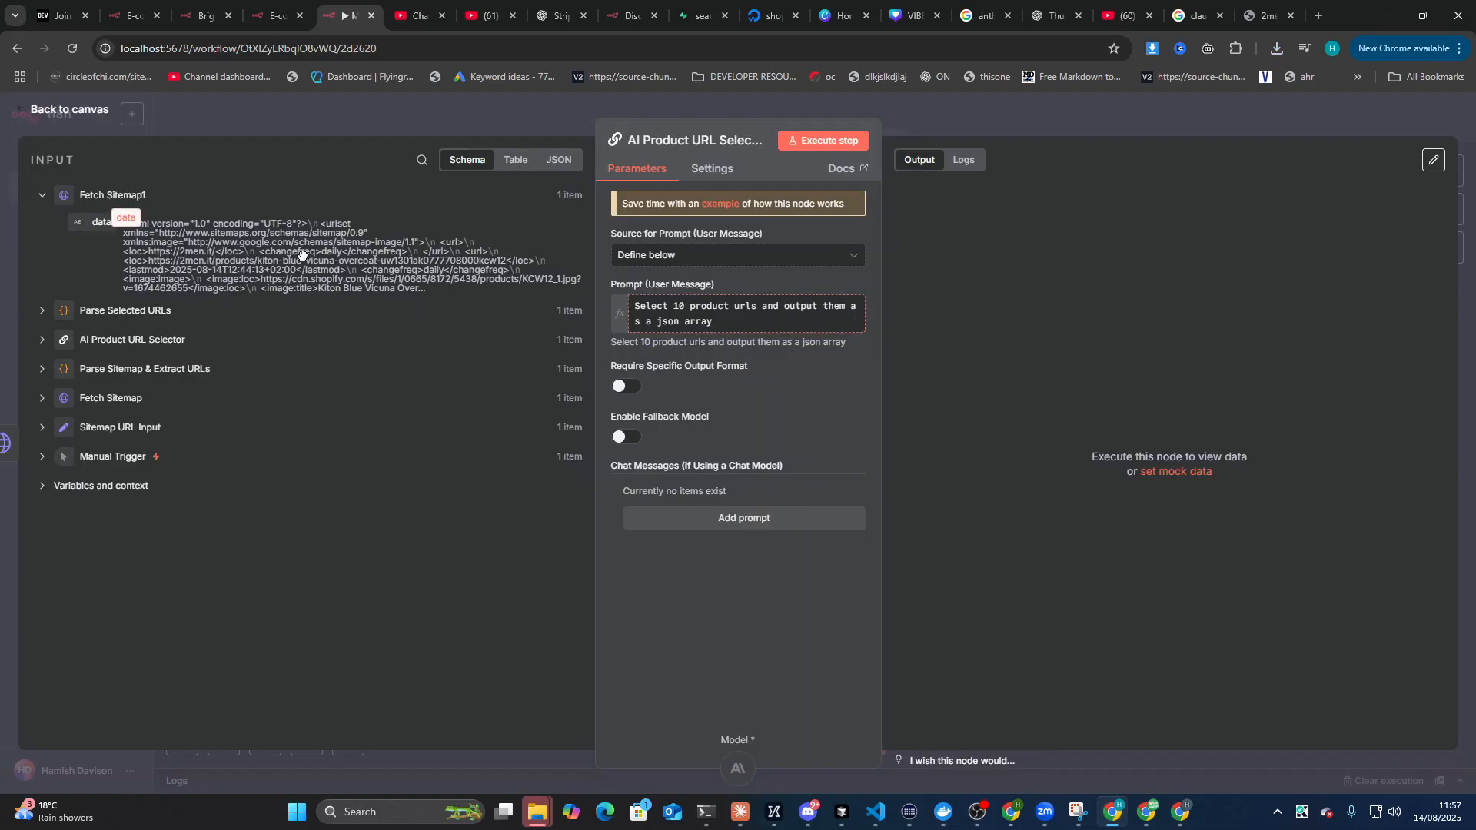
# Step: Insert {{ $json.data }} into the selector's prompt, run it for 10 product URLs, and return to canvas
pyautogui.write('{{ $json.data }}')
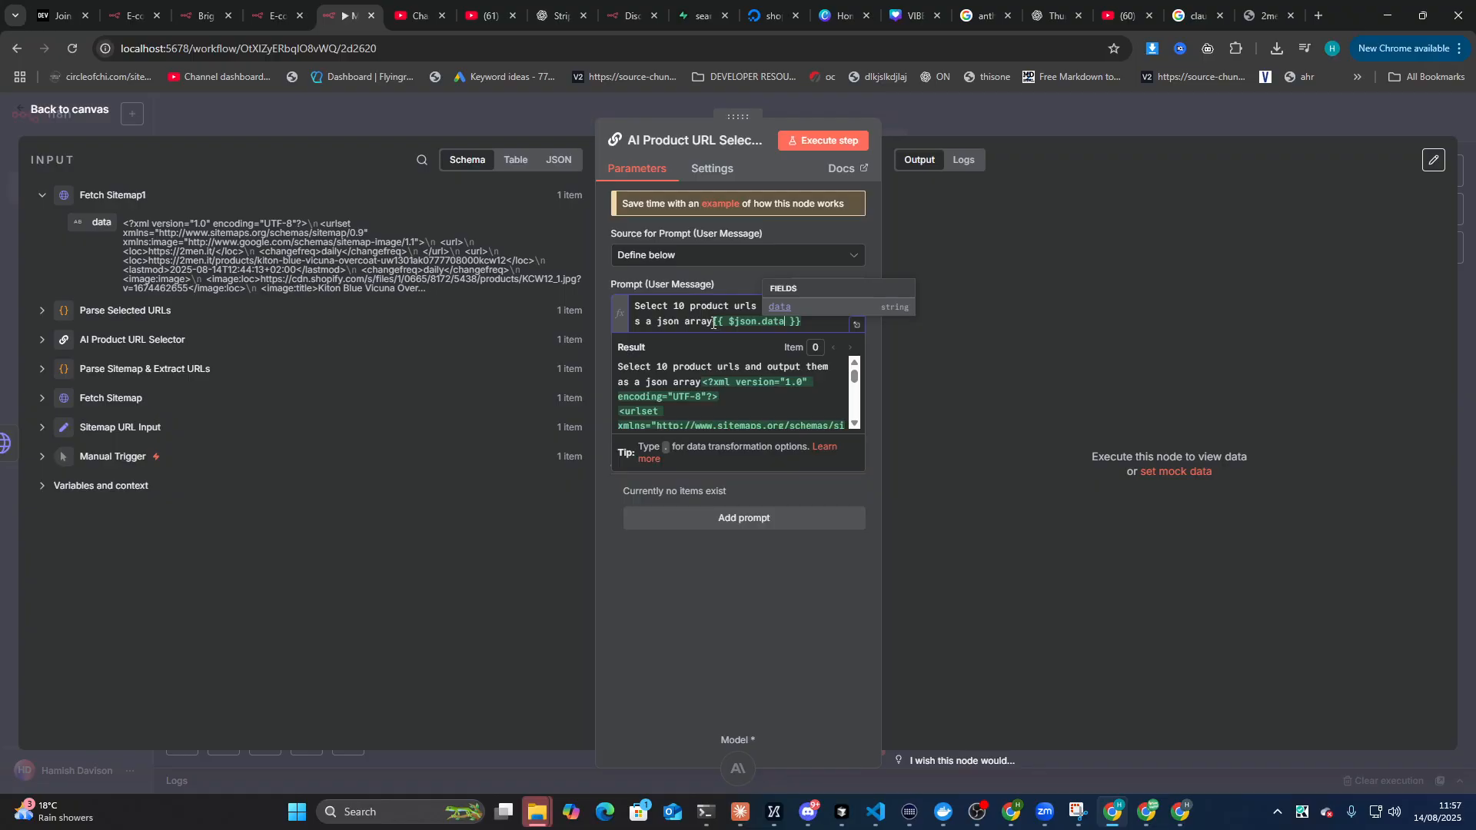
pyautogui.click(821, 140)
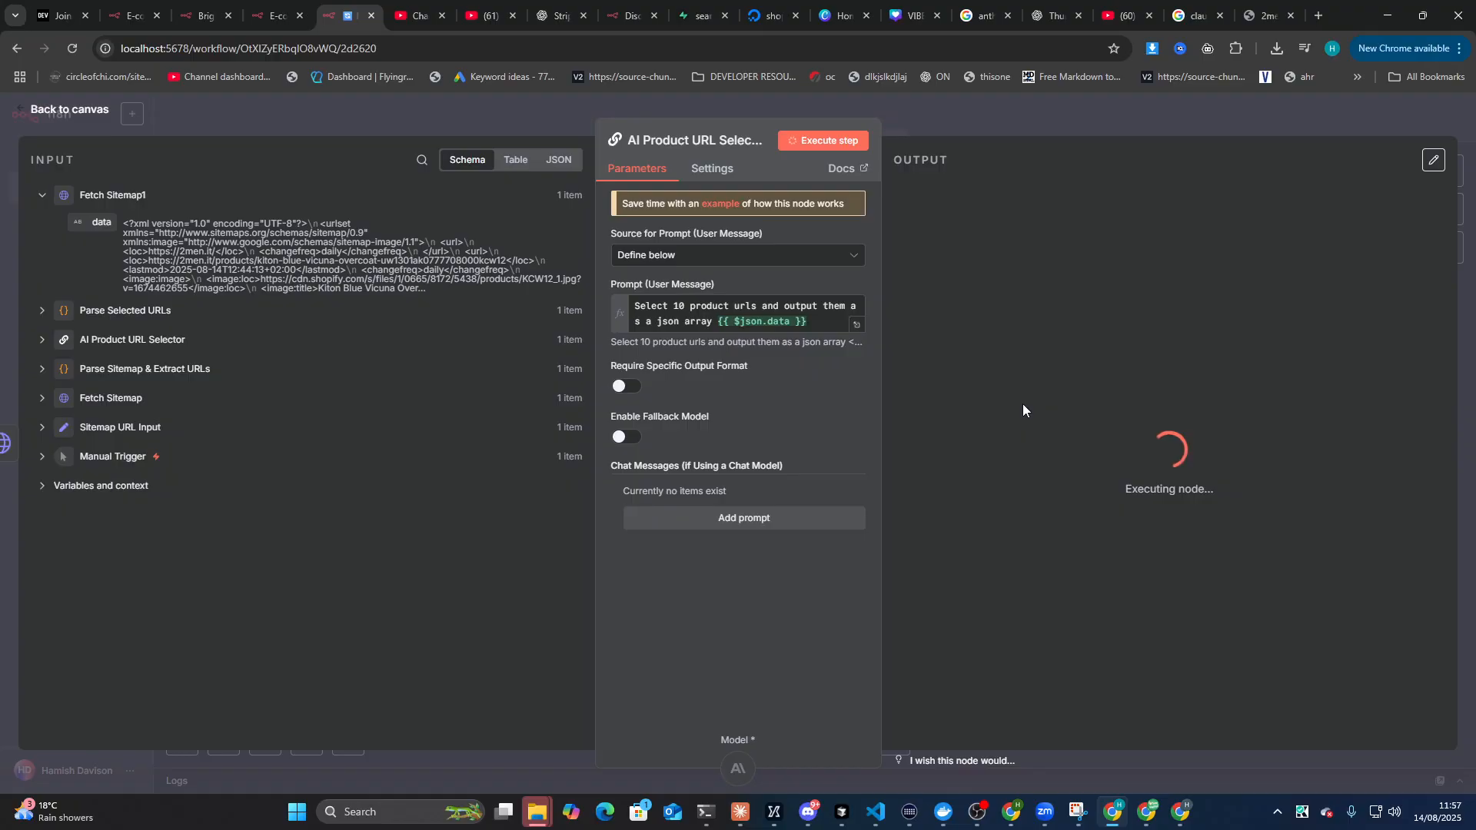
pyautogui.moveTo(821, 625)
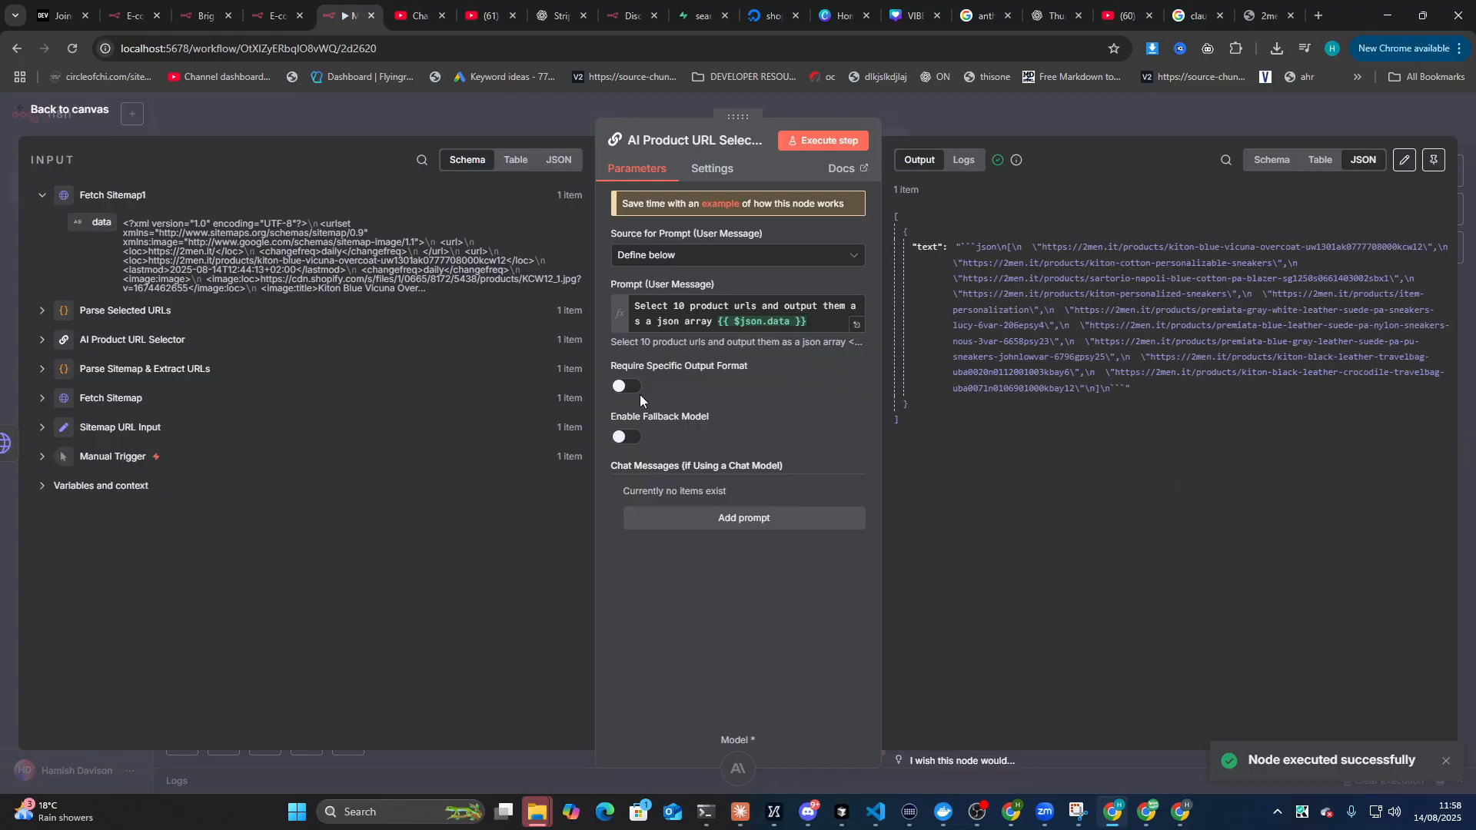
pyautogui.click(67, 109)
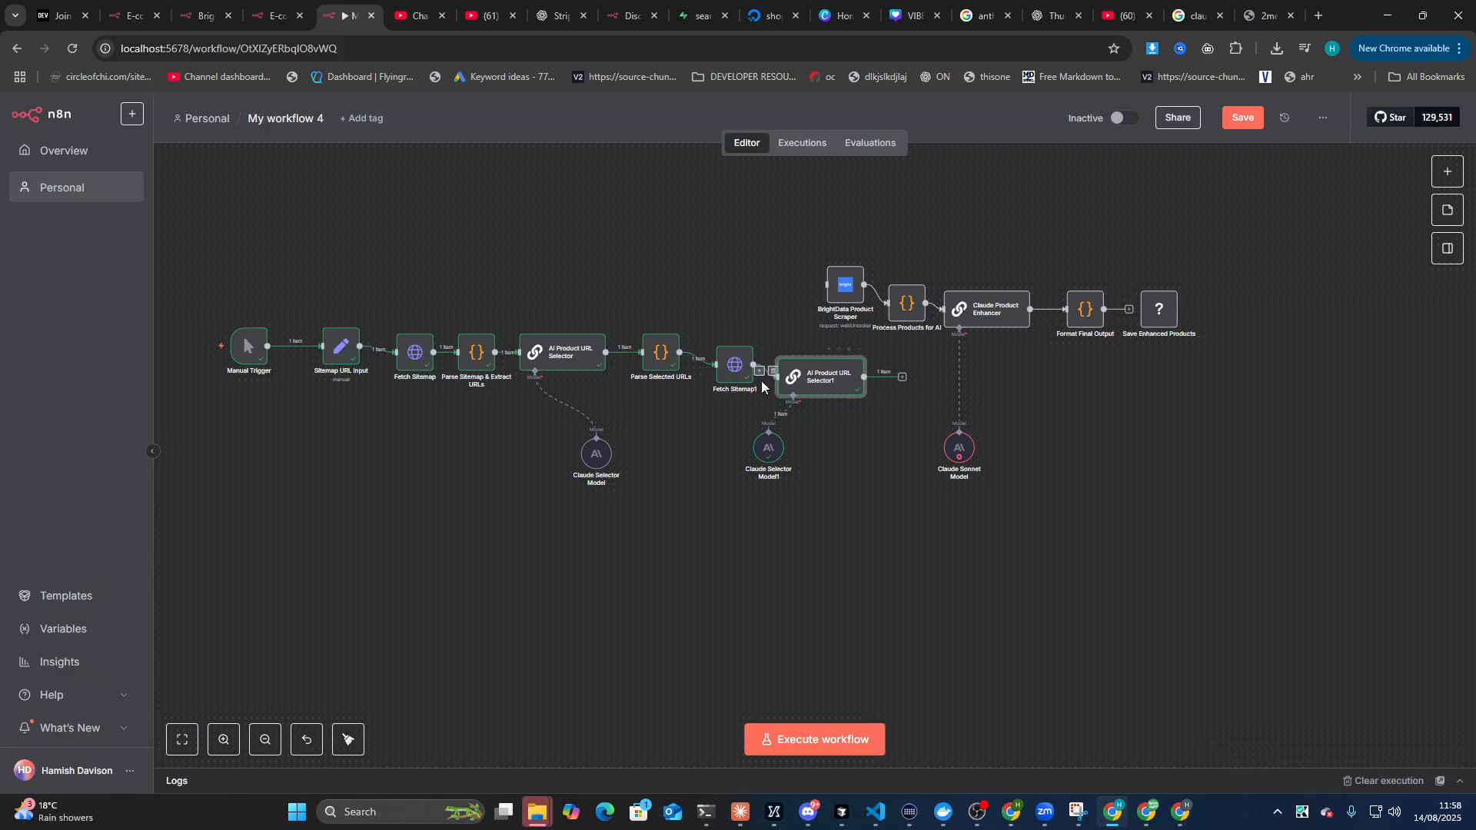
# Step: Place the copied Parse Selected URLs1 beside the second AI selector and run it, yielding 10 URL items
pyautogui.doubleClick(660, 352)
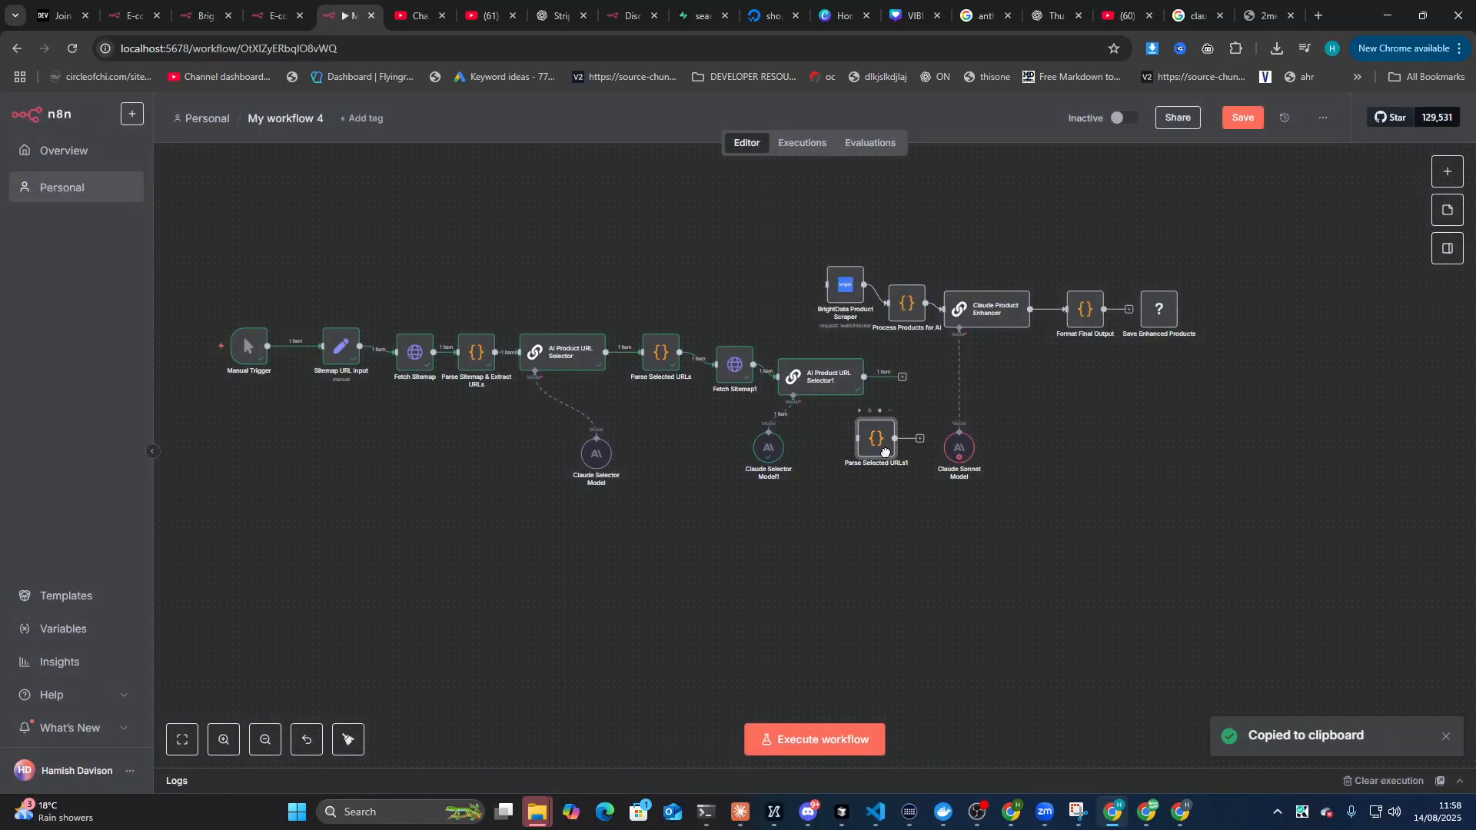
pyautogui.moveTo(875, 438); pyautogui.dragTo(898, 435)
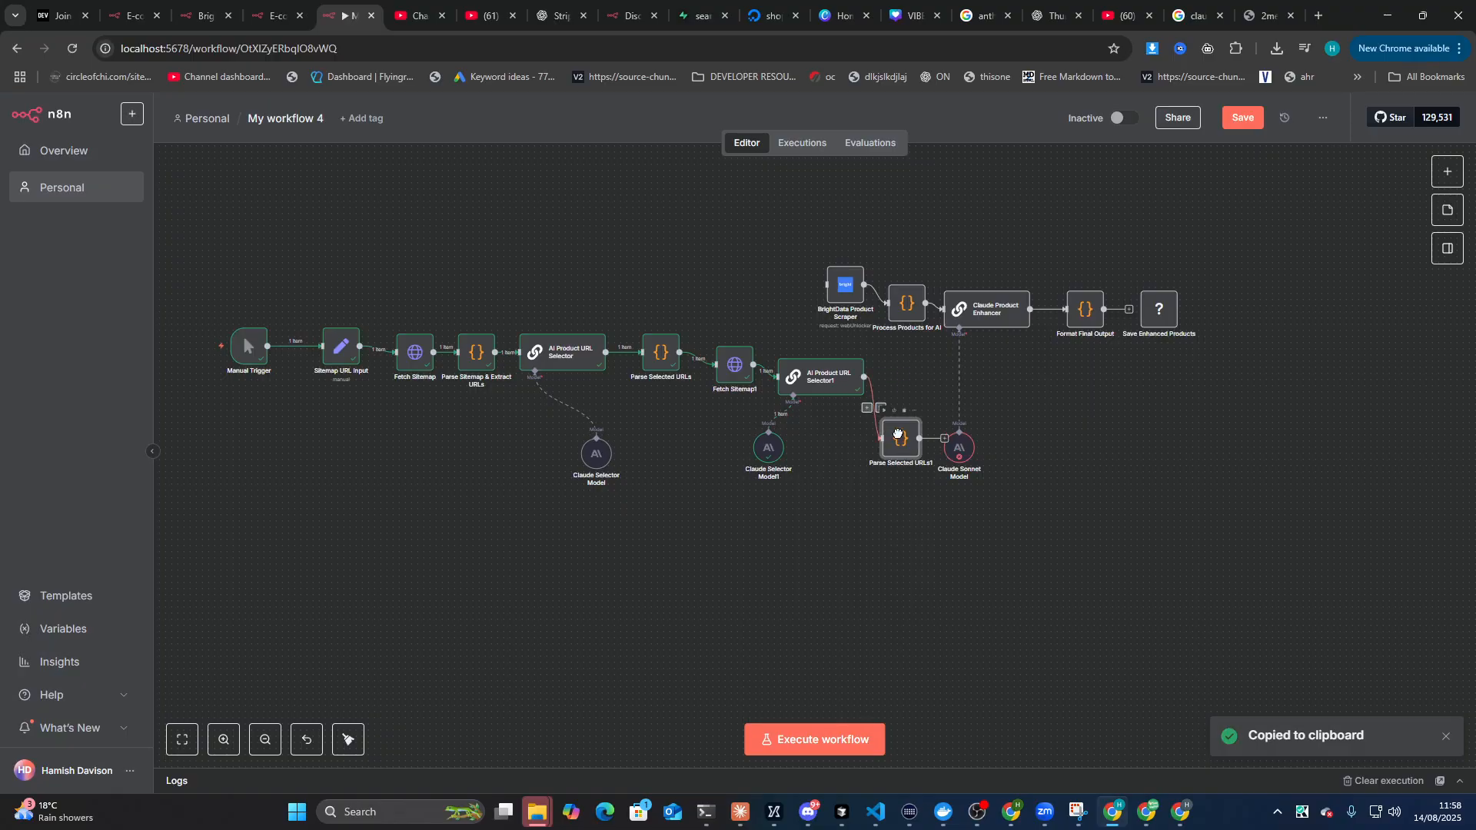
pyautogui.doubleClick(898, 438)
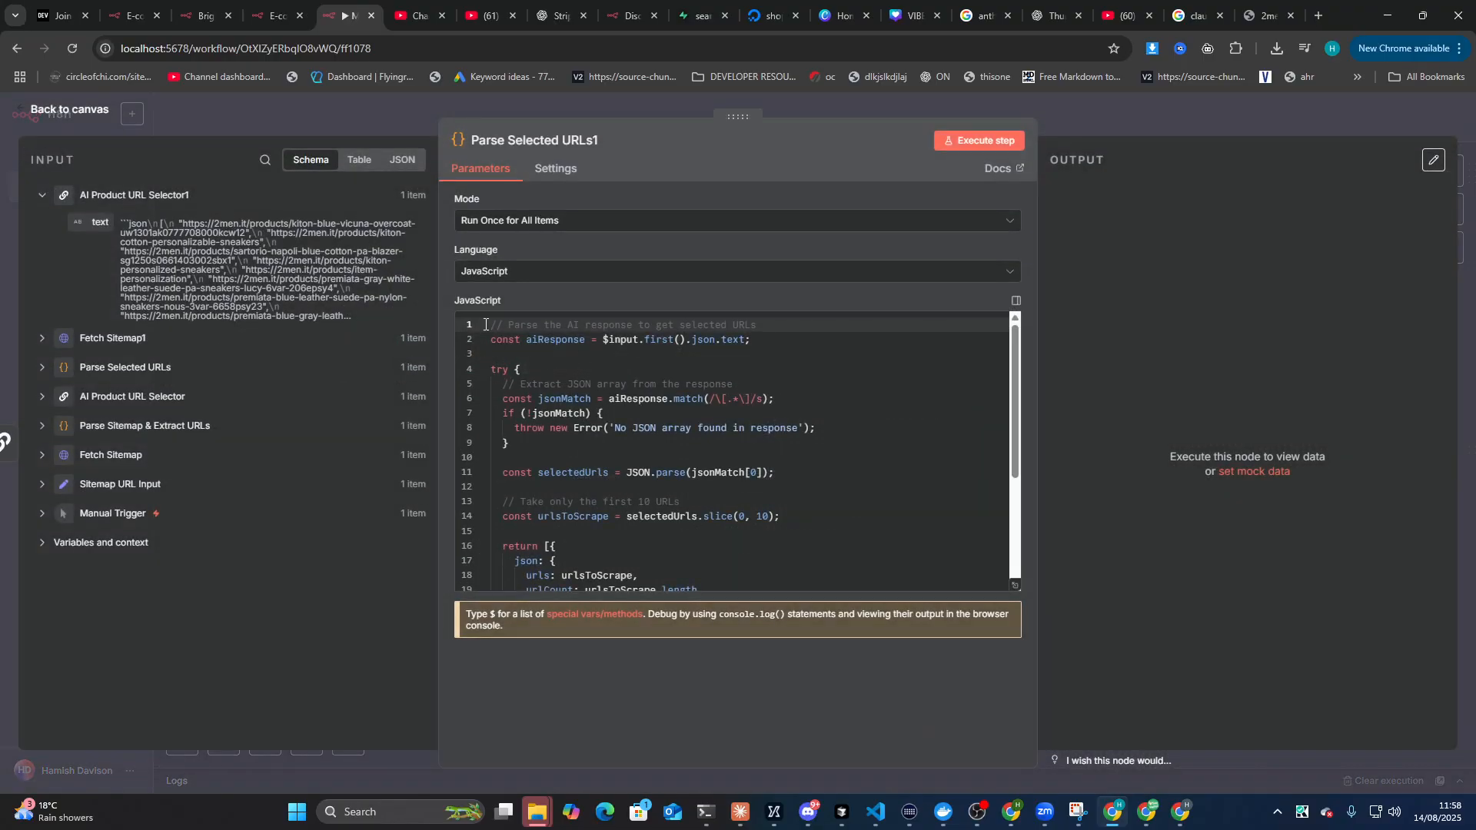
pyautogui.click(977, 140)
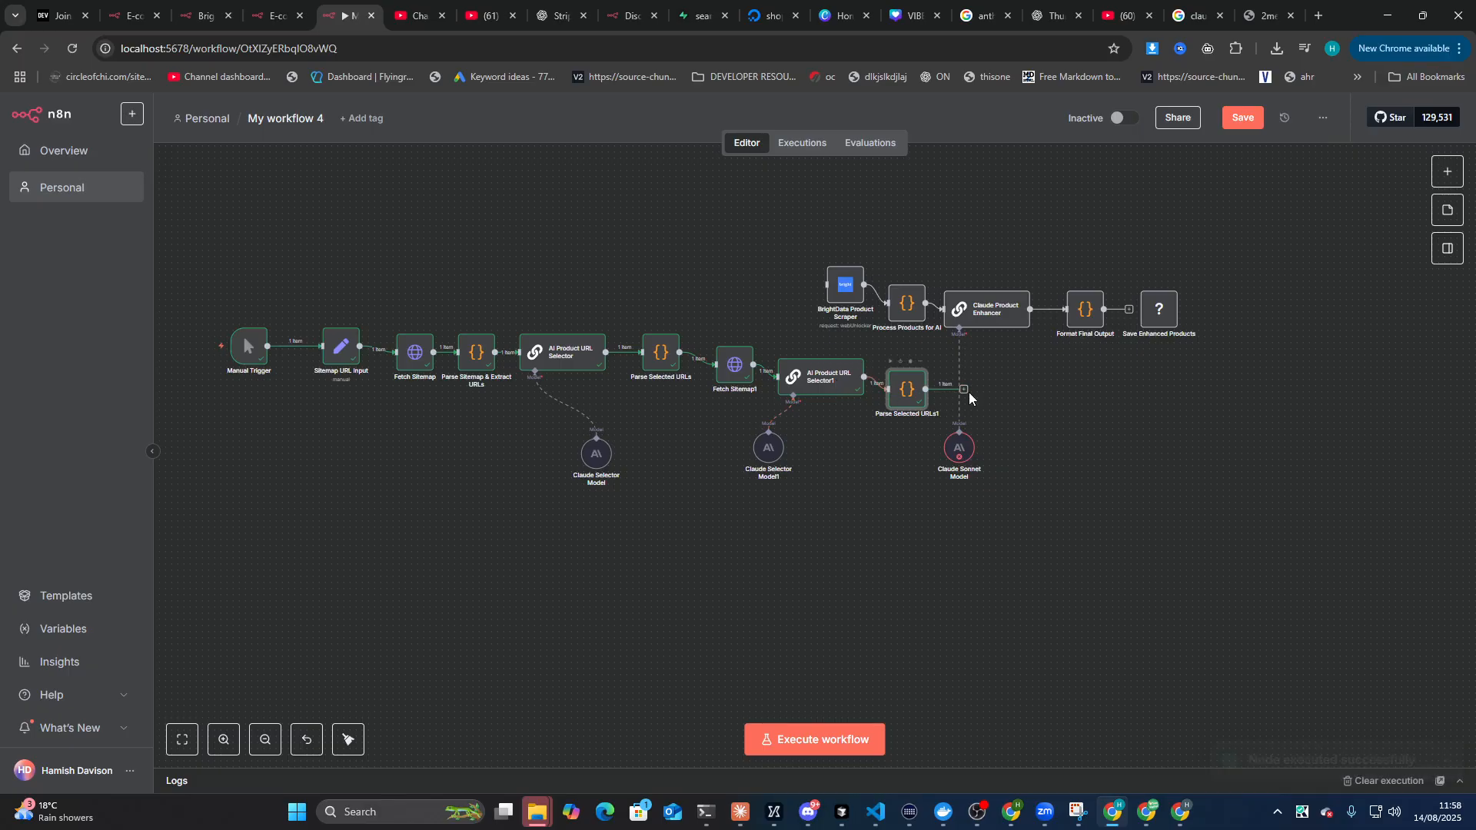
pyautogui.click(963, 389)
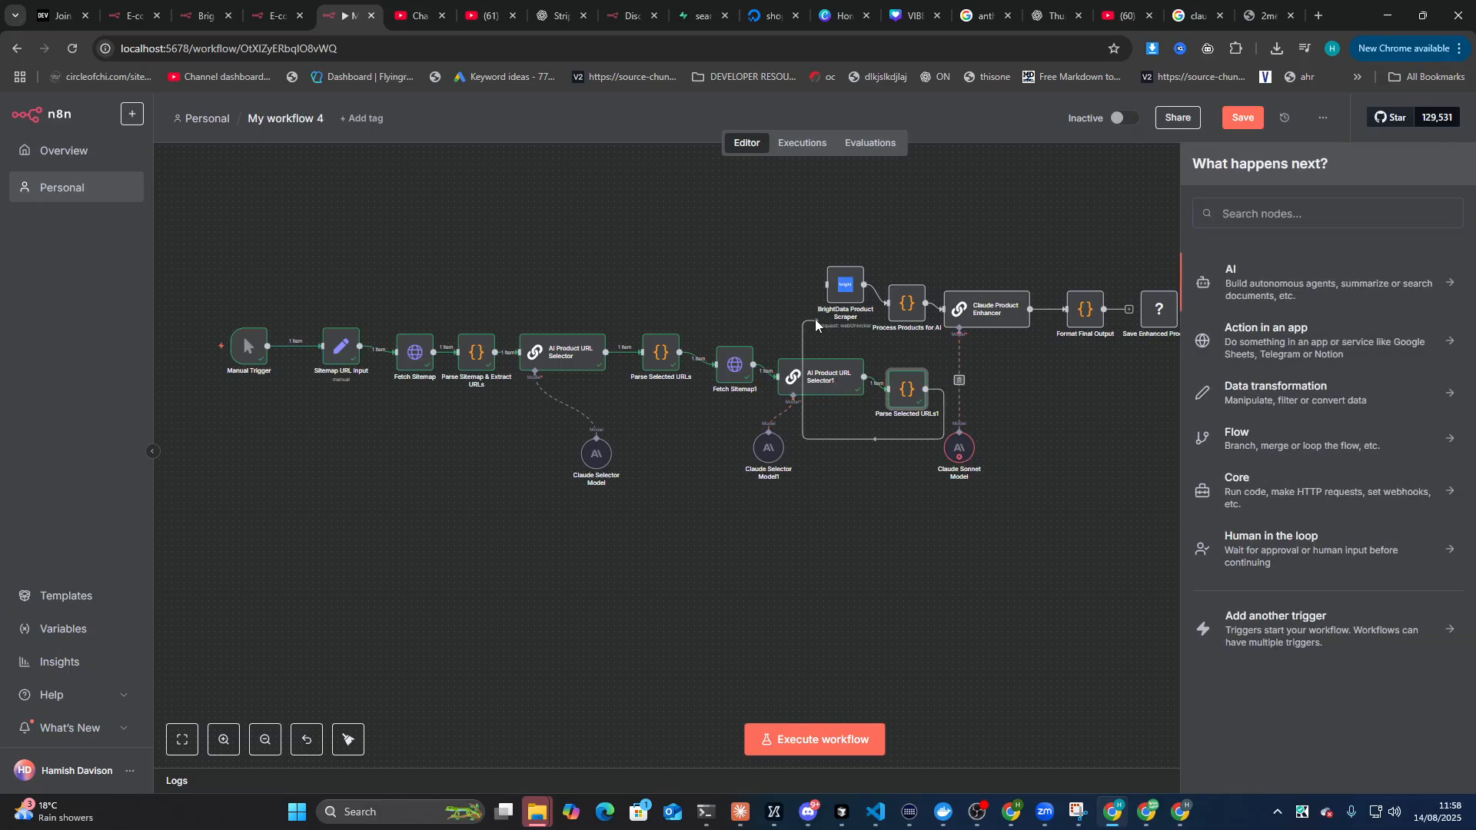
pyautogui.doubleClick(843, 286)
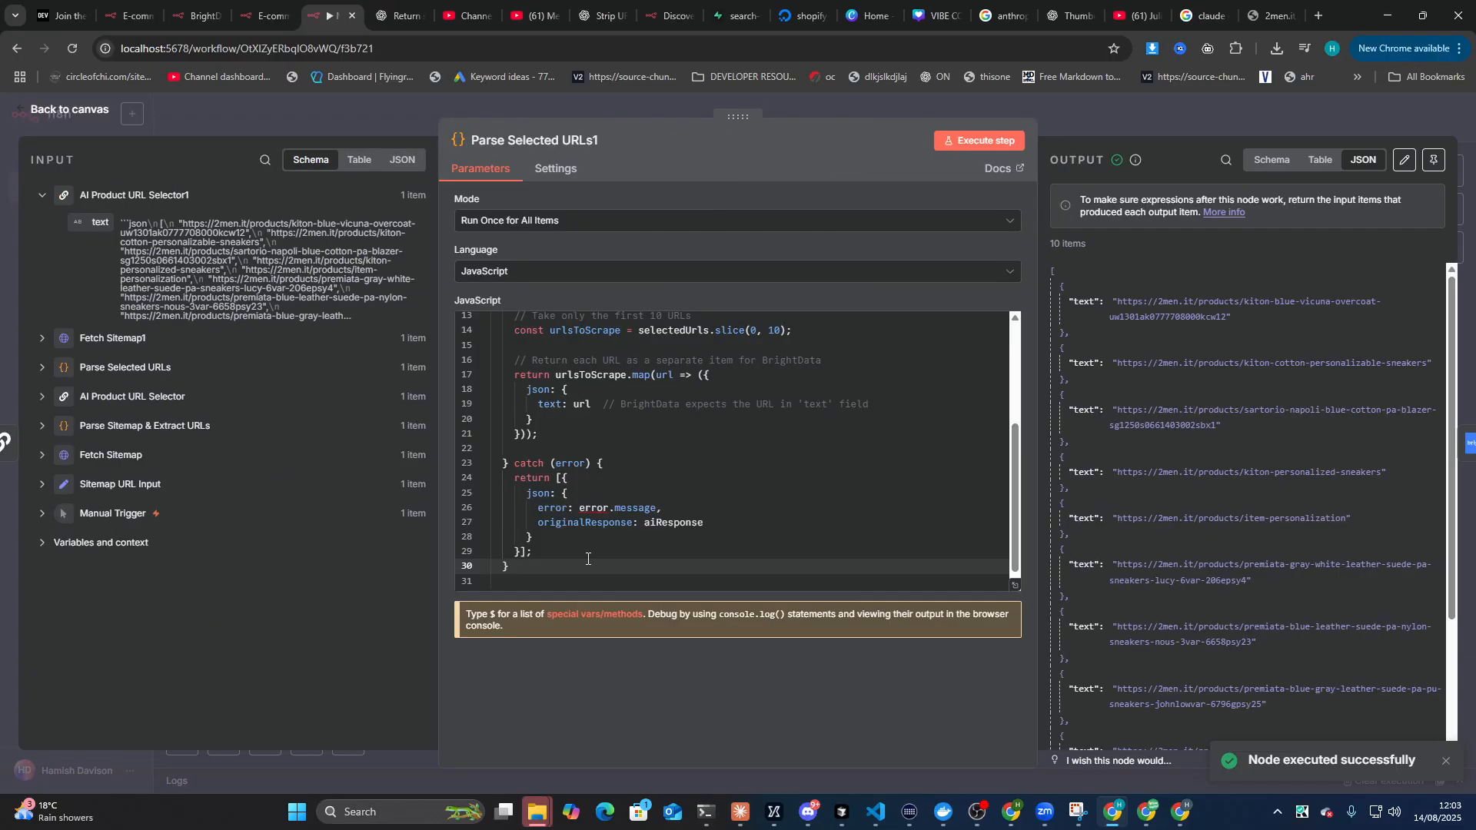
# Step: Set the BrightData Product Scraper's request method to GET and run it, returning HTML for 10 products
pyautogui.click(67, 109)
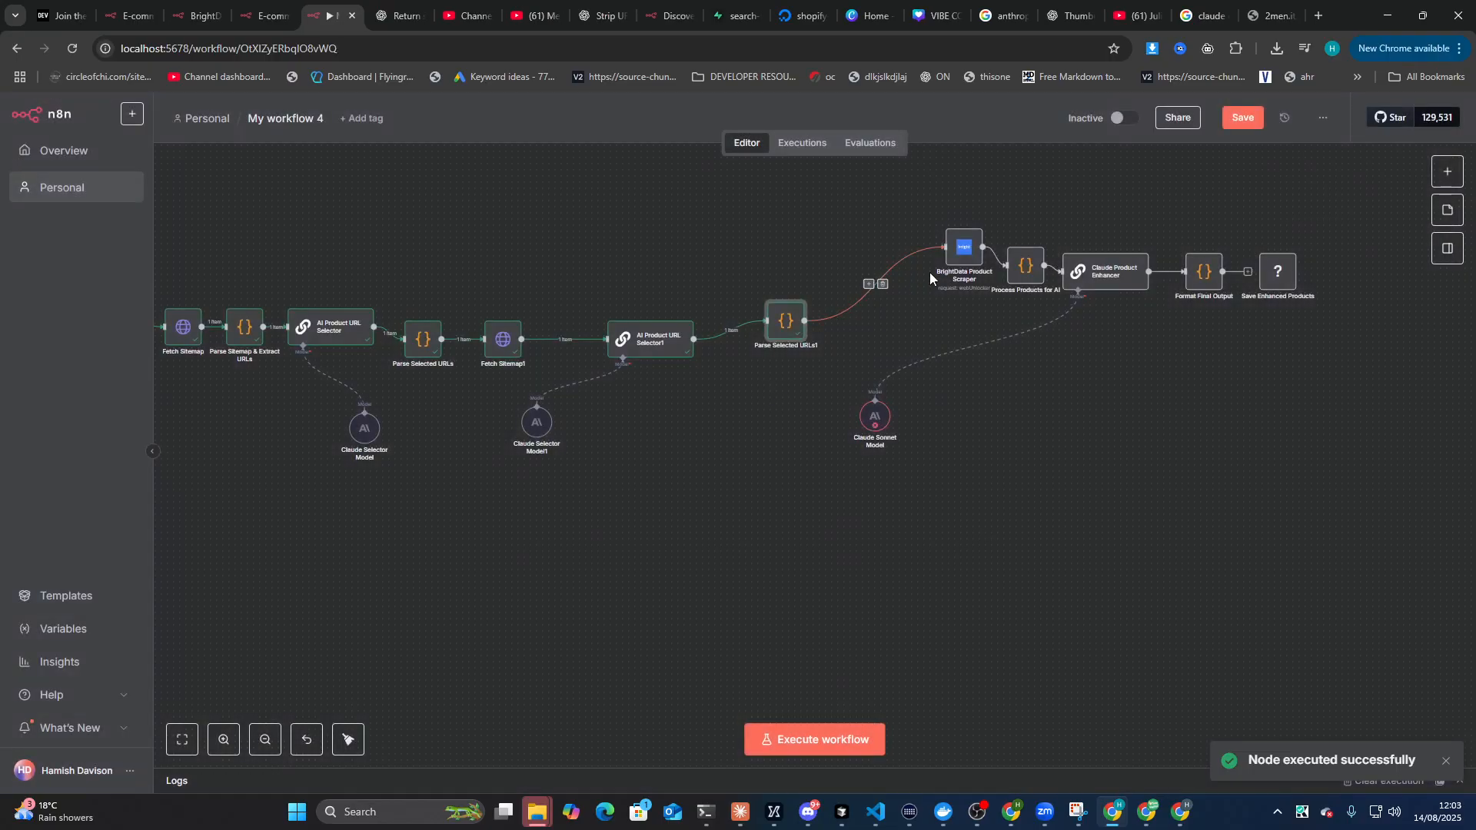
pyautogui.doubleClick(961, 247)
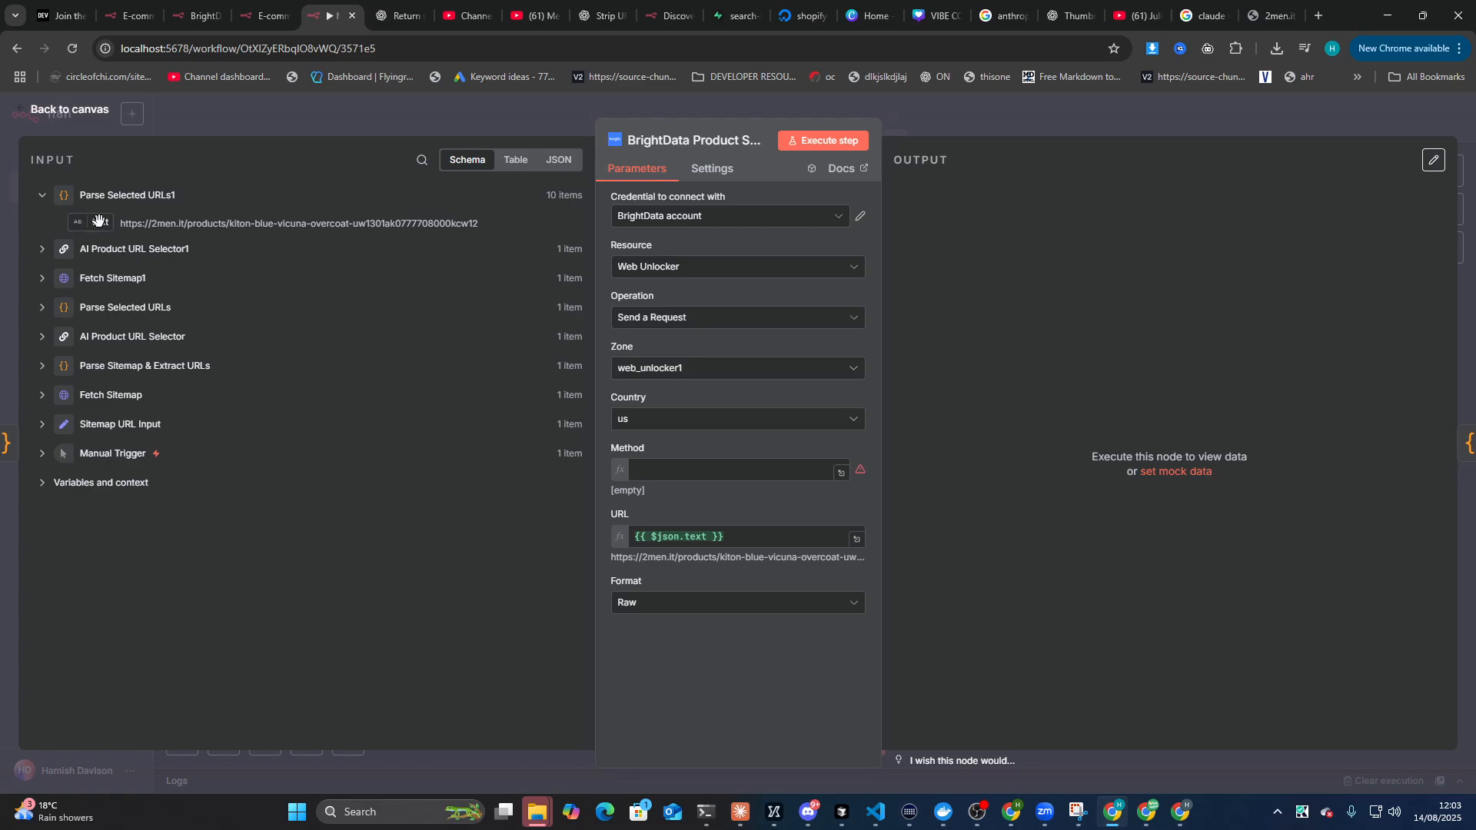
pyautogui.click(734, 470)
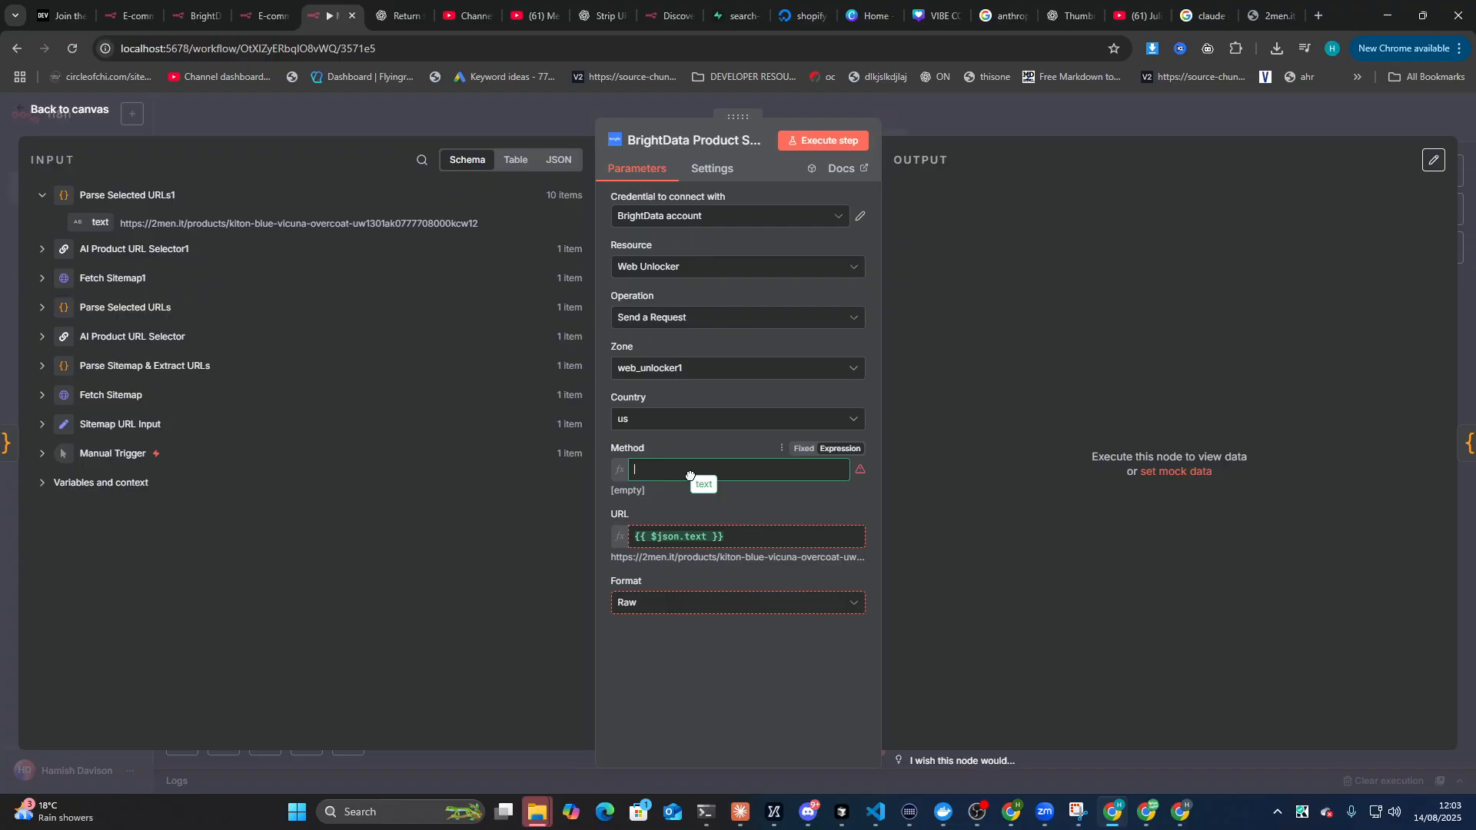
pyautogui.click(820, 139)
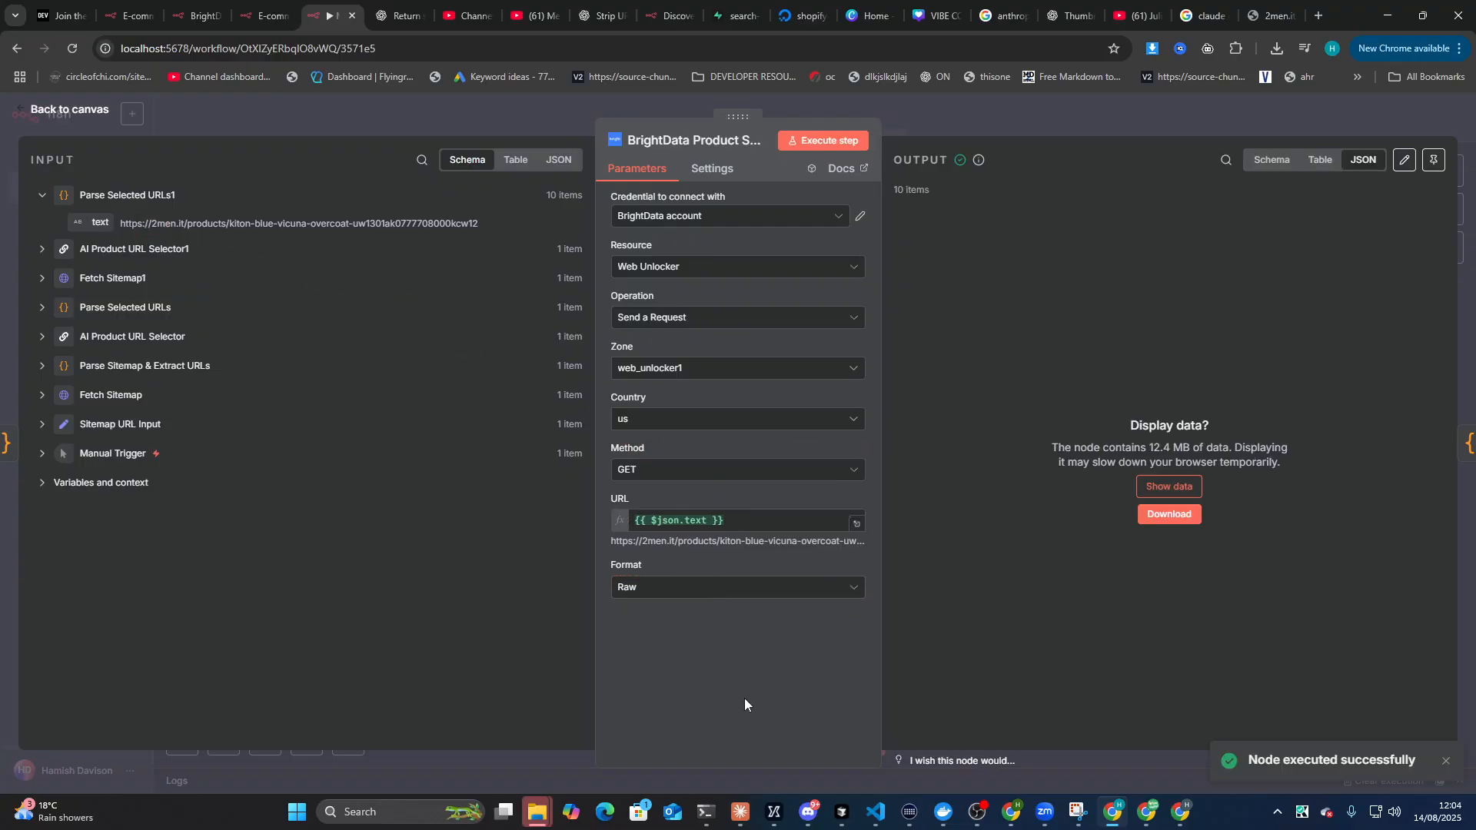
pyautogui.moveTo(1168, 486)
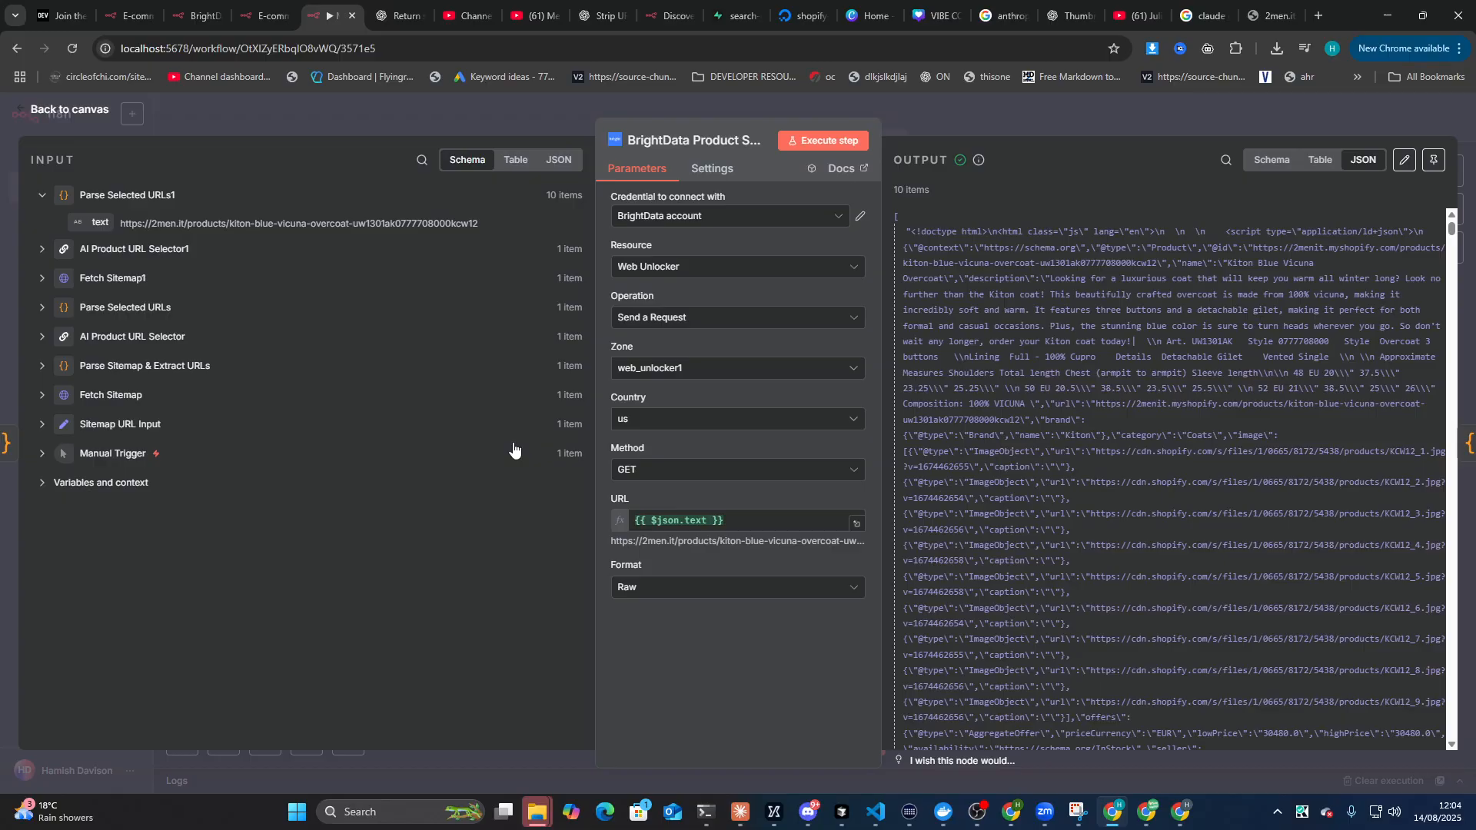
pyautogui.click(68, 108)
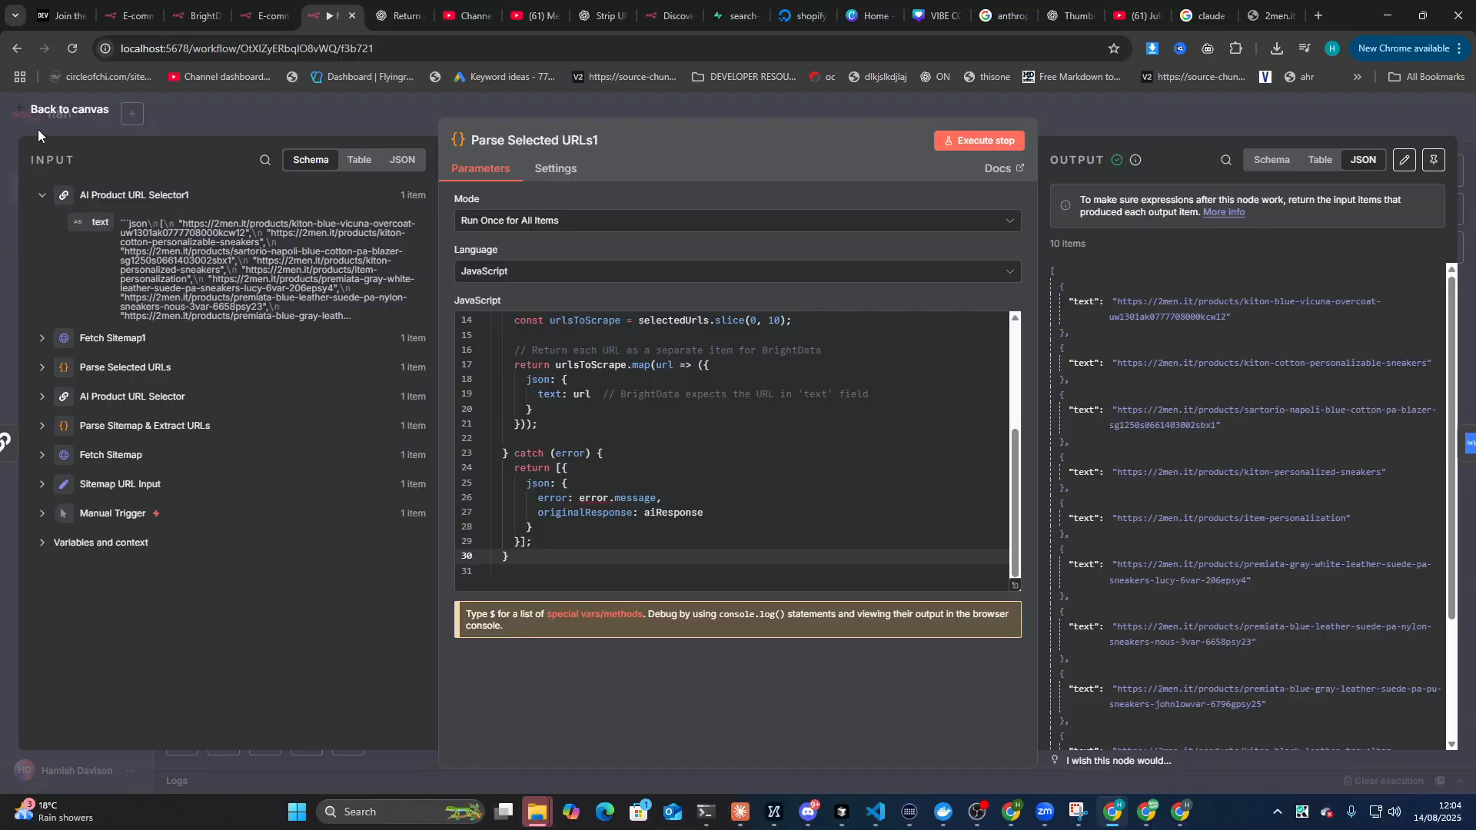
# Step: Reopen the BrightData scraper's output and view its 10 HTML items as a table
pyautogui.click(62, 109)
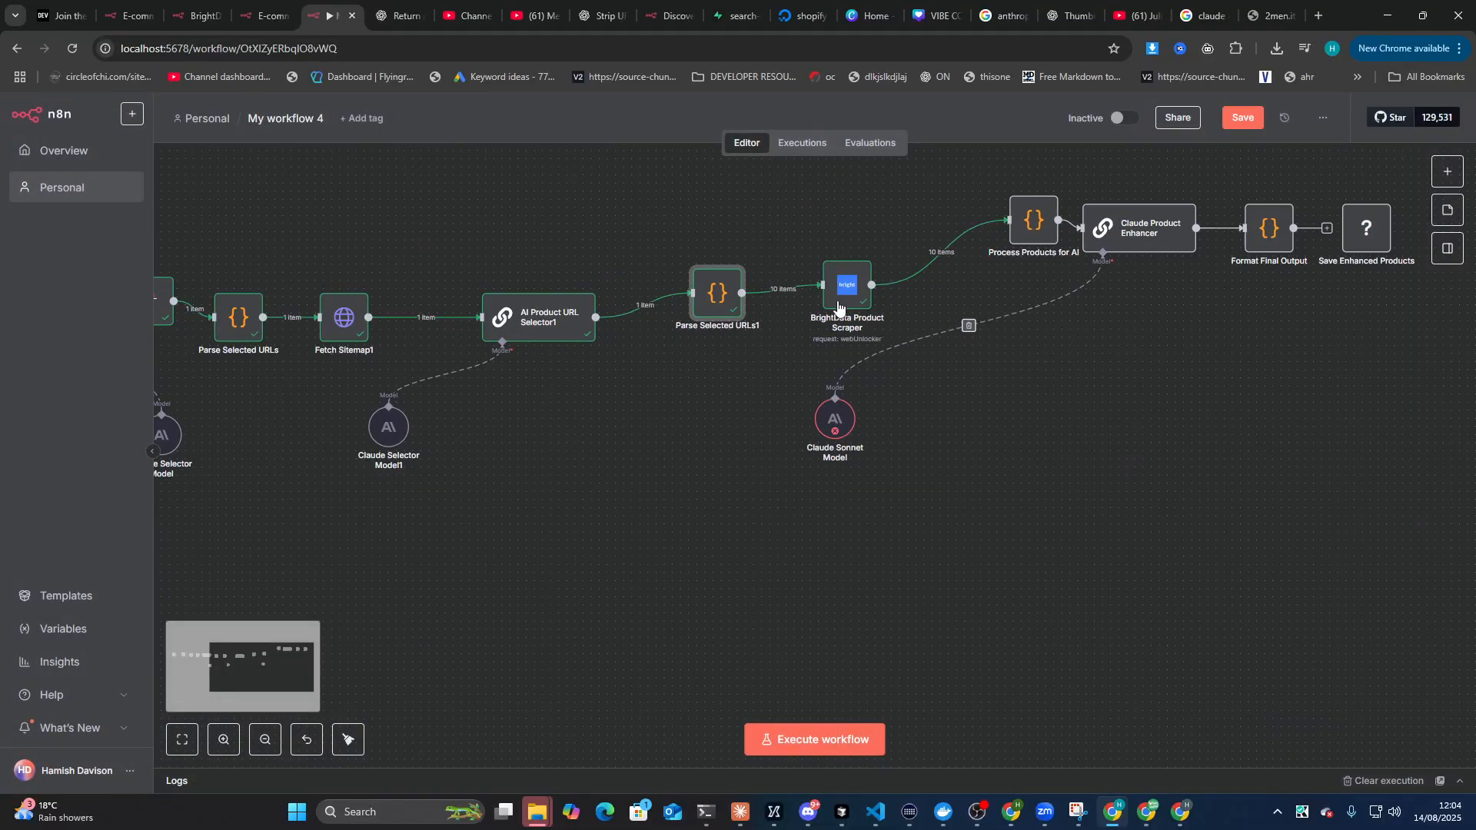
pyautogui.doubleClick(846, 286)
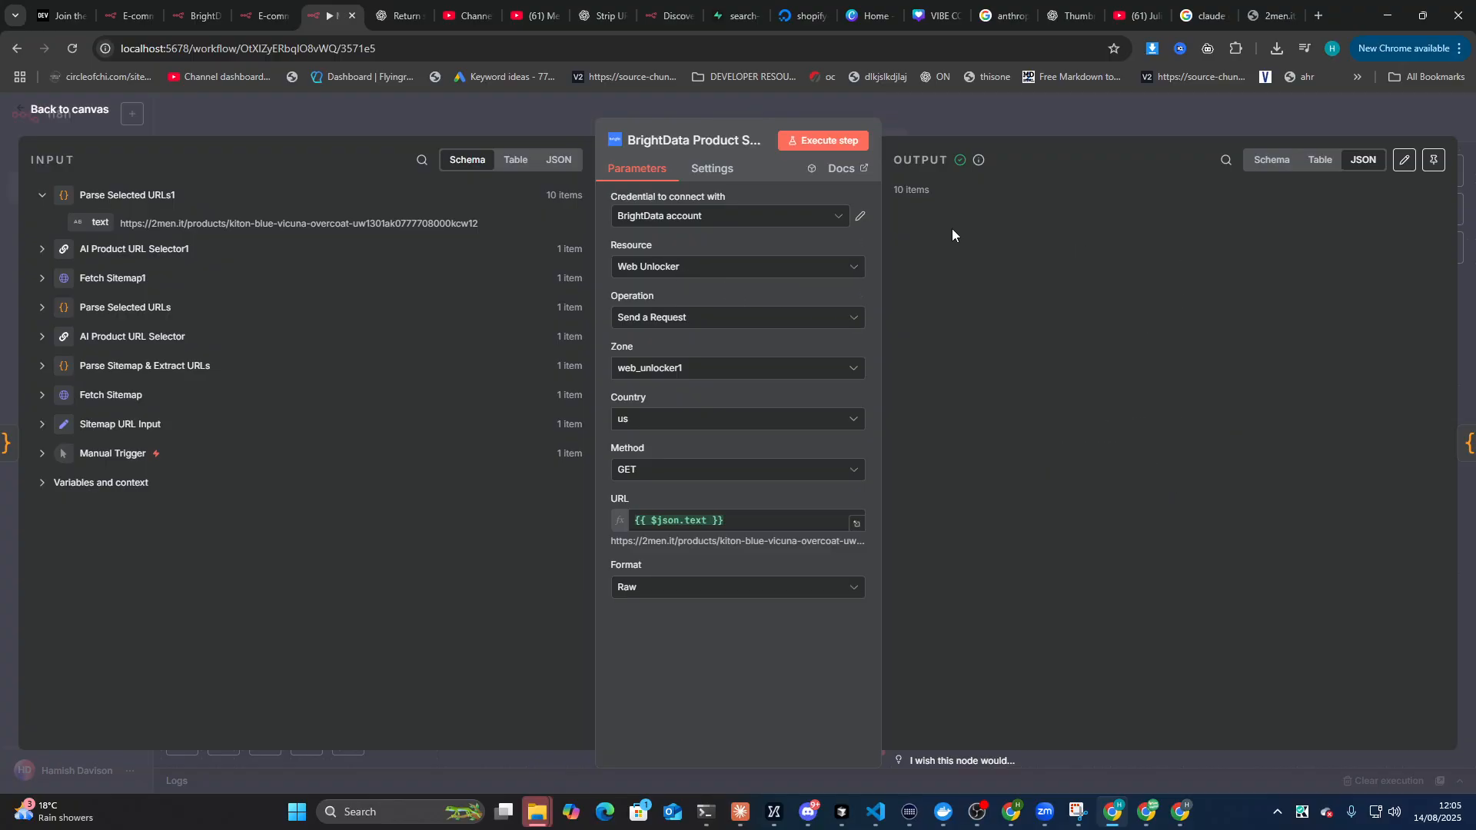
pyautogui.click(820, 139)
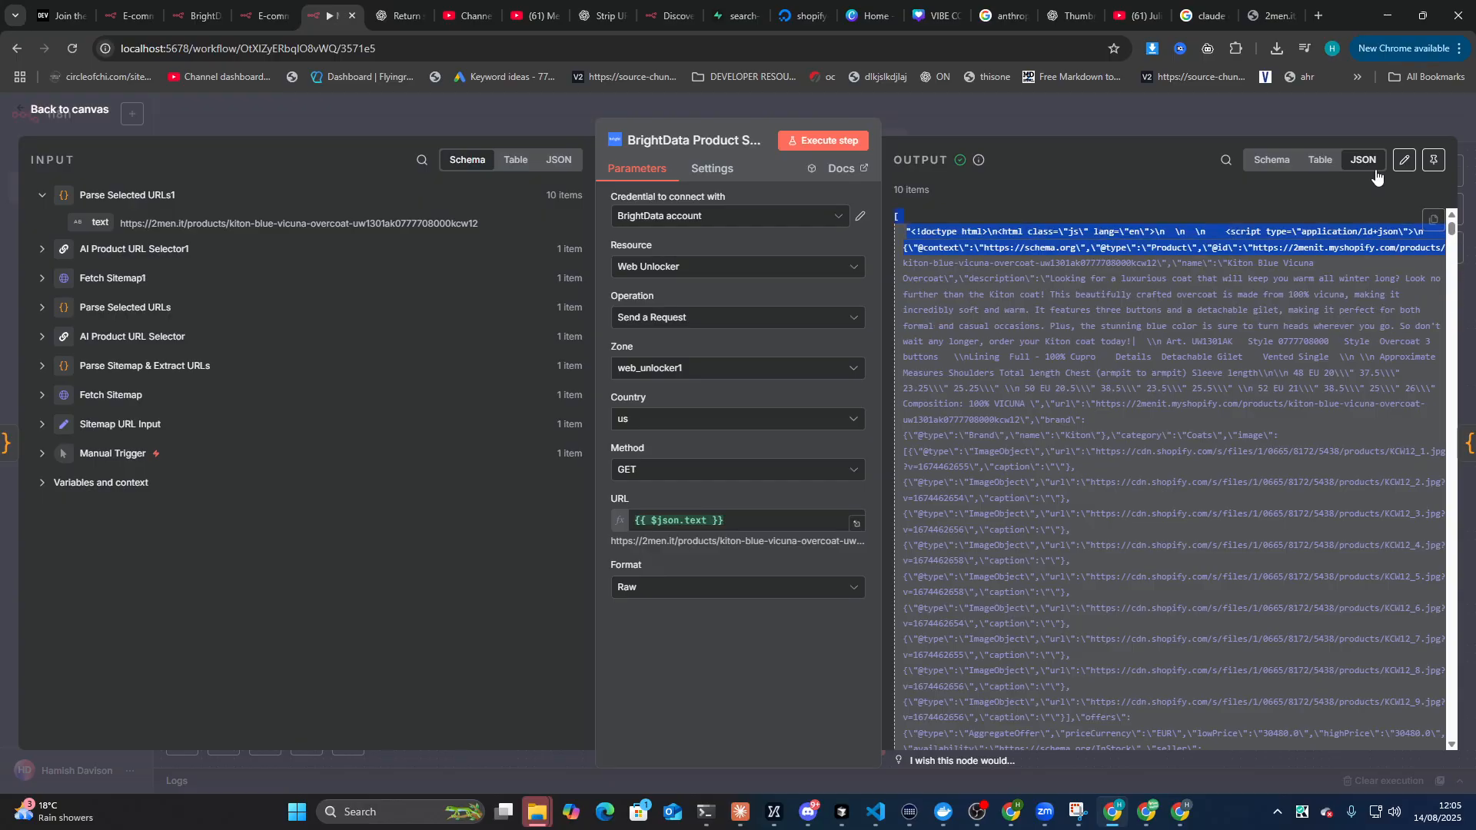
pyautogui.click(1318, 159)
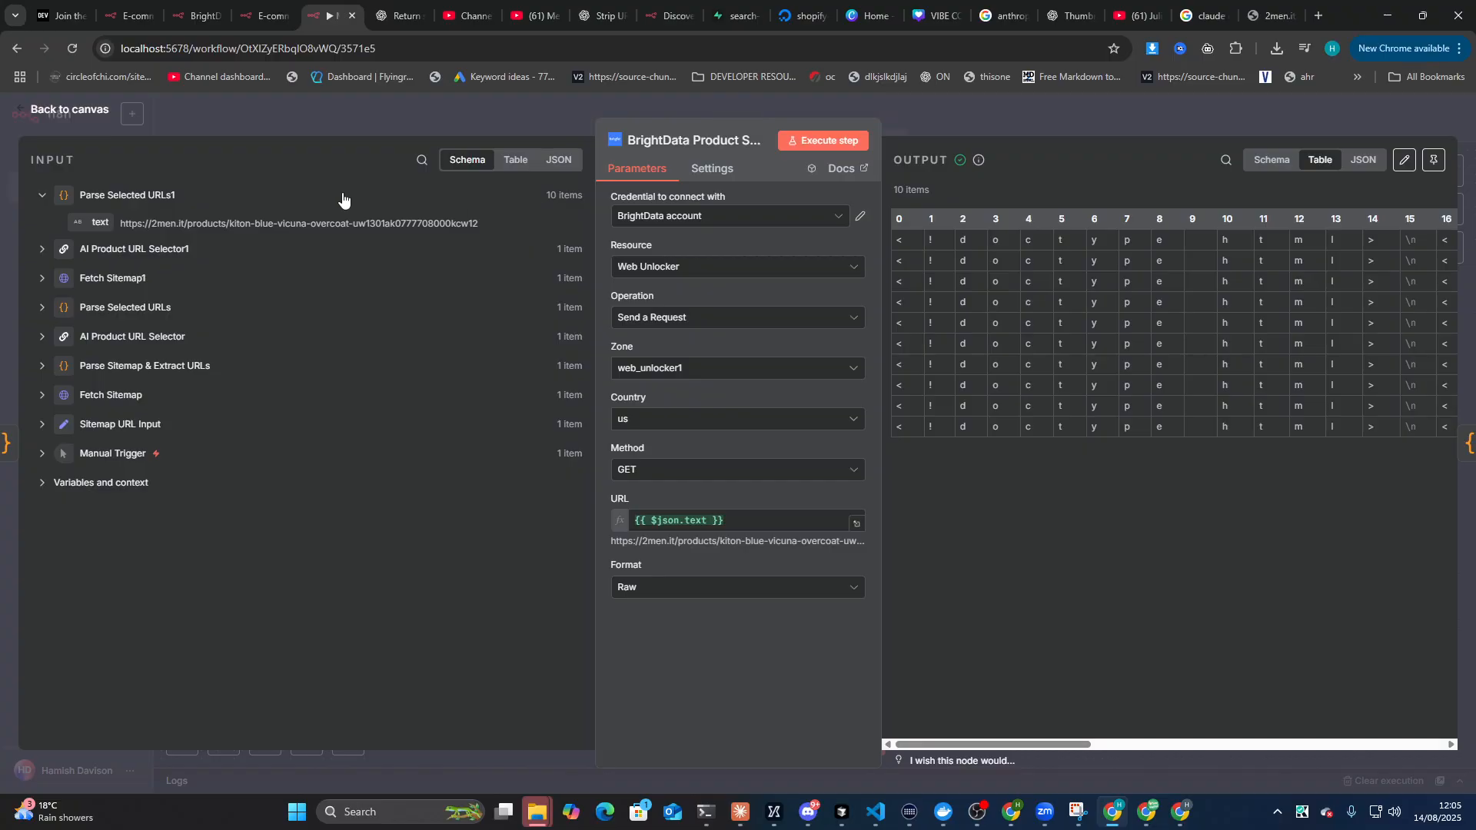
pyautogui.click(74, 109)
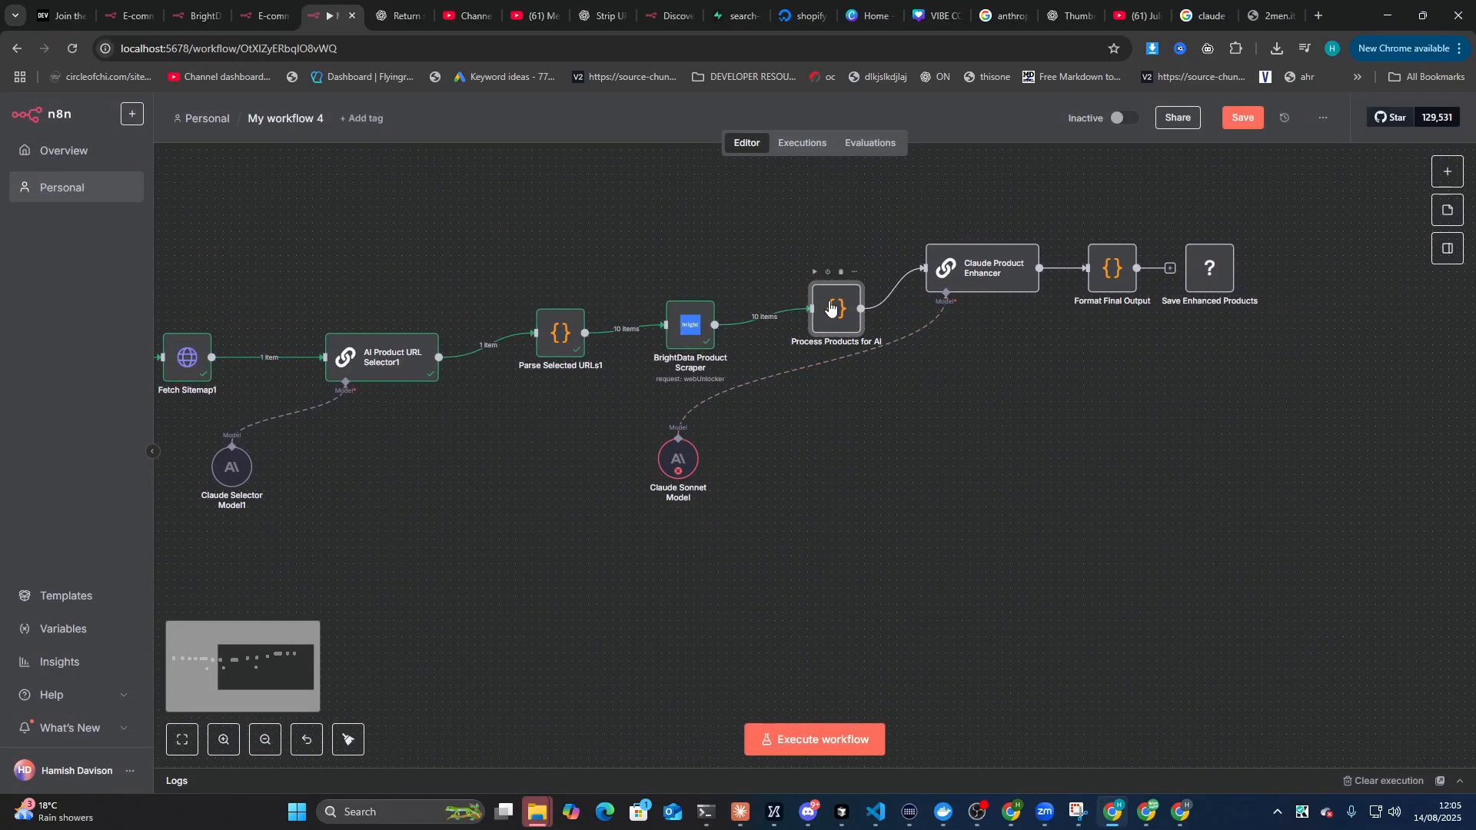
# Step: Test-run the Process Products for AI step, which returns empty product fields, and return to the canvas
pyautogui.doubleClick(834, 309)
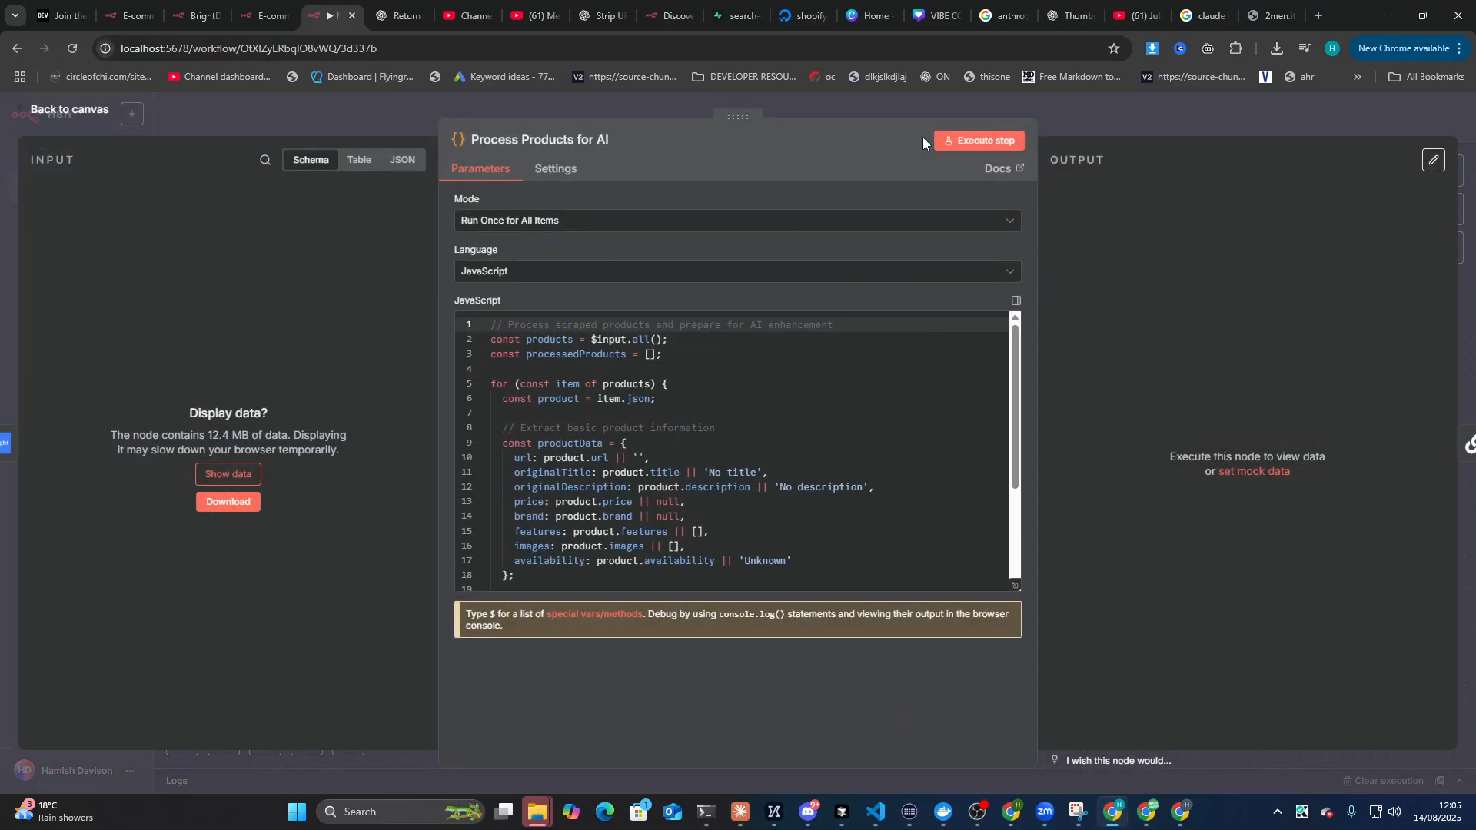
pyautogui.click(979, 140)
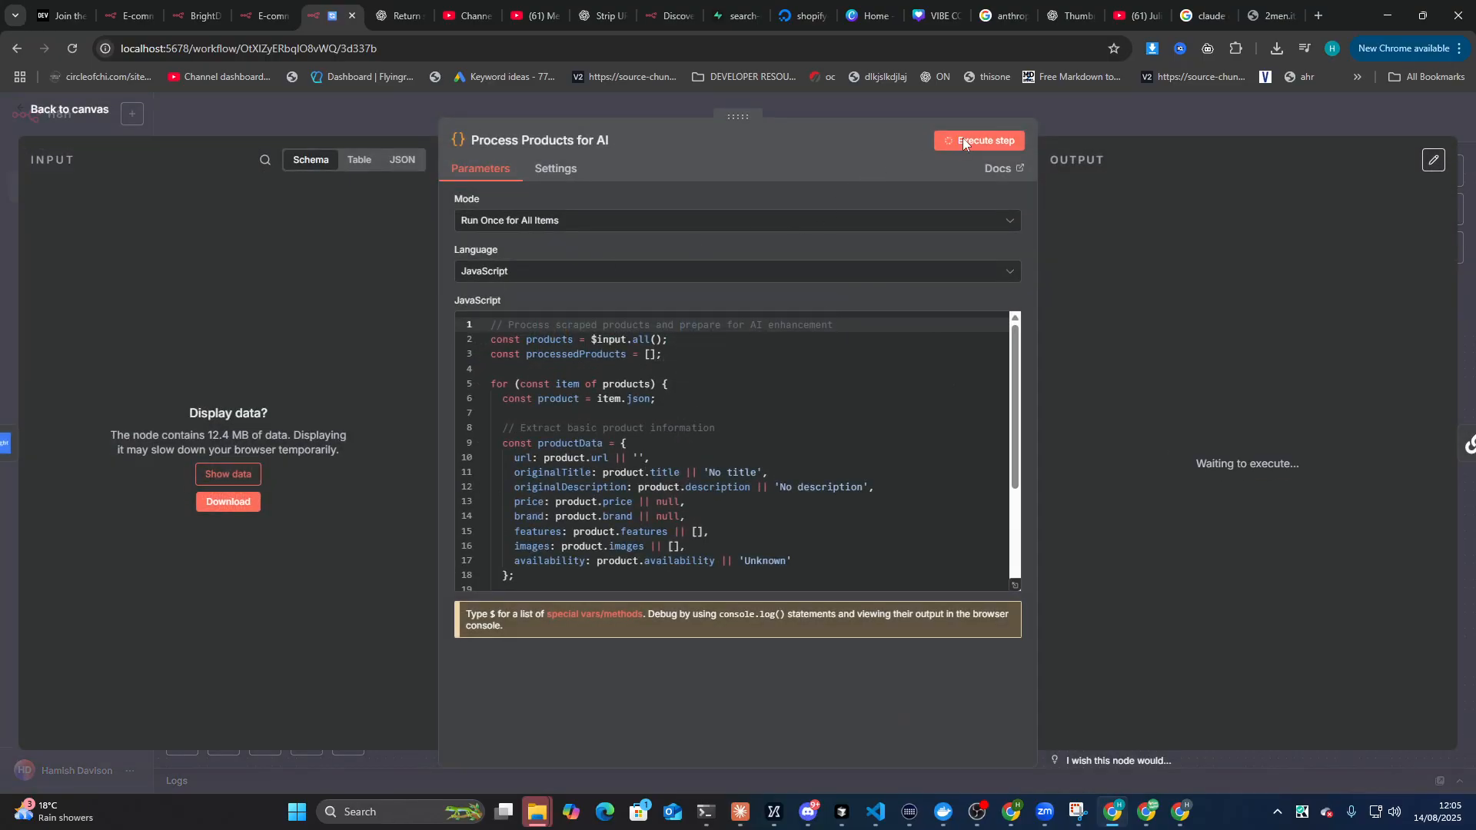
pyautogui.click(977, 140)
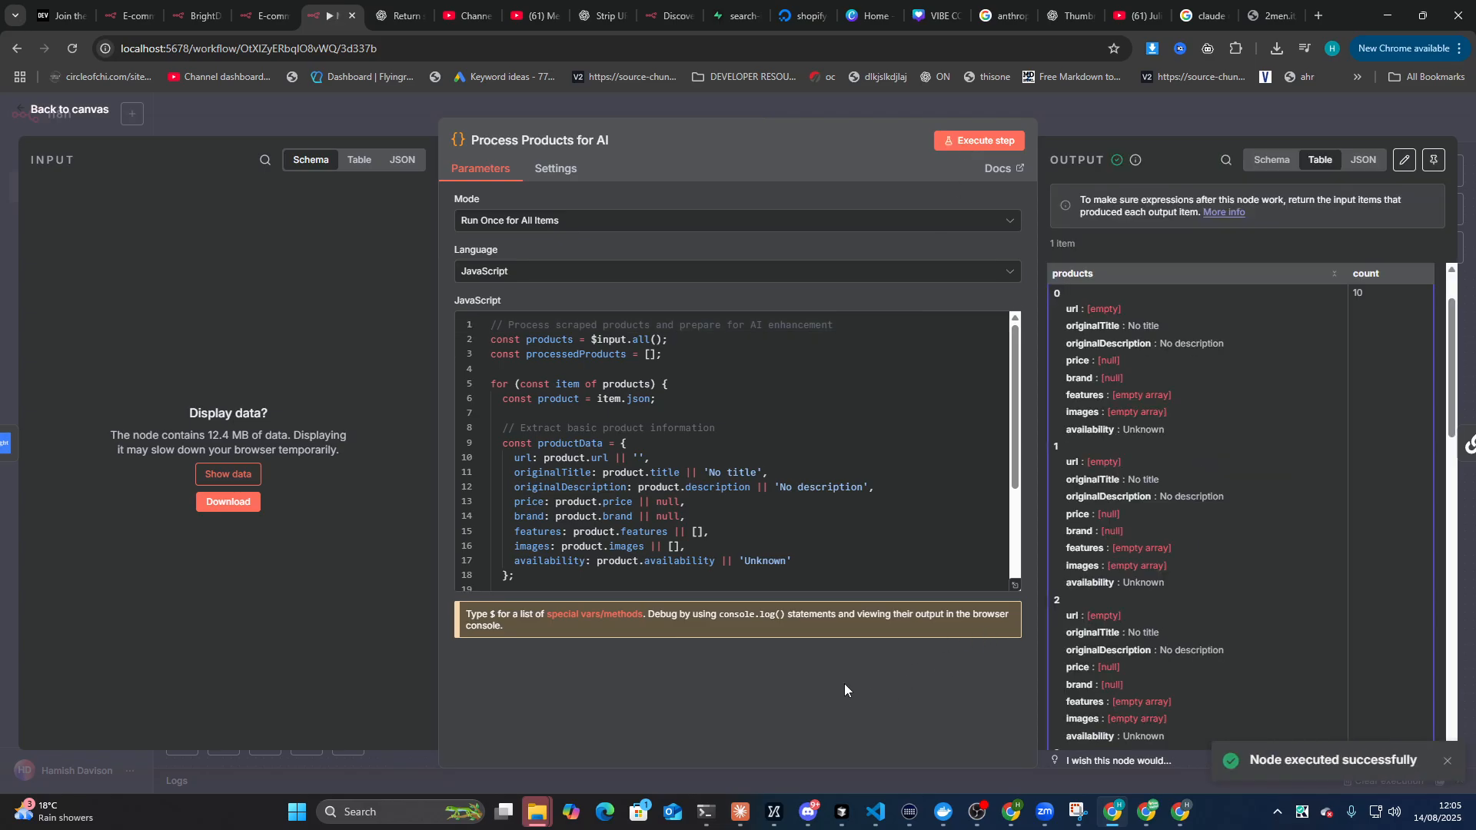
pyautogui.click(67, 108)
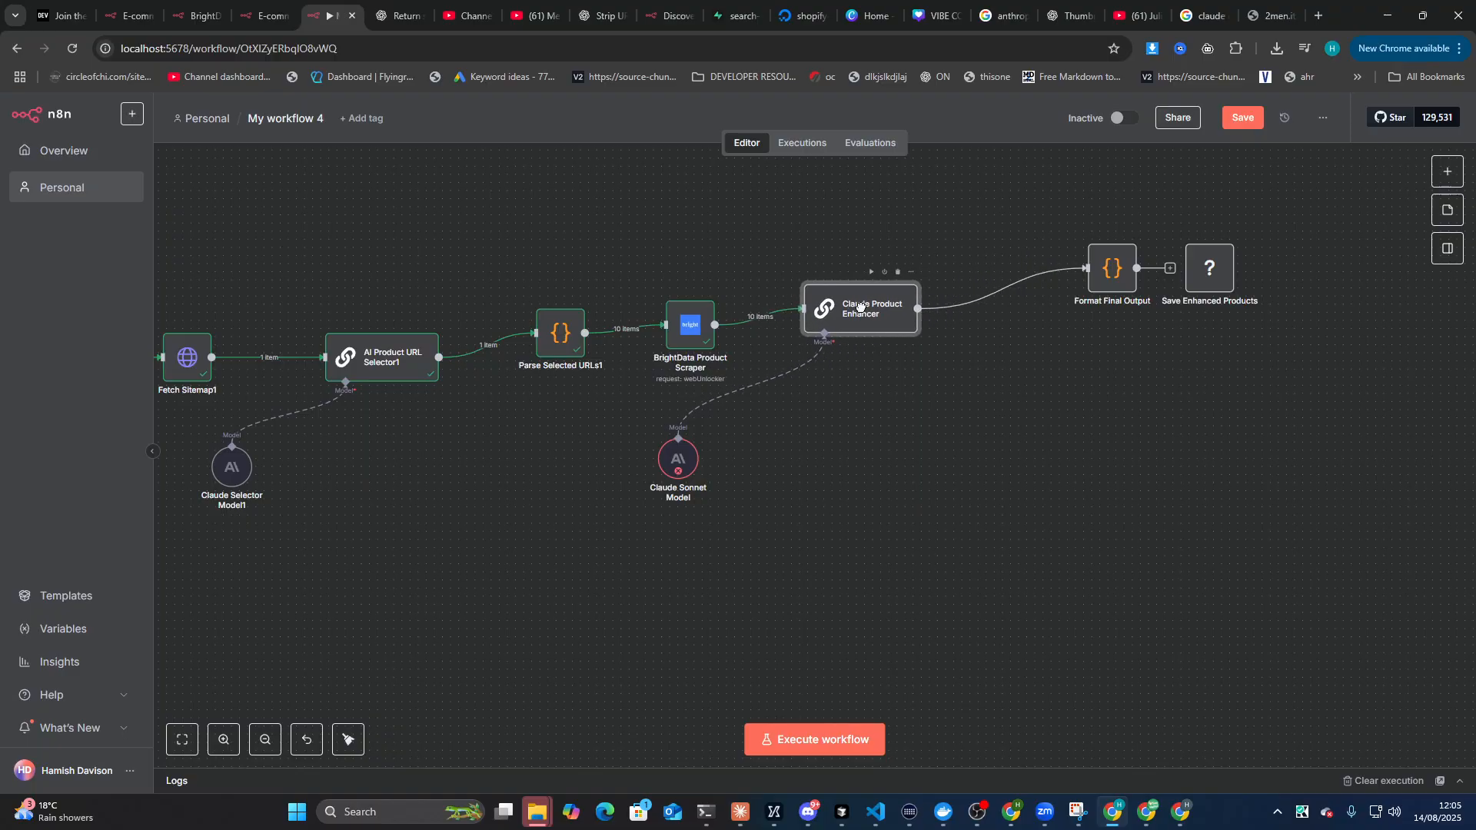
# Step: Set Claude Product Enhancer's prompt source to Define below with {{ $json }}, removing the extra chat message
pyautogui.doubleClick(859, 309)
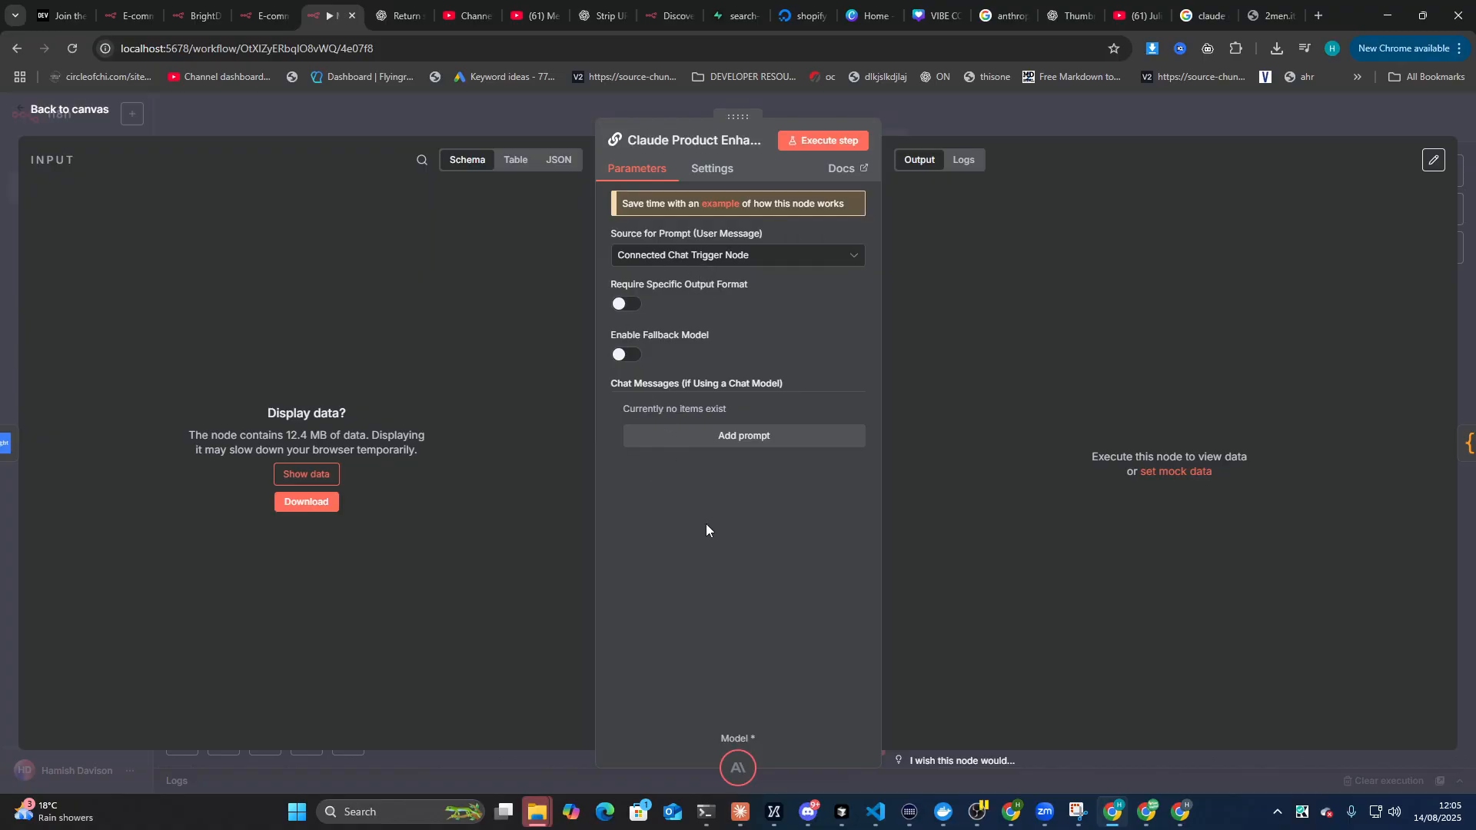
pyautogui.click(743, 435)
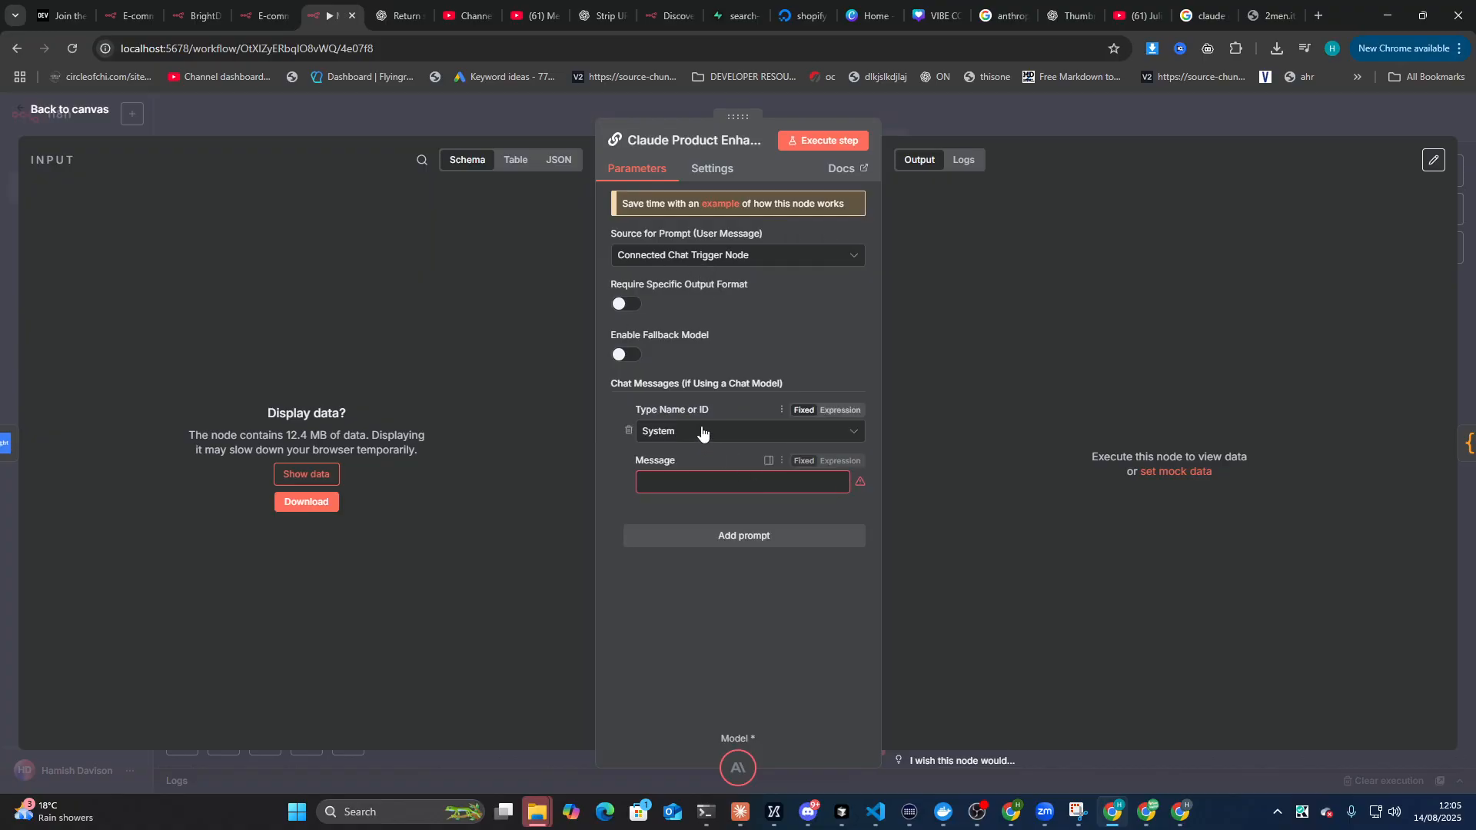
pyautogui.click(747, 431)
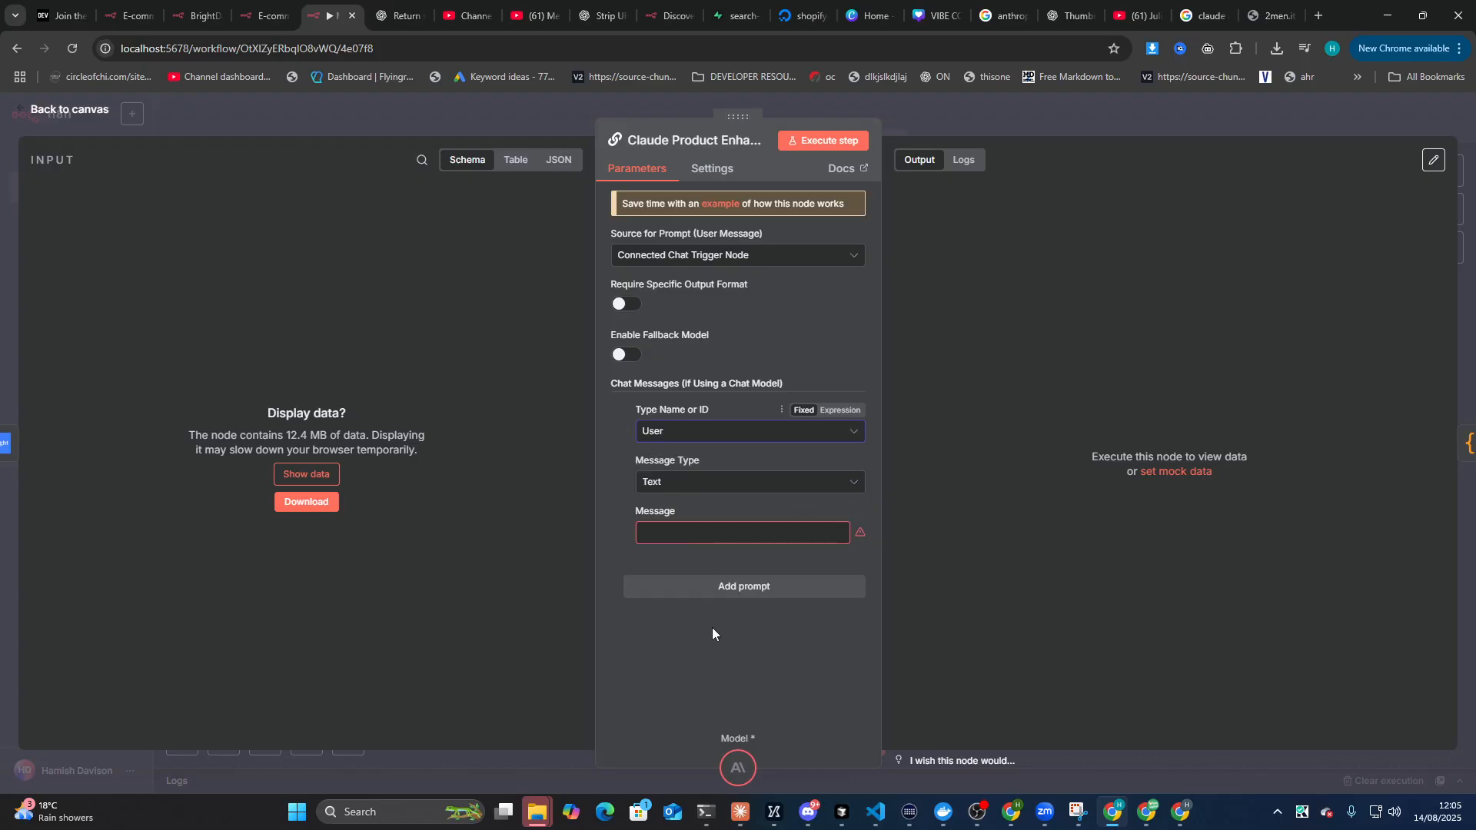
pyautogui.click(737, 255)
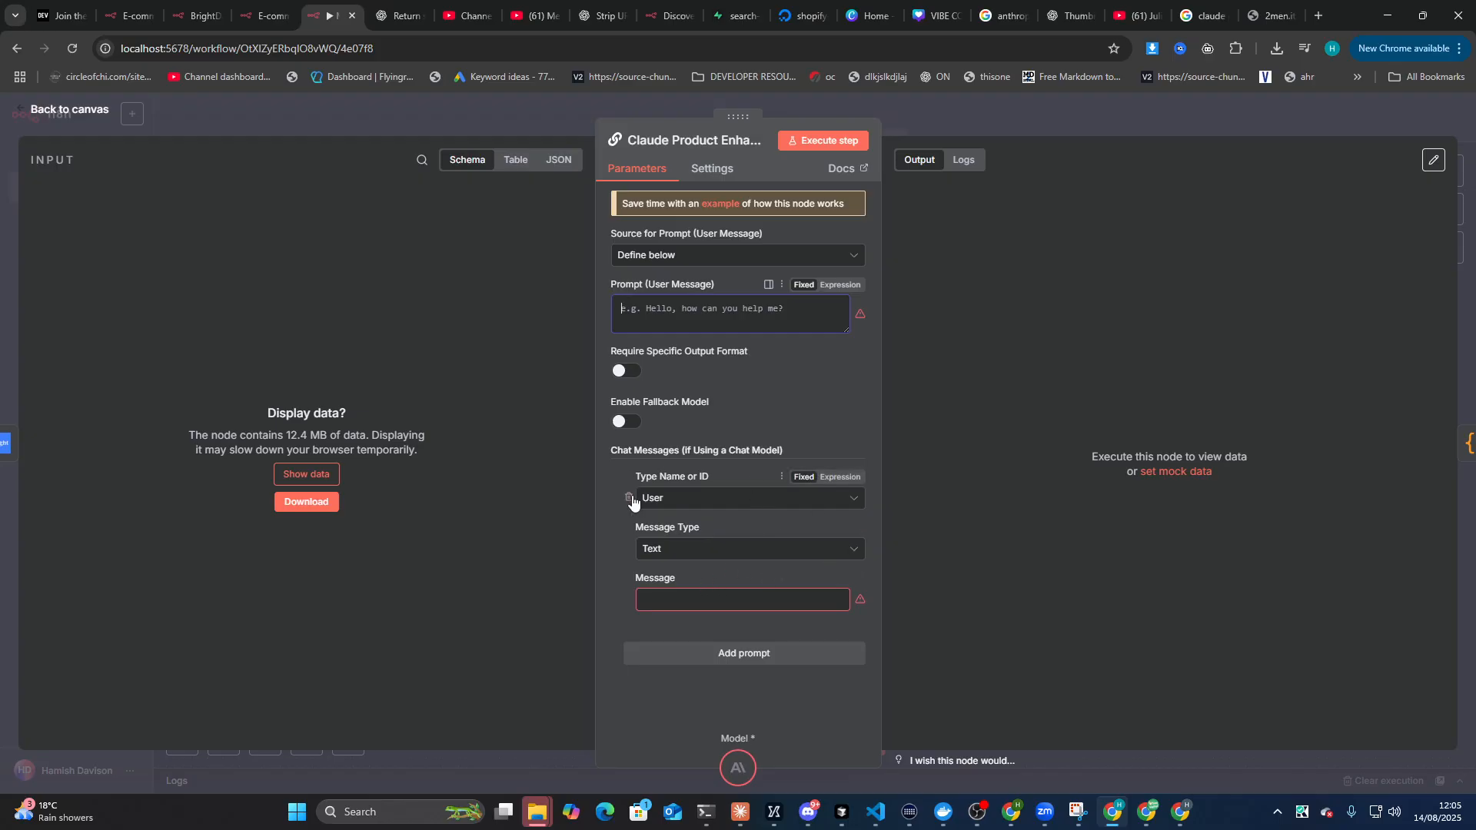
pyautogui.click(630, 498)
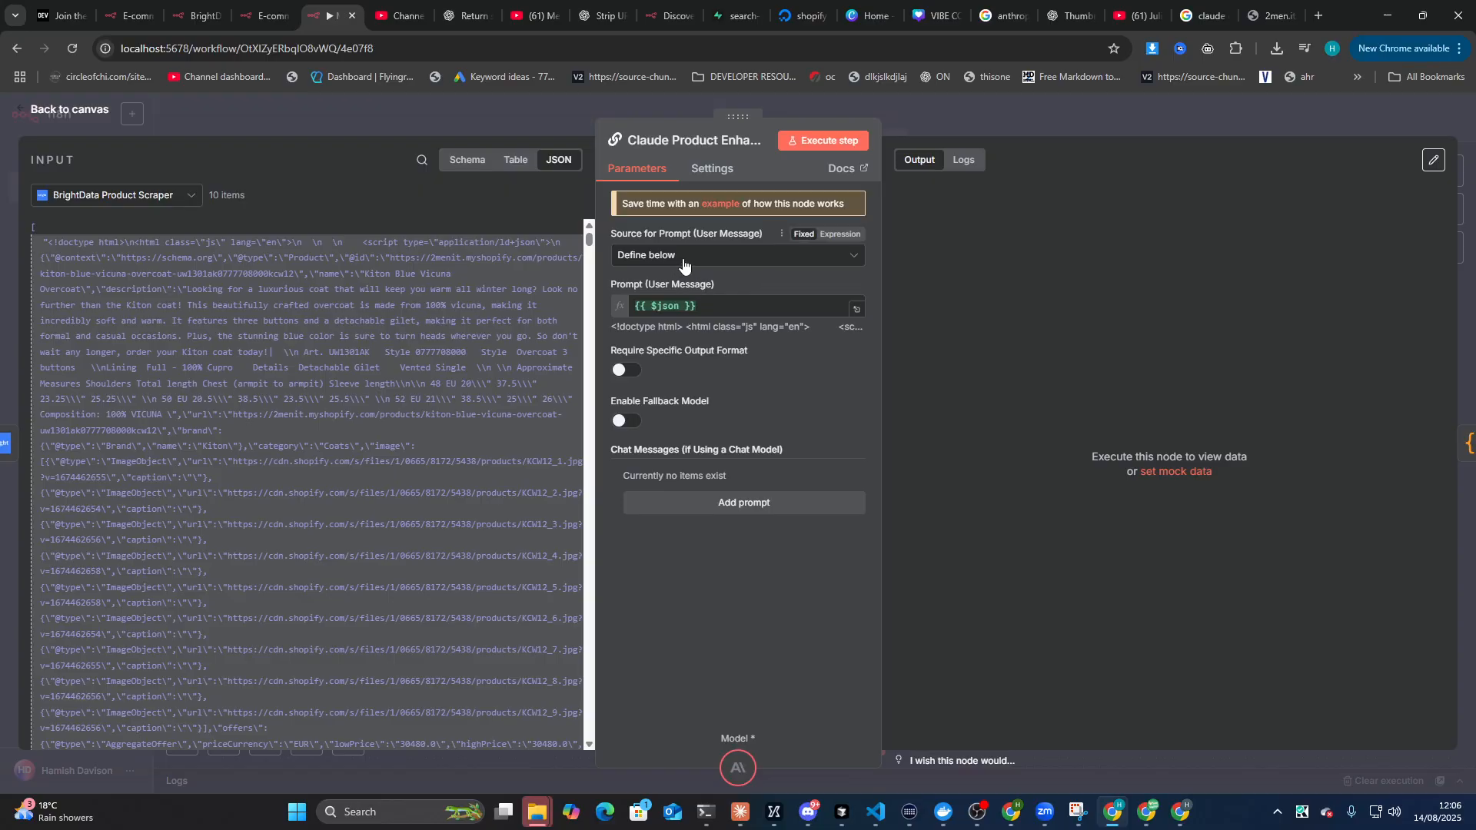
# Step: Write the user prompt: extract meta title, meta description, title and description, returned as a JSON array
pyautogui.click(721, 305)
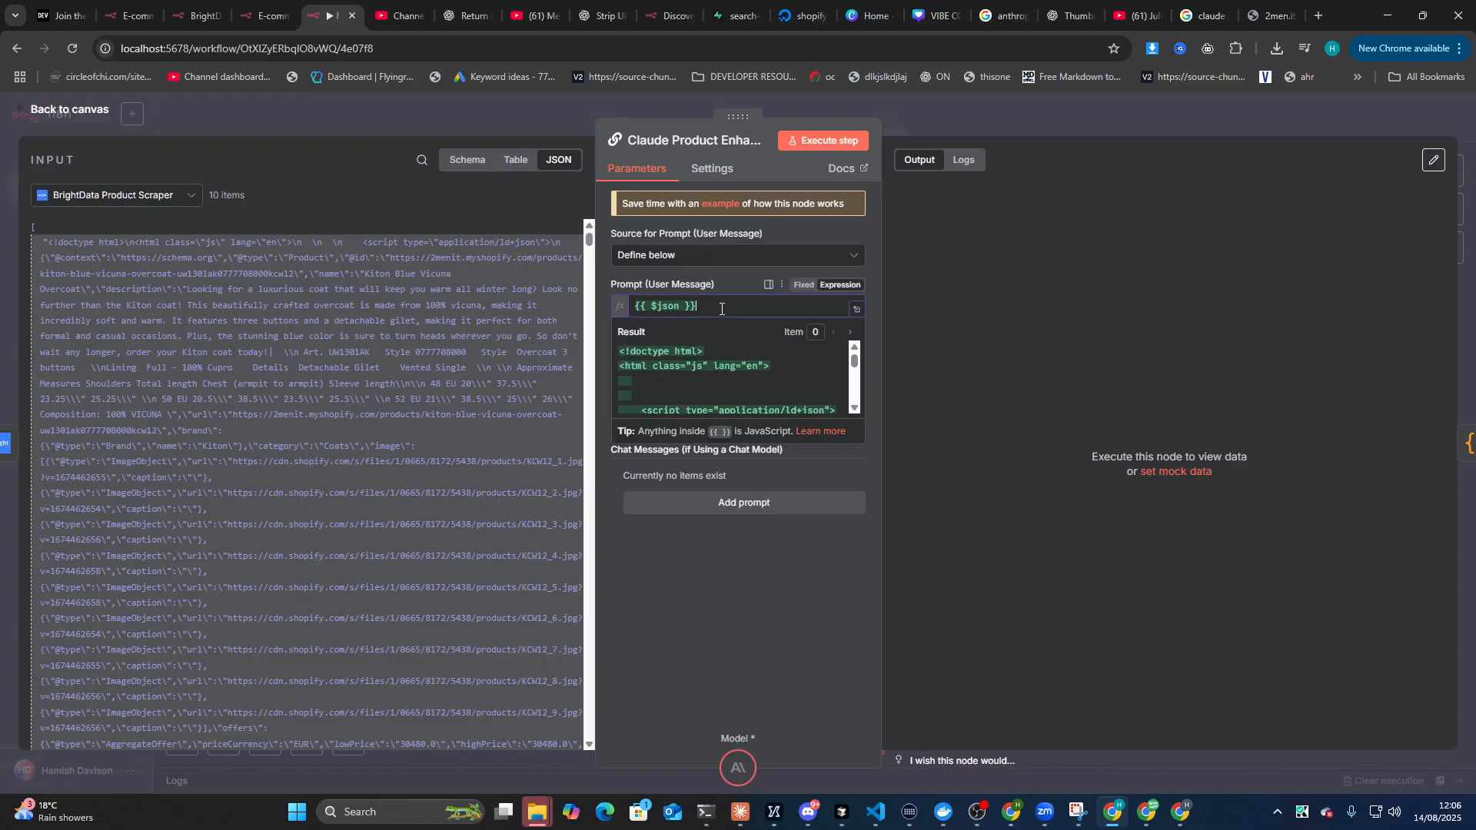
pyautogui.write('extract the')
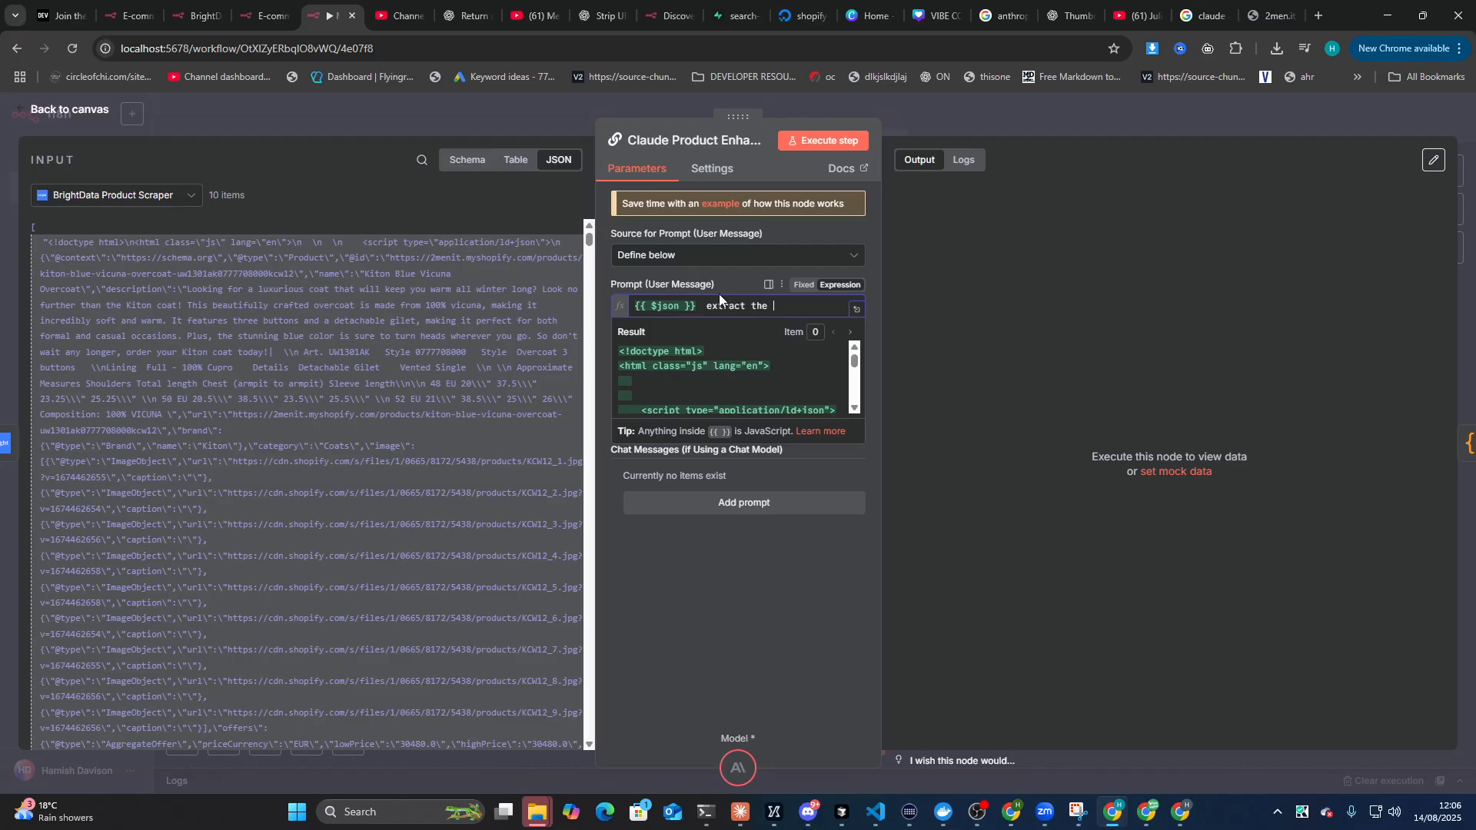
pyautogui.write('meta title')
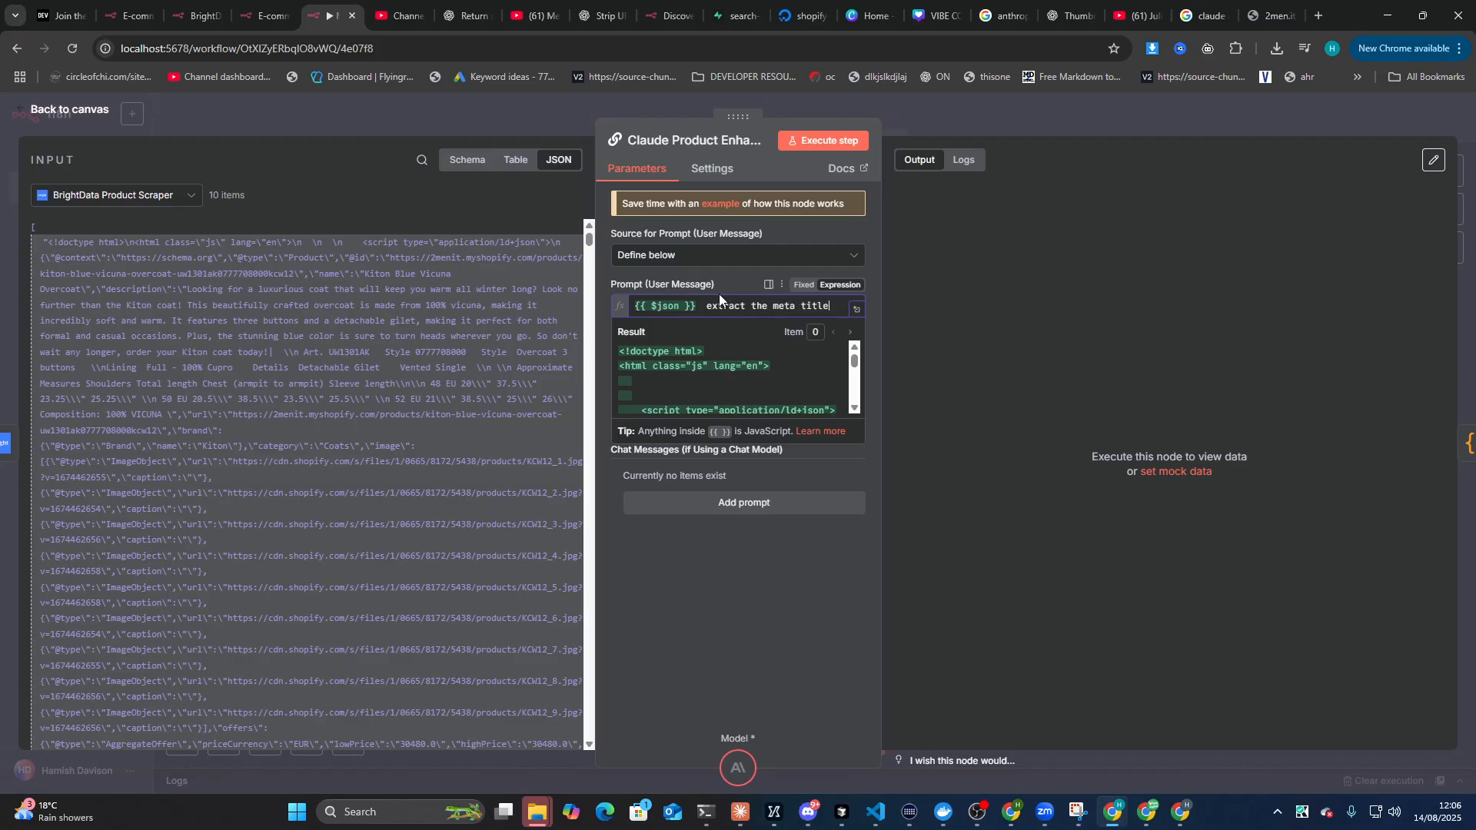
pyautogui.write(', meta description, me')
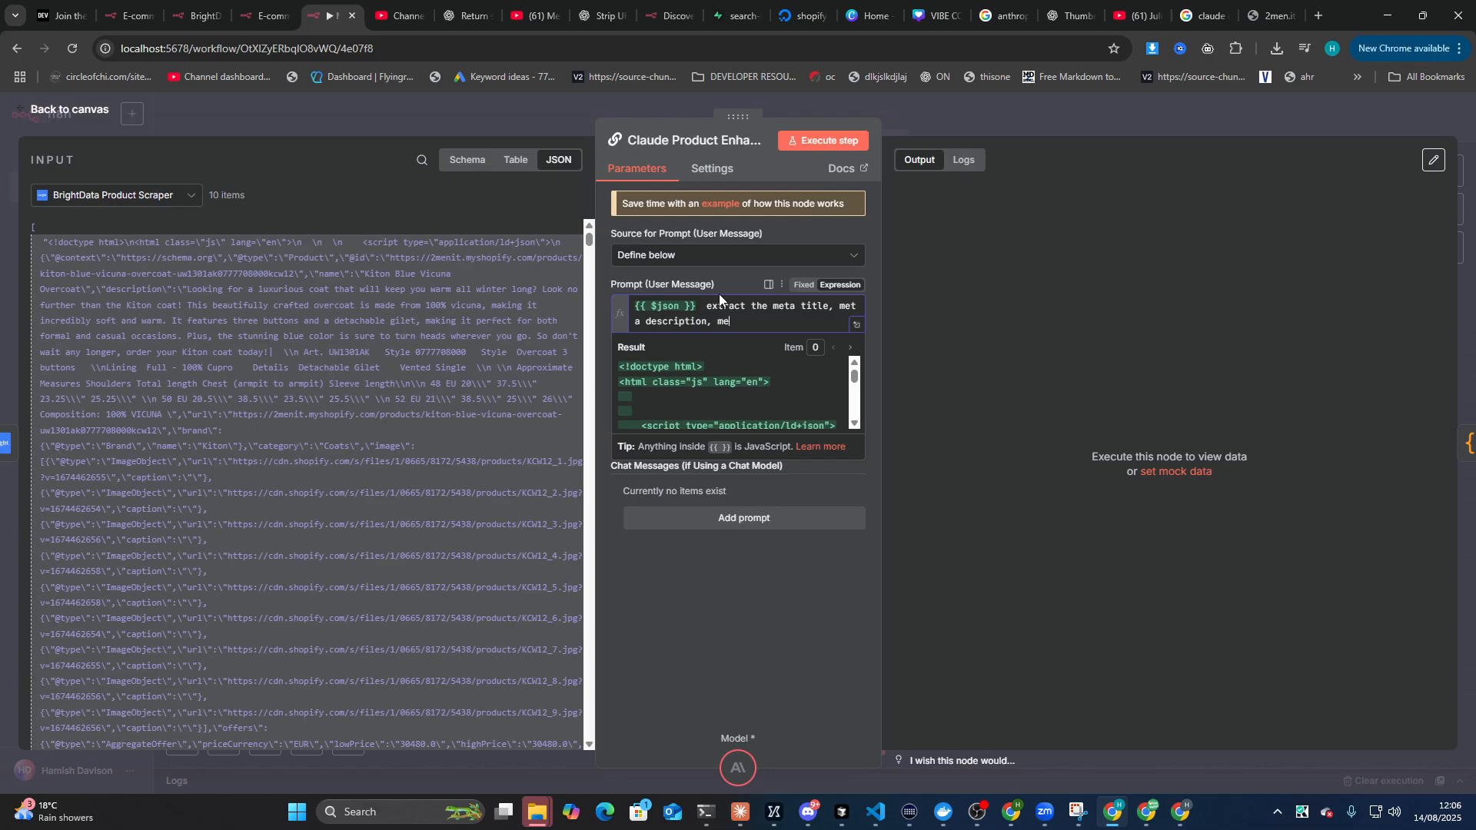
pyautogui.write('title, description,')
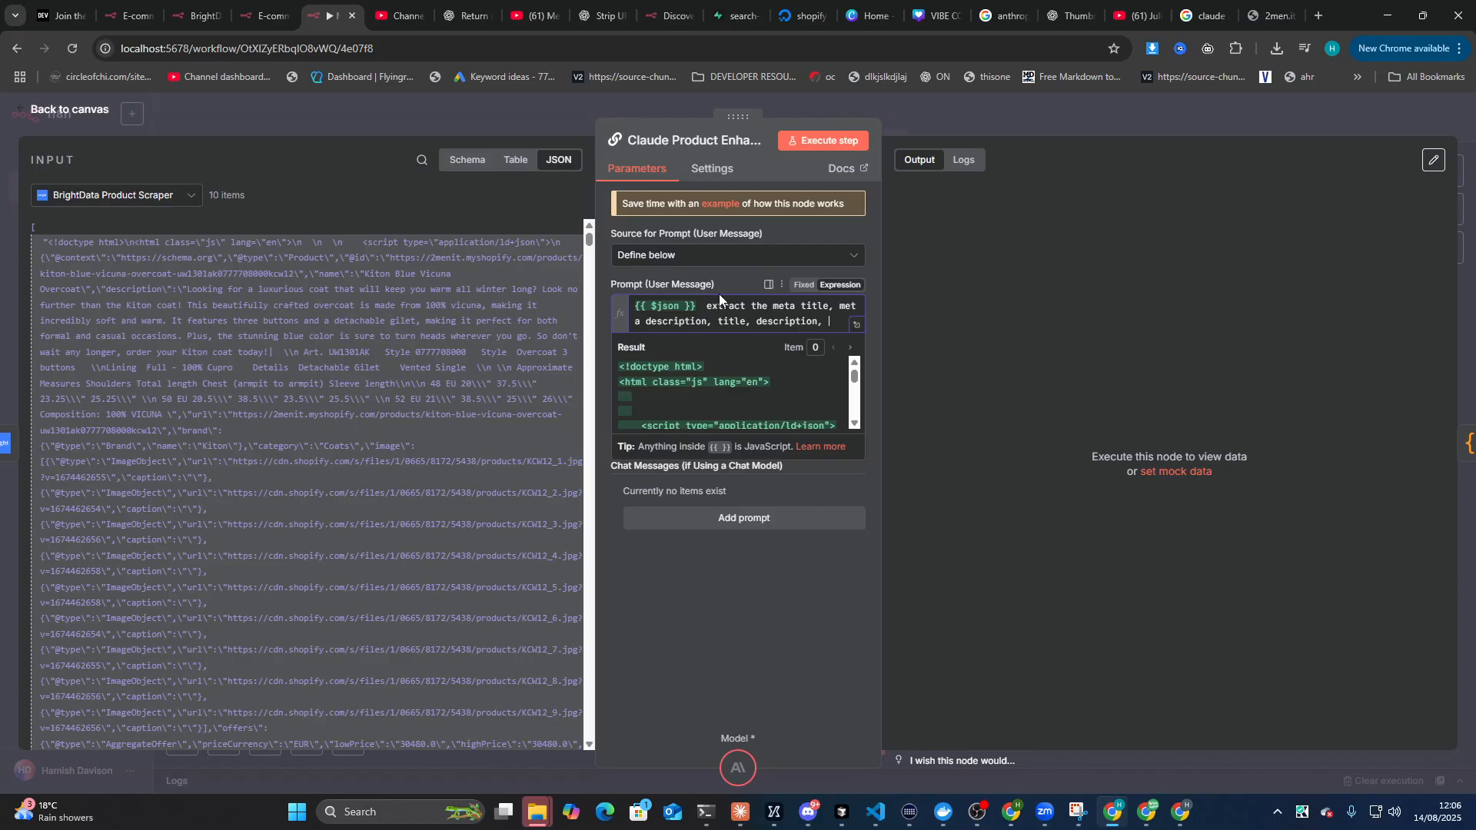
pyautogui.write('and anything else you can')
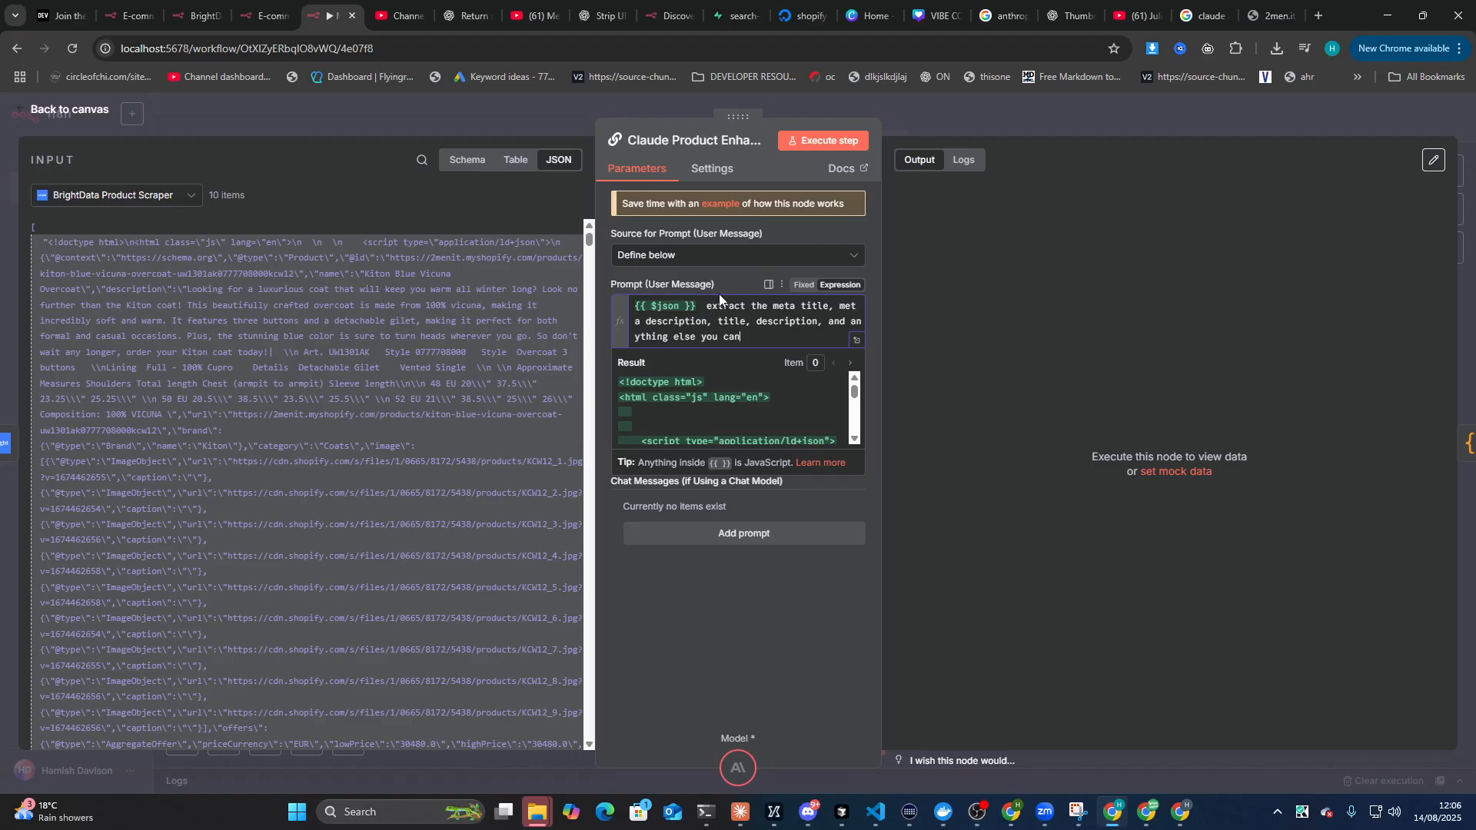
pyautogui.write('find')
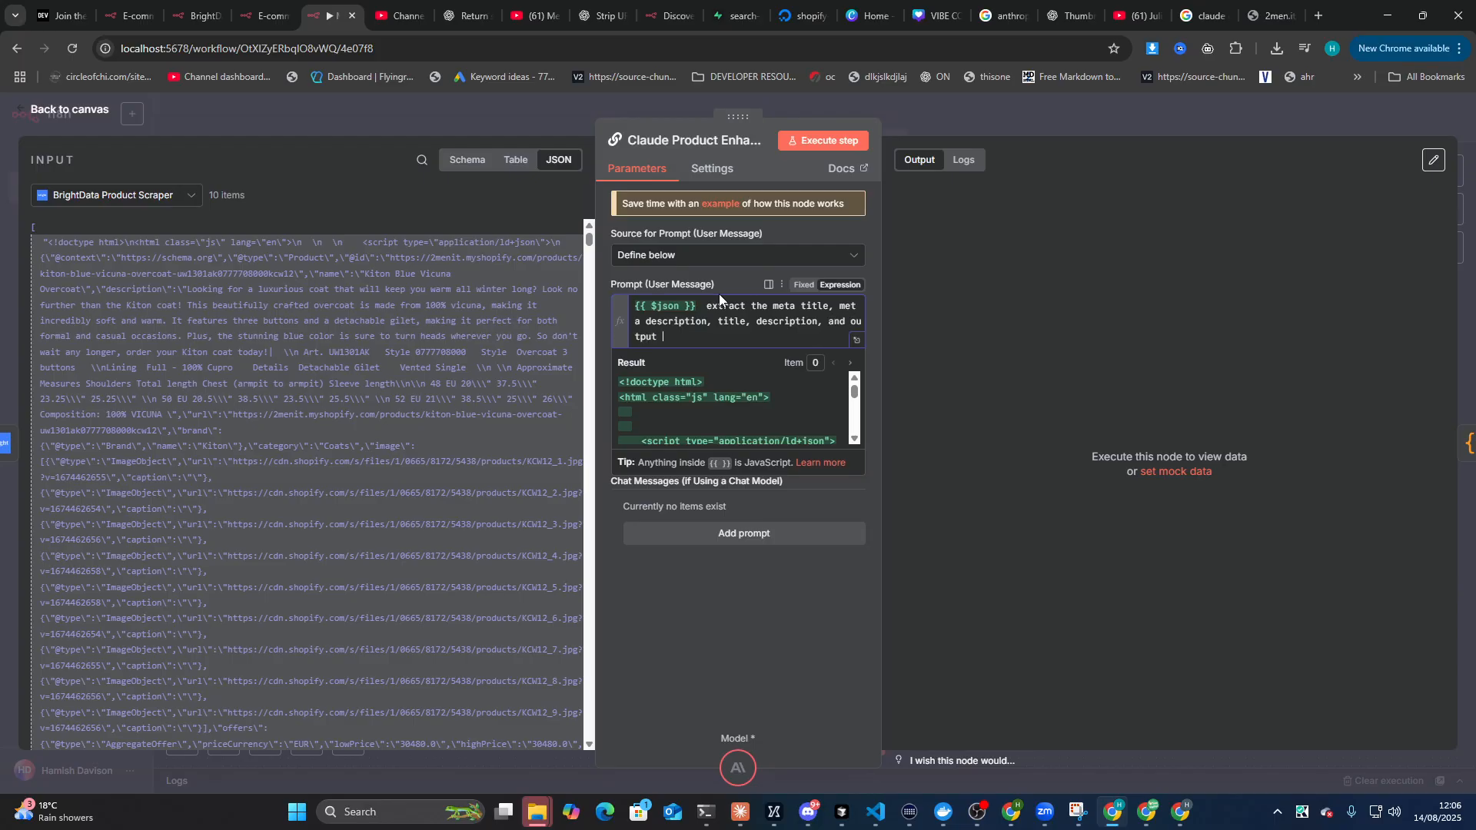
pyautogui.write('them as a json array with those objects')
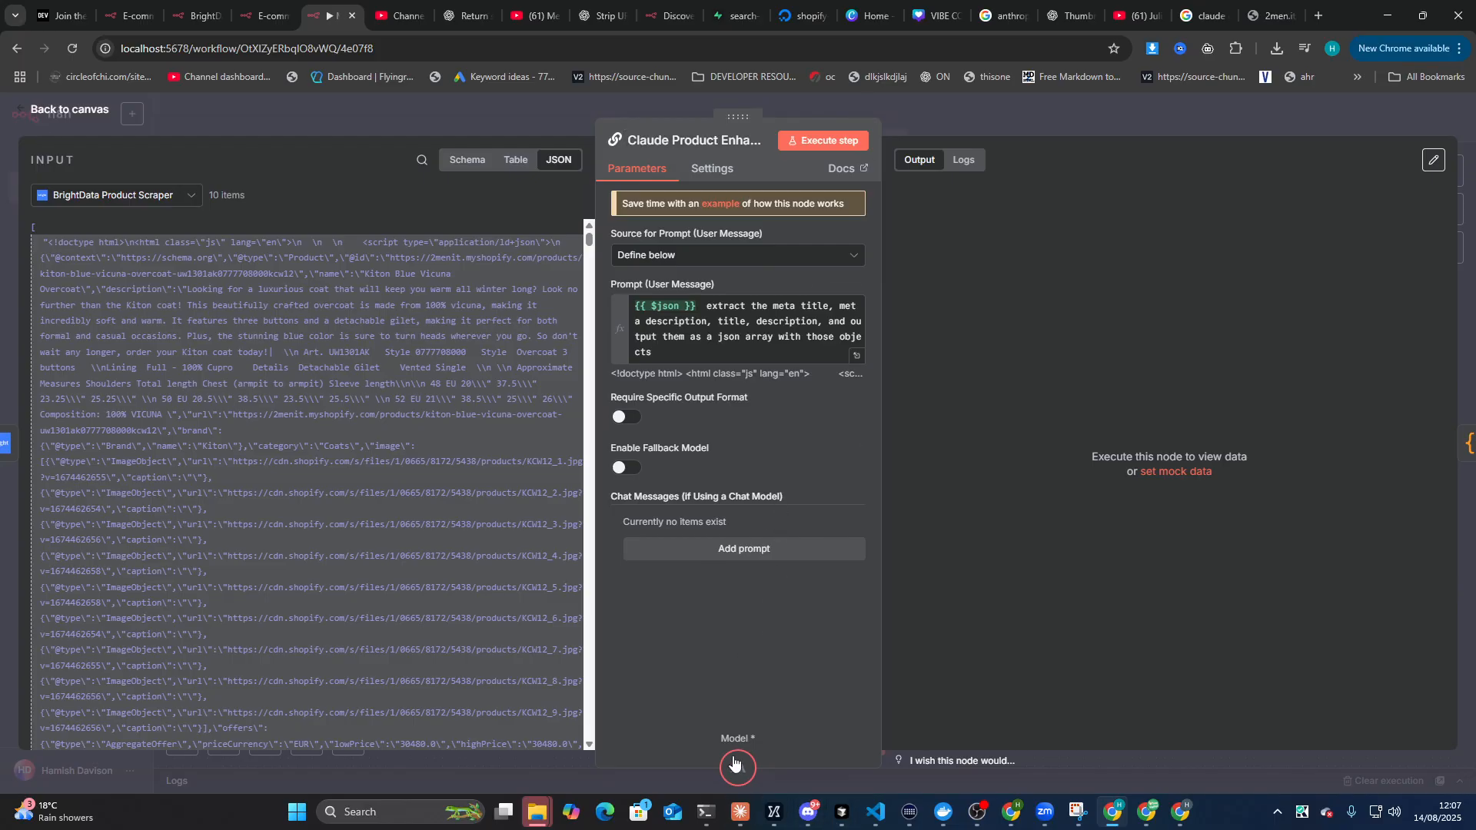
# Step: Set the Claude Sonnet Model's model as an expression, fetching the name claude-sonnet-4-20250514 from a browser tab
pyautogui.click(737, 764)
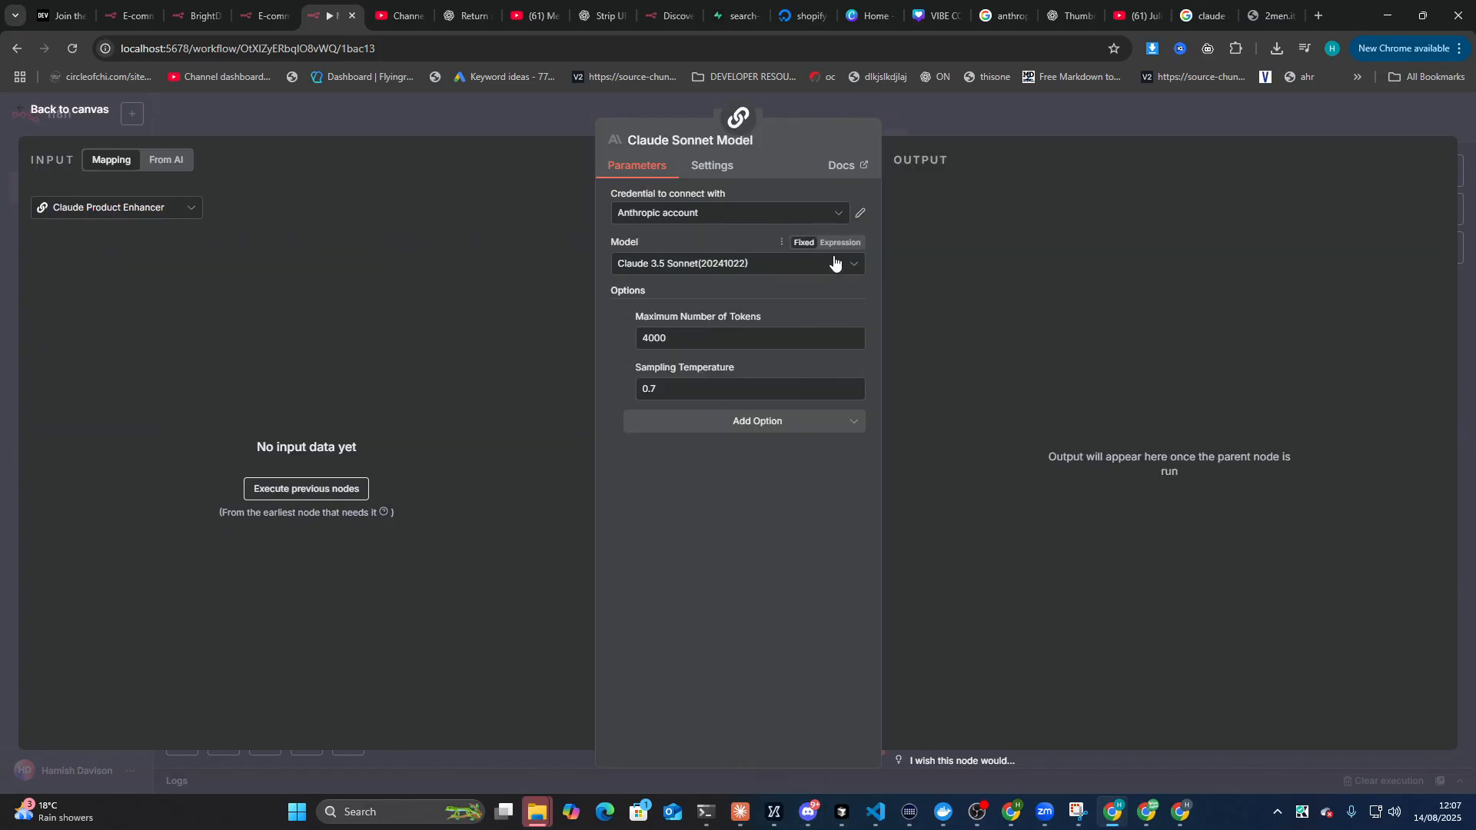
pyautogui.click(1002, 17)
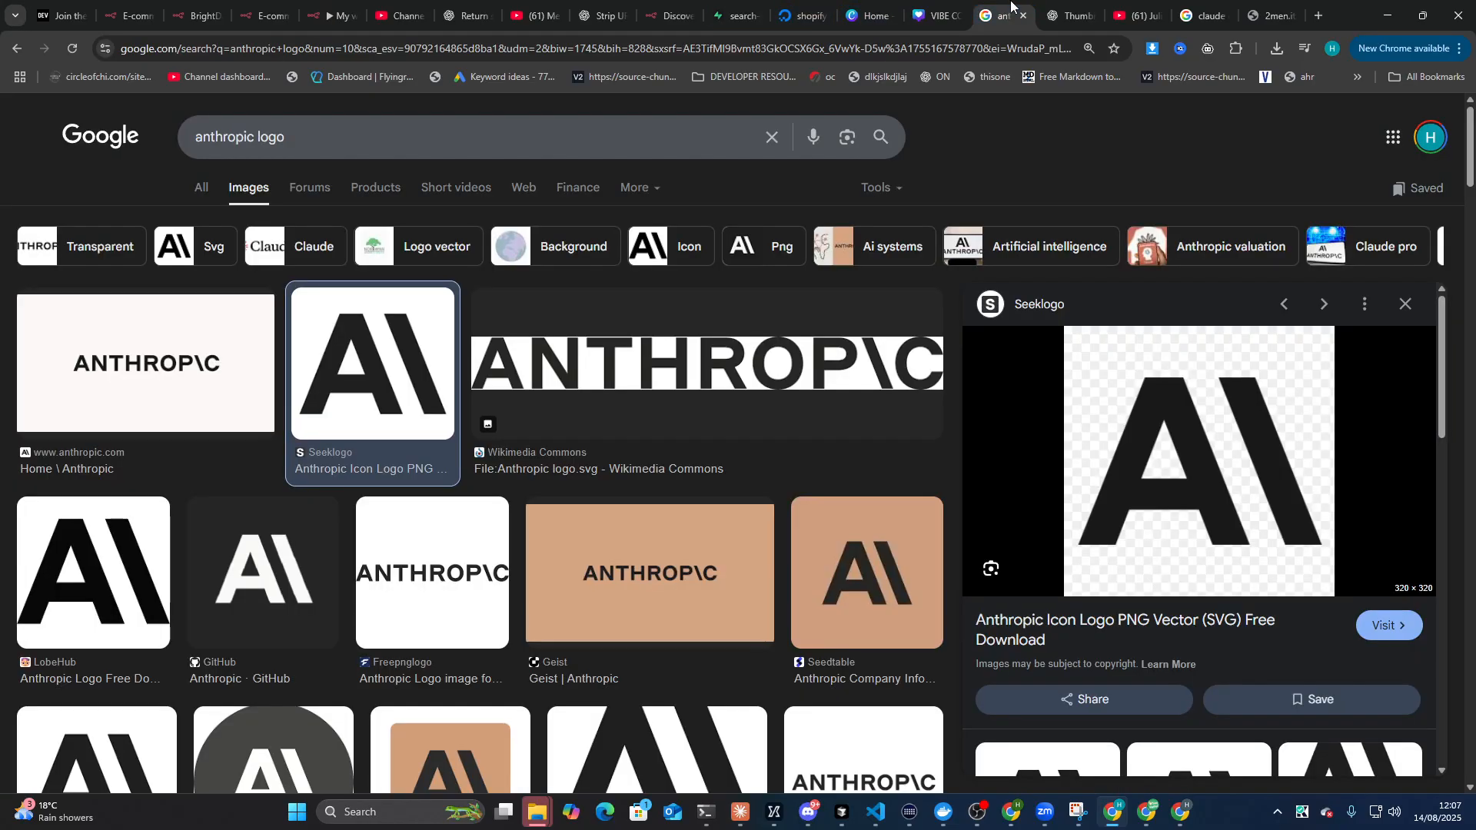
pyautogui.click(1204, 16)
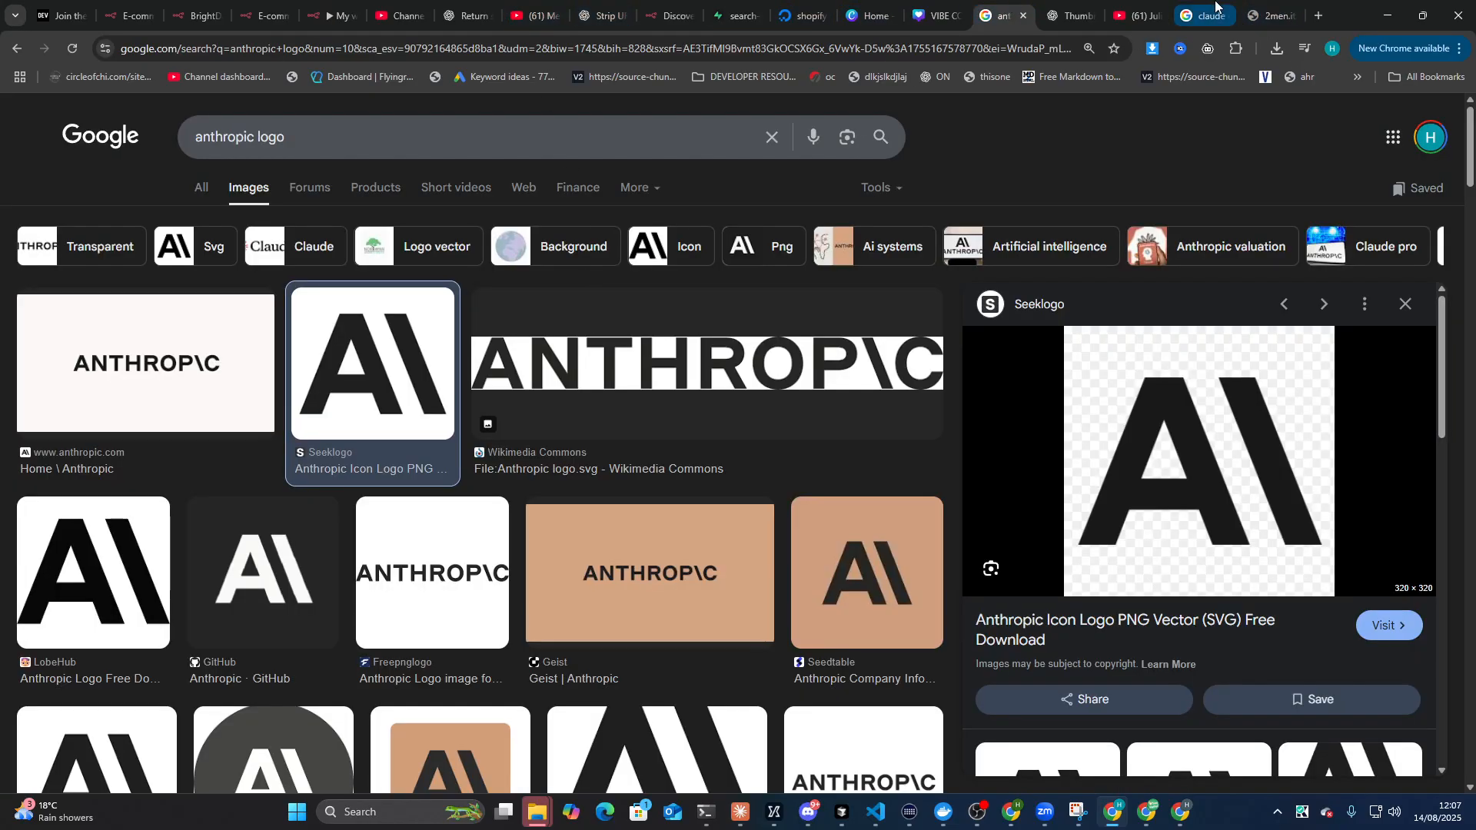
pyautogui.click(331, 15)
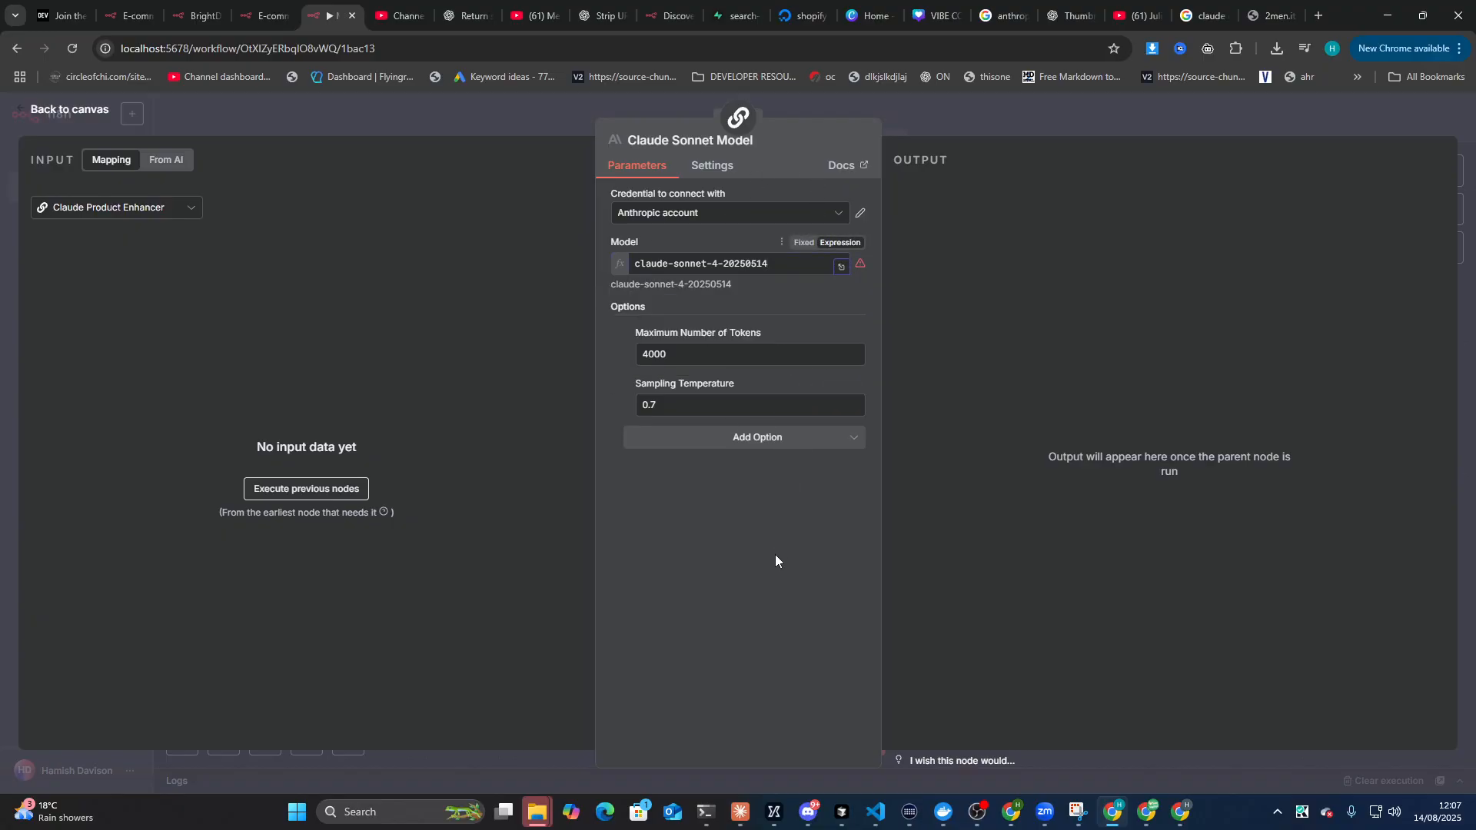
pyautogui.moveTo(737, 142)
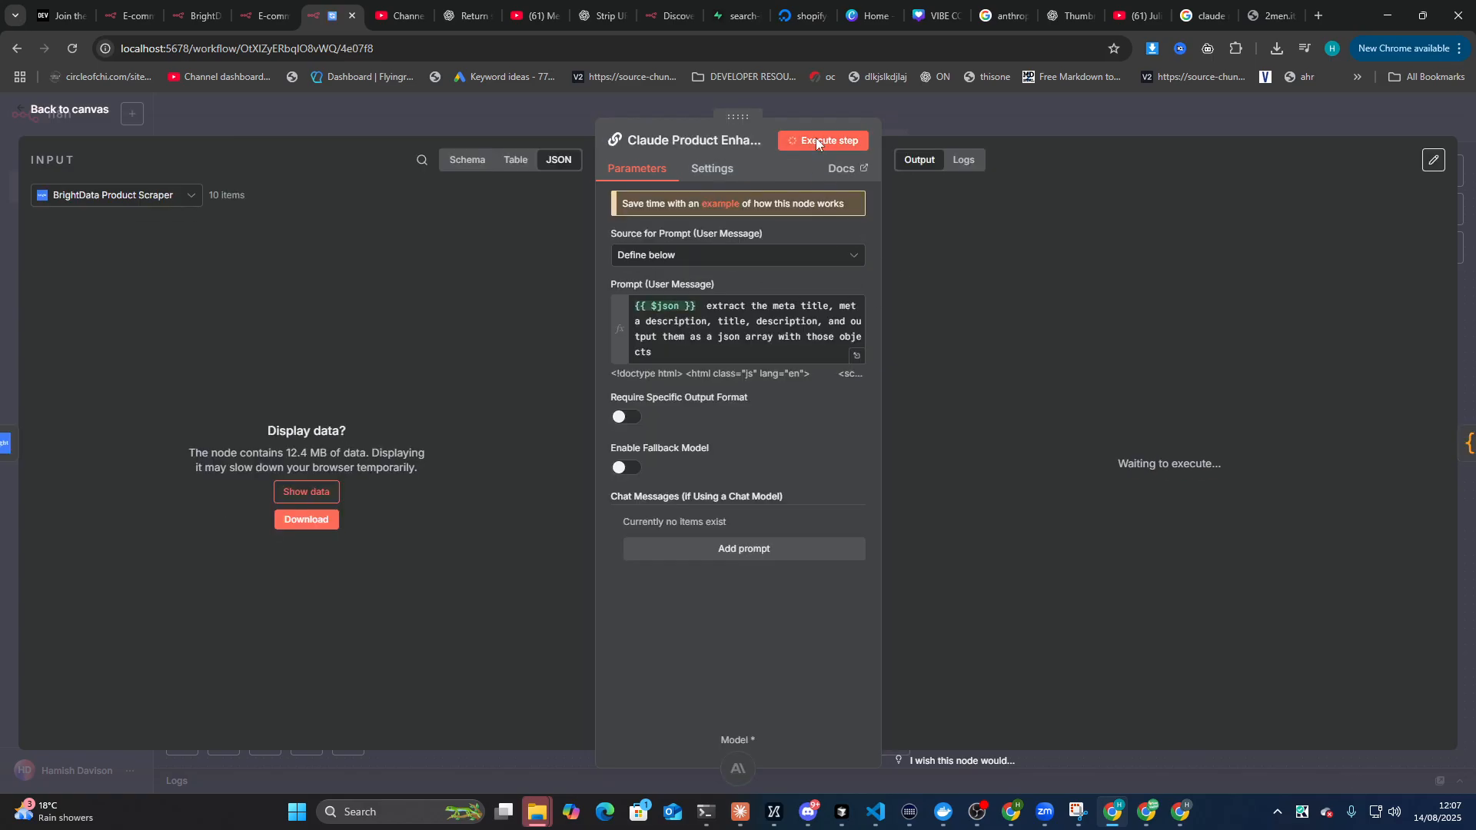
# Step: Run Claude Product Enhancer, hit the 202,206-token prompt-too-long error, and open Anthropic's long-context pricing page
pyautogui.click(821, 140)
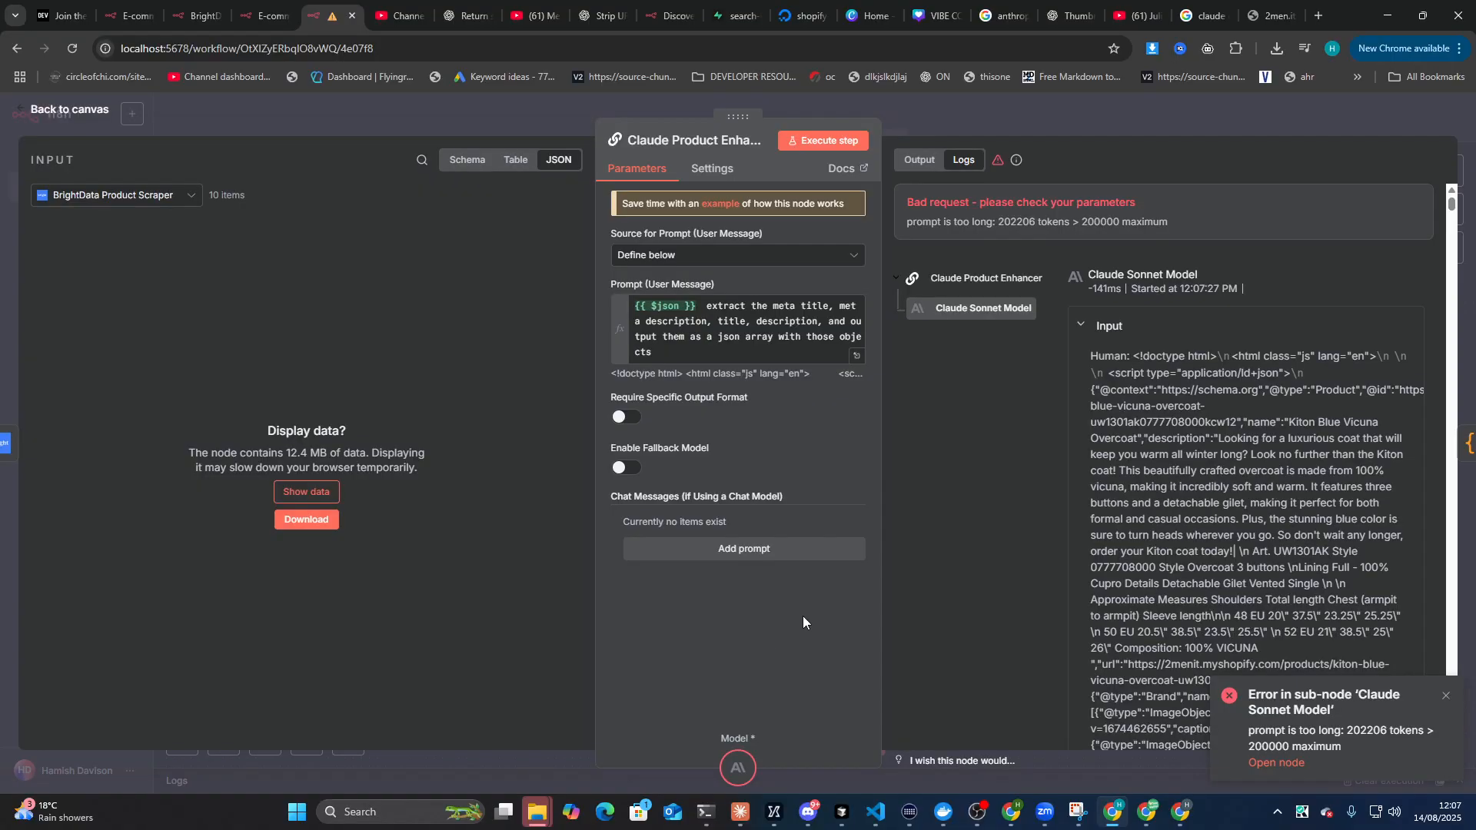
pyautogui.moveTo(546, 113)
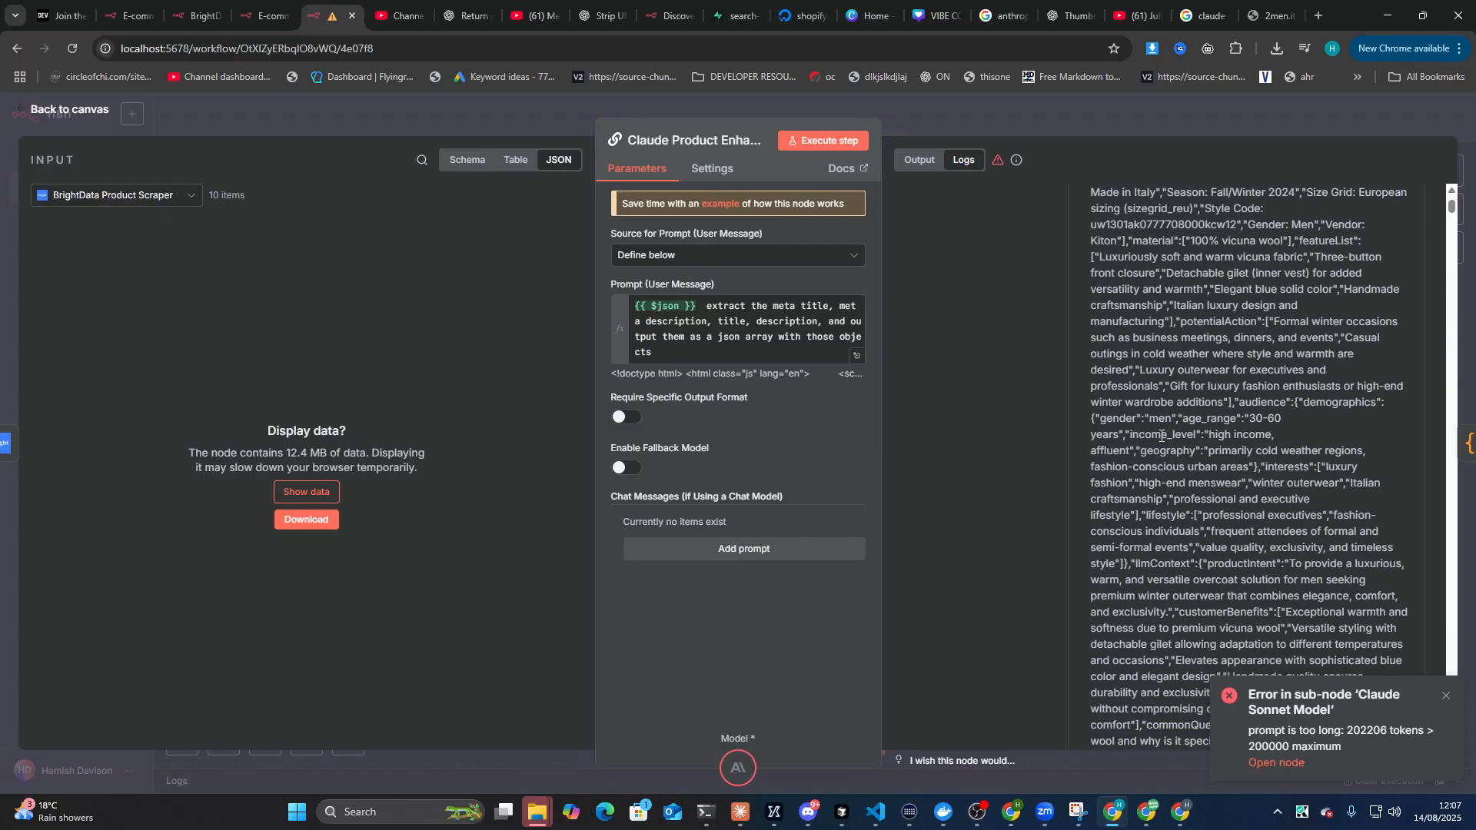
pyautogui.scroll(-3)
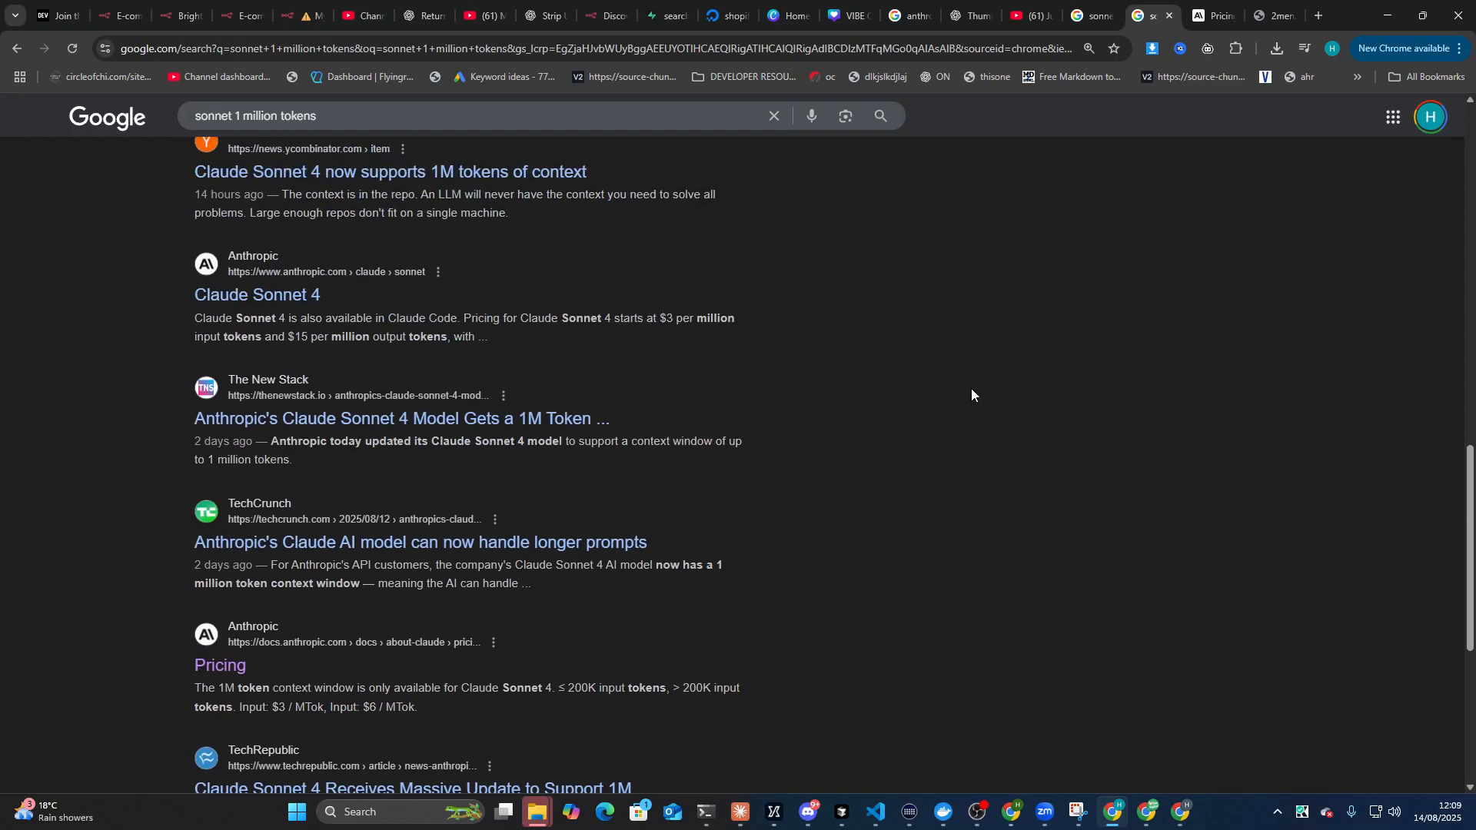
pyautogui.click(219, 670)
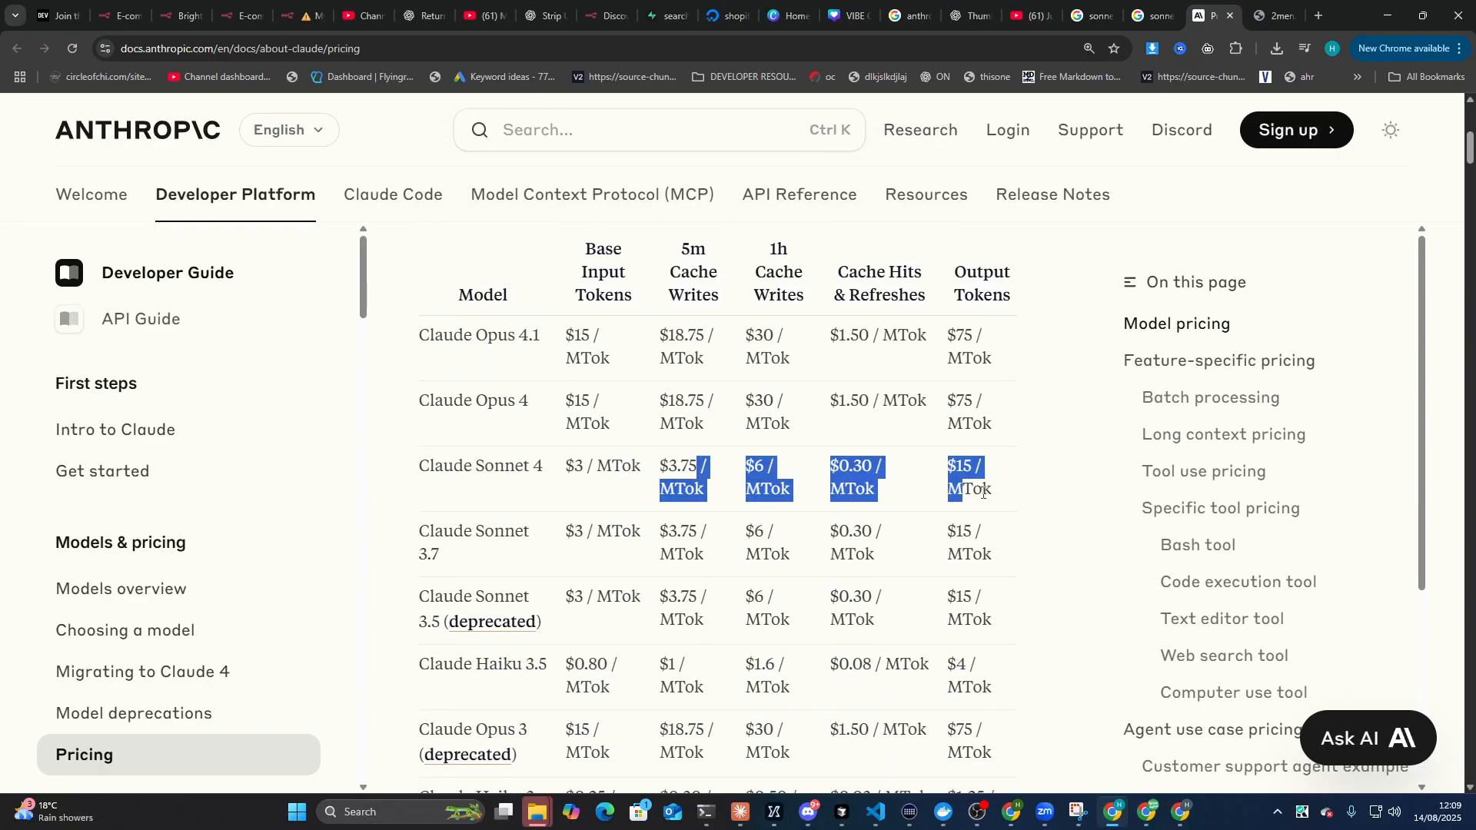
# Step: Scroll the Anthropic pricing table to review Claude Sonnet 4 long-context rates
pyautogui.scroll(-3)
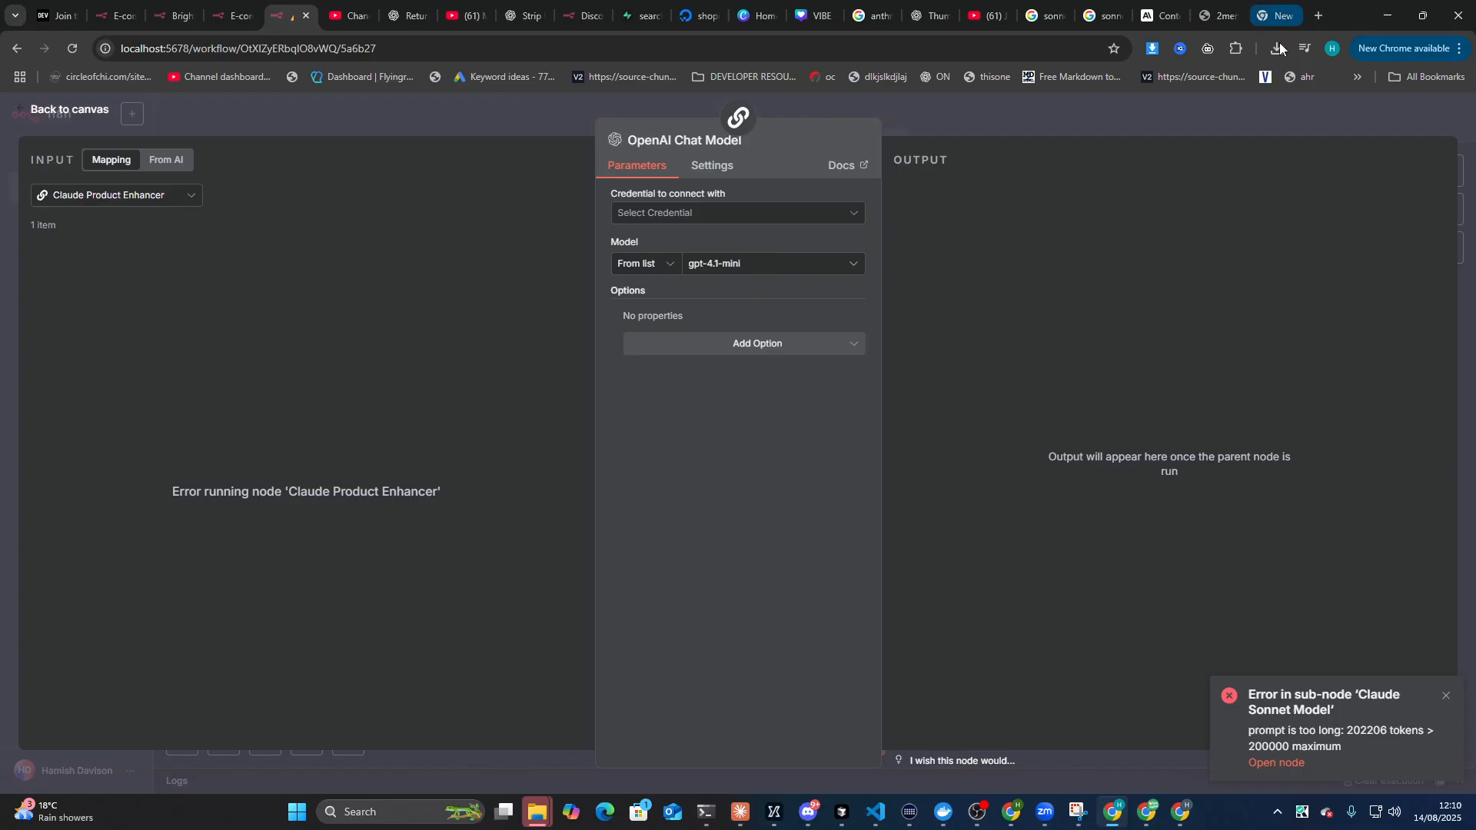
# Step: Create, test and save an OpenAI account credential for the OpenAI Chat Model
pyautogui.click(737, 212)
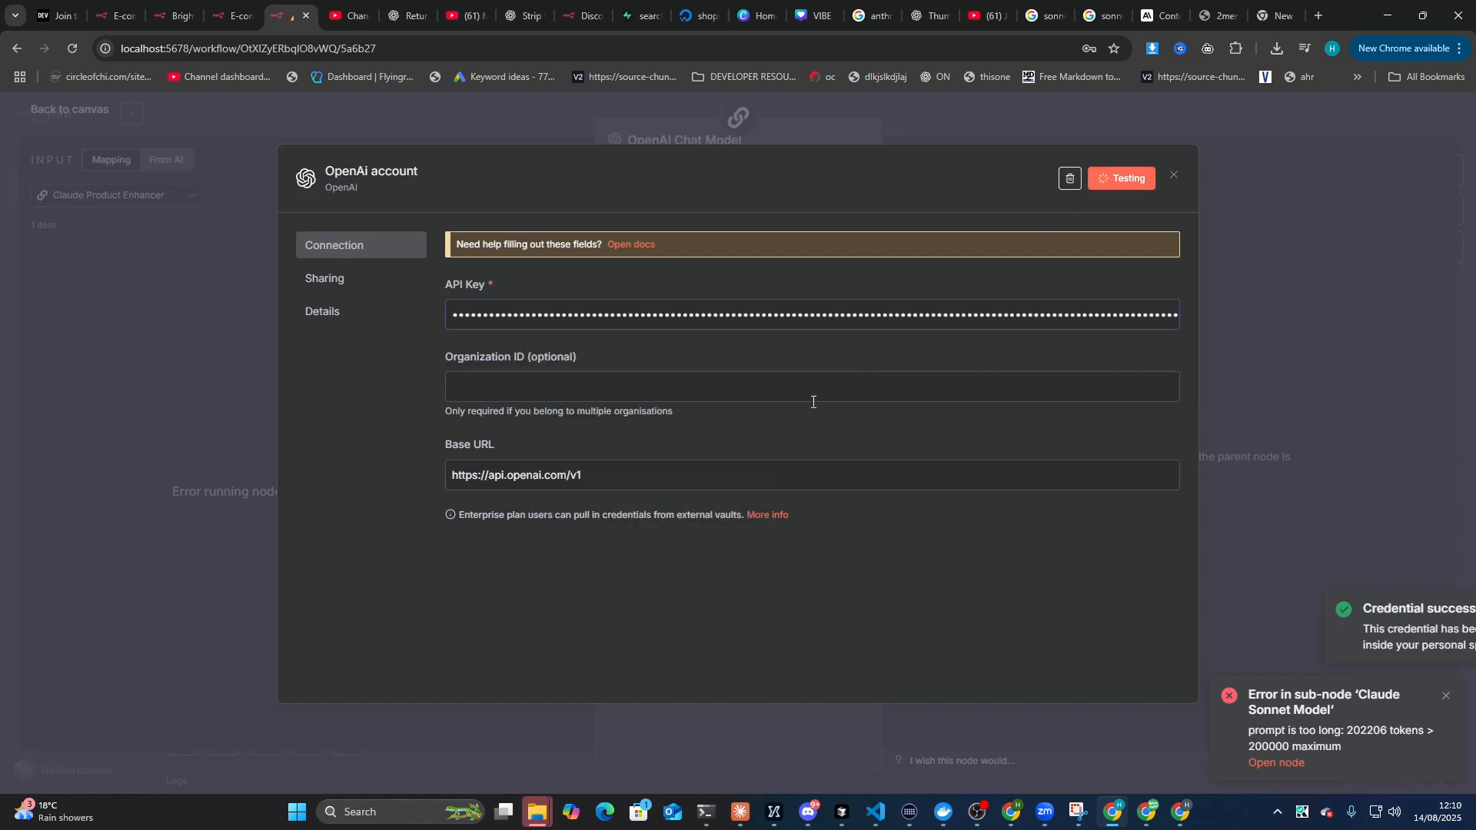
pyautogui.click(1120, 178)
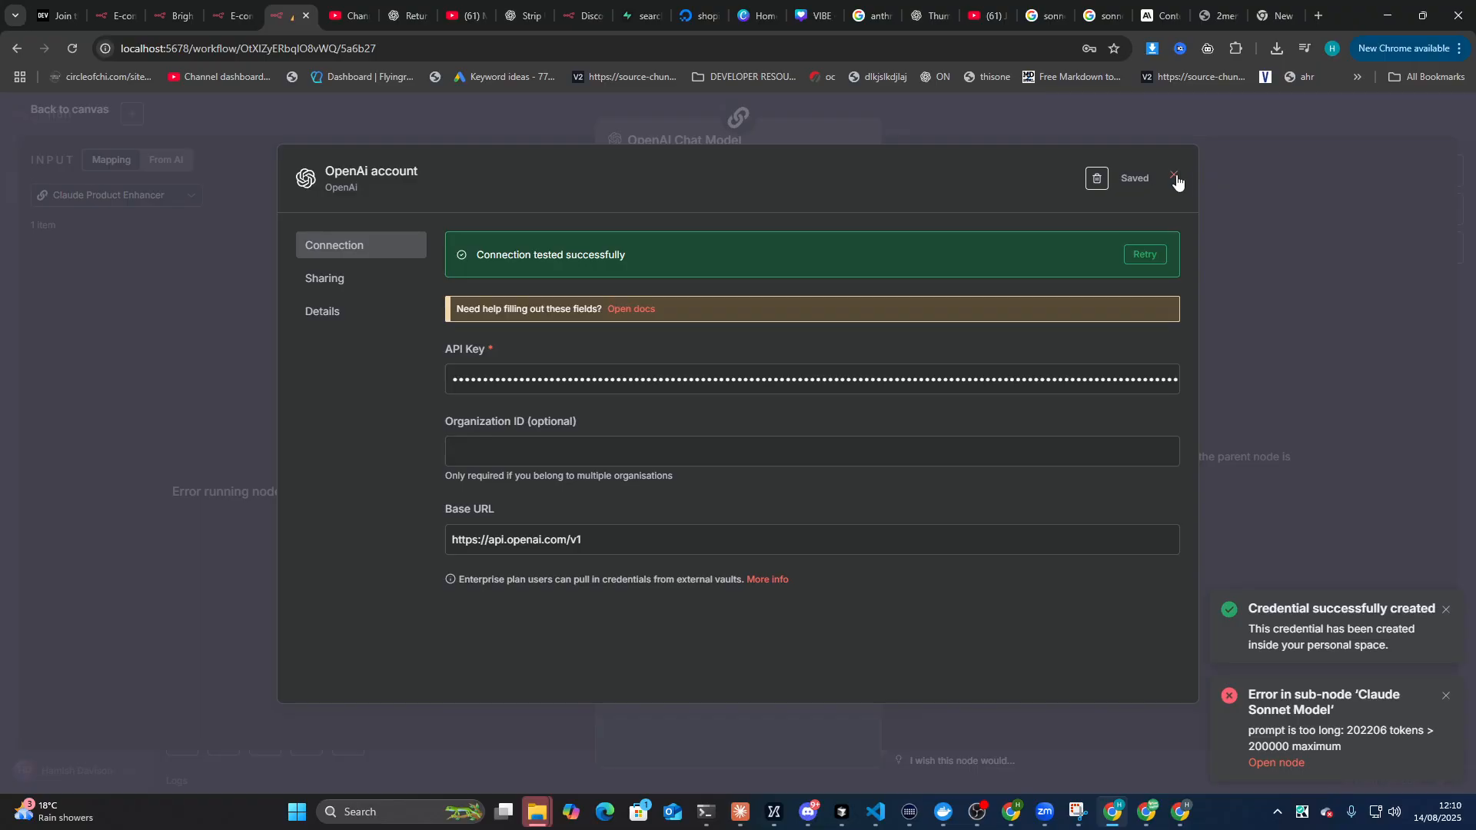
pyautogui.click(1174, 178)
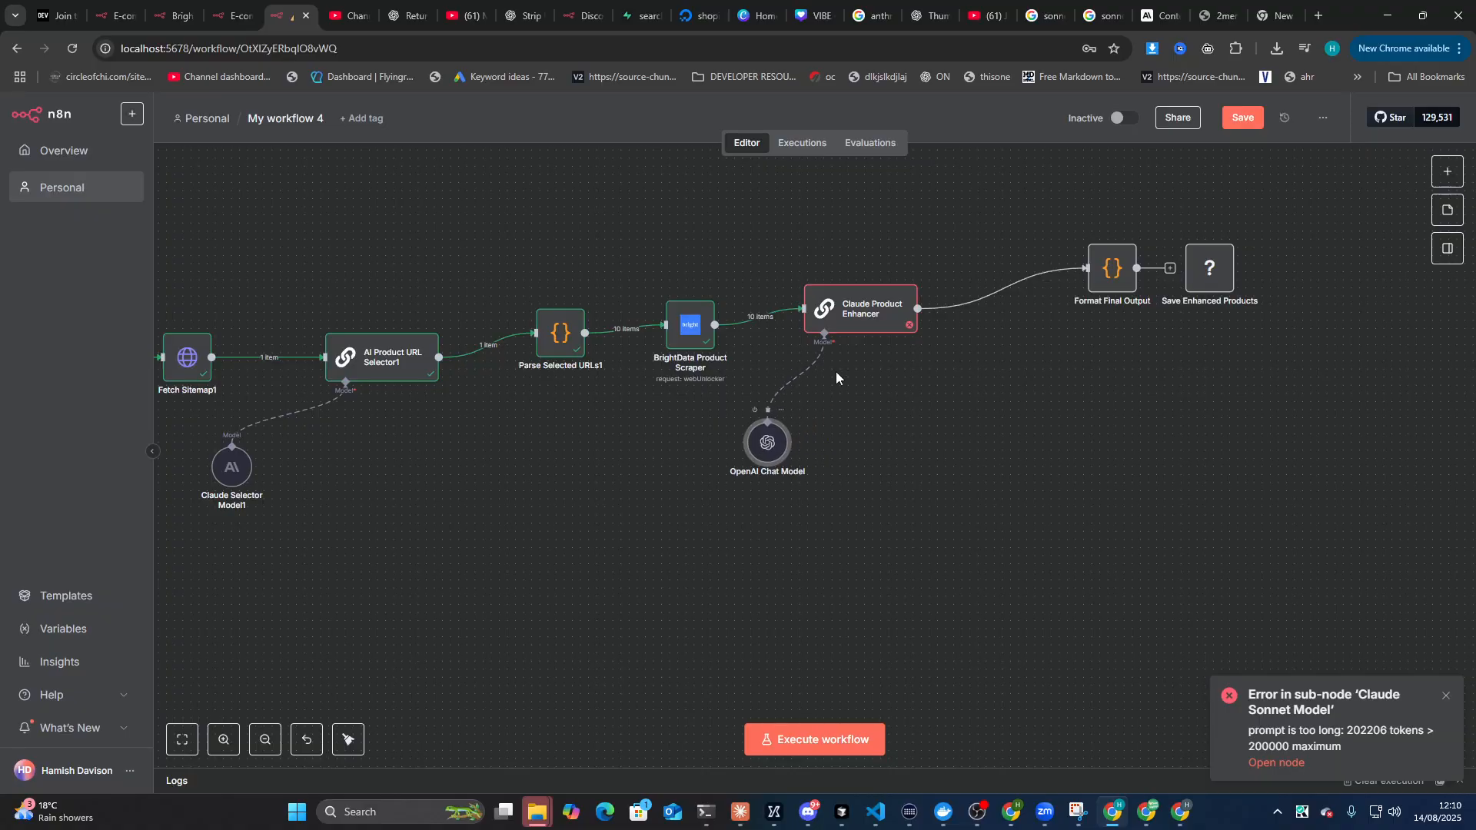
# Step: Rerun Claude Product Enhancer with gpt-4.1-mini and inspect the JSON meta titles and descriptions for 10 products
pyautogui.doubleClick(859, 310)
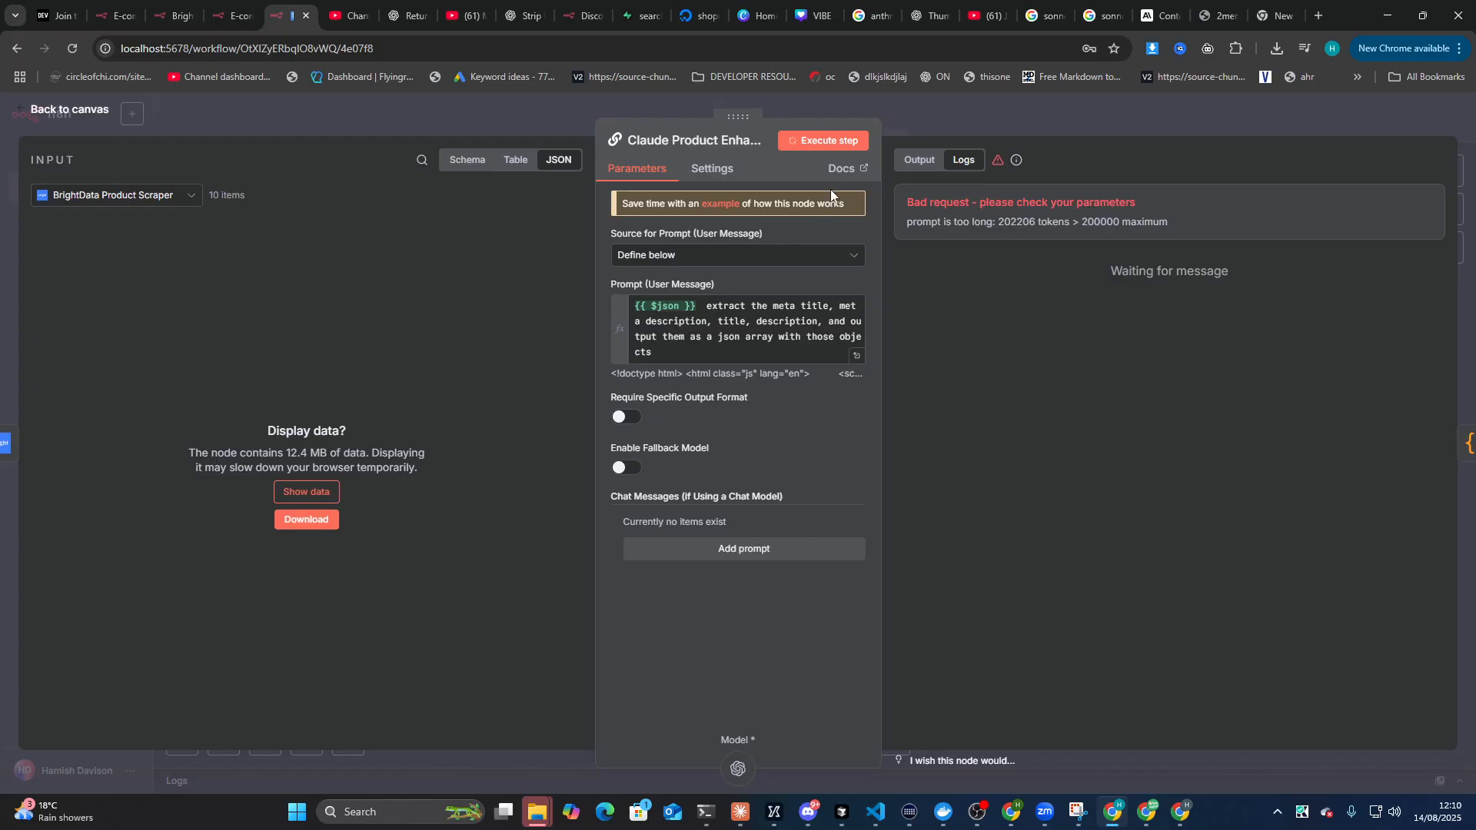
pyautogui.click(821, 139)
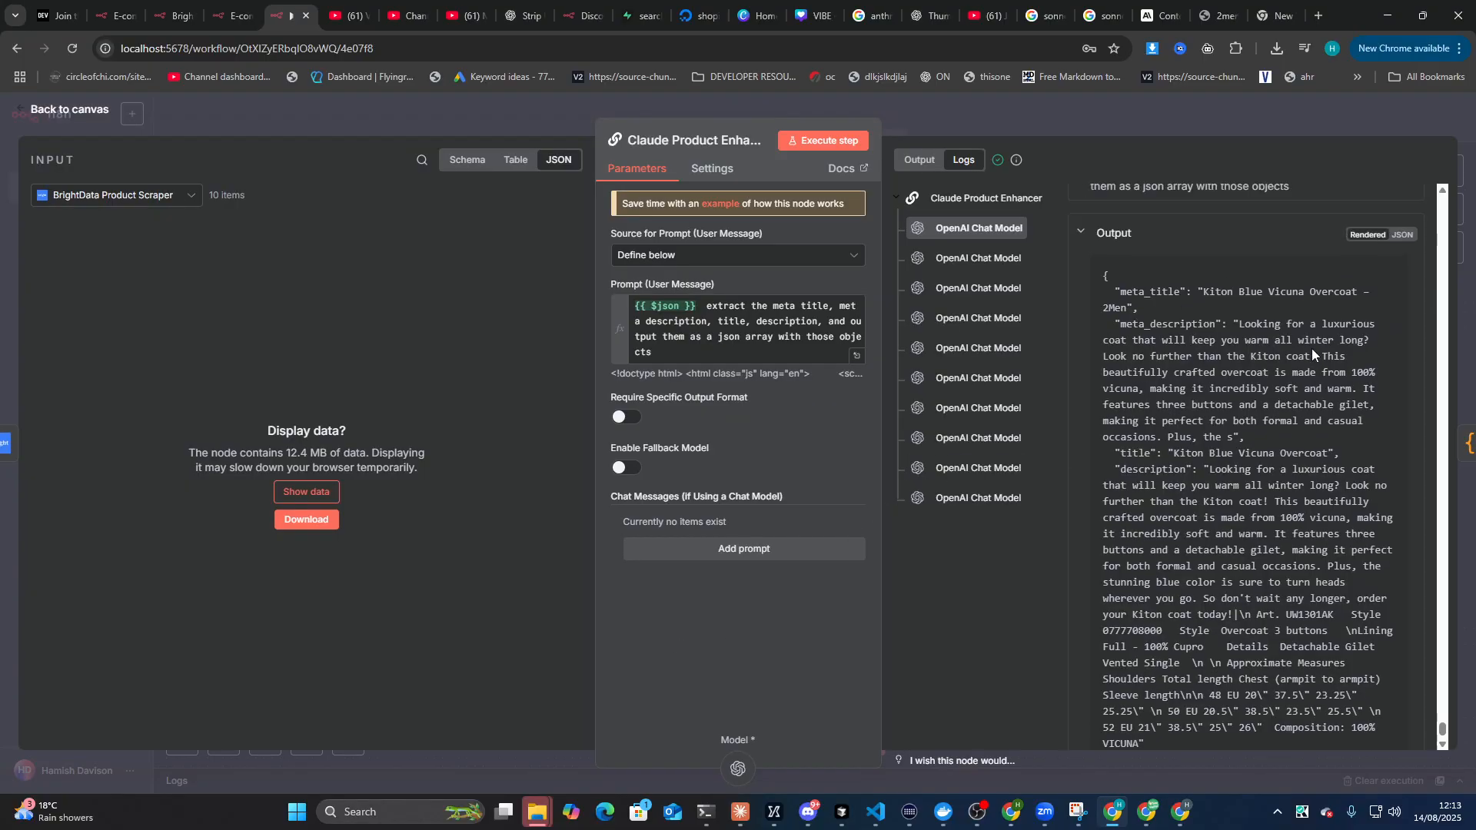
pyautogui.doubleClick(1275, 308)
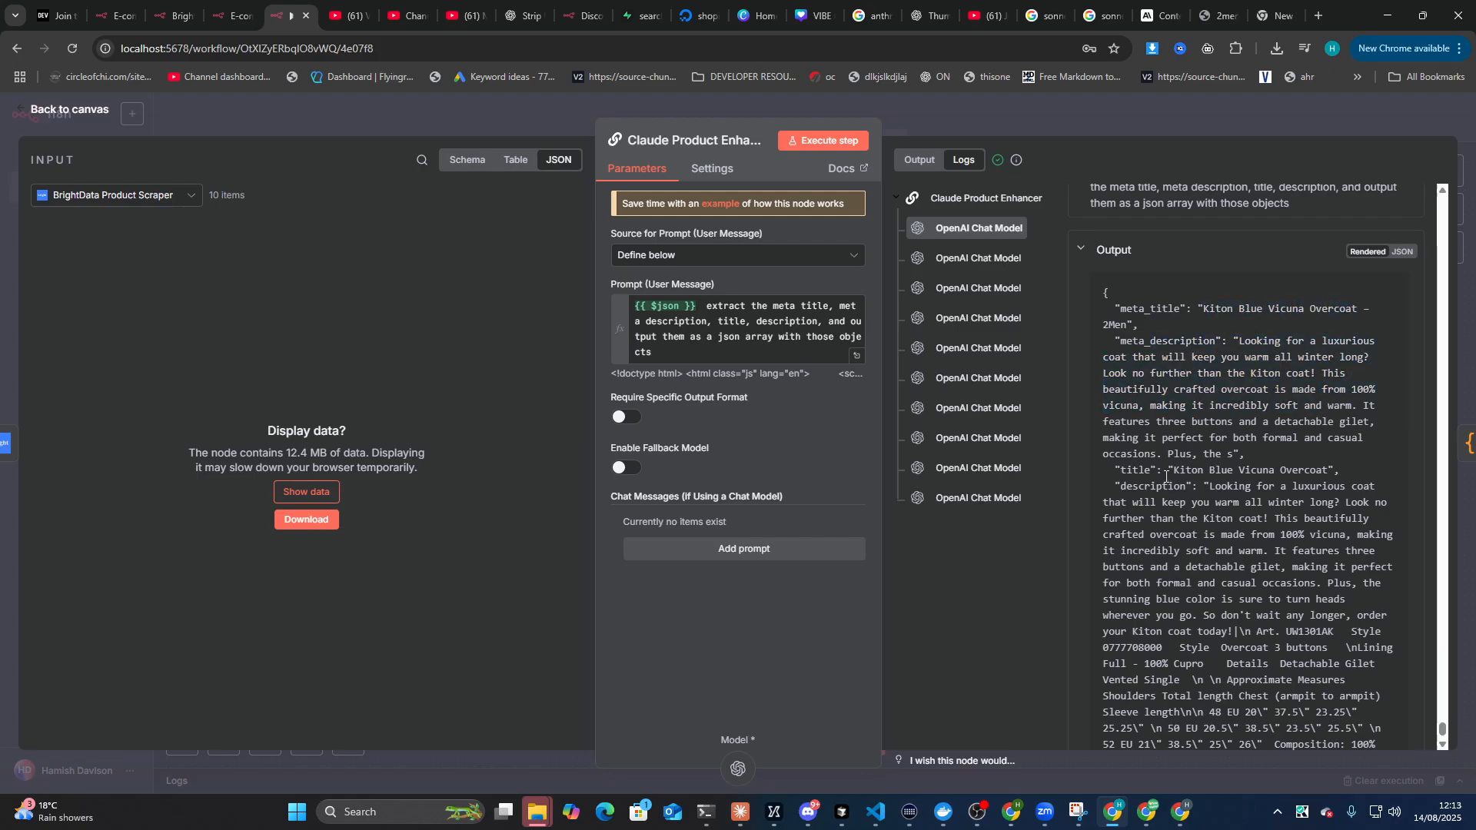
pyautogui.scroll(-3)
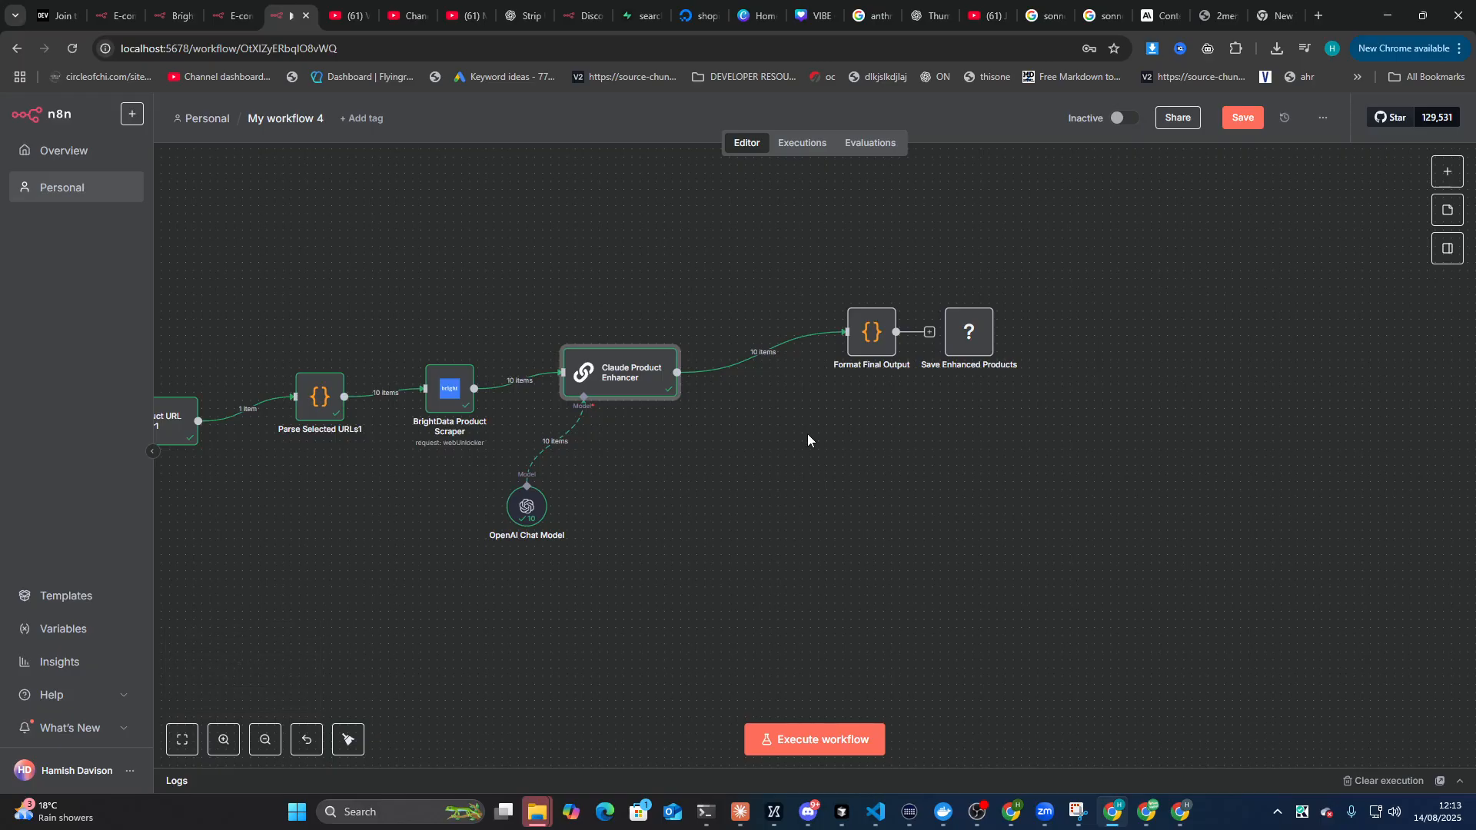
pyautogui.moveTo(696, 365)
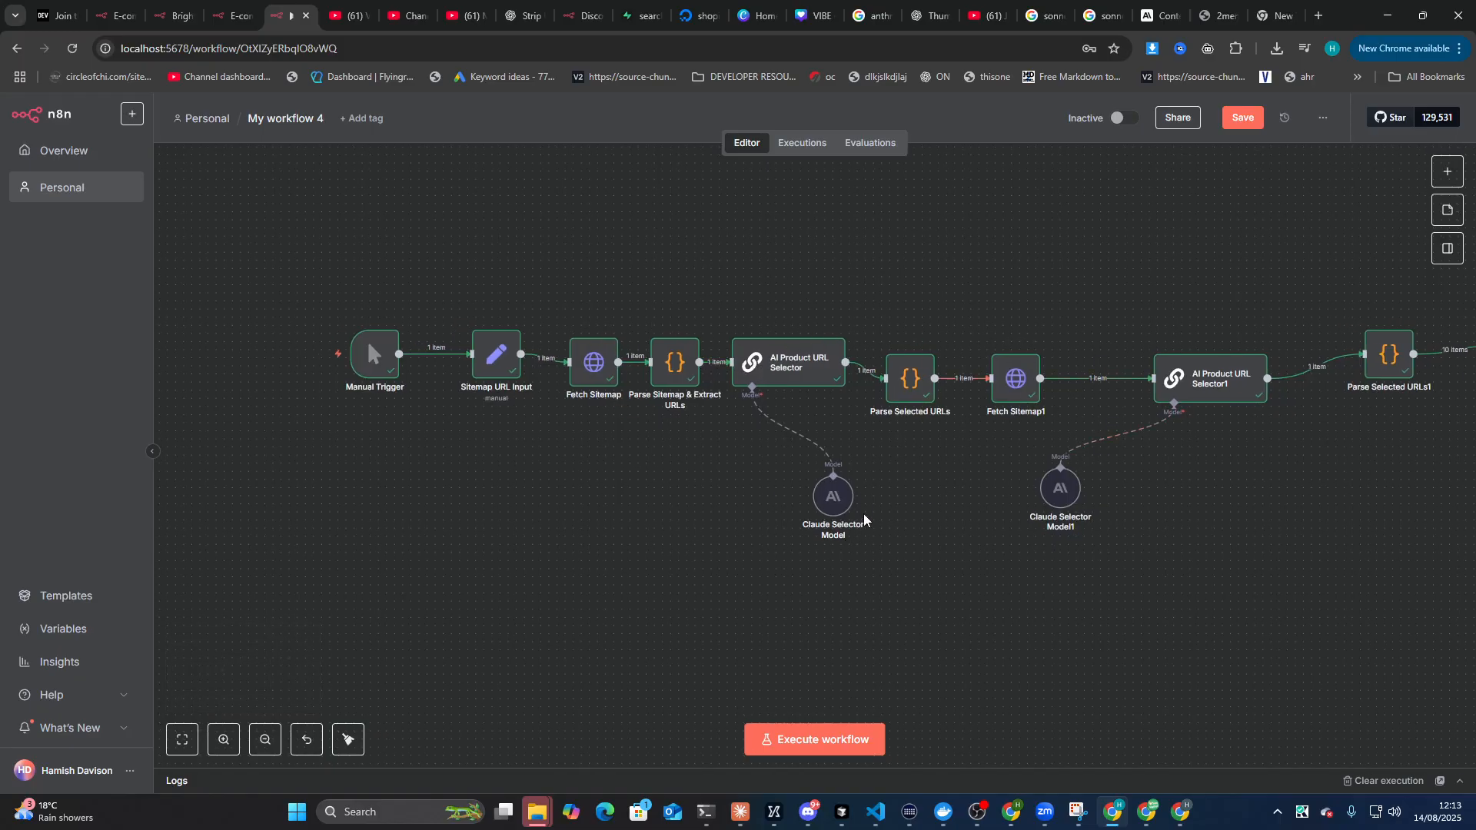
# Step: Close the node panel to get back to the workflow canvas
pyautogui.click(1448, 247)
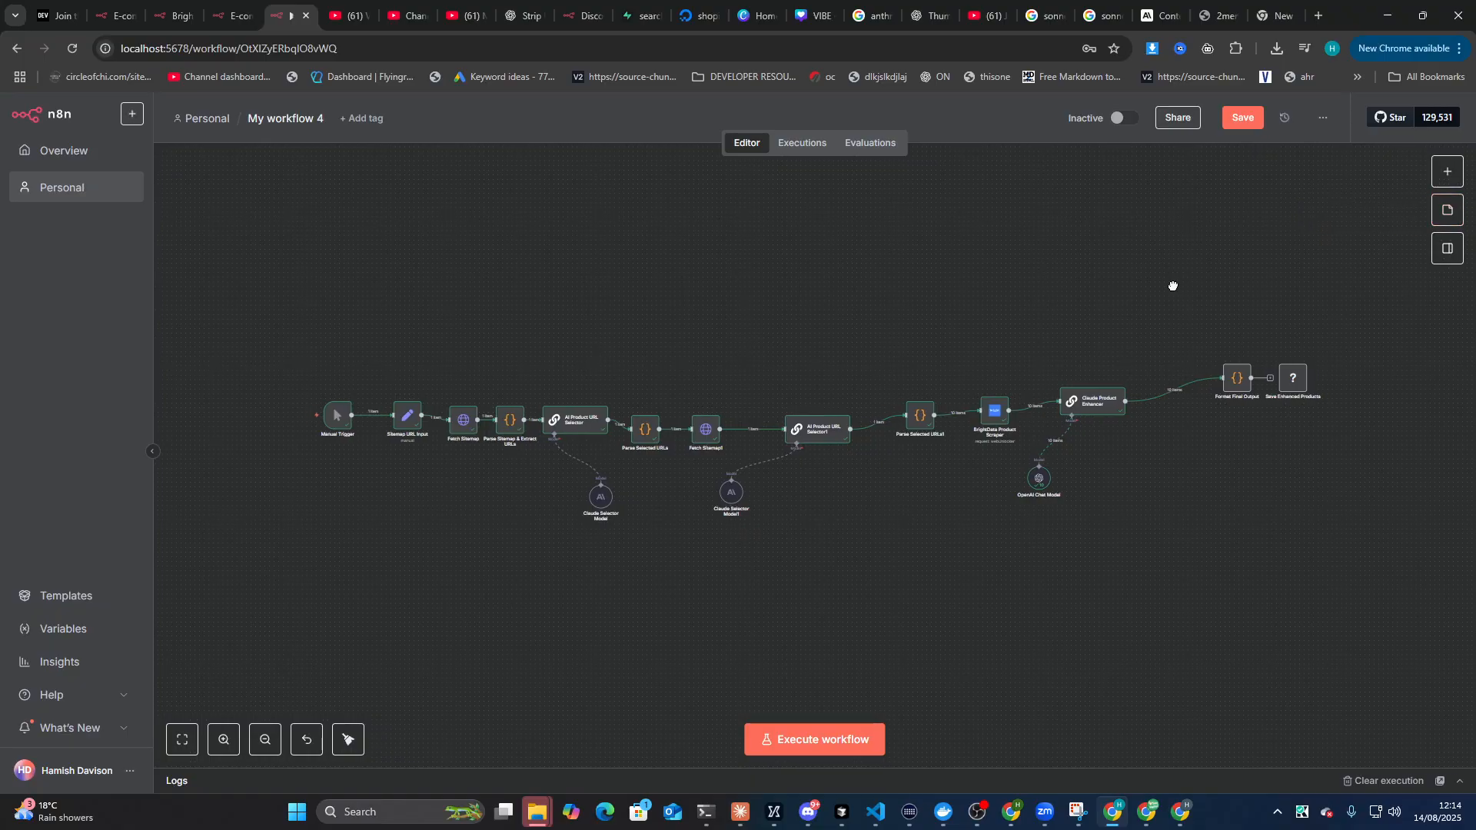
# Step: Fit the entire workflow, from Manual Trigger to Save Enhanced Products, into view
pyautogui.press('ctrl+c')
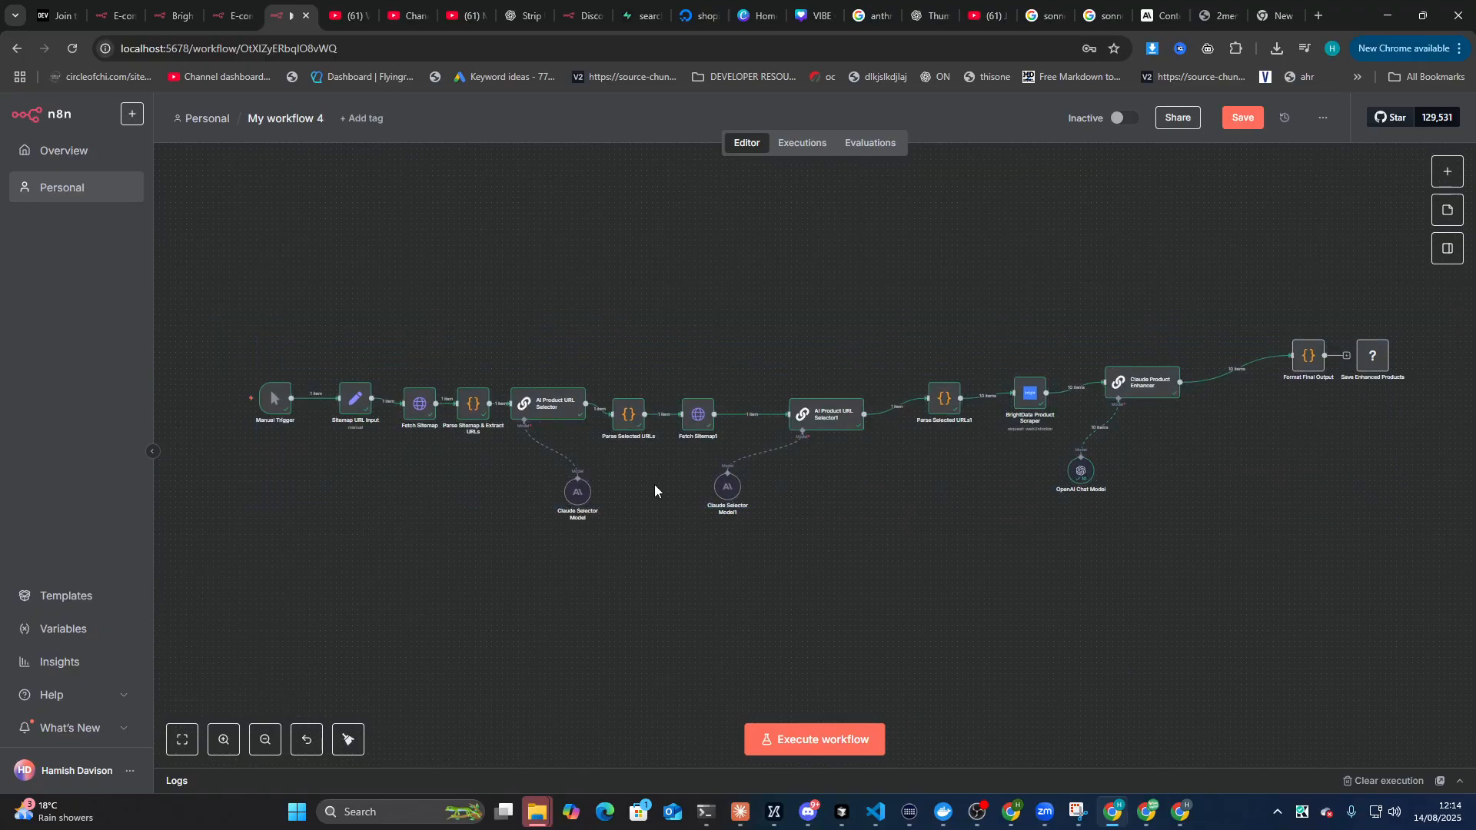
pyautogui.moveTo(835, 511)
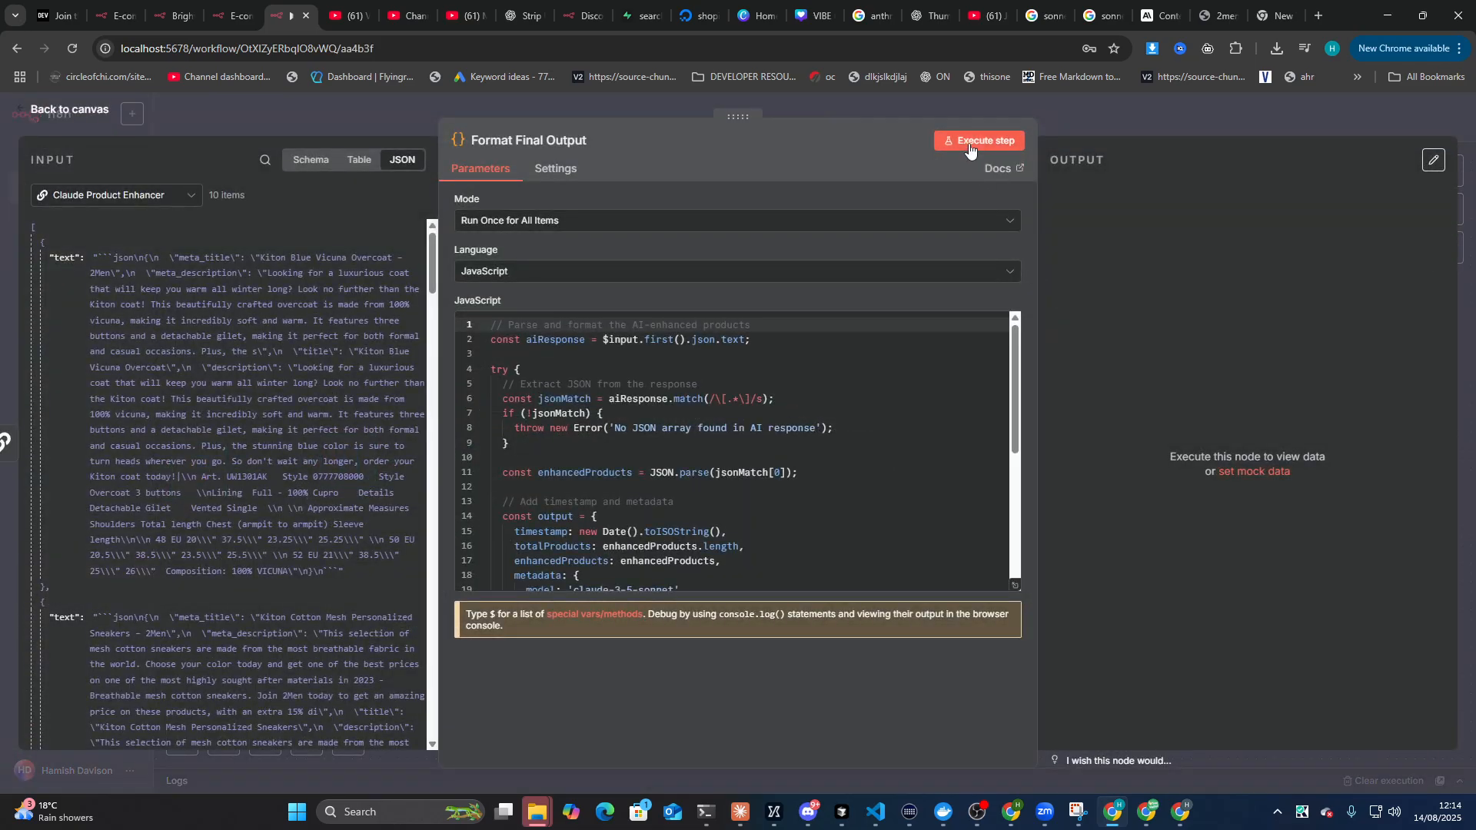
# Step: Execute the Format Final Output step alone, which fails because existing execution data is too large
pyautogui.click(983, 140)
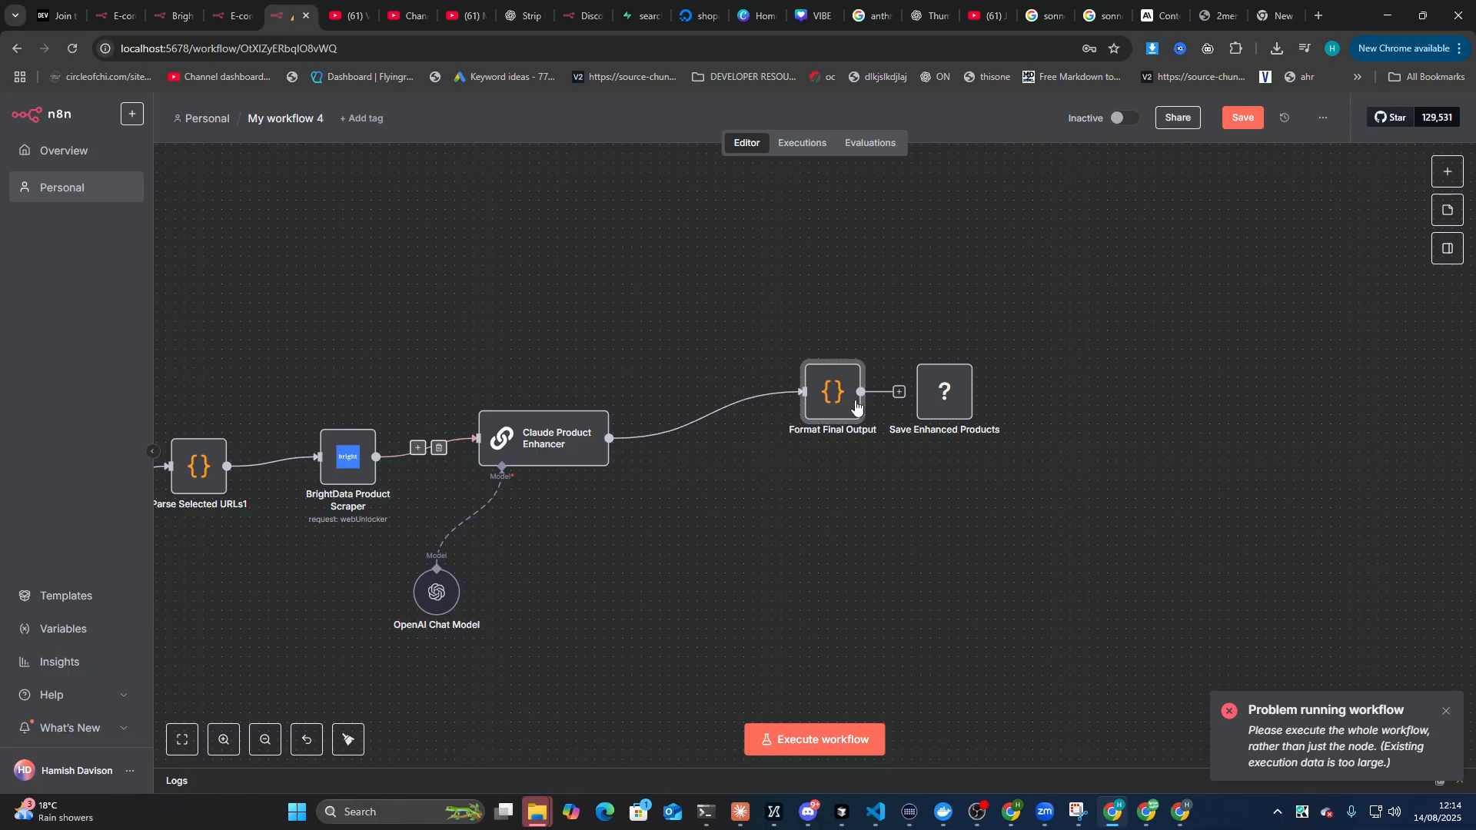
pyautogui.moveTo(645, 498)
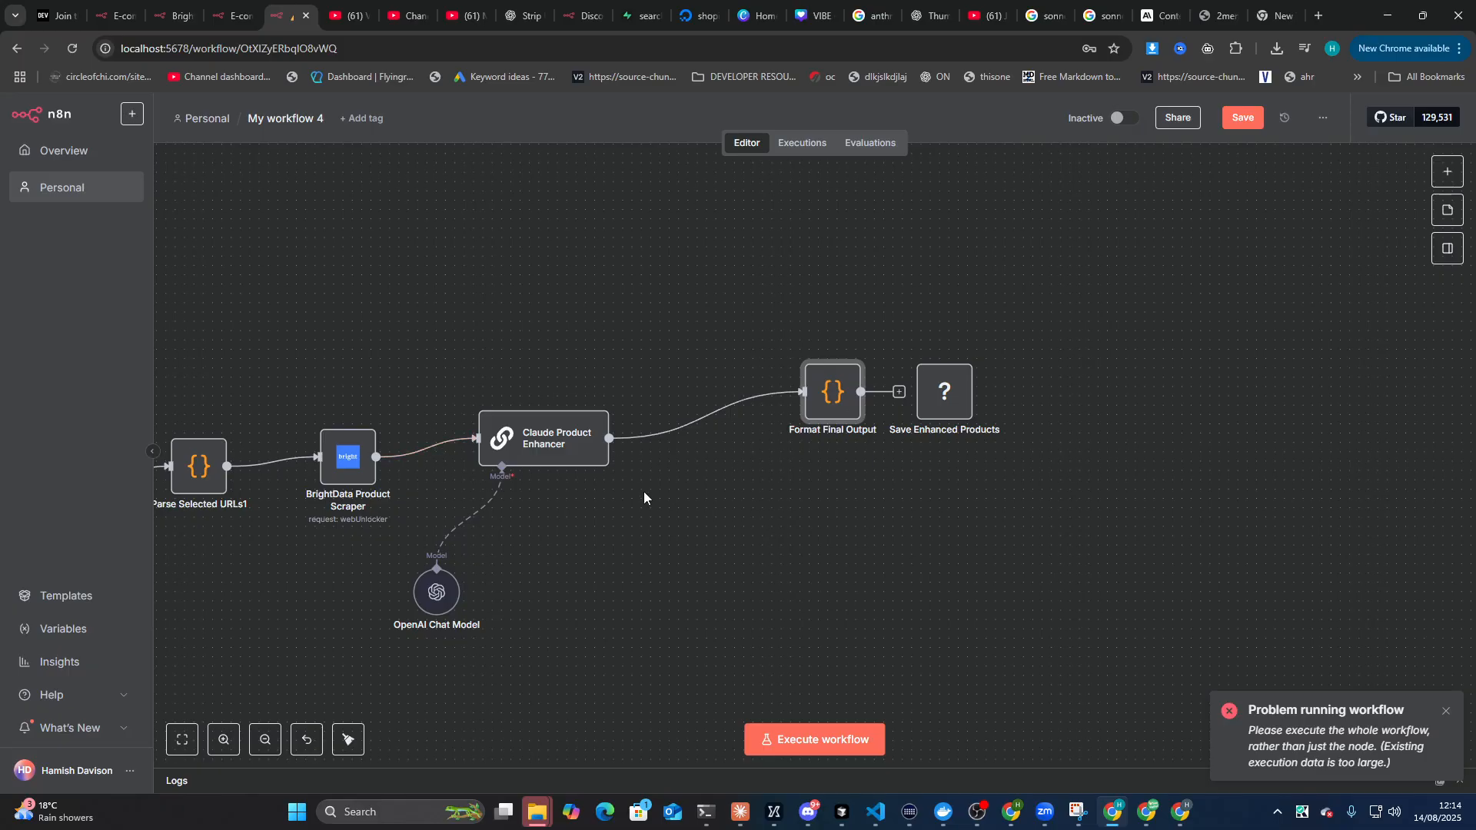